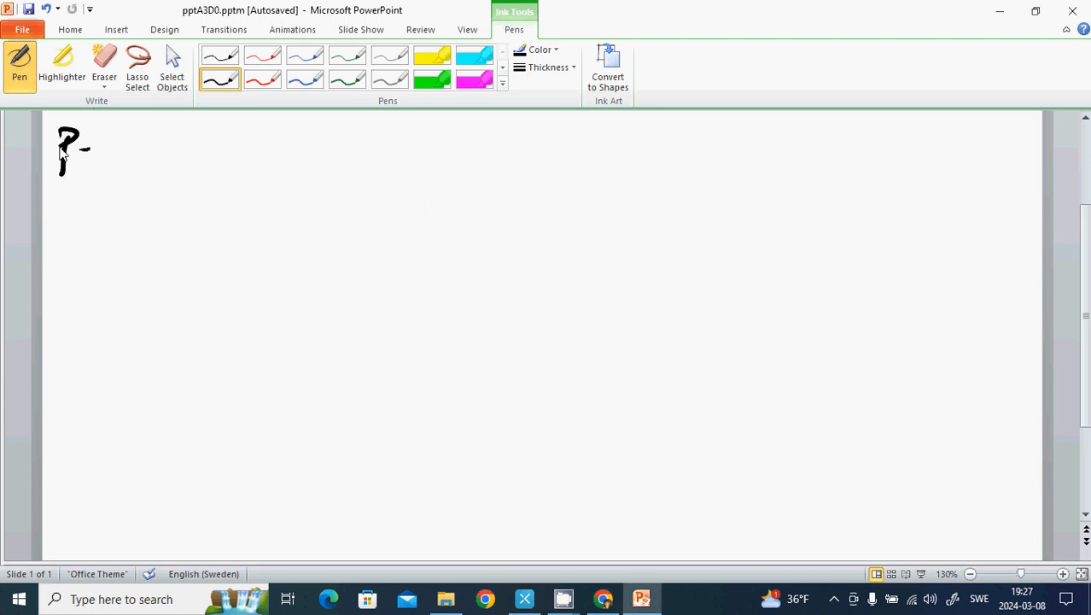
# - Handwrite P = F/A ⇒ F = PA at top left, with 'Pa' beneath the arrow
pyautogui.moveTo(111, 128); pyautogui.dragTo(149, 158)
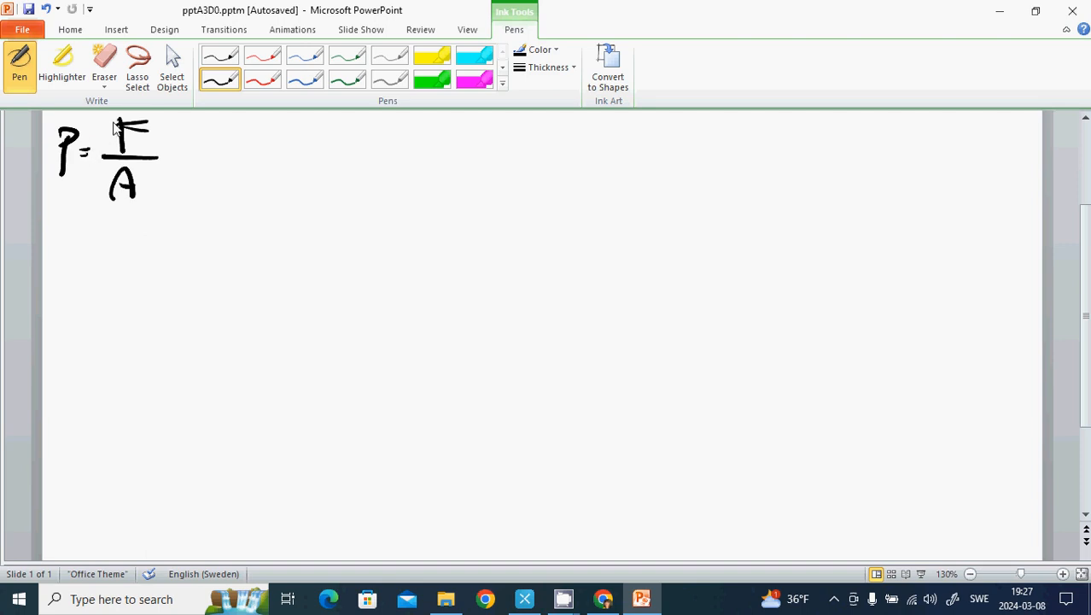
pyautogui.moveTo(179, 162); pyautogui.dragTo(209, 162)
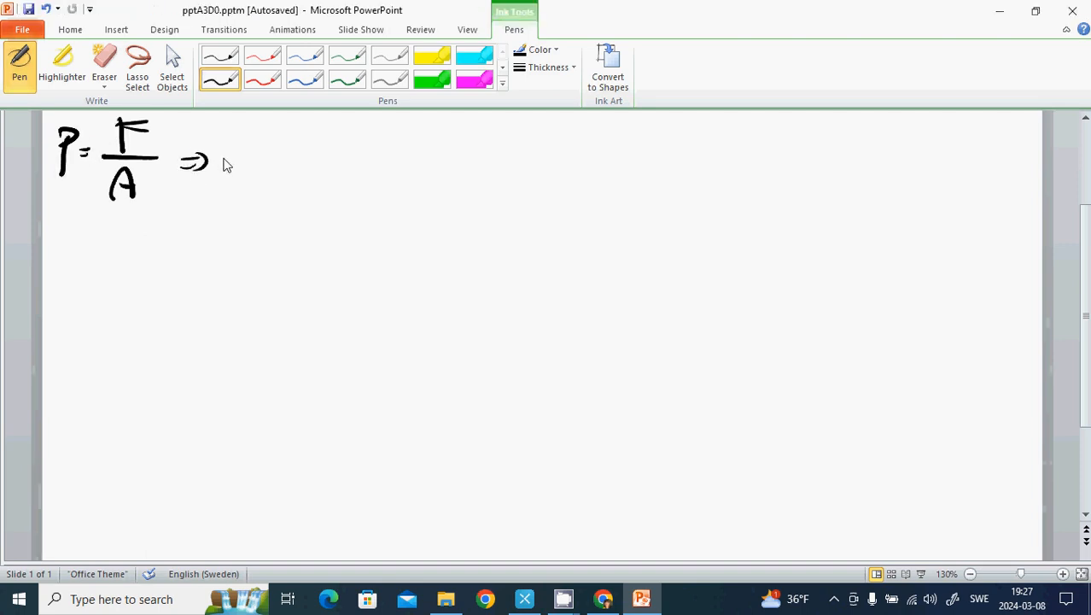
pyautogui.moveTo(231, 149); pyautogui.dragTo(256, 171)
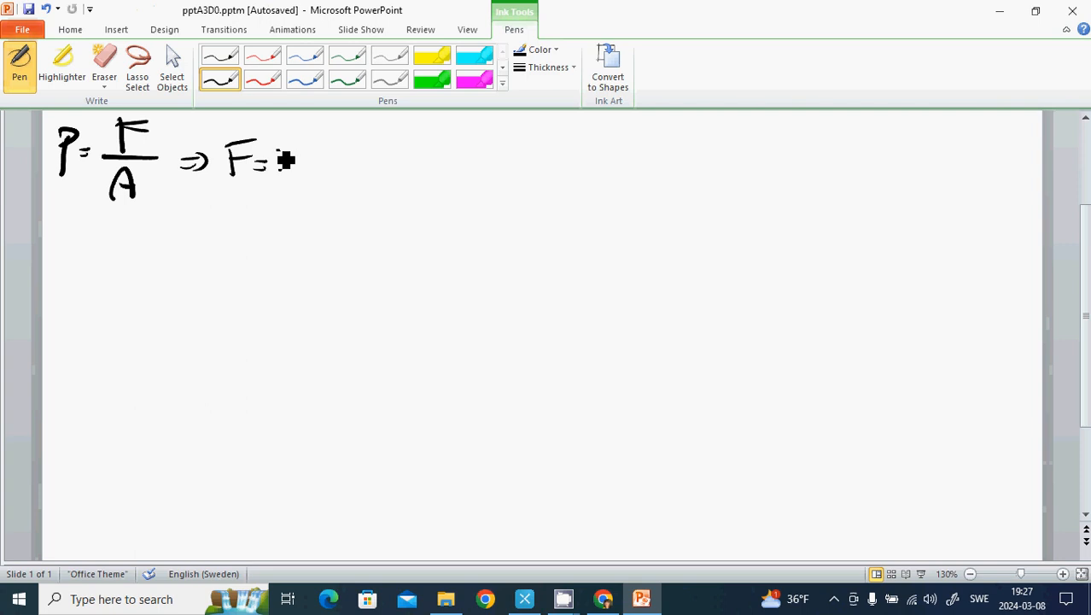
pyautogui.moveTo(273, 158); pyautogui.dragTo(311, 175)
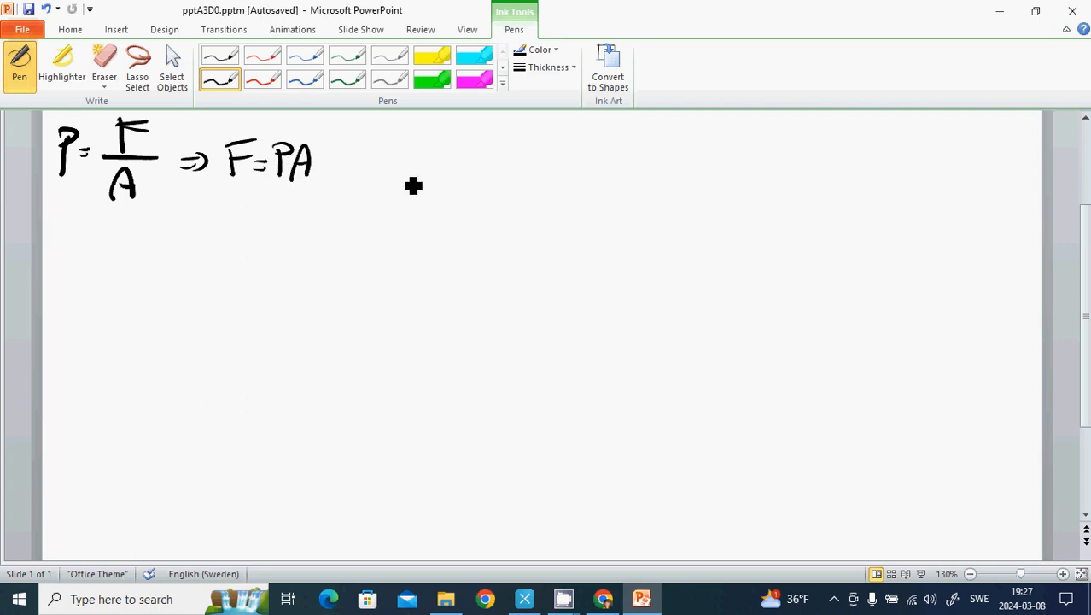
pyautogui.moveTo(172, 185)
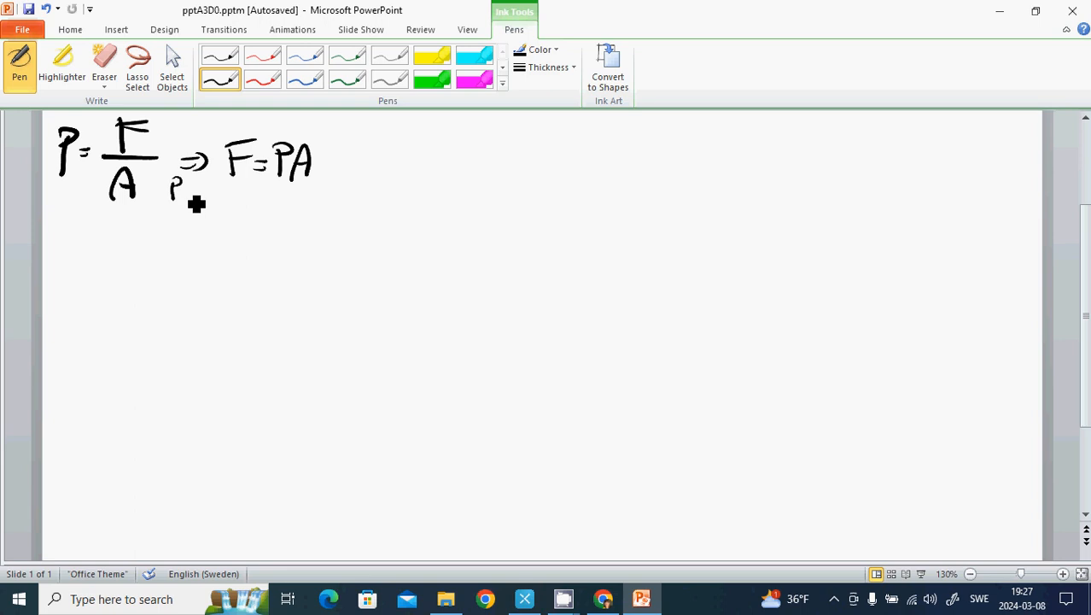
pyautogui.moveTo(186, 186); pyautogui.dragTo(194, 198)
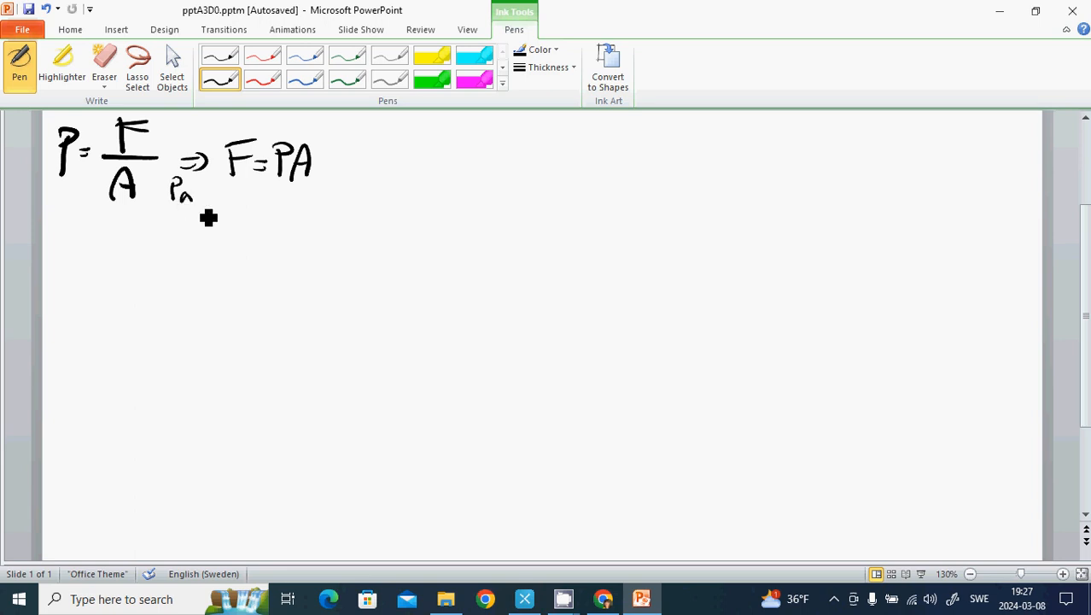
pyautogui.moveTo(220, 171)
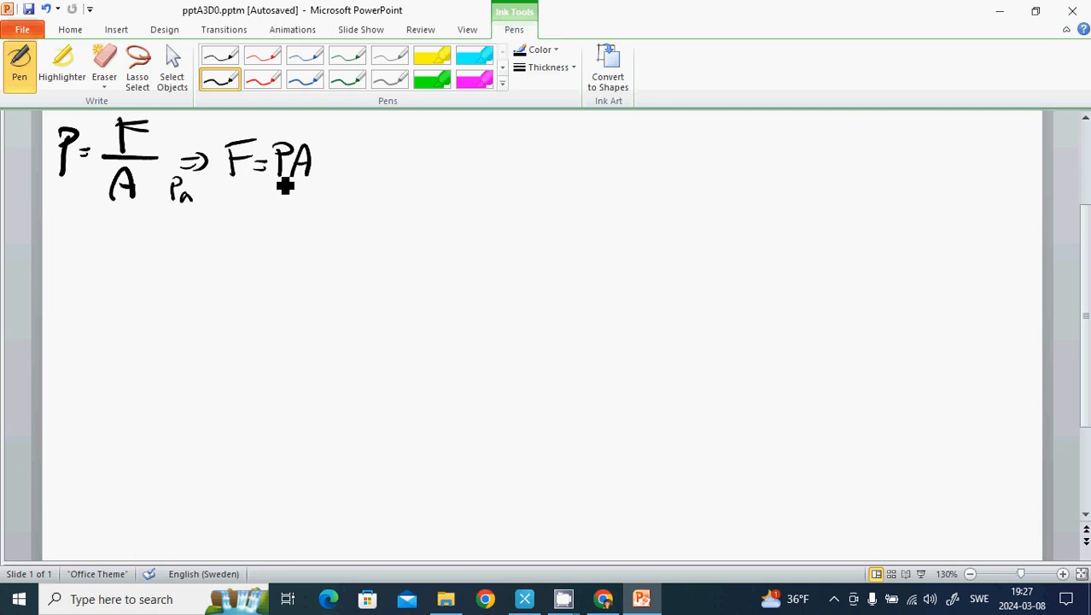
pyautogui.moveTo(282, 181)
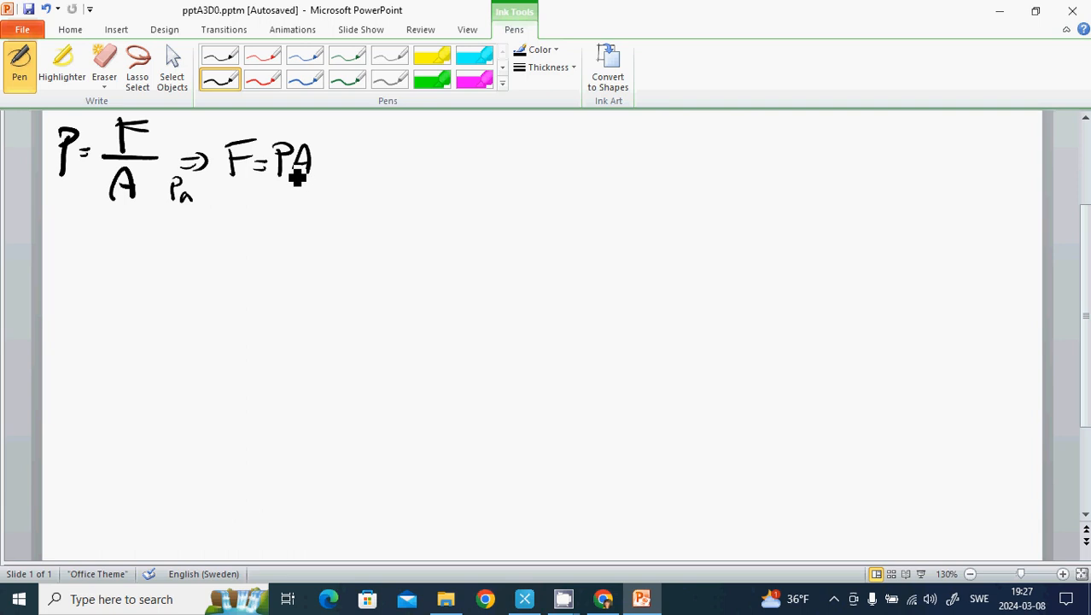
pyautogui.moveTo(312, 204)
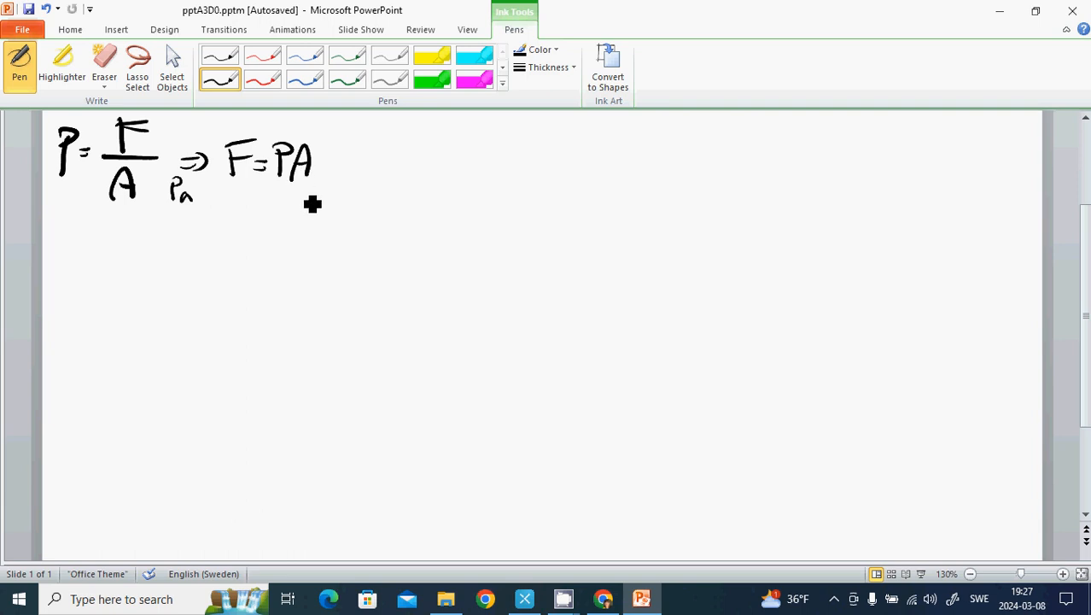
pyautogui.moveTo(312, 220)
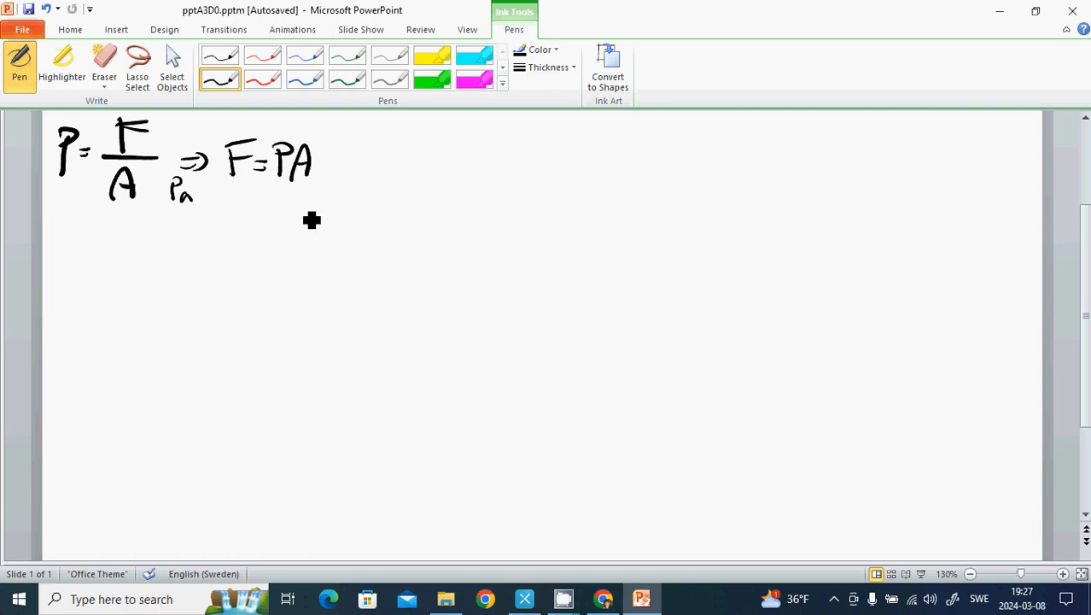
pyautogui.moveTo(79, 256)
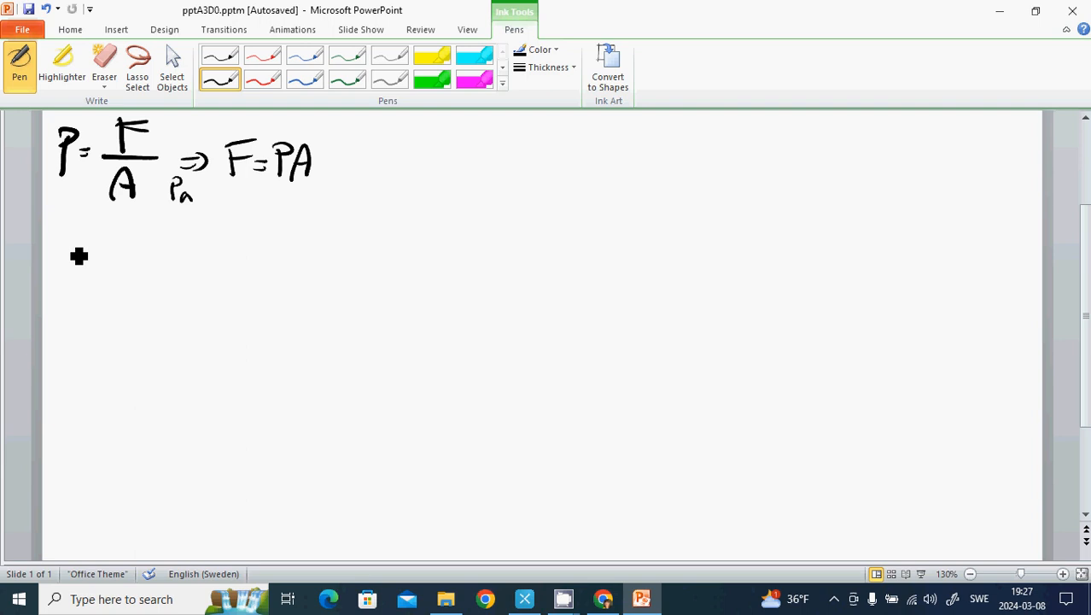
# - Write m = 74·10³ kg, then a line below ending in 50 cm
pyautogui.moveTo(68, 248); pyautogui.dragTo(115, 256)
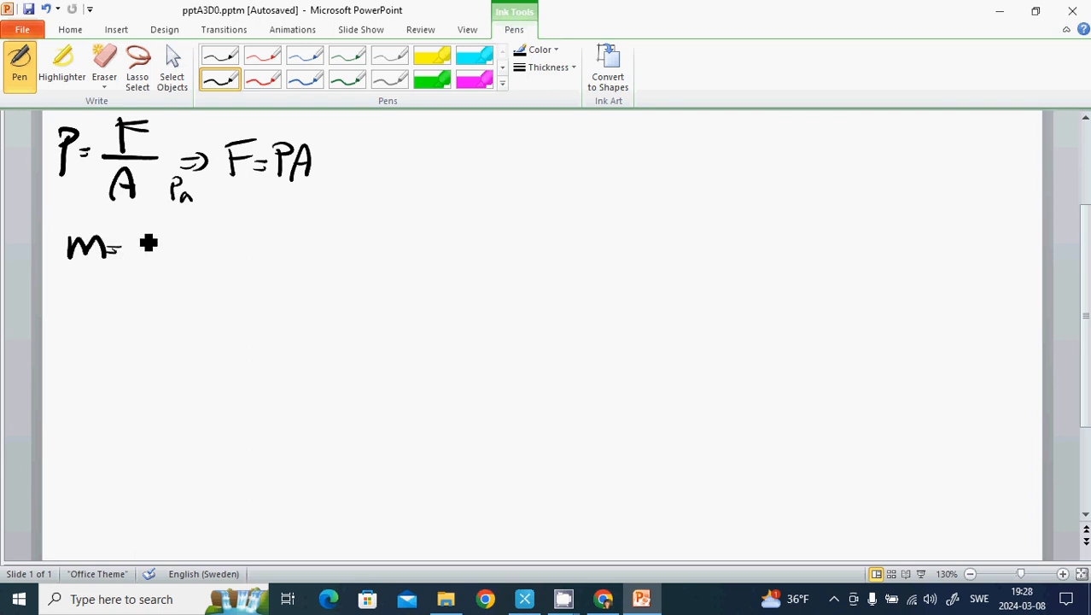
pyautogui.moveTo(133, 243); pyautogui.dragTo(192, 248)
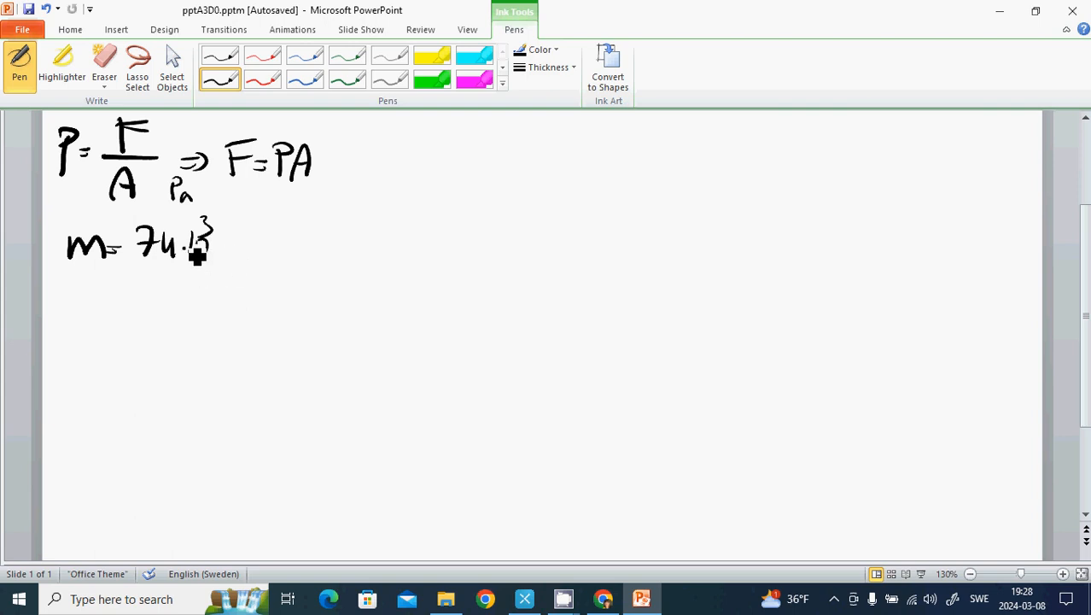
pyautogui.moveTo(217, 248); pyautogui.dragTo(264, 256)
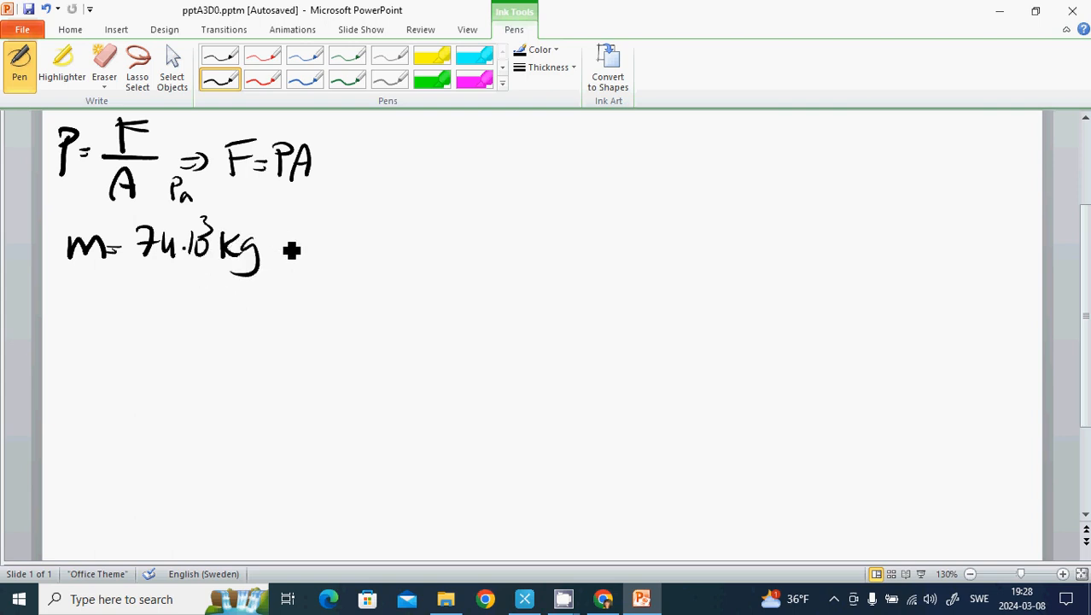
pyautogui.moveTo(282, 255)
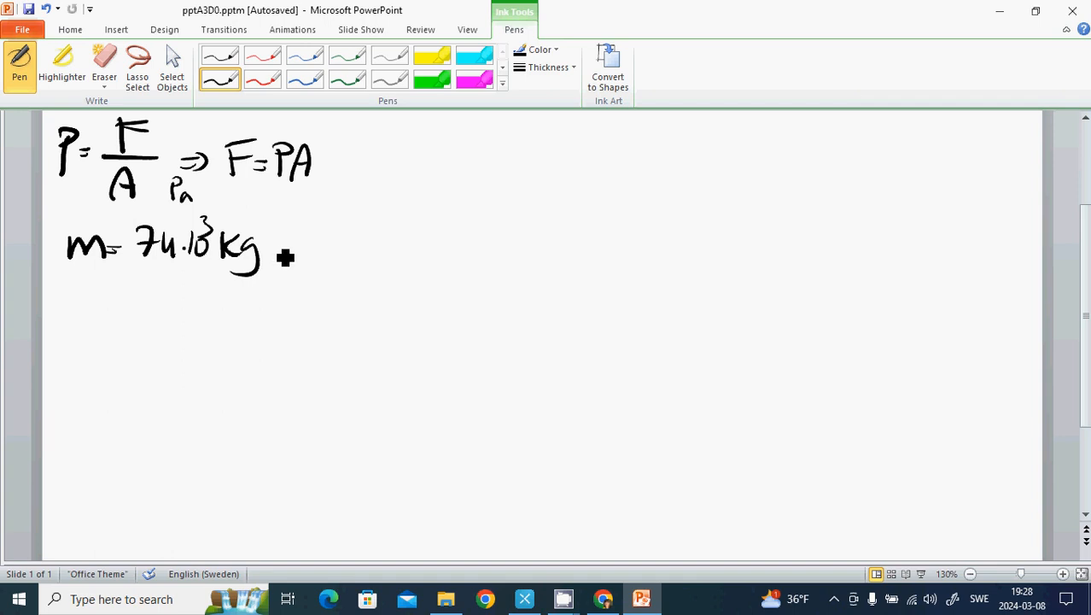
pyautogui.moveTo(84, 302)
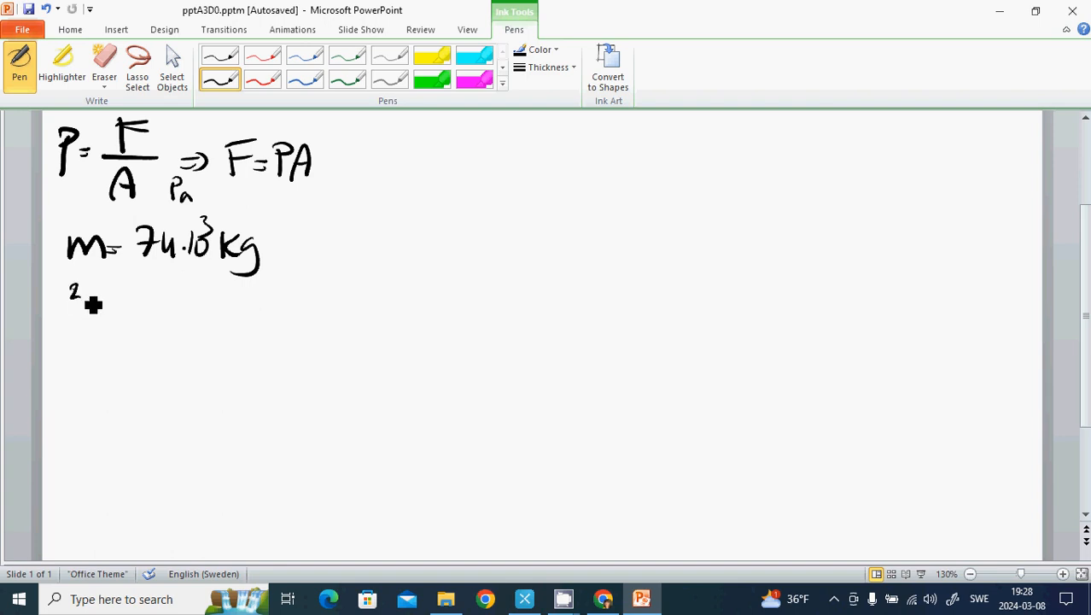
pyautogui.moveTo(81, 295); pyautogui.dragTo(137, 298)
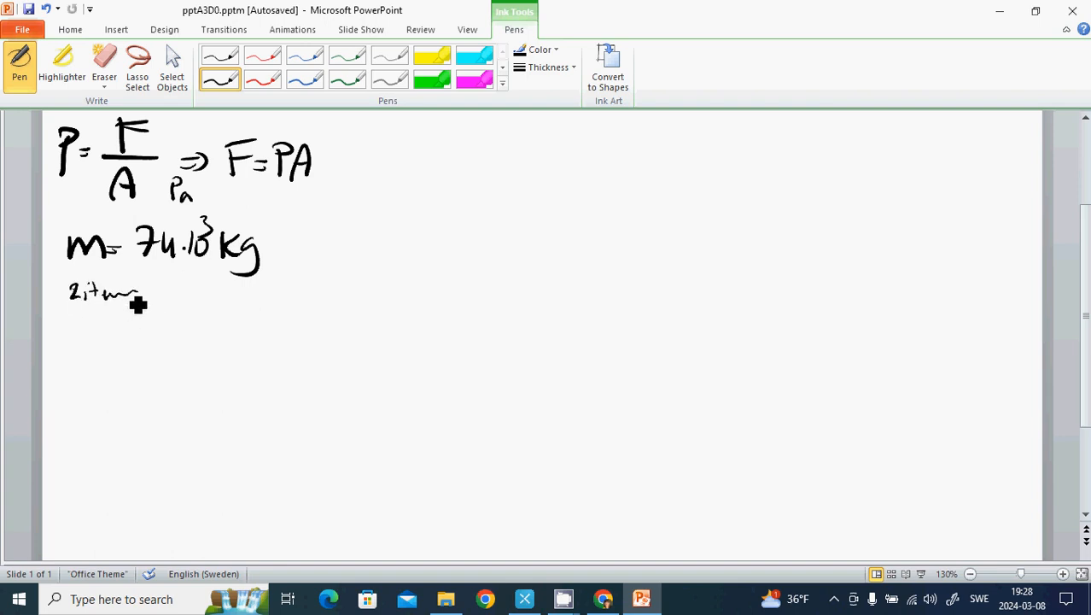
pyautogui.moveTo(166, 294); pyautogui.dragTo(239, 307)
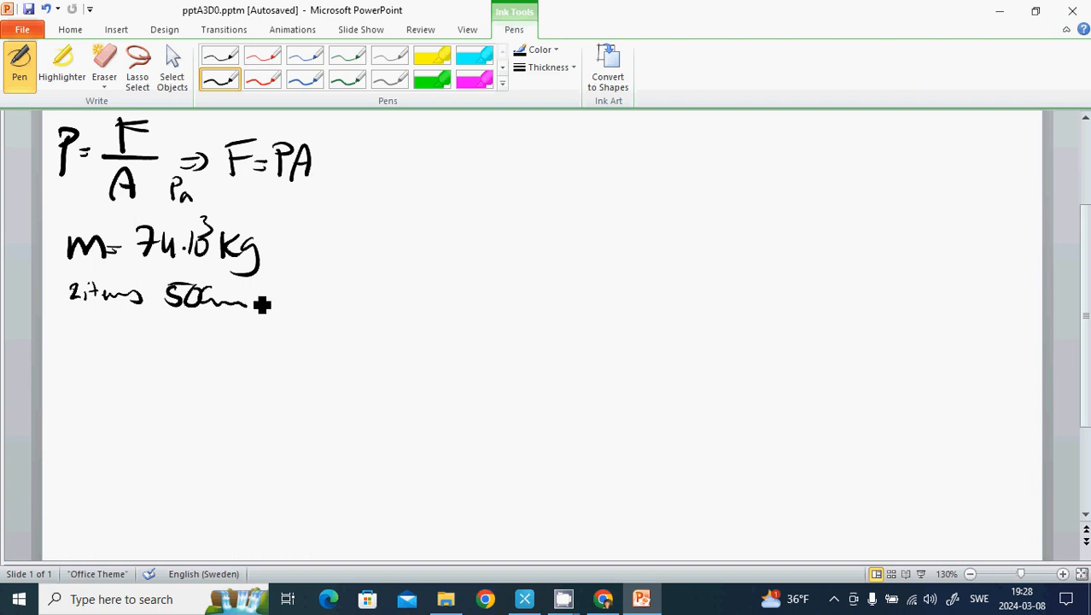
pyautogui.moveTo(262, 309)
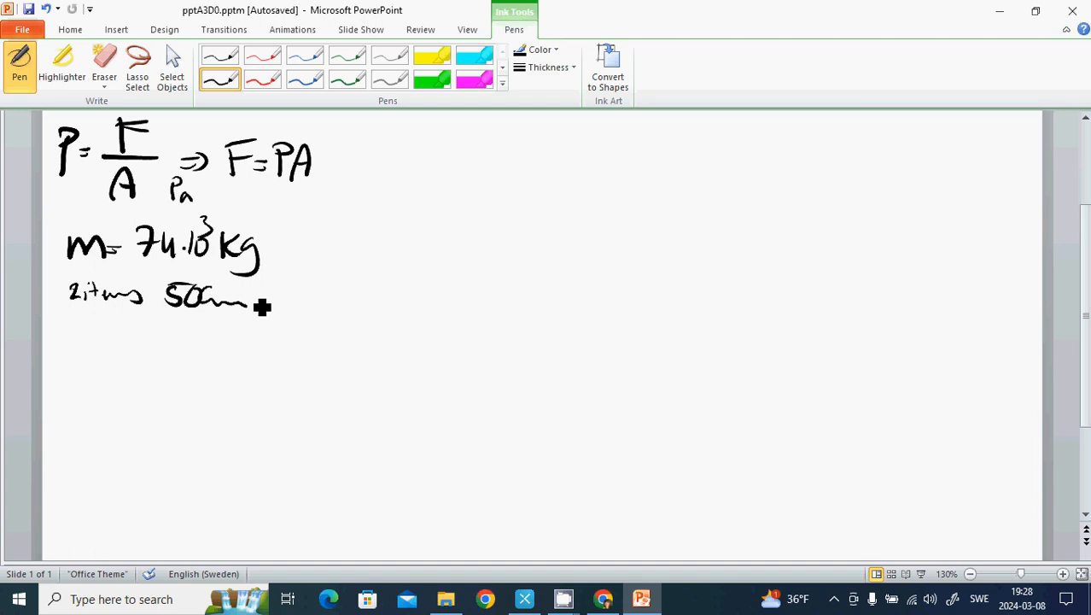
pyautogui.moveTo(263, 307)
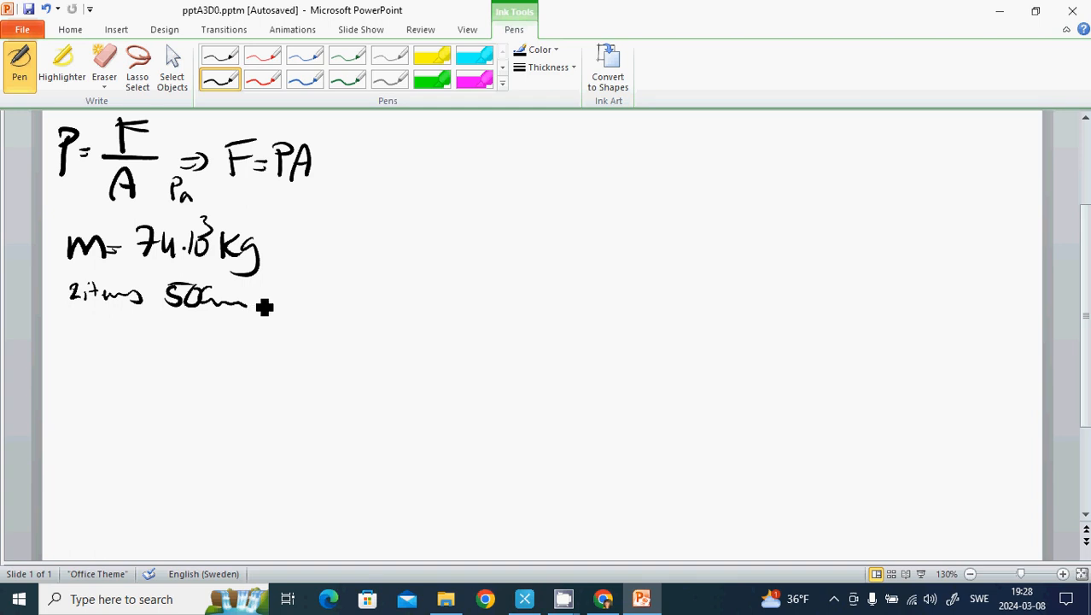
pyautogui.moveTo(91, 333)
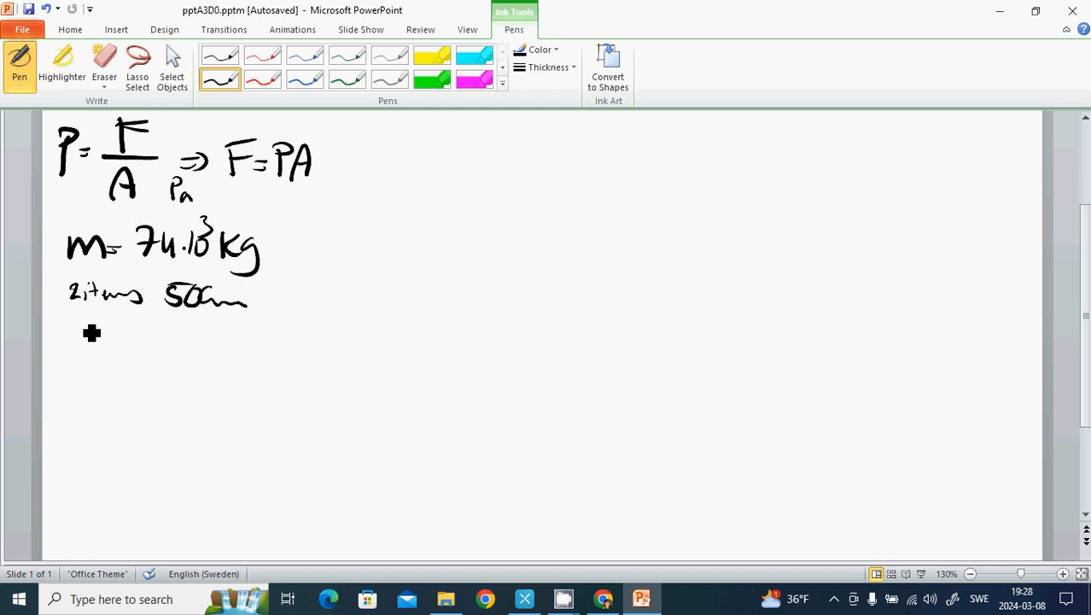
# - Write s = 4 cm, and P = ? beneath it as the unknown
pyautogui.moveTo(76, 333); pyautogui.dragTo(128, 337)
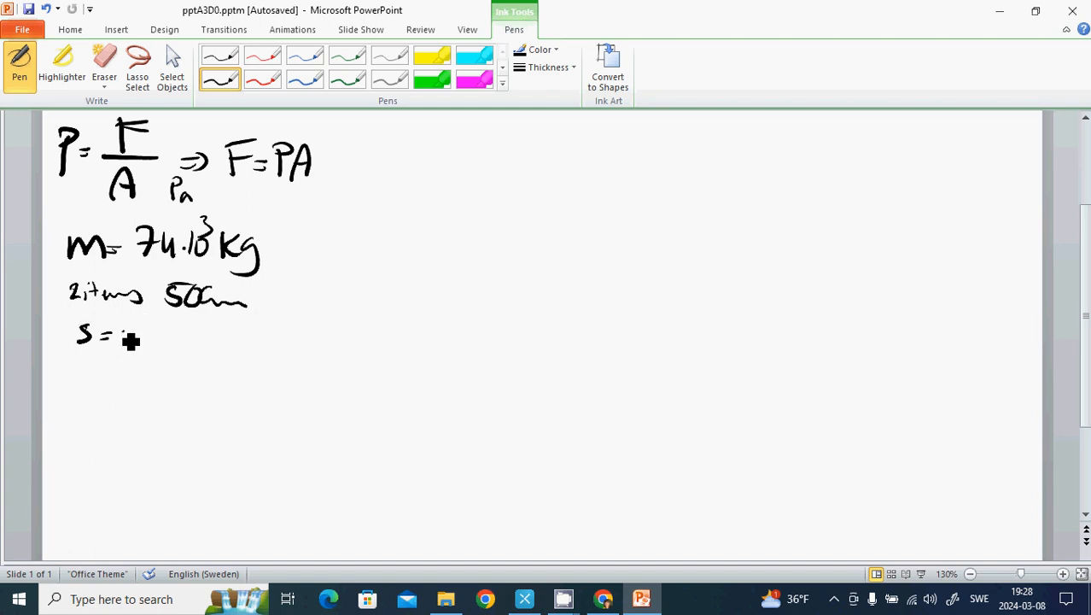
pyautogui.moveTo(124, 341); pyautogui.dragTo(141, 346)
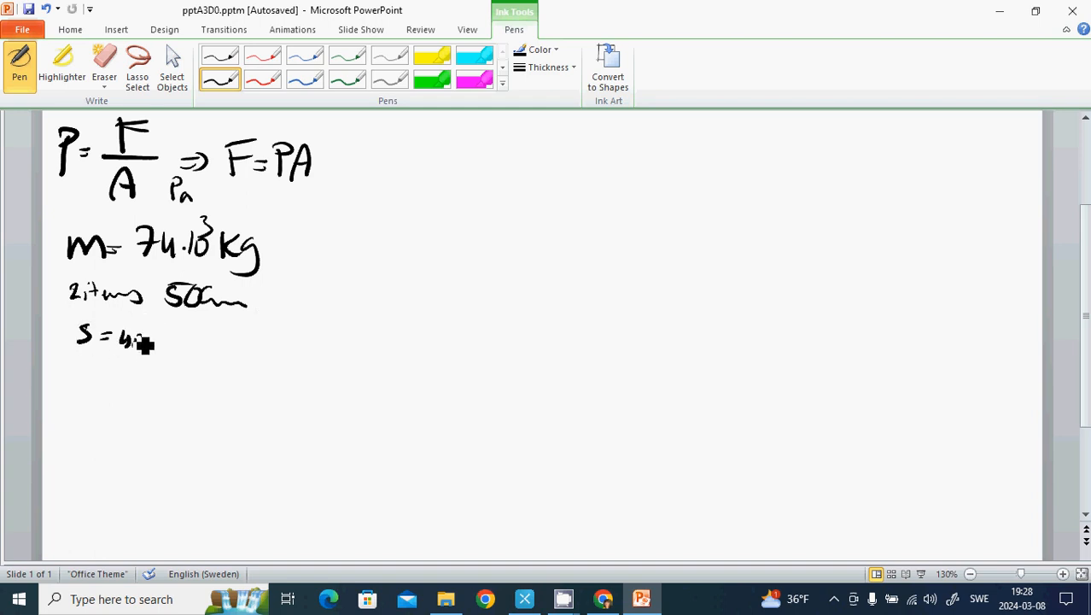
pyautogui.moveTo(132, 341); pyautogui.dragTo(179, 342)
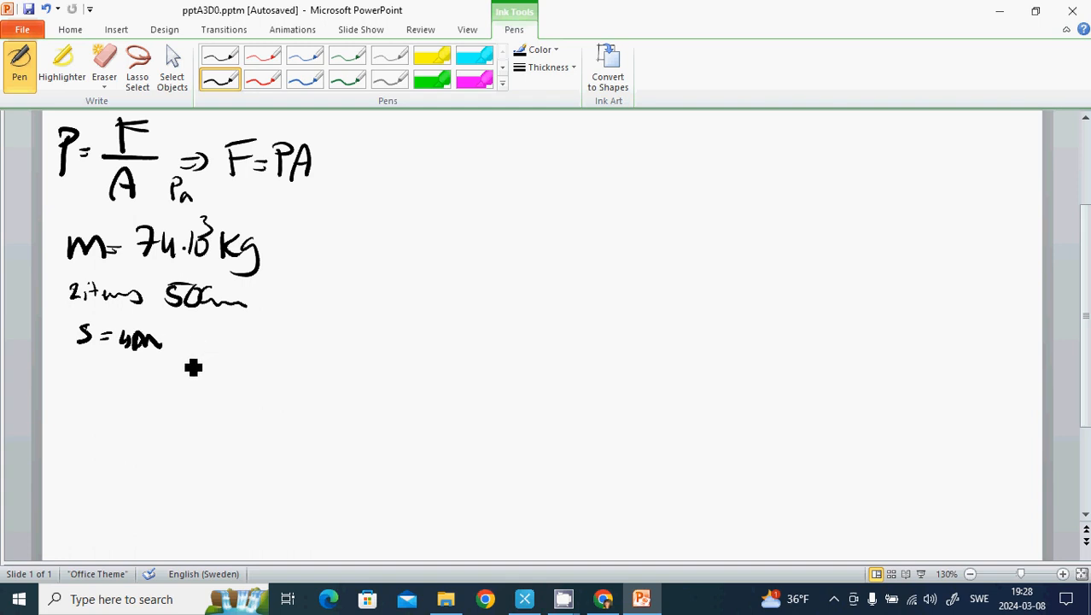
pyautogui.moveTo(129, 386)
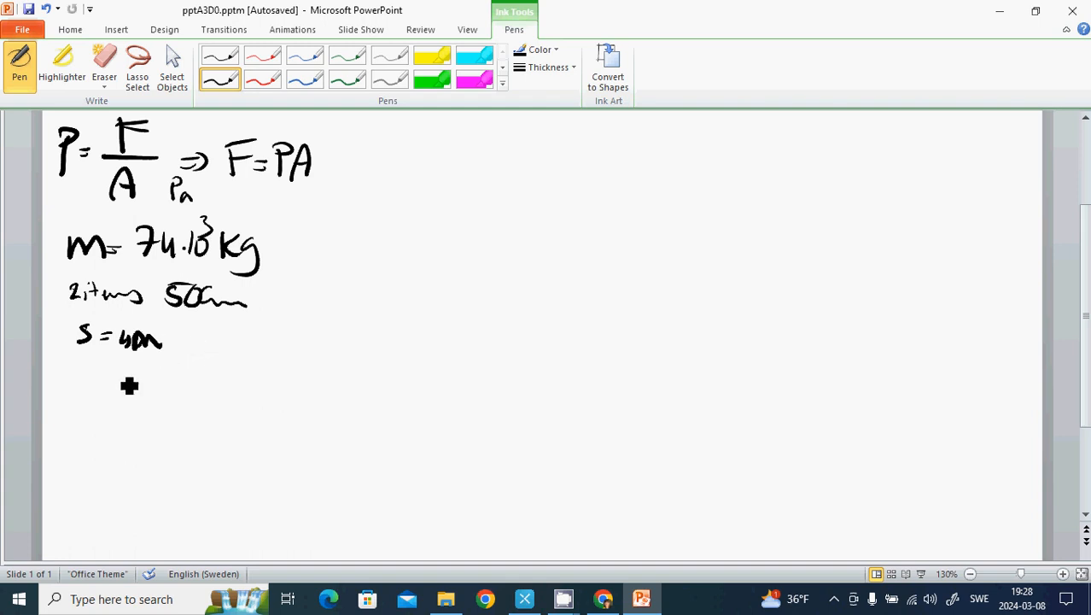
pyautogui.moveTo(81, 372); pyautogui.dragTo(90, 418)
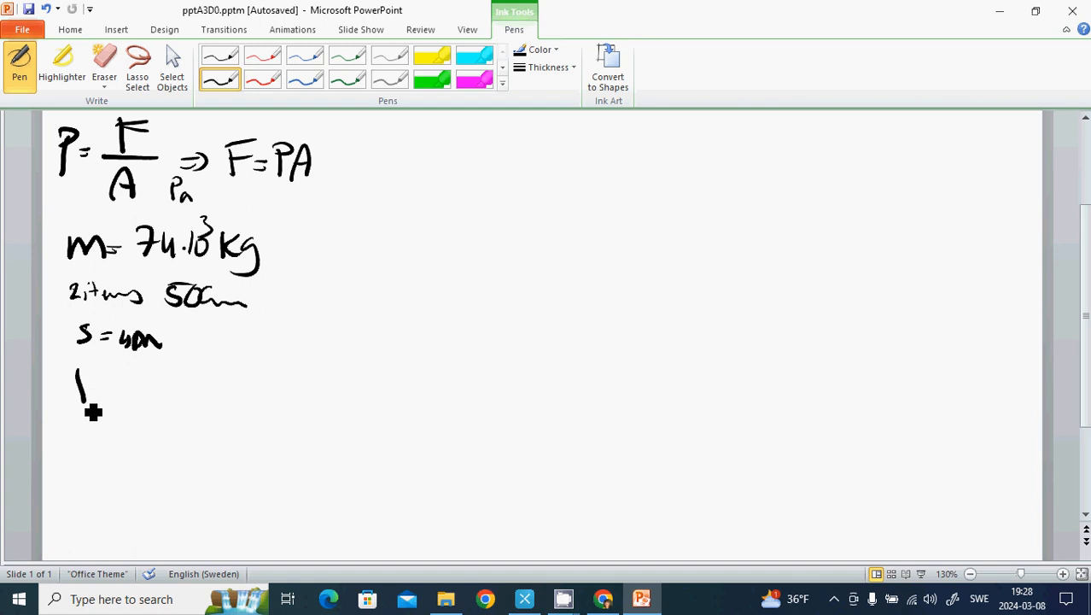
pyautogui.moveTo(81, 375); pyautogui.dragTo(124, 396)
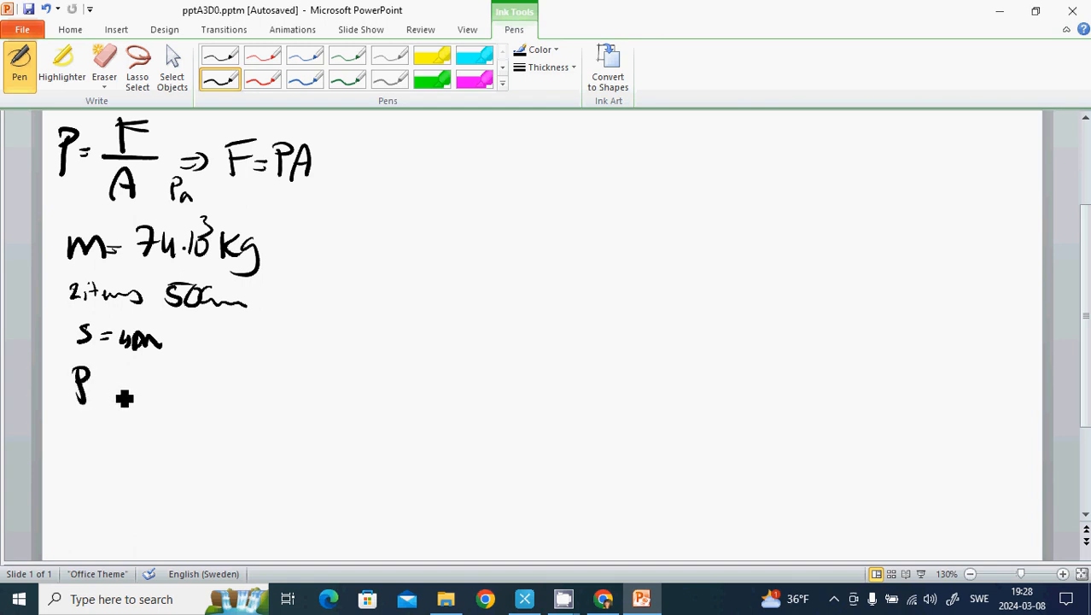
pyautogui.moveTo(102, 384); pyautogui.dragTo(124, 388)
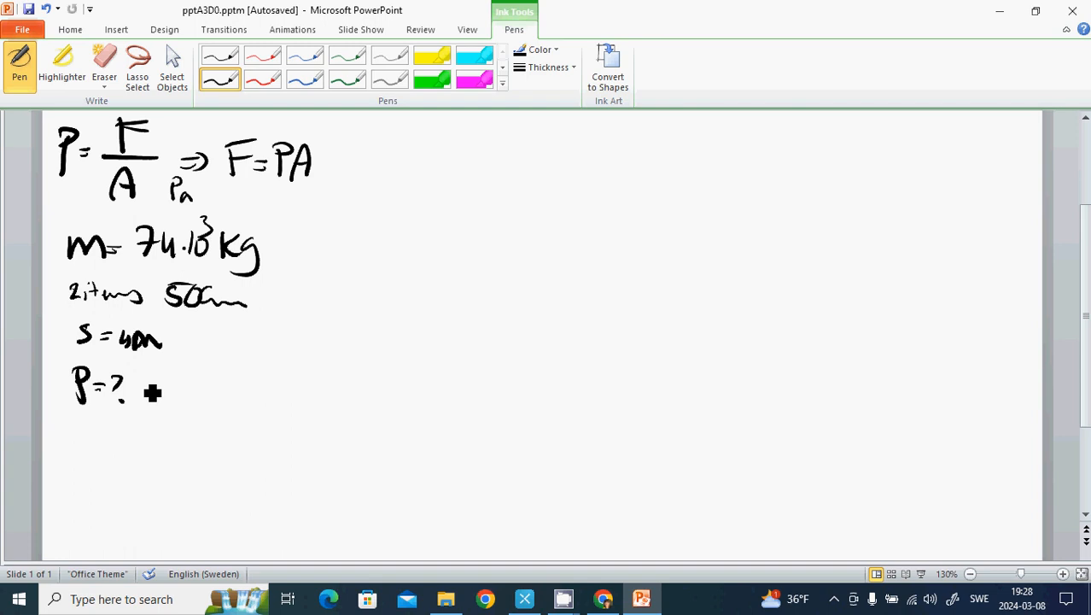
pyautogui.moveTo(192, 368)
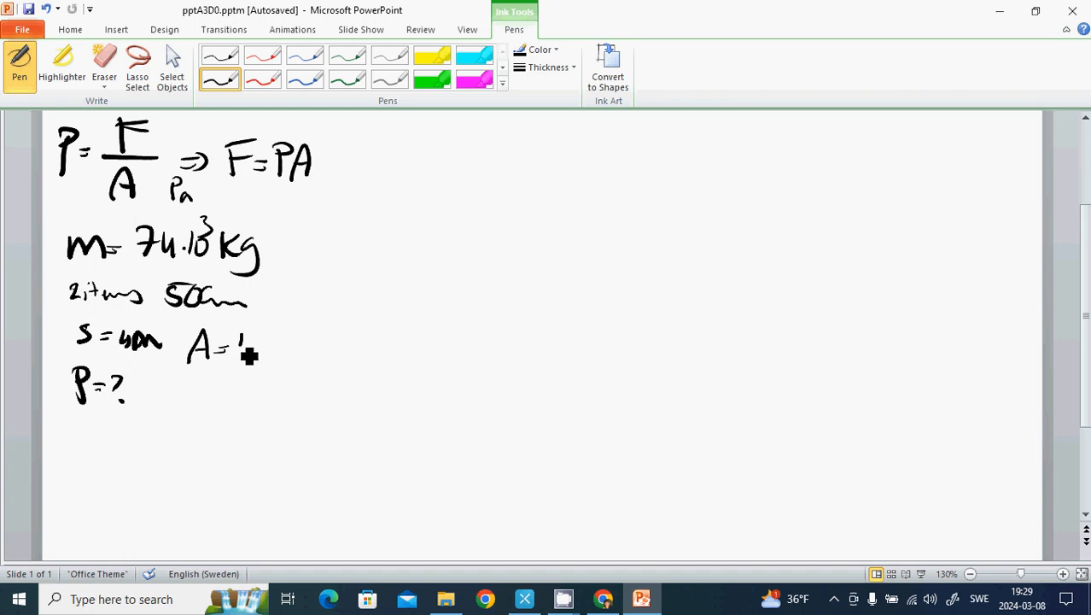
# - Handwrite A = 4×10·100 = 0.4 m² beside the s = 4 cm line
pyautogui.moveTo(247, 341); pyautogui.dragTo(264, 359)
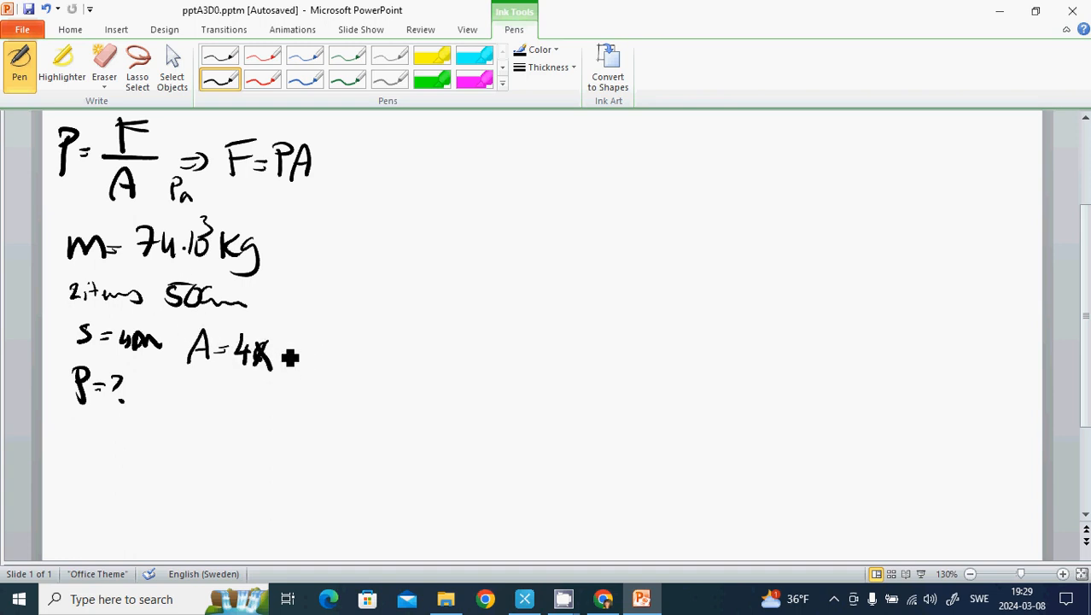
pyautogui.moveTo(298, 351)
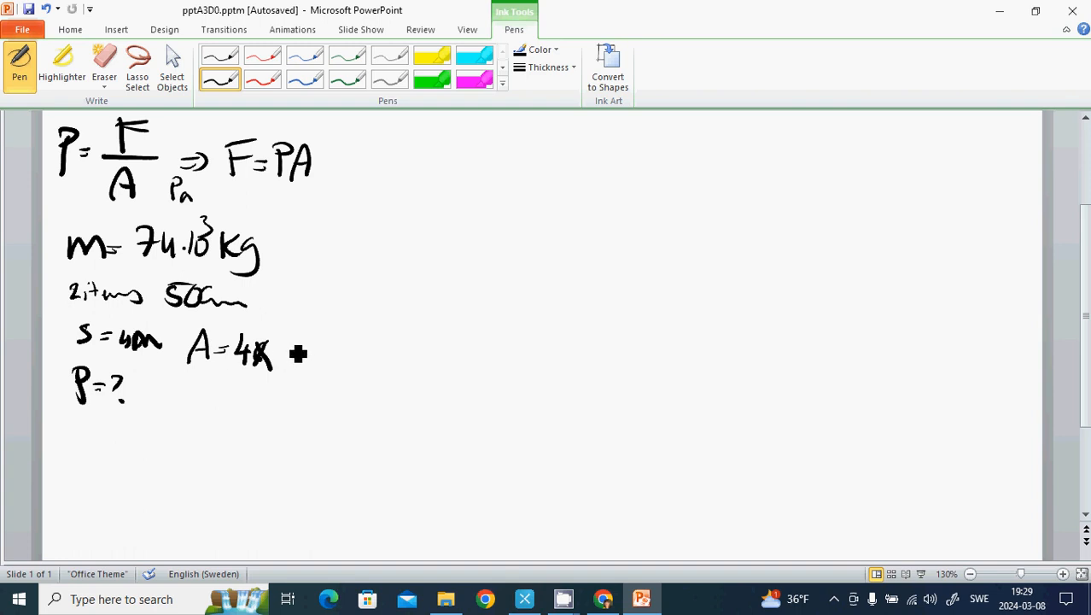
pyautogui.moveTo(281, 342); pyautogui.dragTo(290, 371)
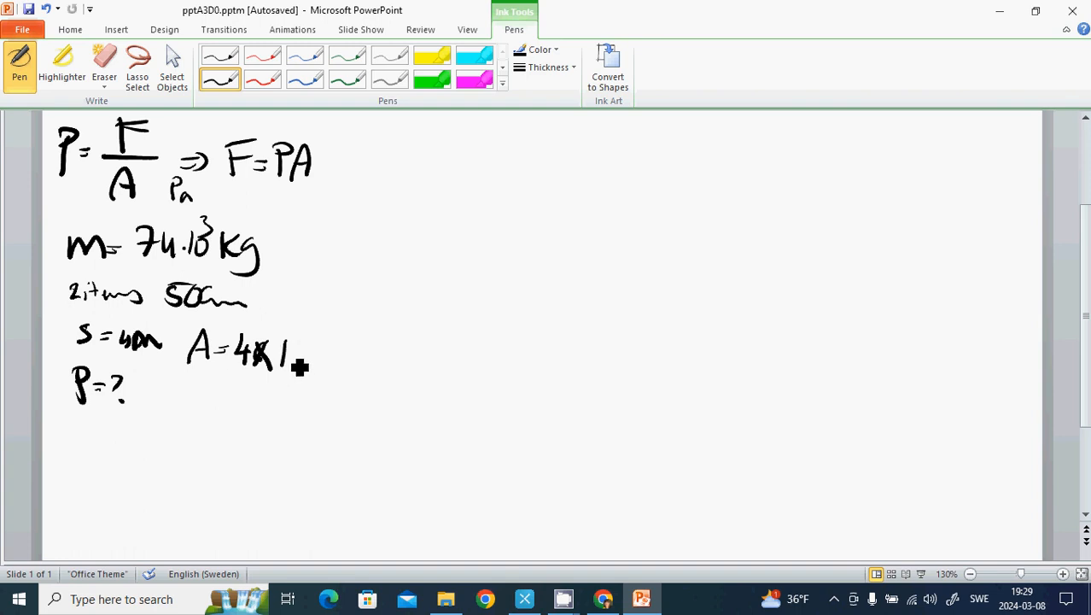
pyautogui.moveTo(286, 354); pyautogui.dragTo(317, 354)
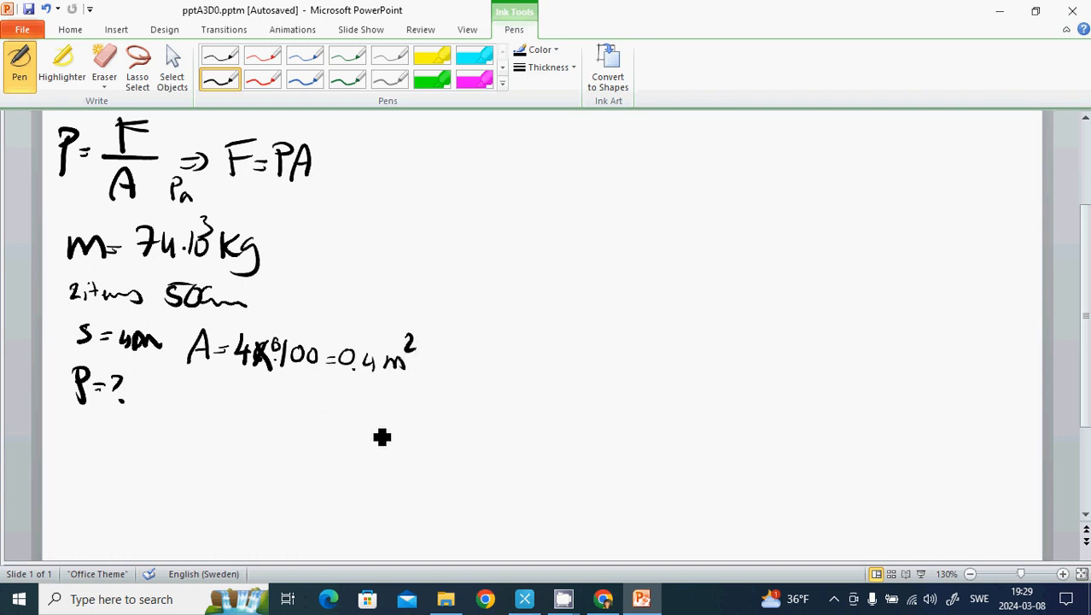
pyautogui.moveTo(158, 402)
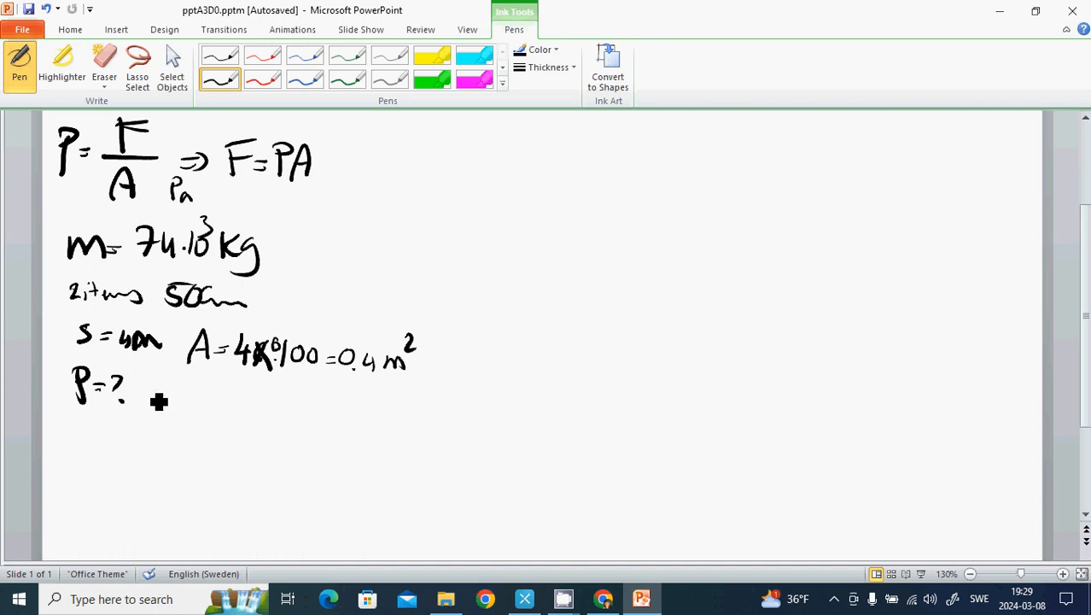
pyautogui.moveTo(164, 401)
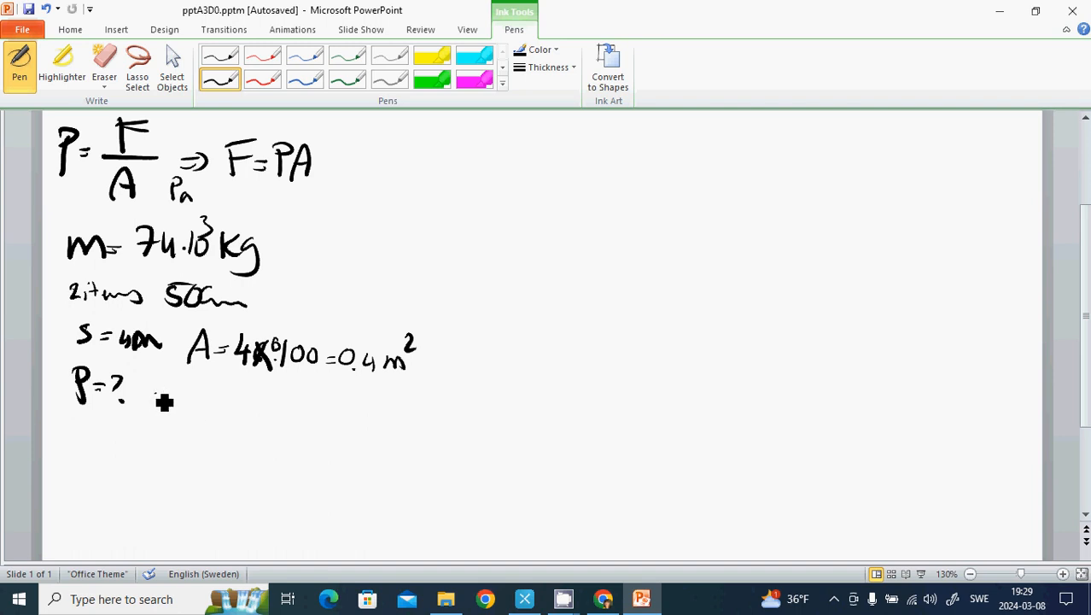
# - Write P = mg/0.4 = 74·10⁵/4 = 18.5·10⁵ after P = ?
pyautogui.moveTo(136, 395); pyautogui.dragTo(184, 384)
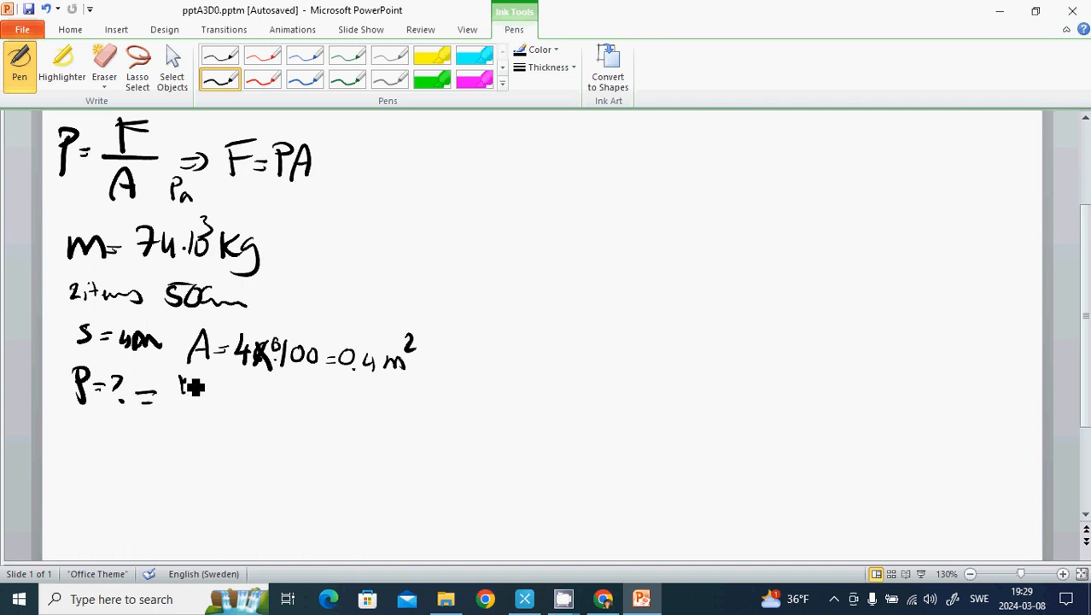
pyautogui.moveTo(179, 384); pyautogui.dragTo(204, 444)
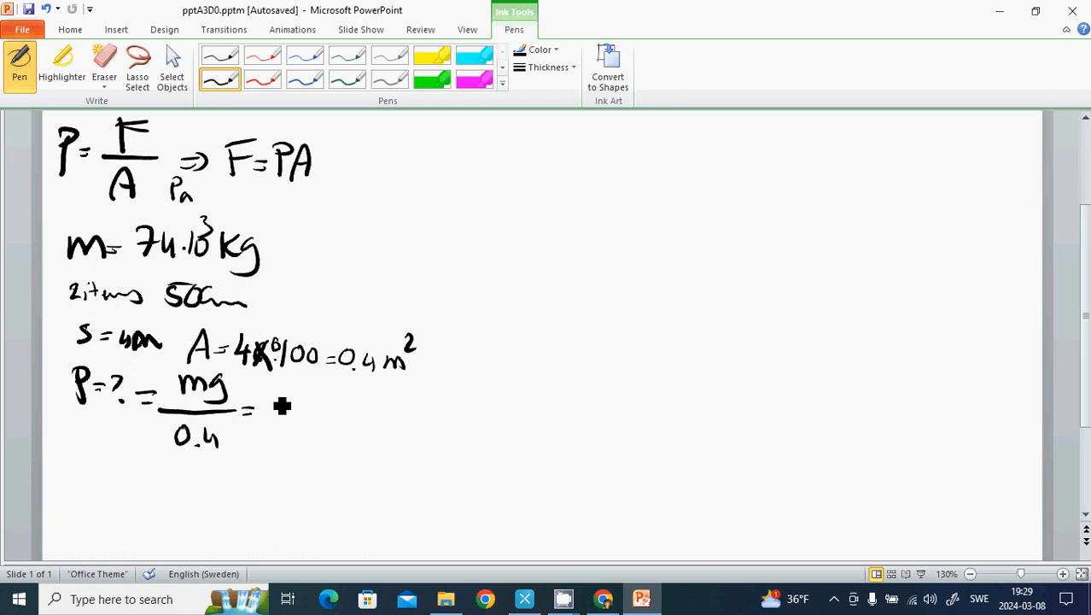
pyautogui.moveTo(277, 402)
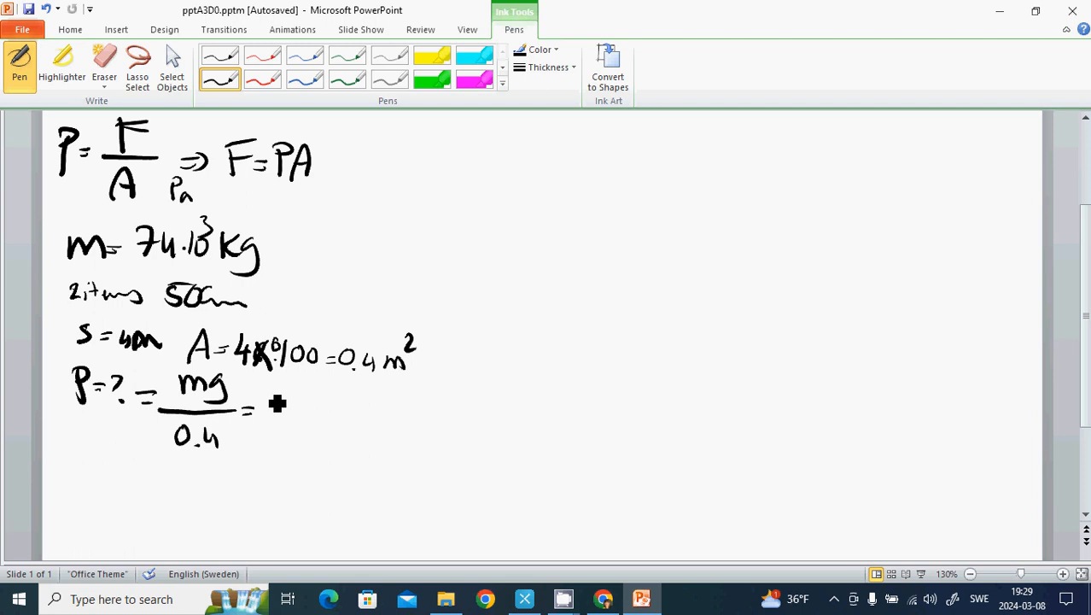
pyautogui.moveTo(268, 409); pyautogui.dragTo(290, 393)
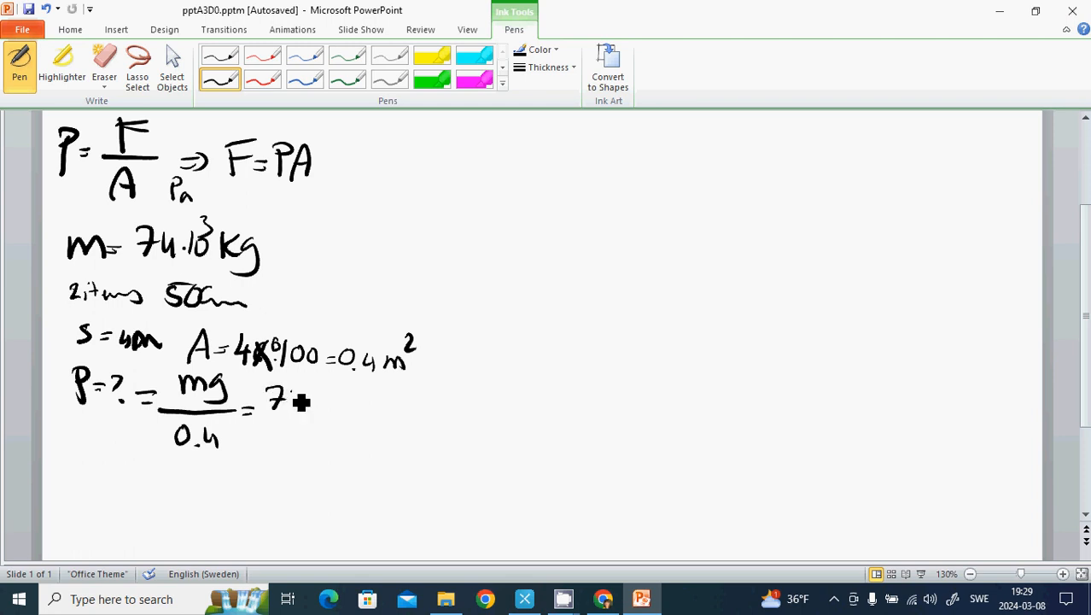
pyautogui.moveTo(286, 401); pyautogui.dragTo(303, 405)
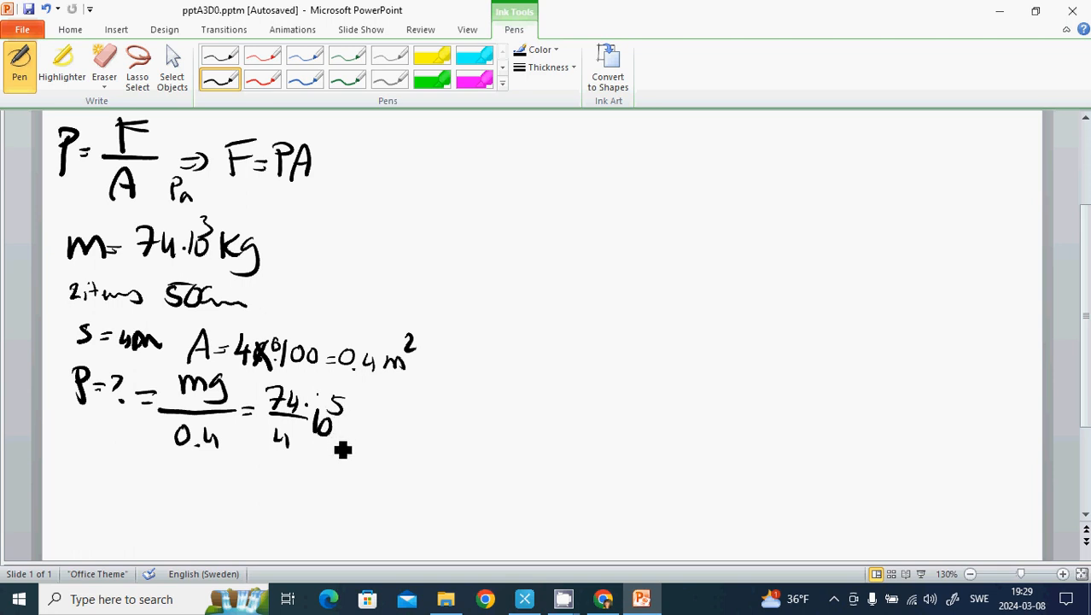
pyautogui.moveTo(360, 441)
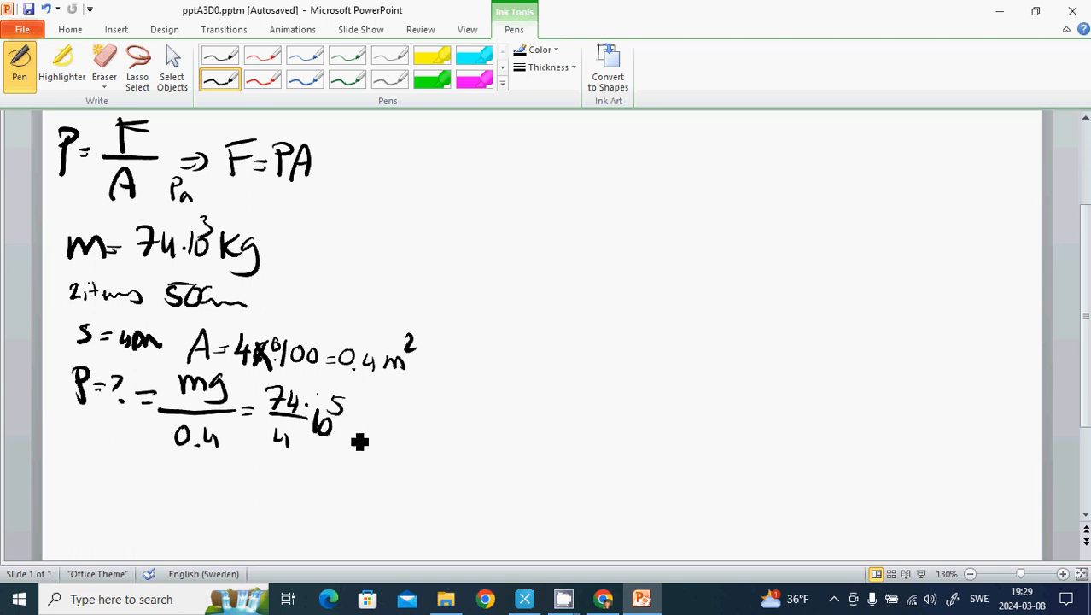
pyautogui.moveTo(341, 423); pyautogui.dragTo(354, 426)
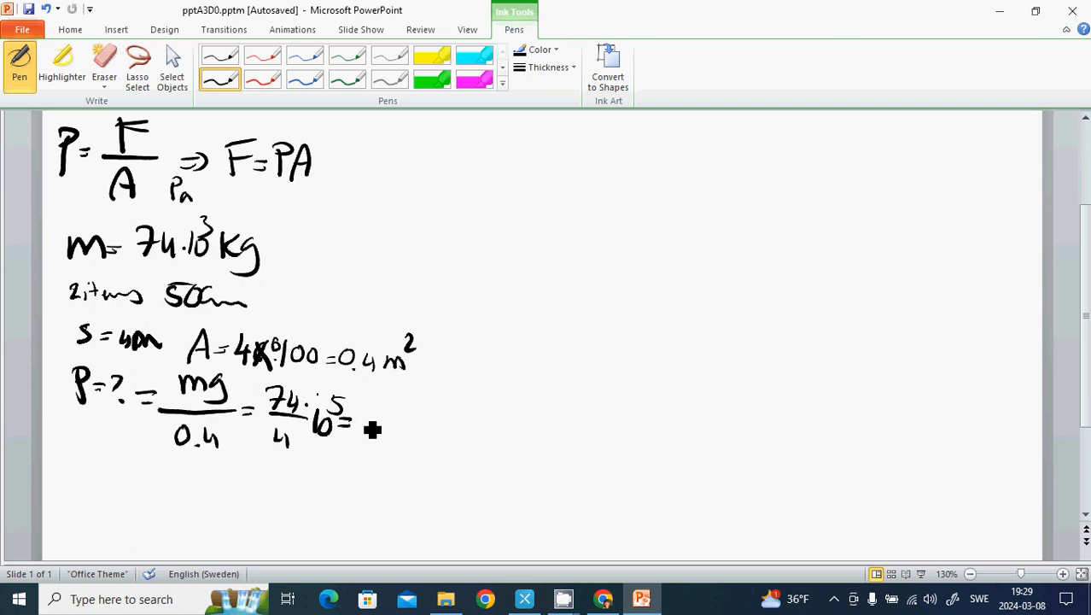
pyautogui.moveTo(367, 414); pyautogui.dragTo(367, 444)
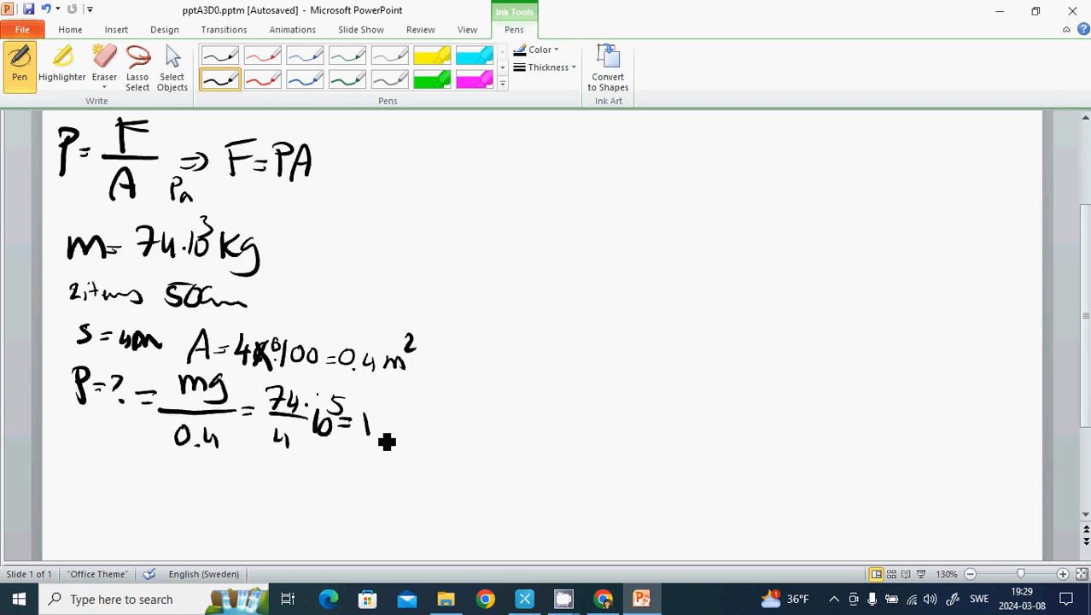
pyautogui.moveTo(390, 432)
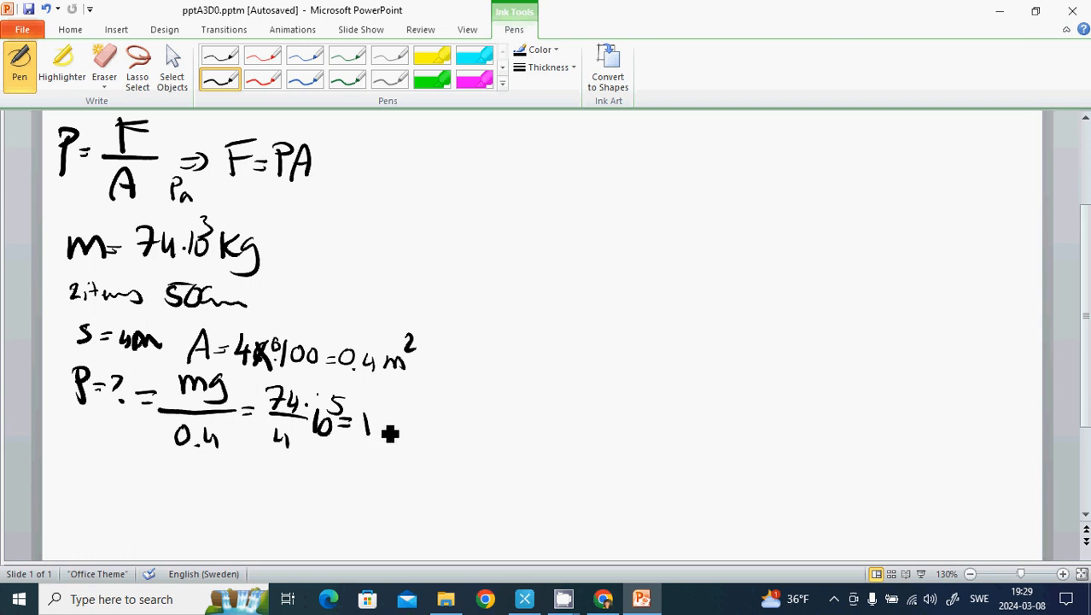
pyautogui.moveTo(367, 426); pyautogui.dragTo(384, 435)
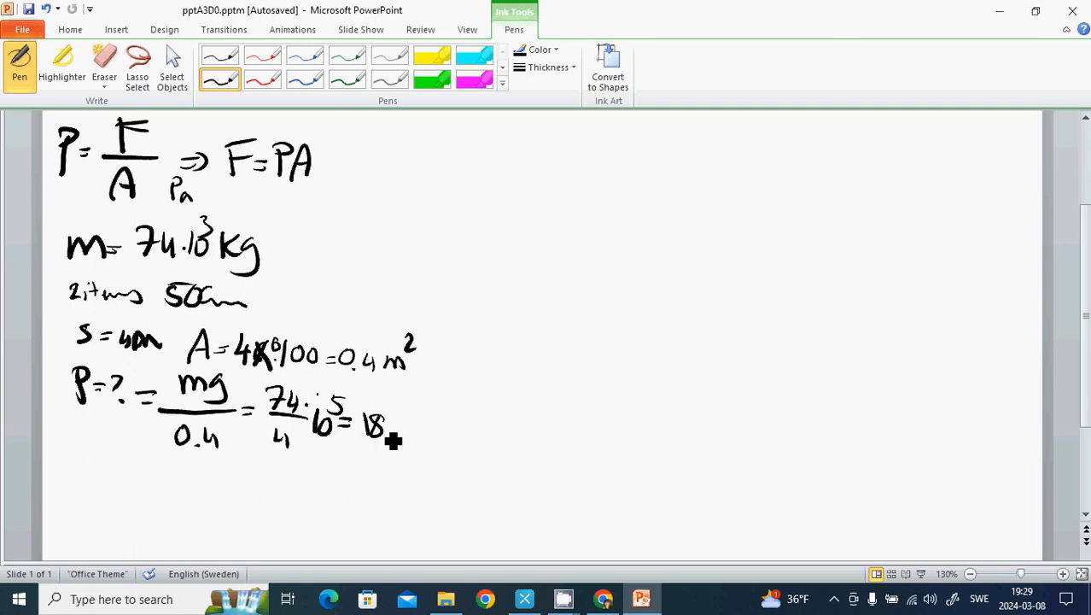
pyautogui.moveTo(395, 437)
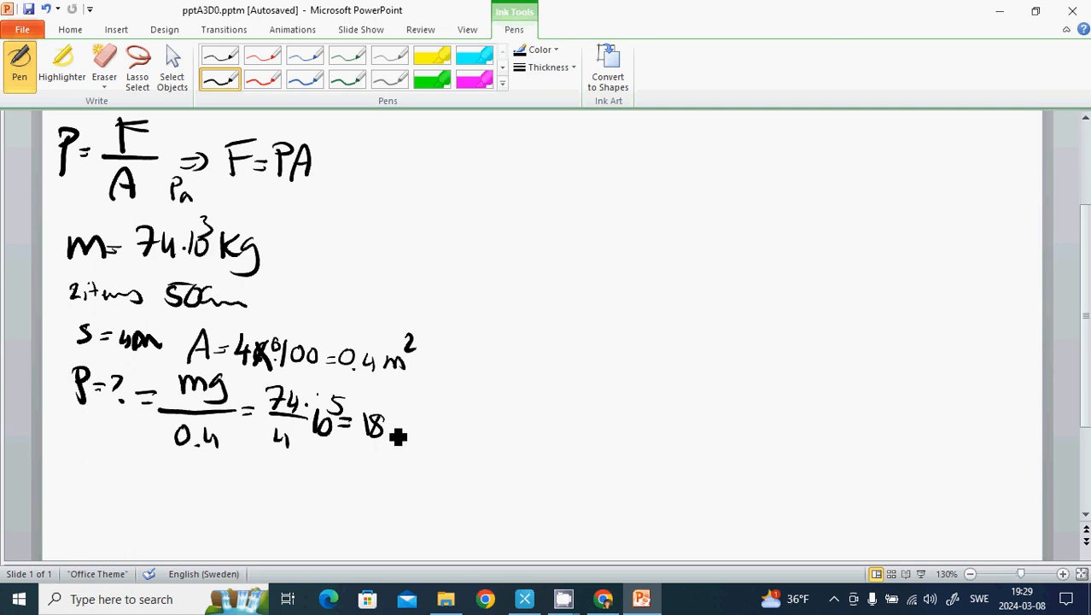
pyautogui.moveTo(397, 443)
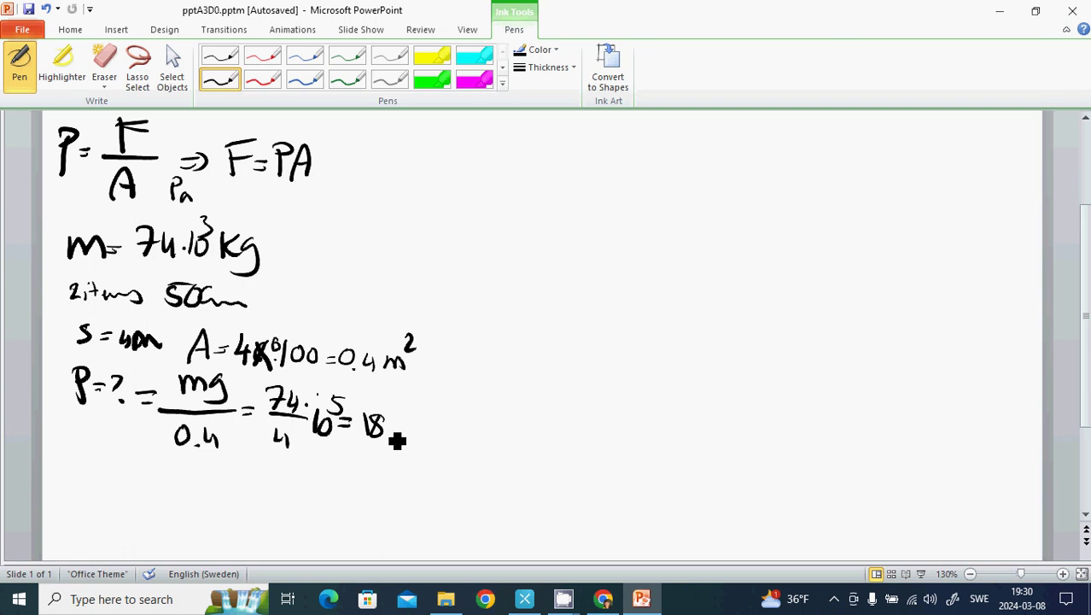
pyautogui.moveTo(388, 426); pyautogui.dragTo(410, 435)
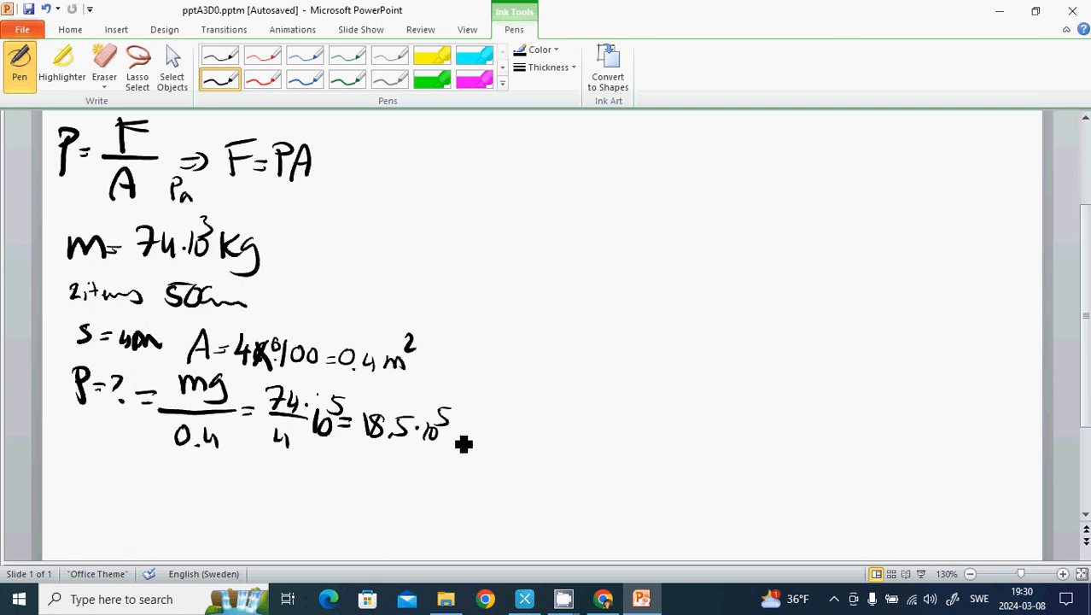
# - Erase the mistakenly written unit after the result and start writing the correct one
pyautogui.moveTo(457, 427); pyautogui.dragTo(478, 452)
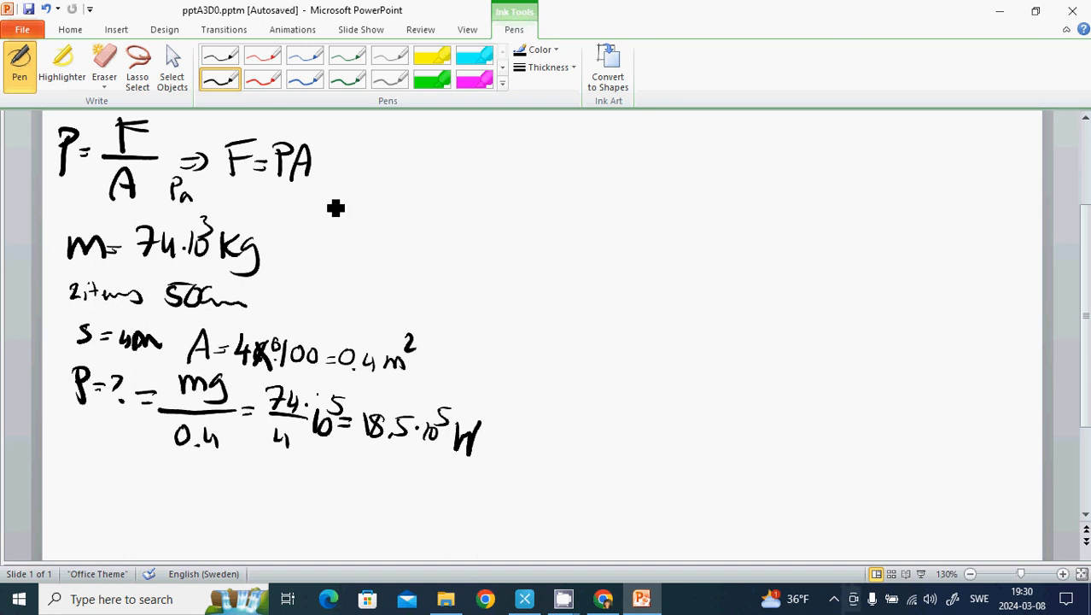
pyautogui.click(94, 62)
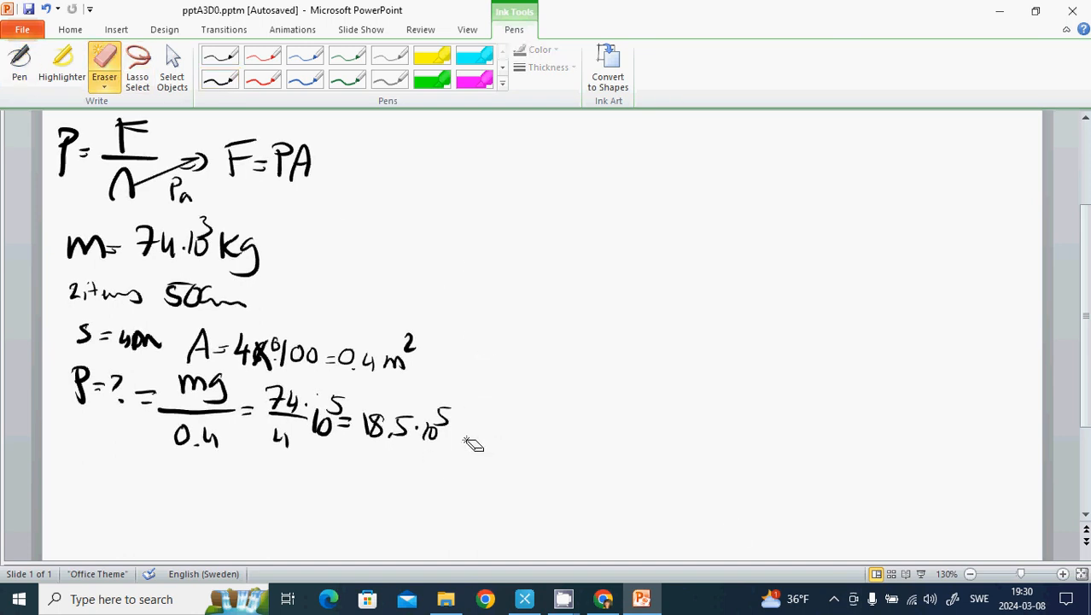
pyautogui.click(18, 64)
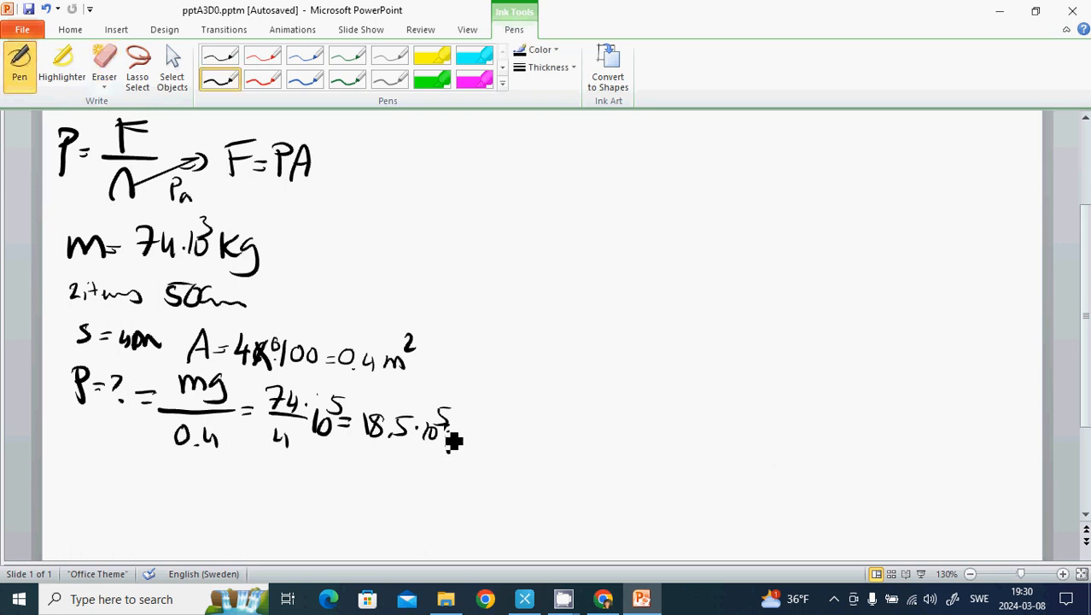
pyautogui.moveTo(453, 427); pyautogui.dragTo(474, 453)
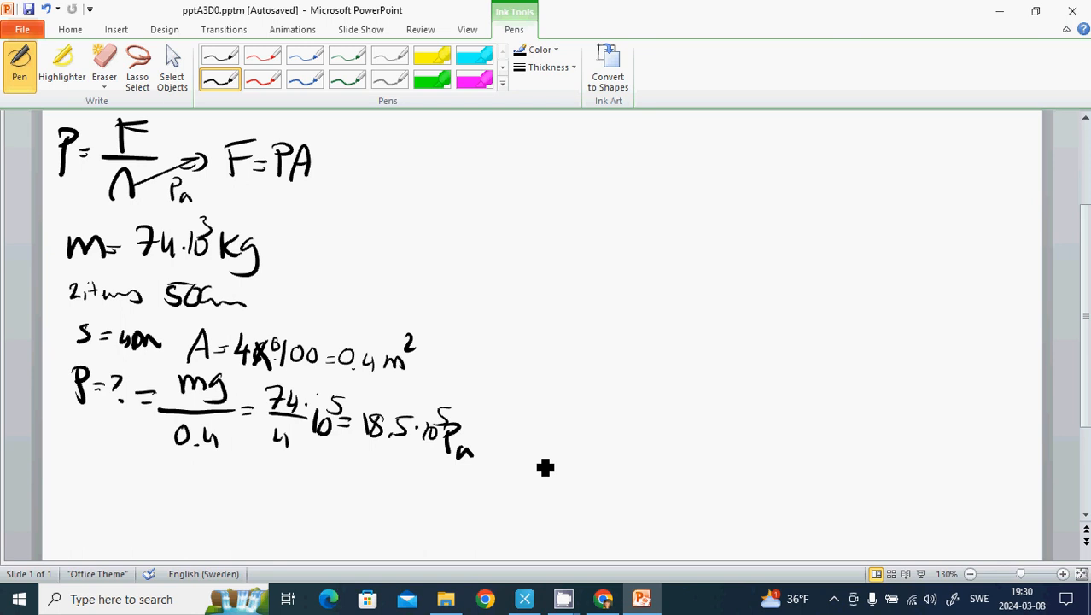
pyautogui.moveTo(339, 135)
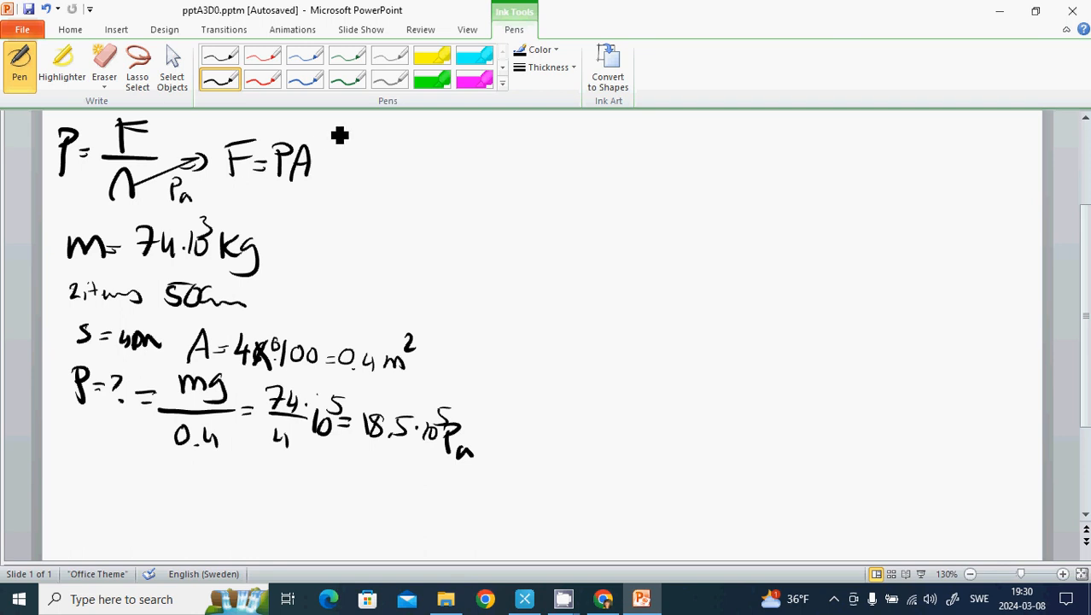
# - Draw a large bracket-like border enclosing the first example's givens and pressure working
pyautogui.moveTo(335, 115); pyautogui.dragTo(478, 341)
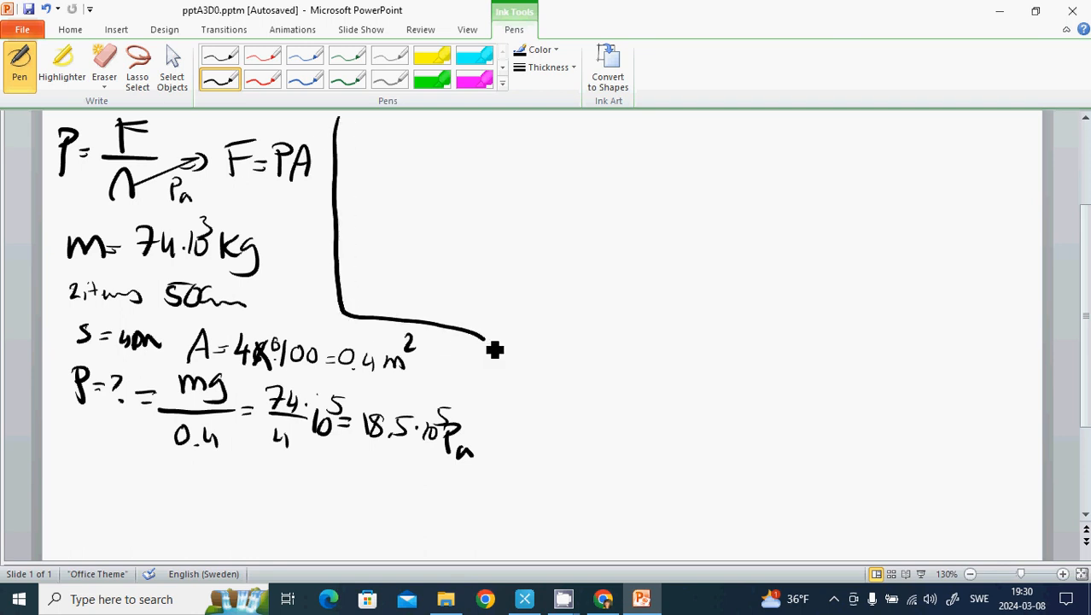
pyautogui.moveTo(495, 350); pyautogui.dragTo(511, 488)
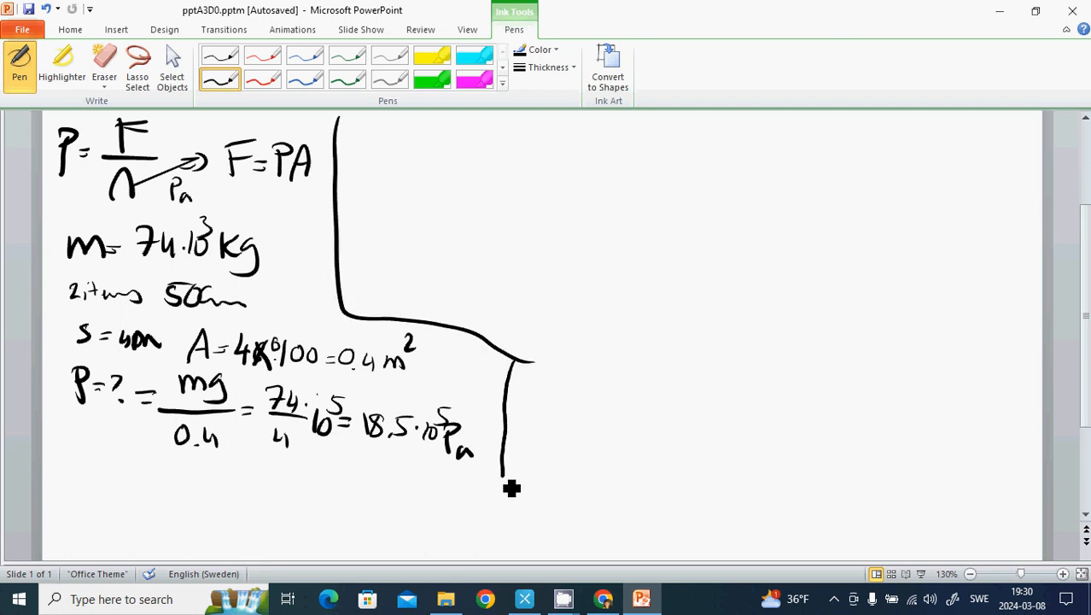
pyautogui.moveTo(504, 478); pyautogui.dragTo(9, 452)
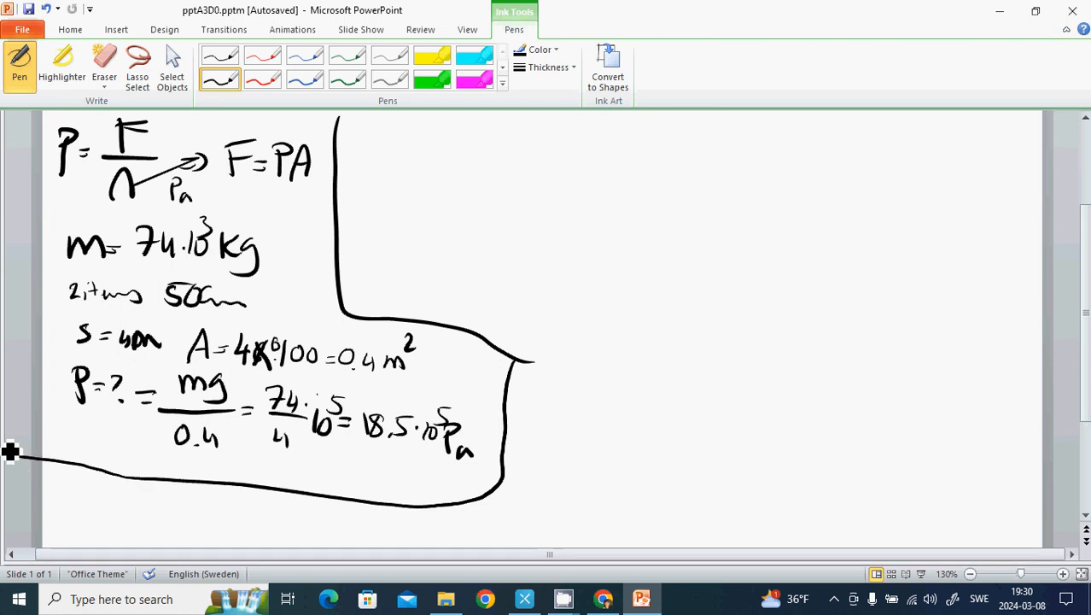
pyautogui.moveTo(422, 228)
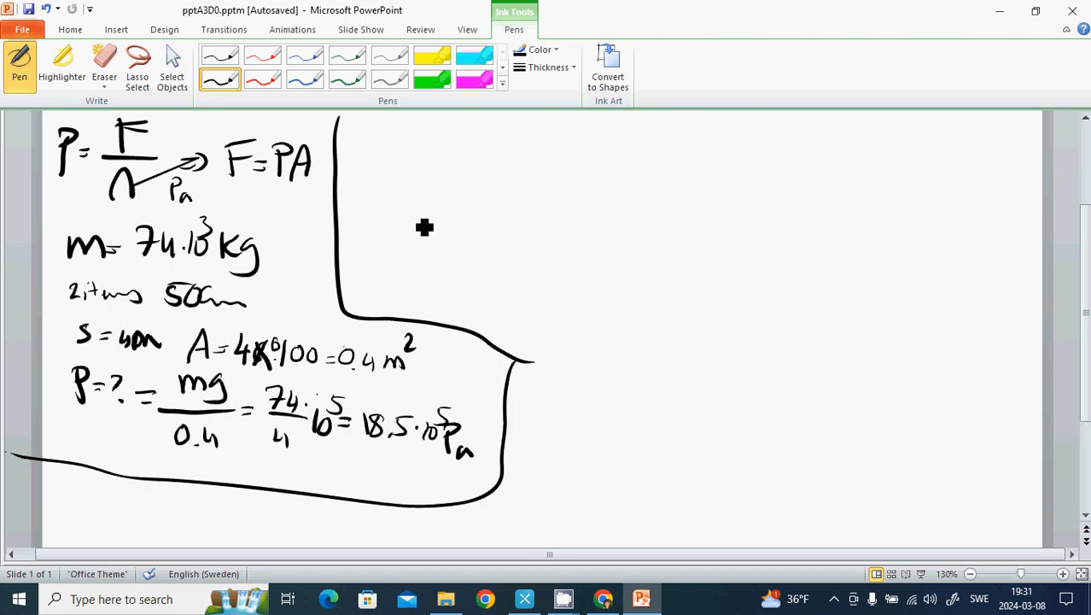
pyautogui.moveTo(374, 126)
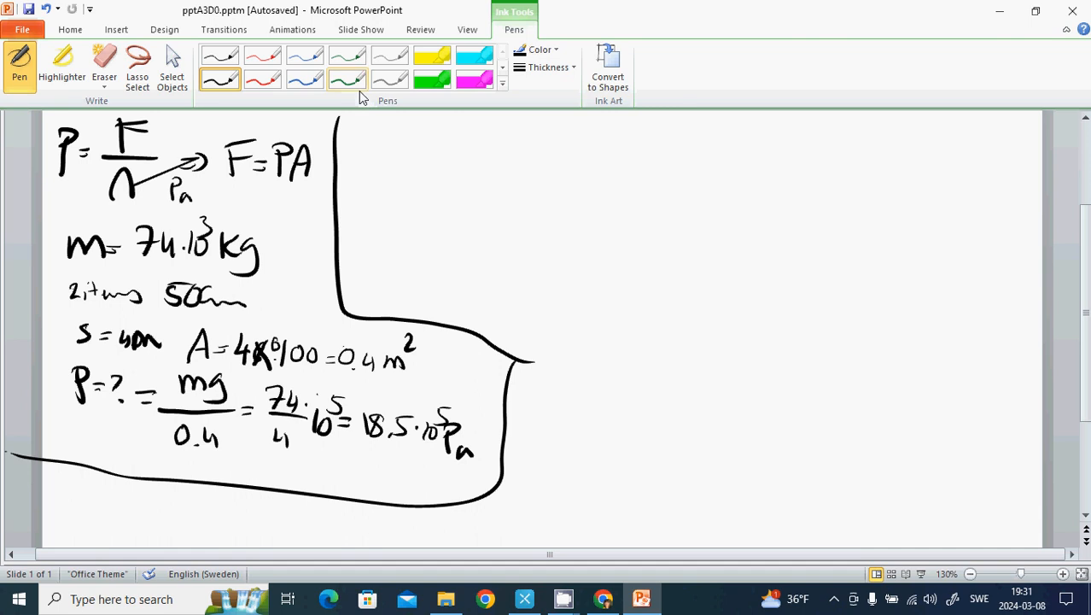
# - Write b = 0.03 m, l = 0.05 m, h = 0.08 m and ρ = 2800 kg/m³
pyautogui.moveTo(358, 141); pyautogui.dragTo(419, 145)
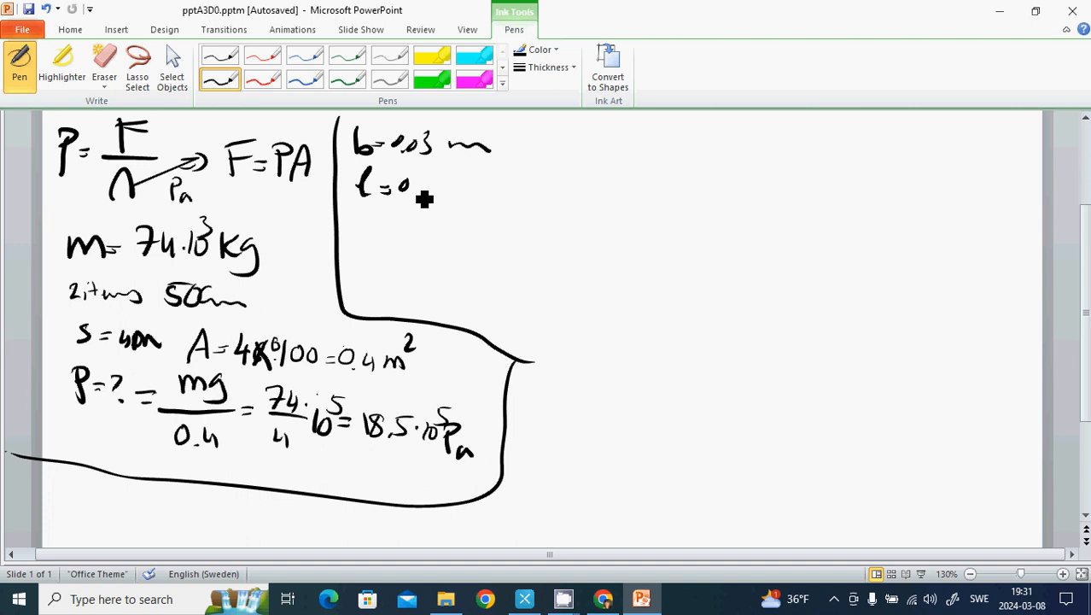
pyautogui.moveTo(406, 187); pyautogui.dragTo(491, 187)
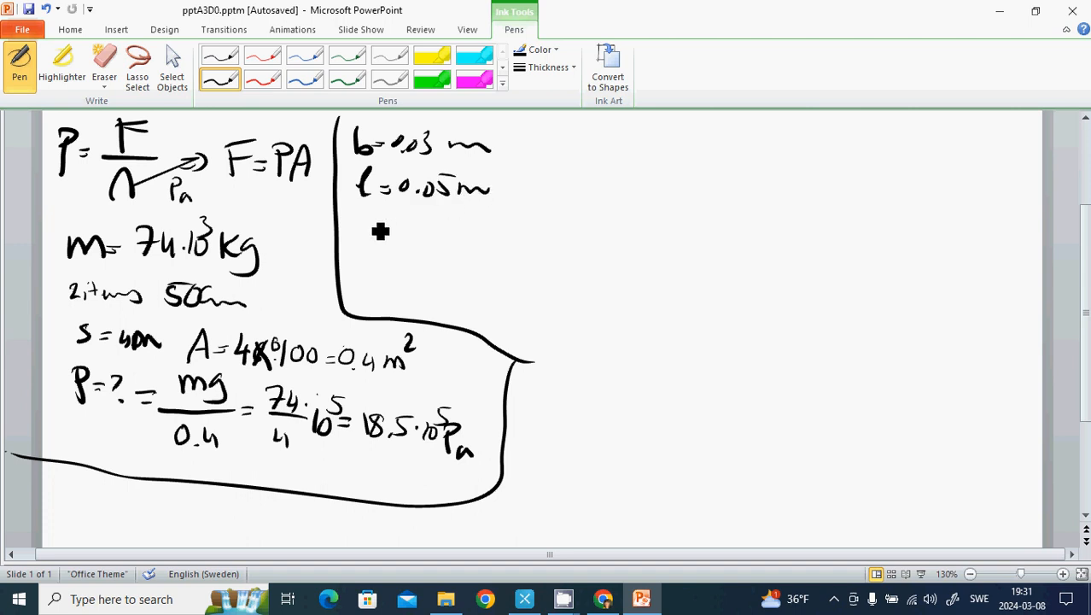
pyautogui.moveTo(350, 221); pyautogui.dragTo(371, 247)
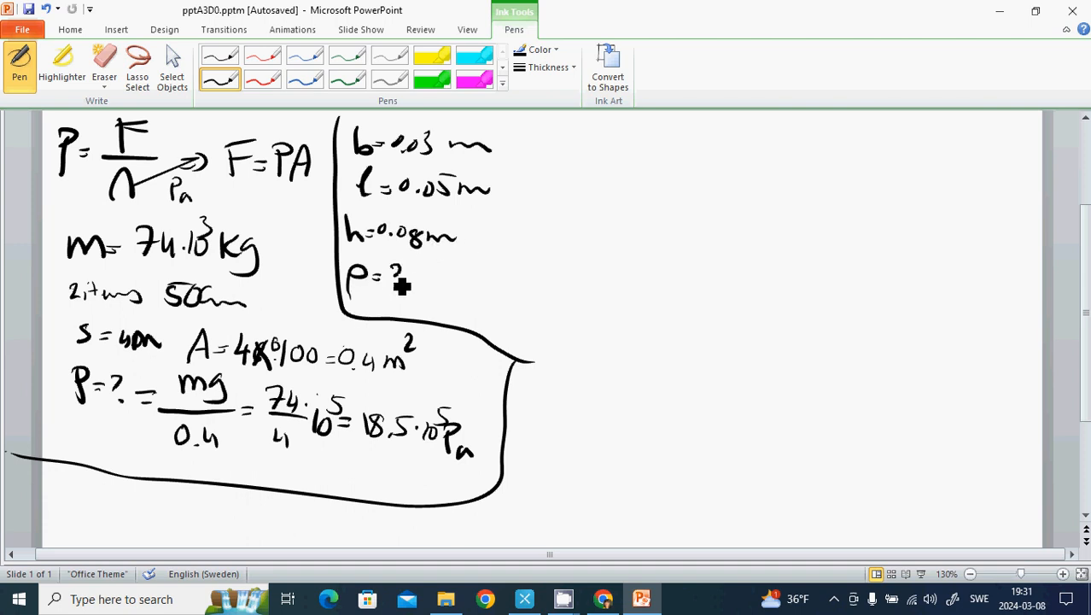
pyautogui.moveTo(388, 273); pyautogui.dragTo(456, 273)
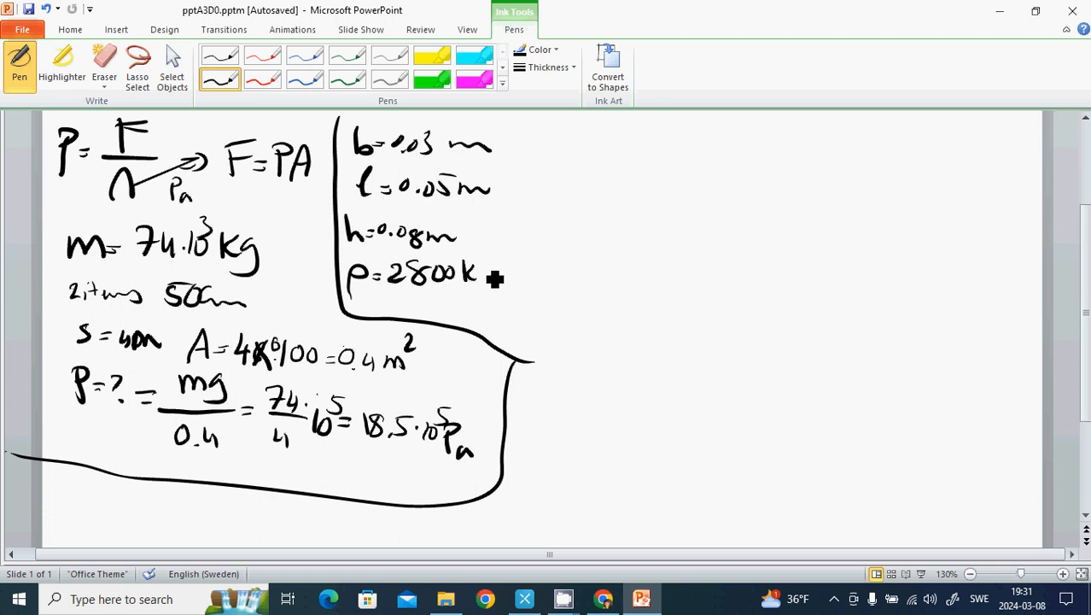
pyautogui.moveTo(491, 273); pyautogui.dragTo(520, 282)
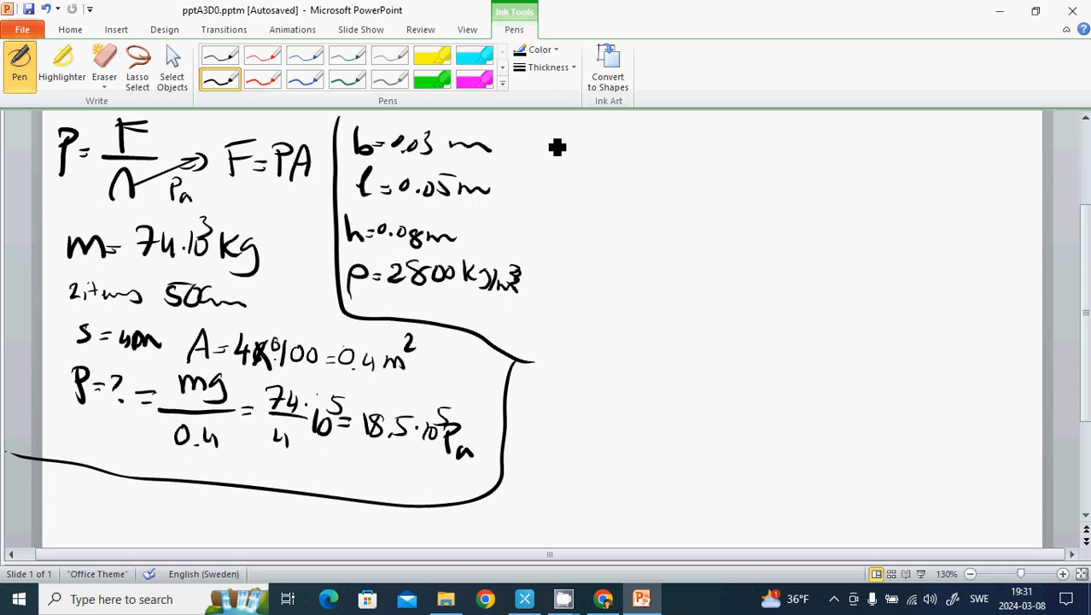
pyautogui.moveTo(483, 169)
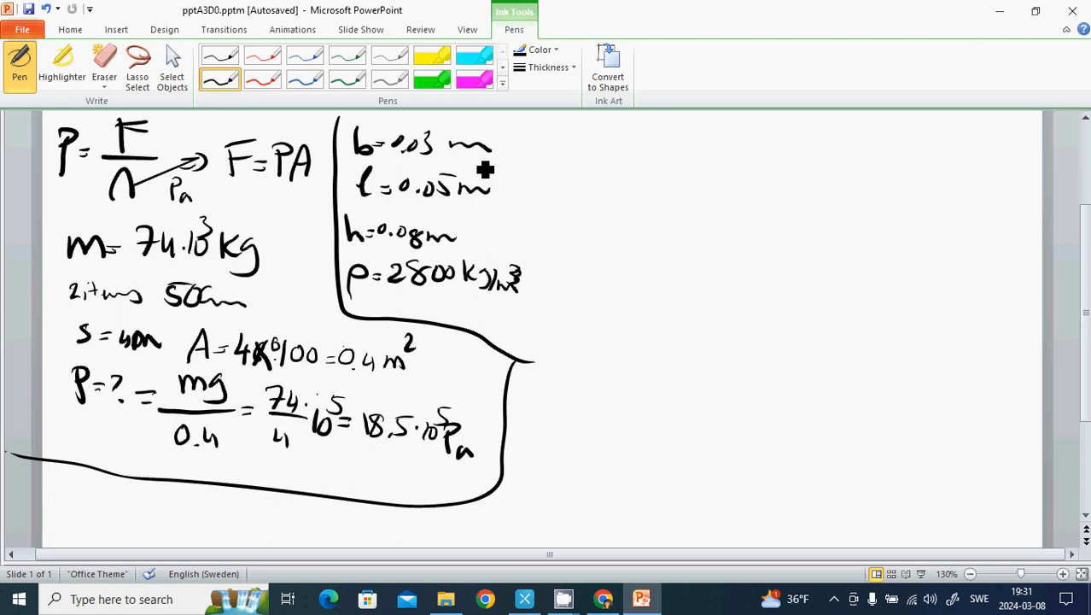
pyautogui.moveTo(480, 286)
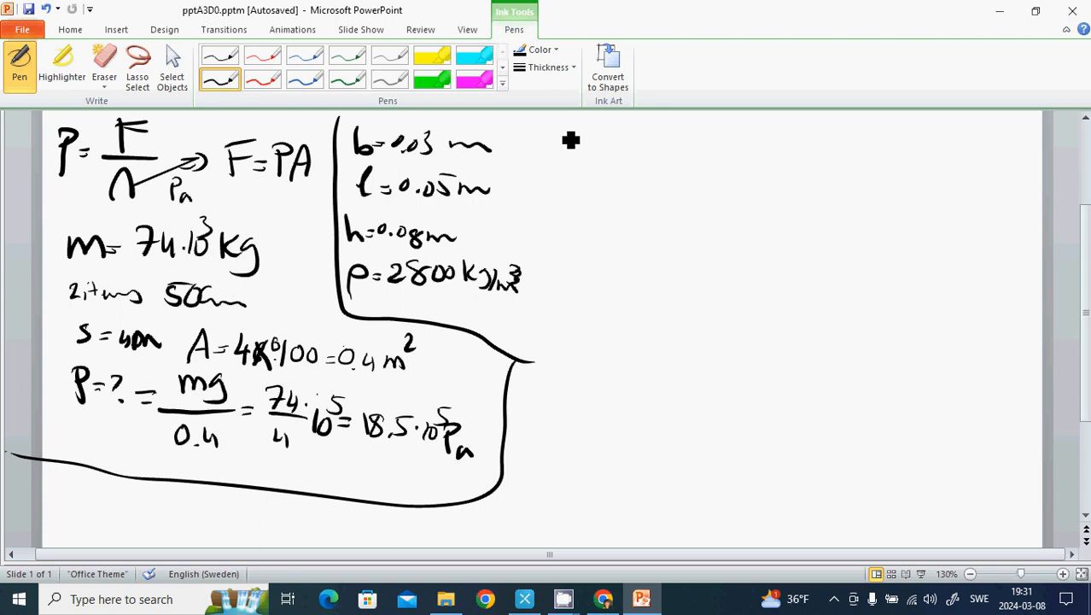
pyautogui.moveTo(563, 163)
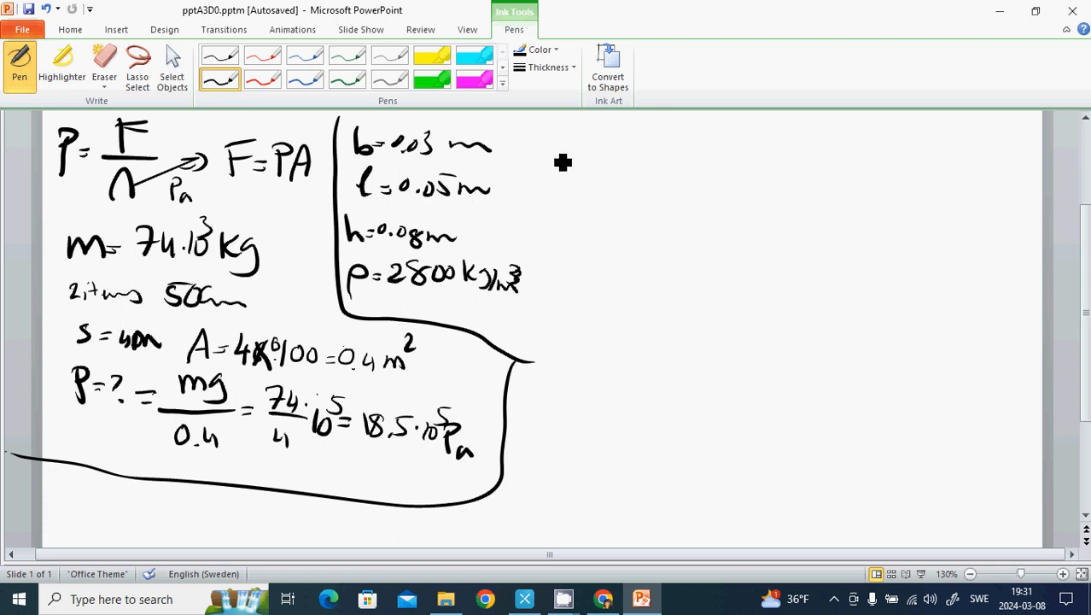
# - Write m = ρV = … = 0.336 kg at the top right of the slide
pyautogui.moveTo(542, 141); pyautogui.dragTo(589, 149)
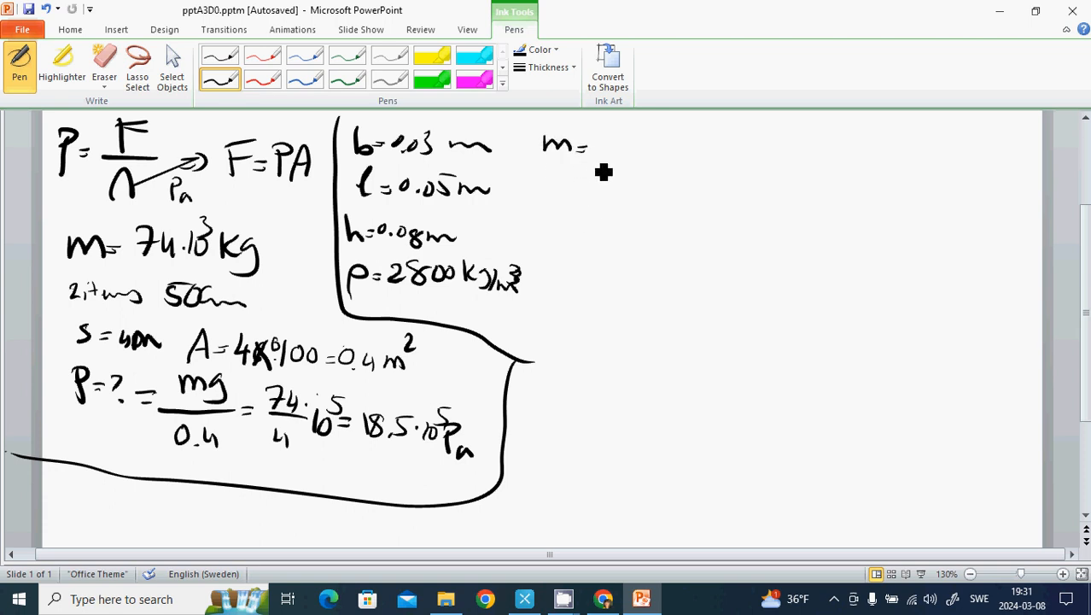
pyautogui.moveTo(589, 149); pyautogui.dragTo(631, 158)
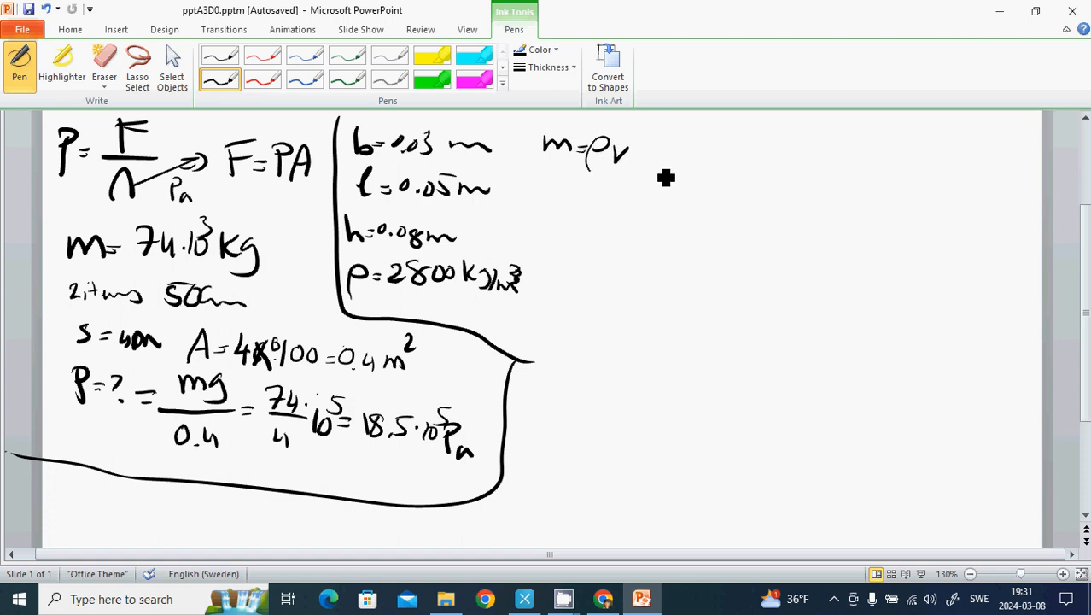
pyautogui.moveTo(661, 161)
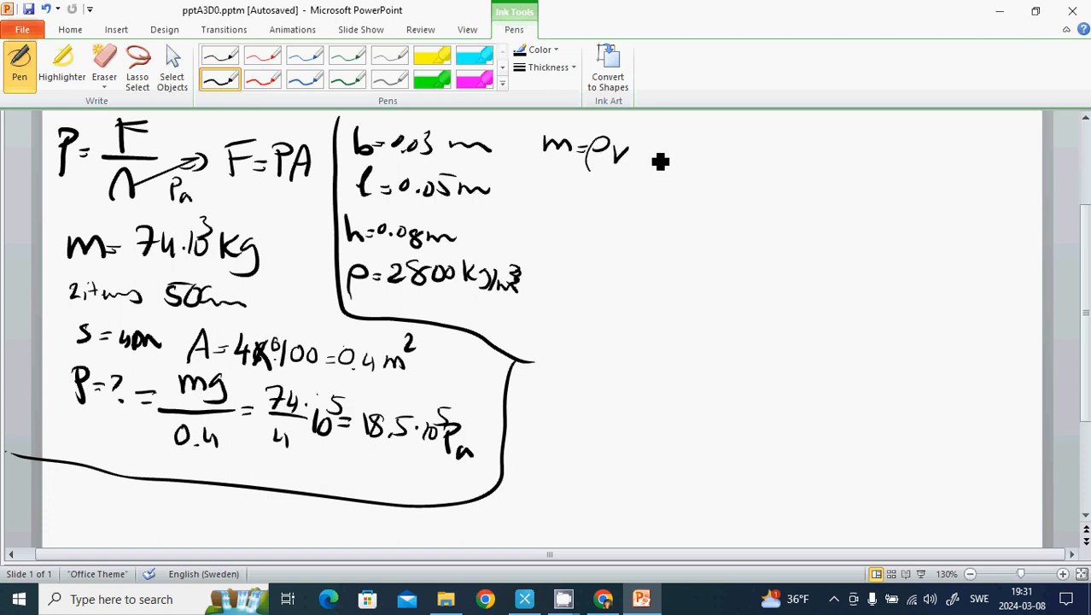
pyautogui.moveTo(557, 192)
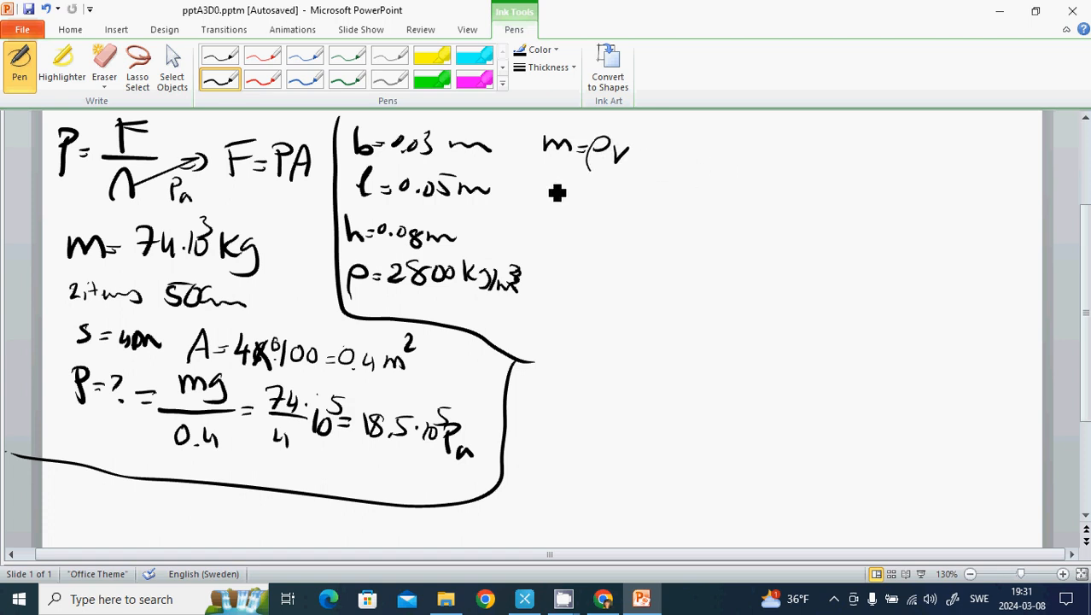
pyautogui.moveTo(601, 224)
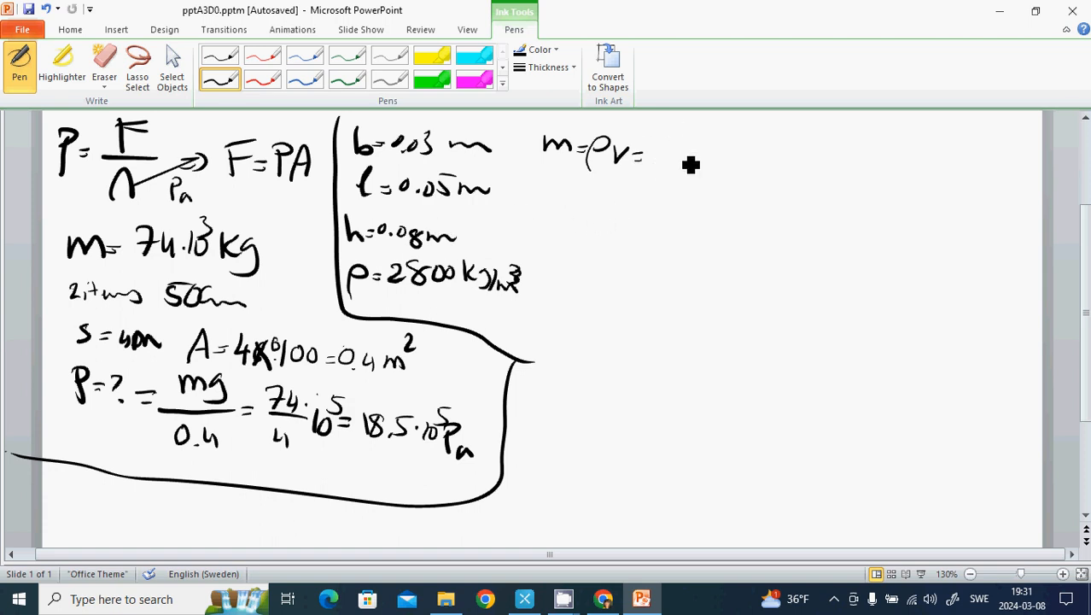
pyautogui.moveTo(675, 170)
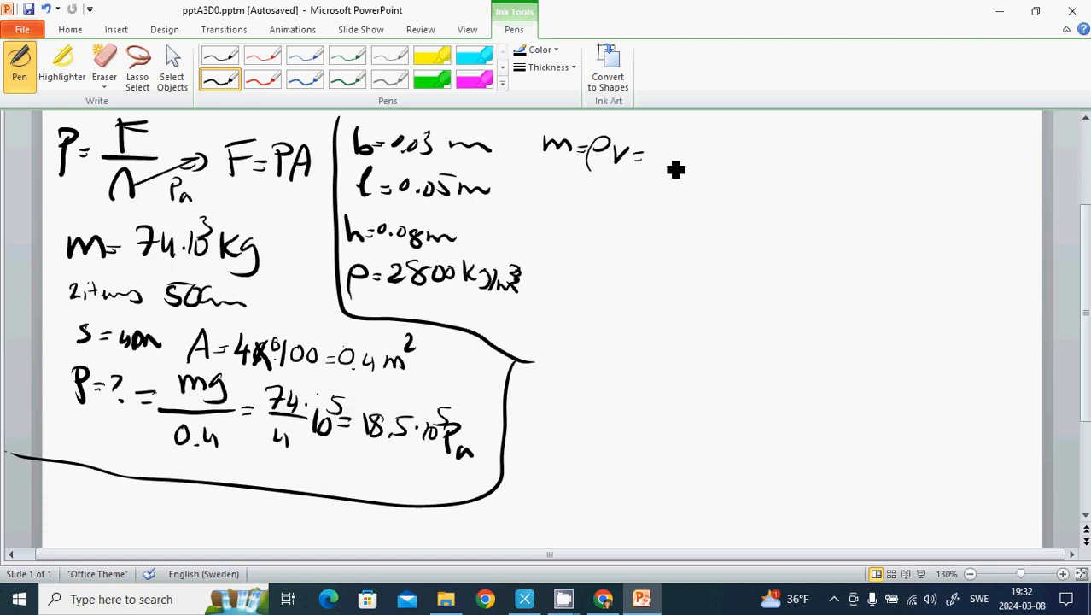
pyautogui.moveTo(649, 158); pyautogui.dragTo(708, 155)
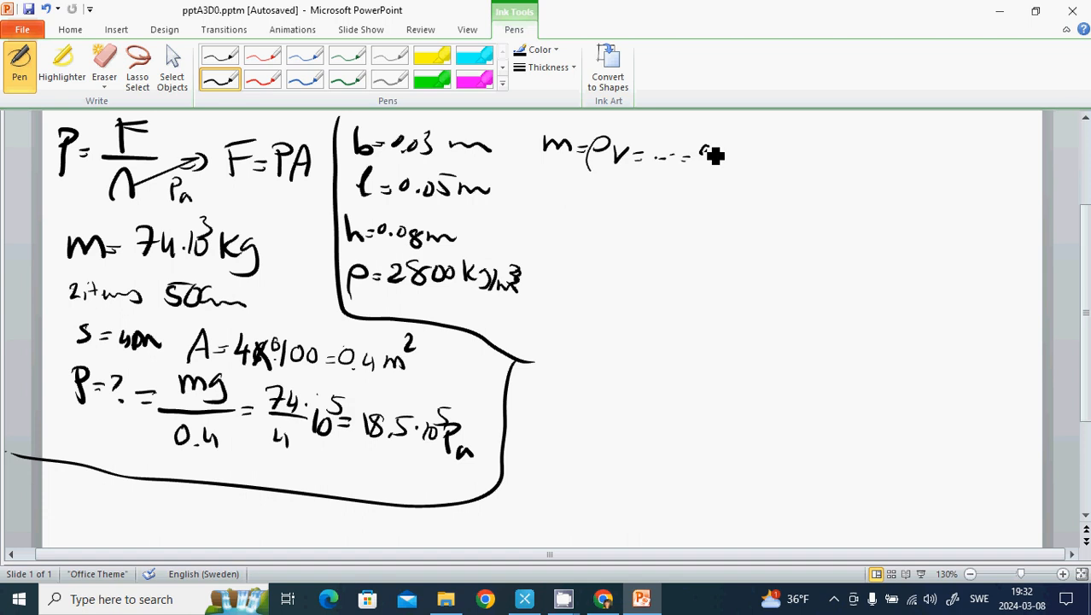
pyautogui.moveTo(700, 154); pyautogui.dragTo(751, 158)
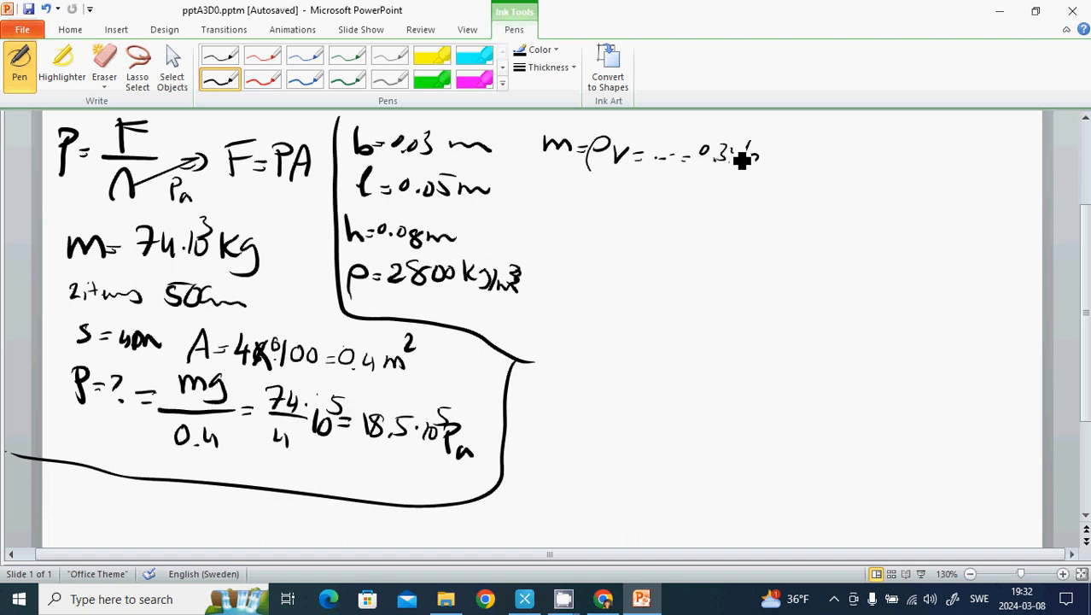
pyautogui.moveTo(743, 157); pyautogui.dragTo(781, 158)
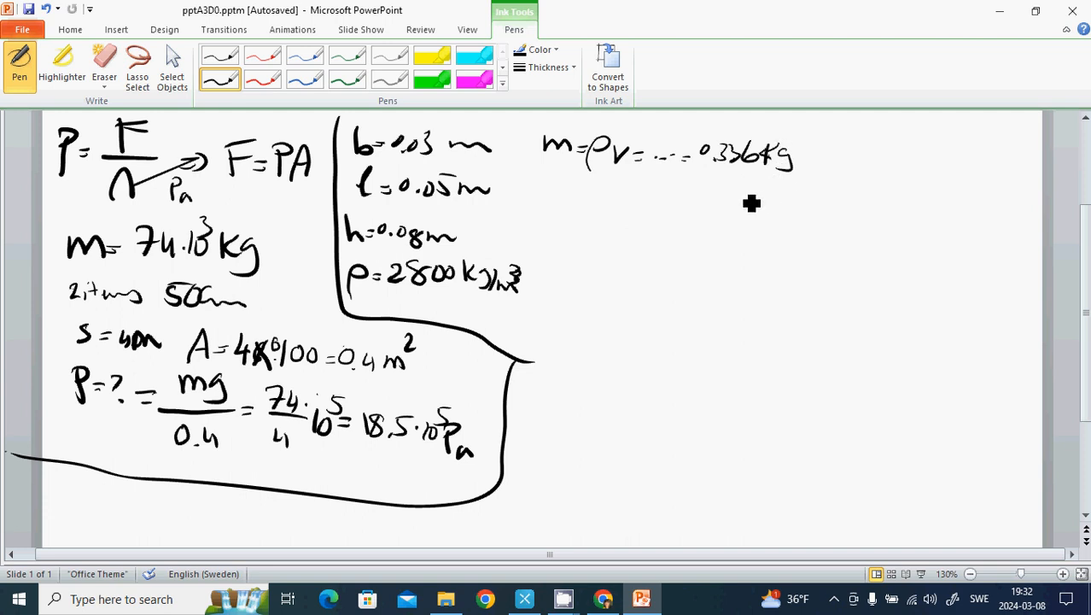
pyautogui.moveTo(558, 234)
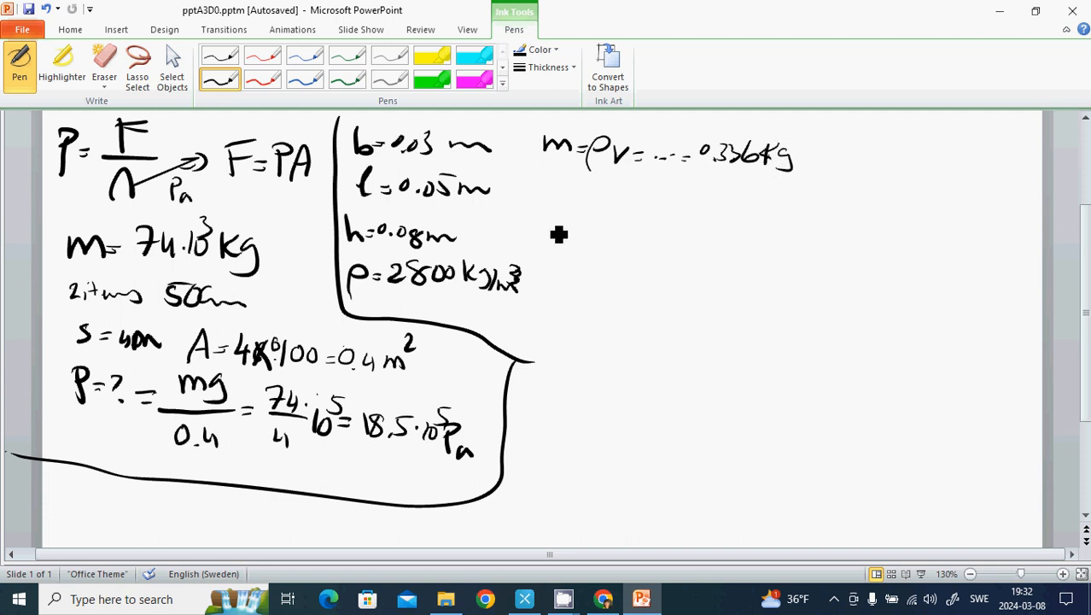
# - Write P₁ = mg/bl ≈ 2.24 kPa below the mass calculation
pyautogui.moveTo(546, 196); pyautogui.dragTo(555, 230)
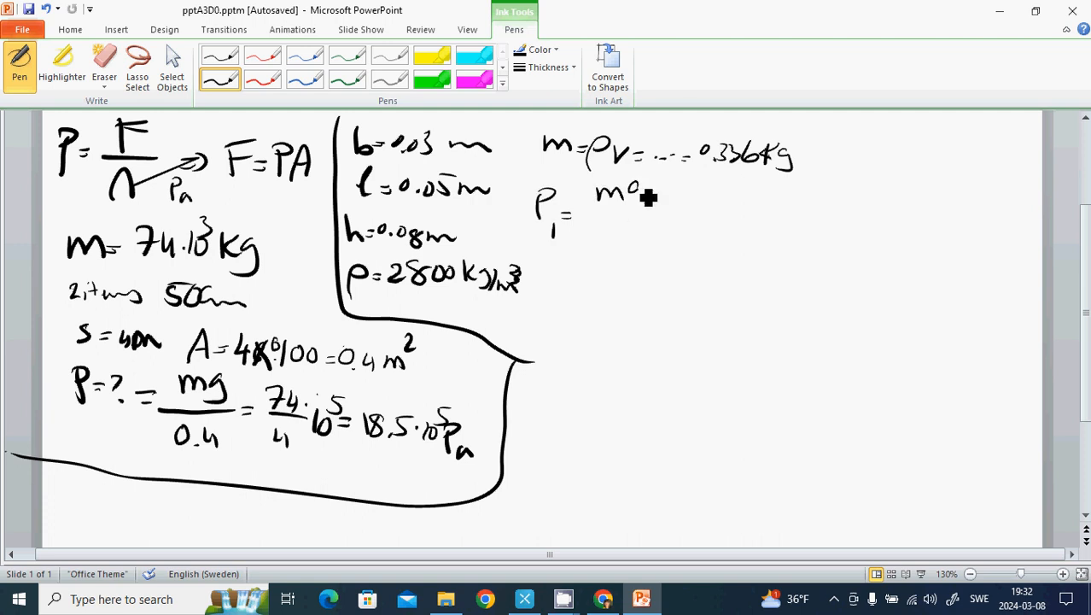
pyautogui.moveTo(602, 192); pyautogui.dragTo(658, 222)
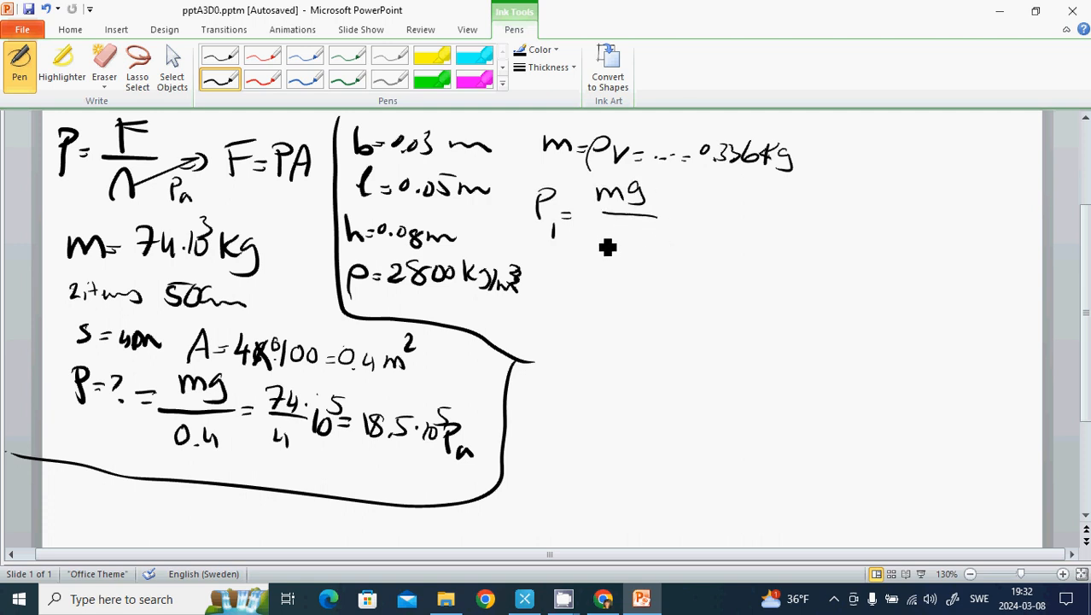
pyautogui.moveTo(598, 235); pyautogui.dragTo(631, 239)
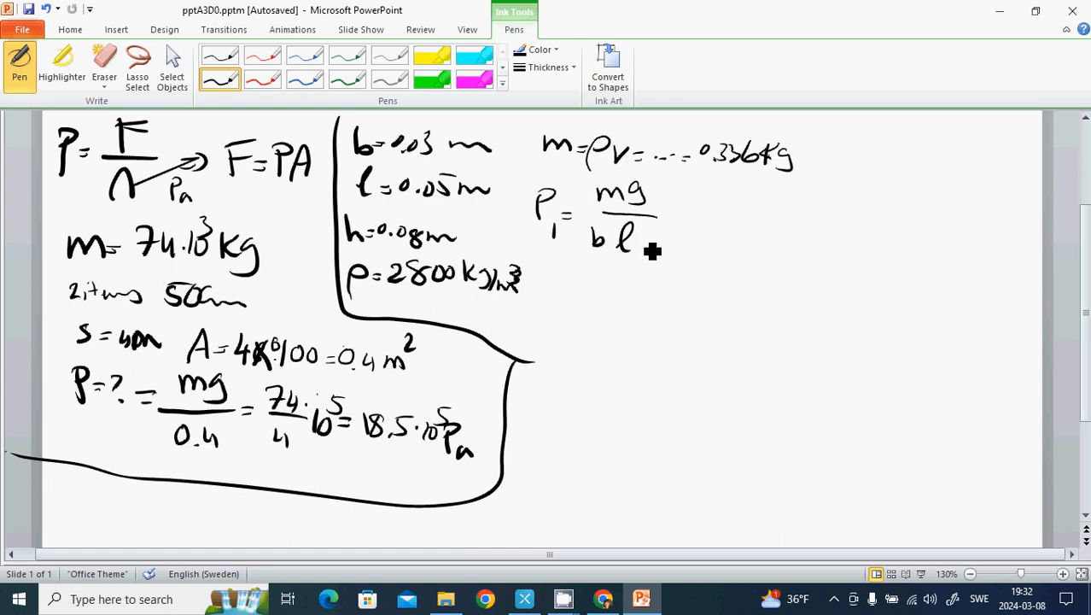
pyautogui.moveTo(678, 226)
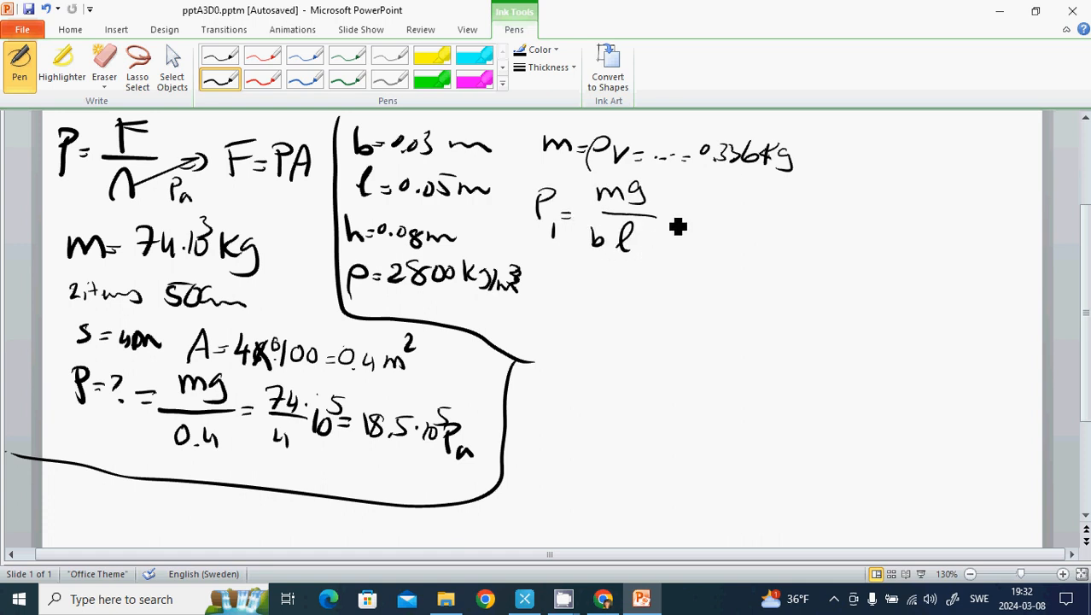
pyautogui.moveTo(666, 221); pyautogui.dragTo(691, 213)
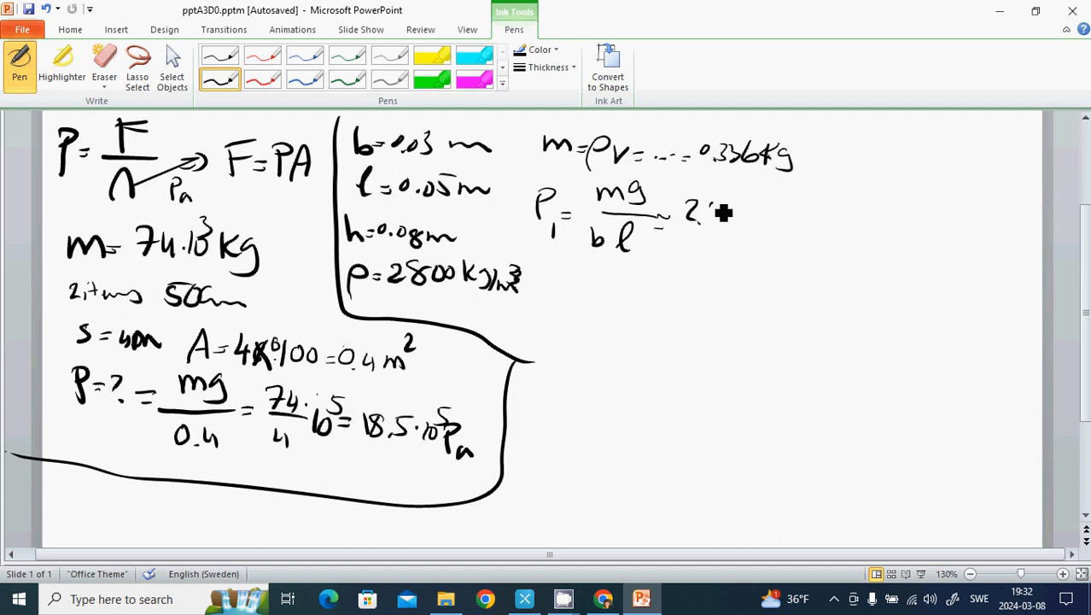
pyautogui.moveTo(708, 213); pyautogui.dragTo(768, 222)
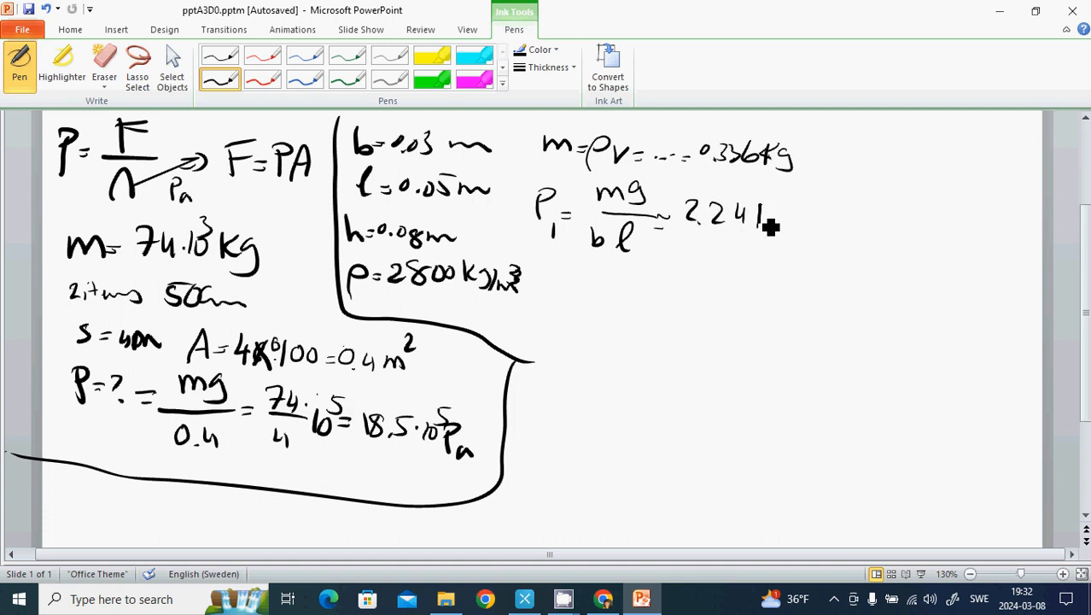
pyautogui.moveTo(764, 222); pyautogui.dragTo(781, 248)
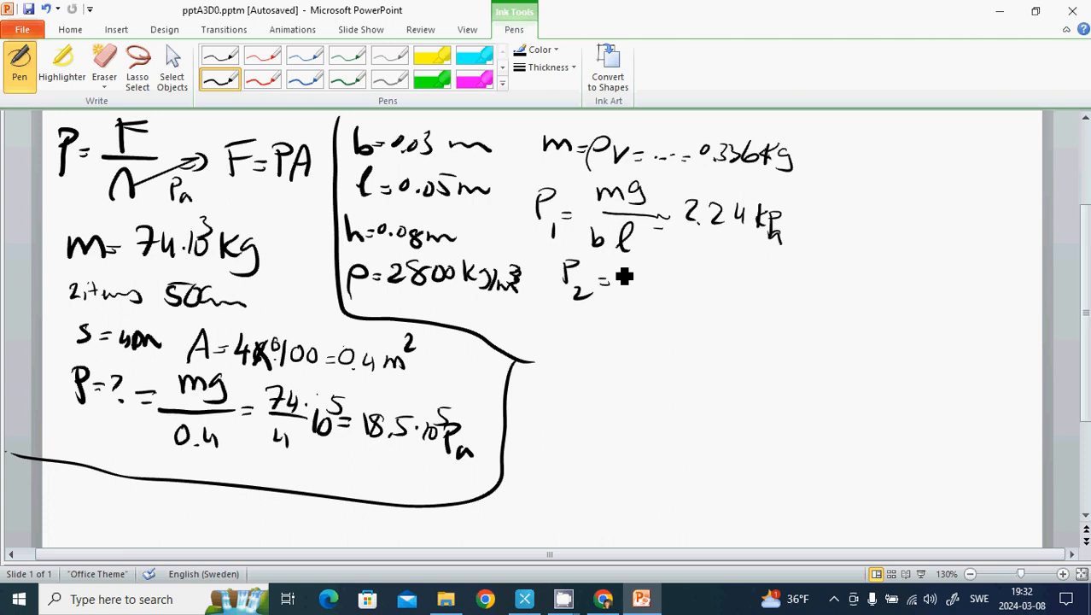
# - Write P₂ = mg/bh ≈ 1.4 kPa and P₃ = mg/lh ≈ 0.84 kPa
pyautogui.moveTo(623, 273); pyautogui.dragTo(674, 295)
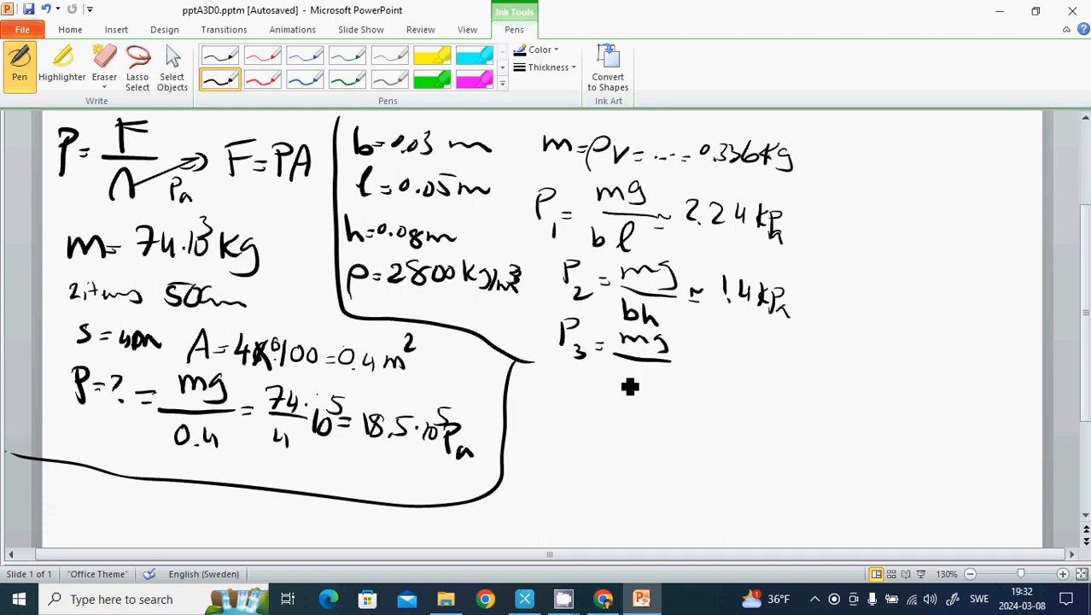
pyautogui.moveTo(614, 379); pyautogui.dragTo(674, 379)
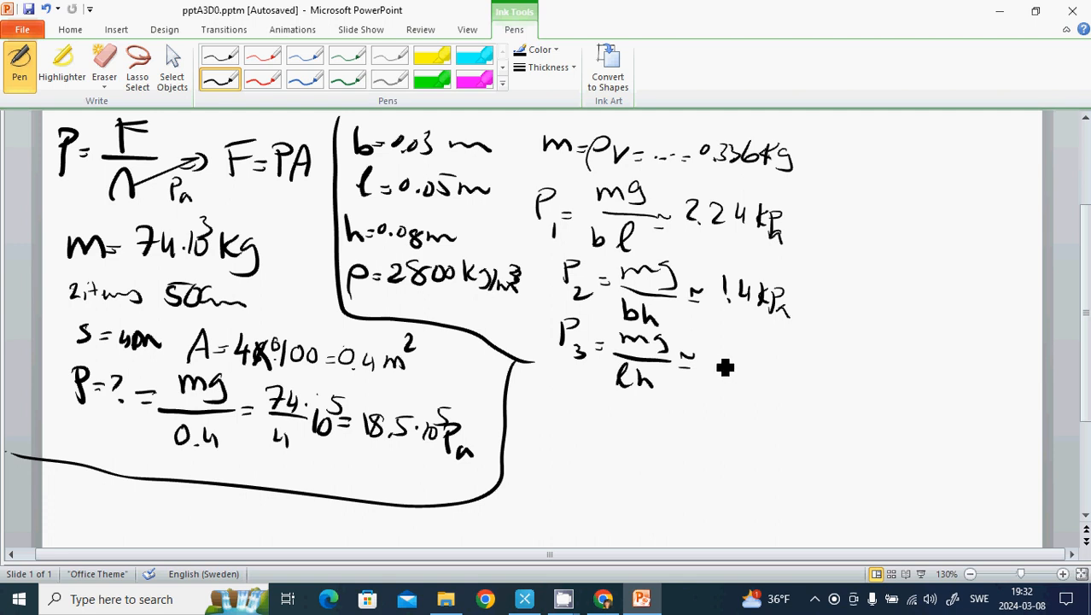
pyautogui.moveTo(700, 367); pyautogui.dragTo(751, 367)
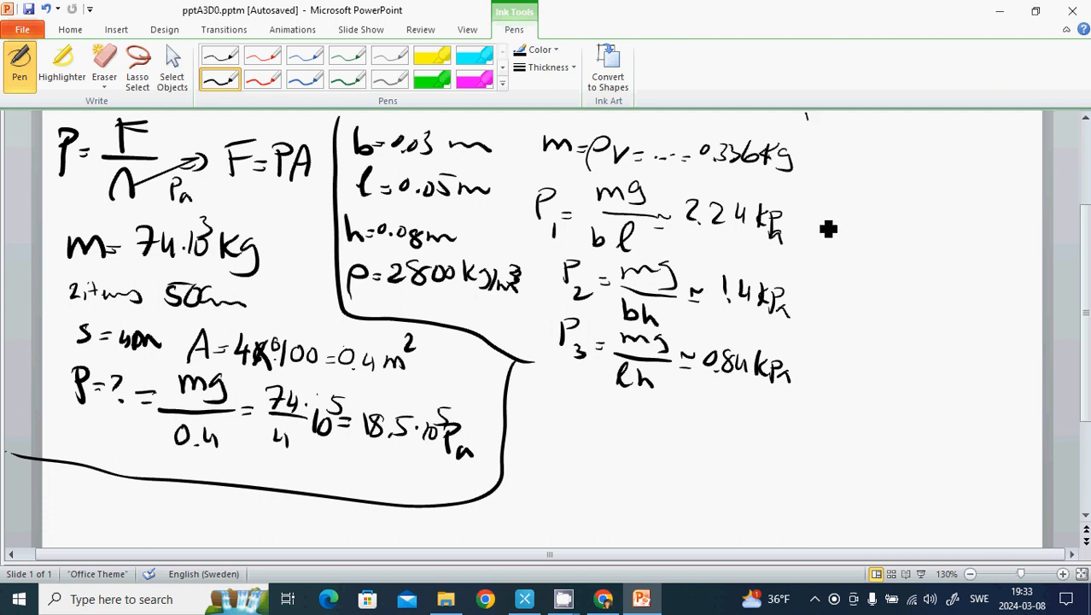
pyautogui.moveTo(642, 393)
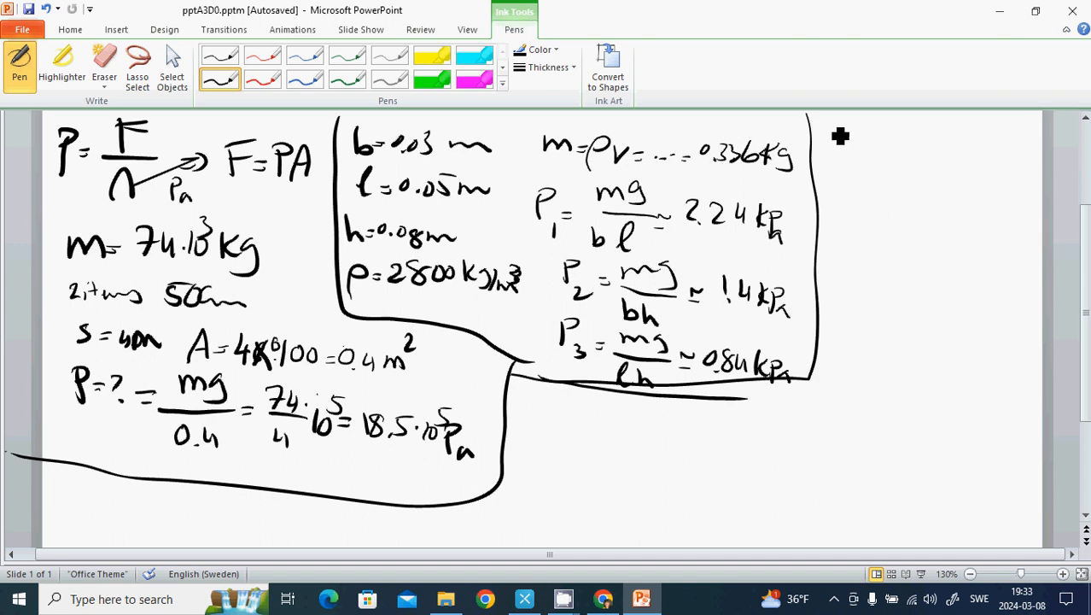
pyautogui.moveTo(838, 135)
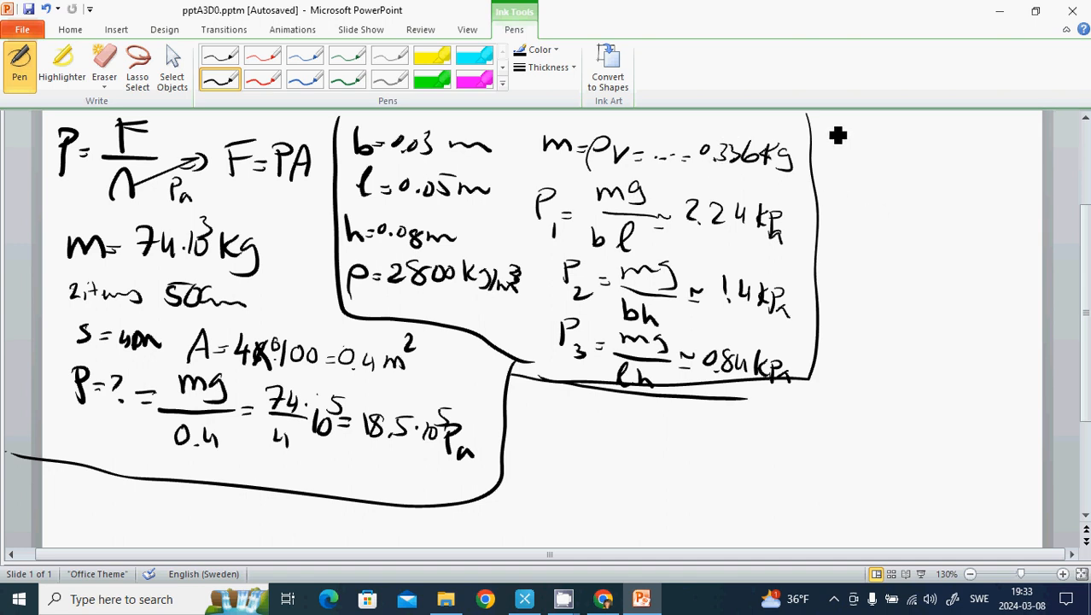
pyautogui.moveTo(839, 134)
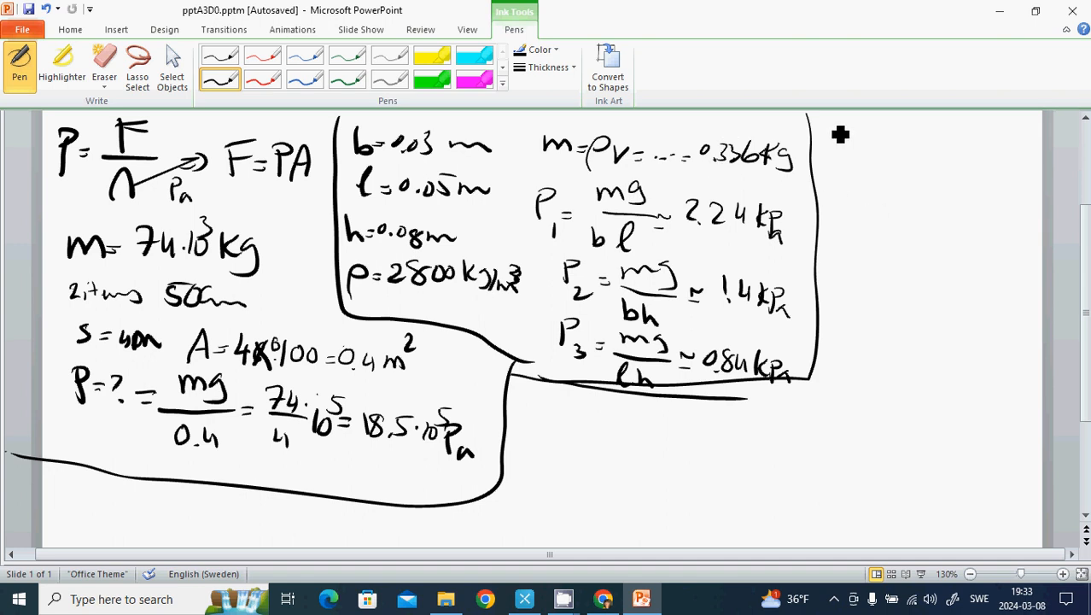
pyautogui.moveTo(845, 129)
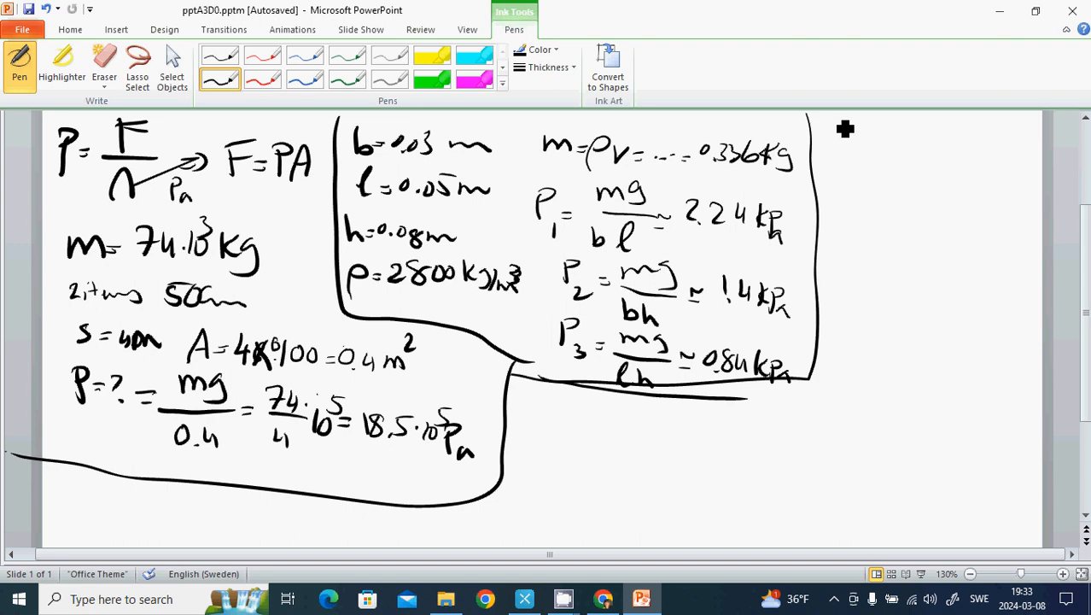
# - Write hA, ρhA and ρhAg to the right of the boxed calculations
pyautogui.moveTo(832, 137); pyautogui.dragTo(866, 149)
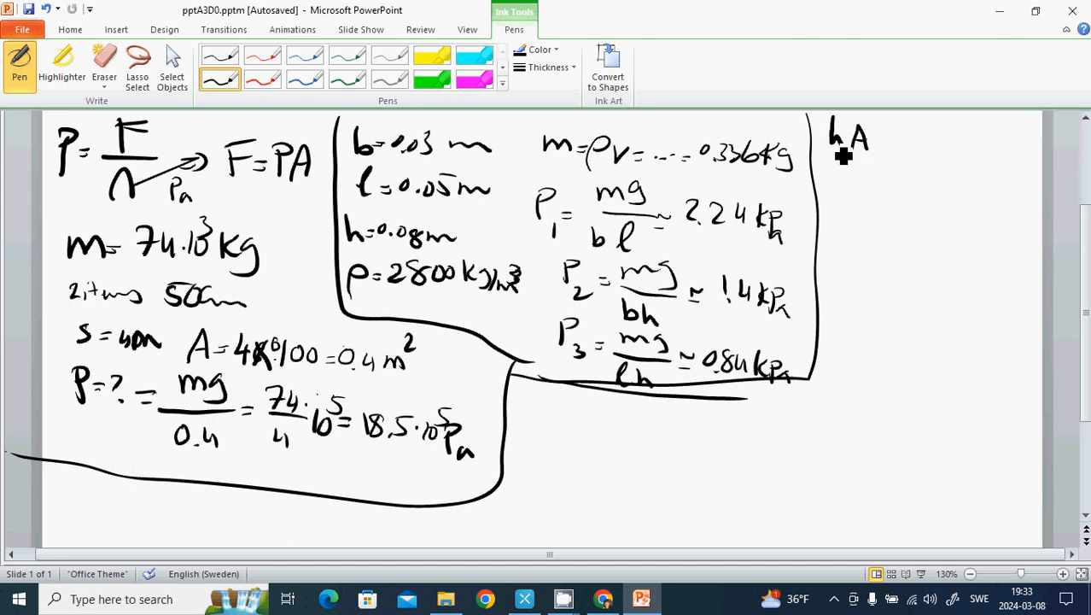
pyautogui.moveTo(897, 172)
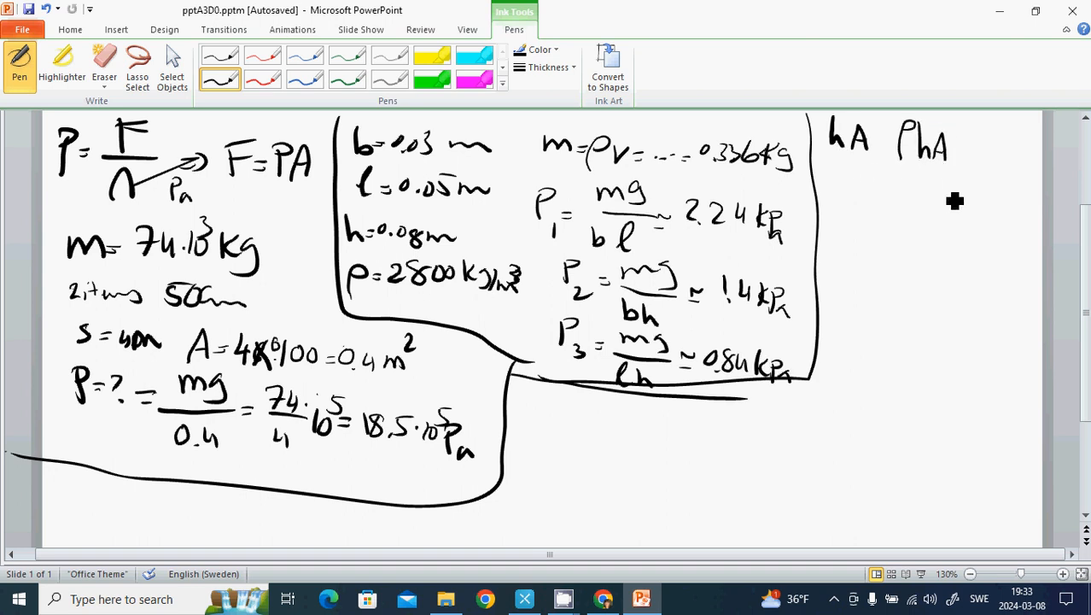
pyautogui.moveTo(975, 151)
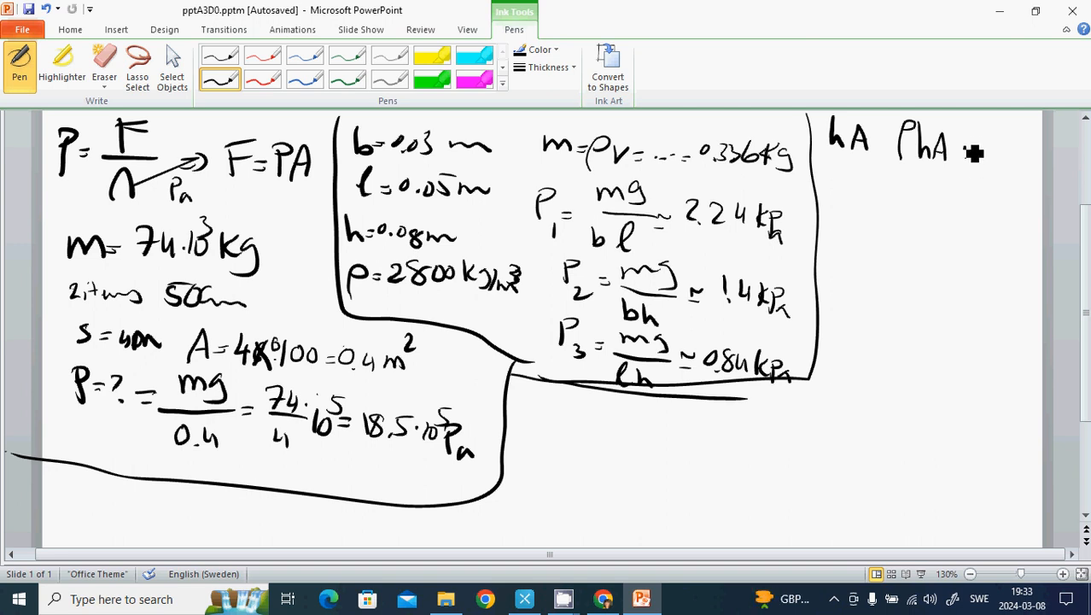
pyautogui.moveTo(973, 154); pyautogui.dragTo(1024, 171)
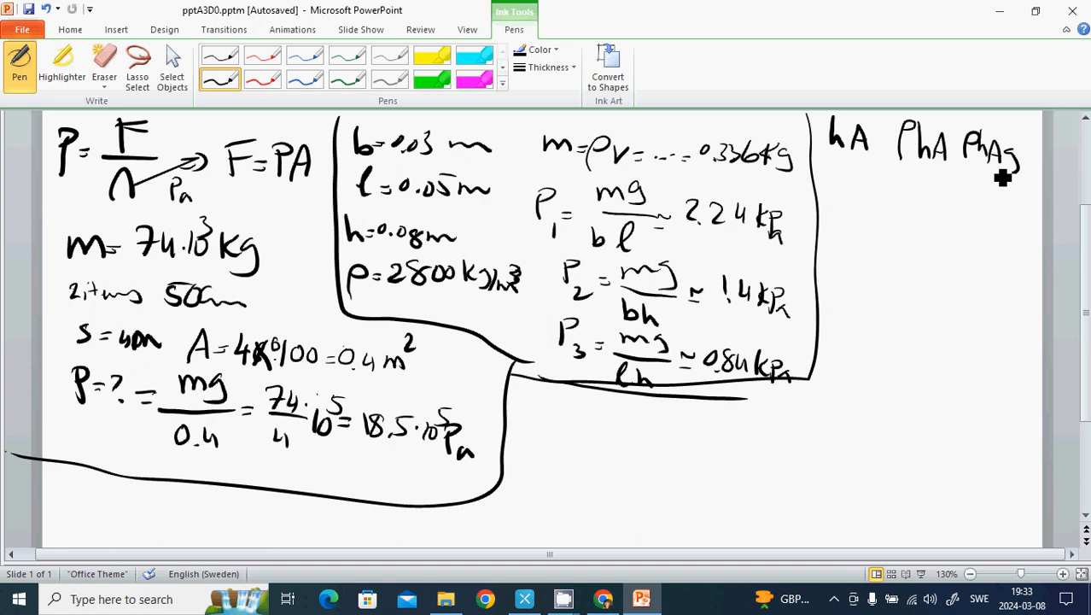
pyautogui.moveTo(875, 196)
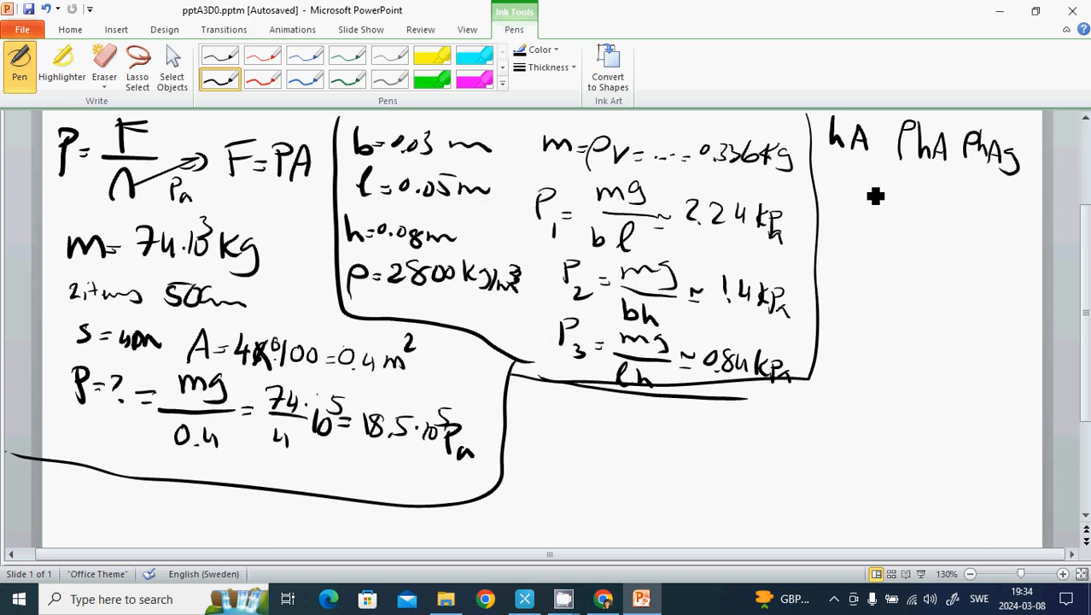
pyautogui.moveTo(860, 219)
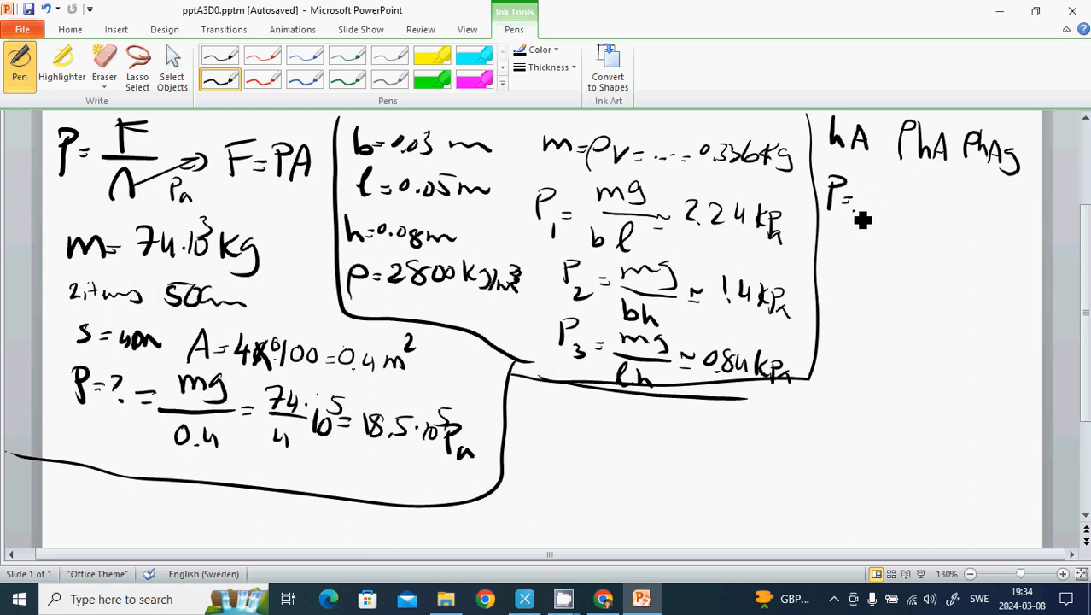
# - Handwrite P = ρhg beneath the hA, ρhA, ρhAg terms and touch up the h
pyautogui.moveTo(837, 200); pyautogui.dragTo(922, 213)
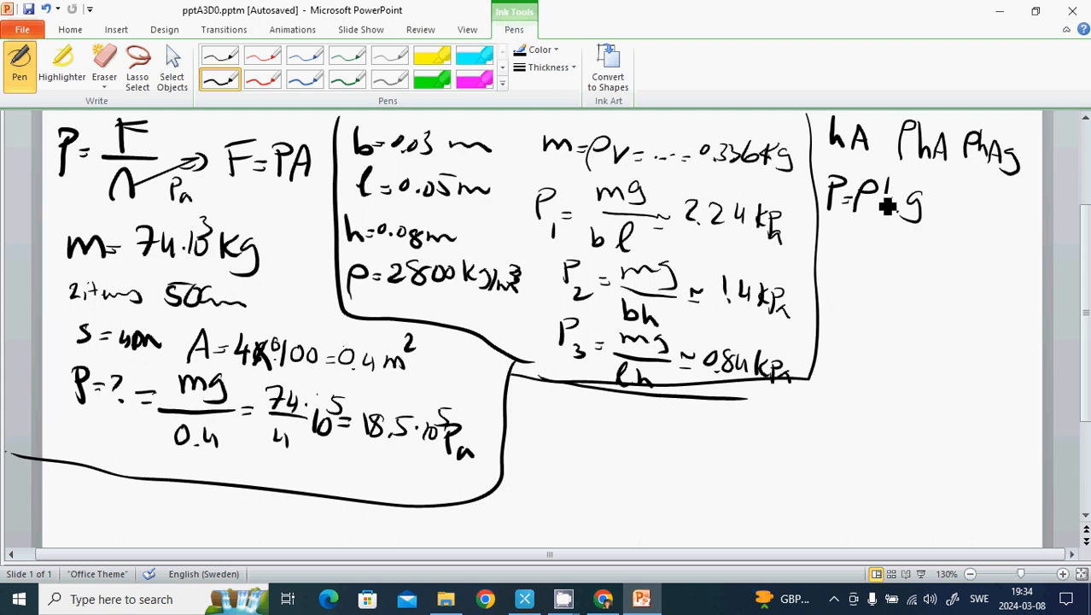
pyautogui.moveTo(870, 204); pyautogui.dragTo(900, 205)
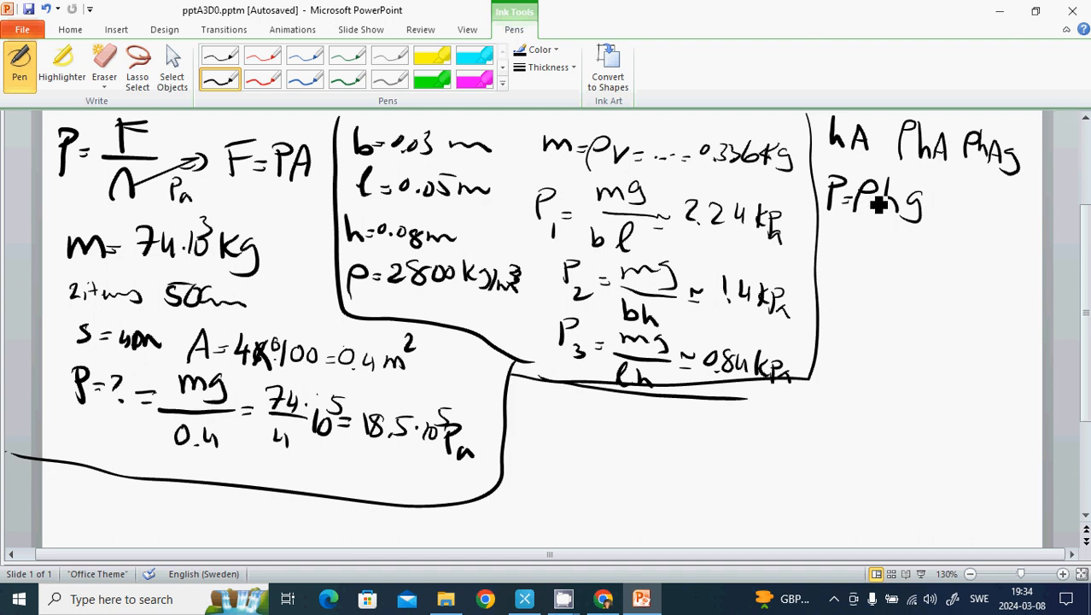
pyautogui.moveTo(894, 215)
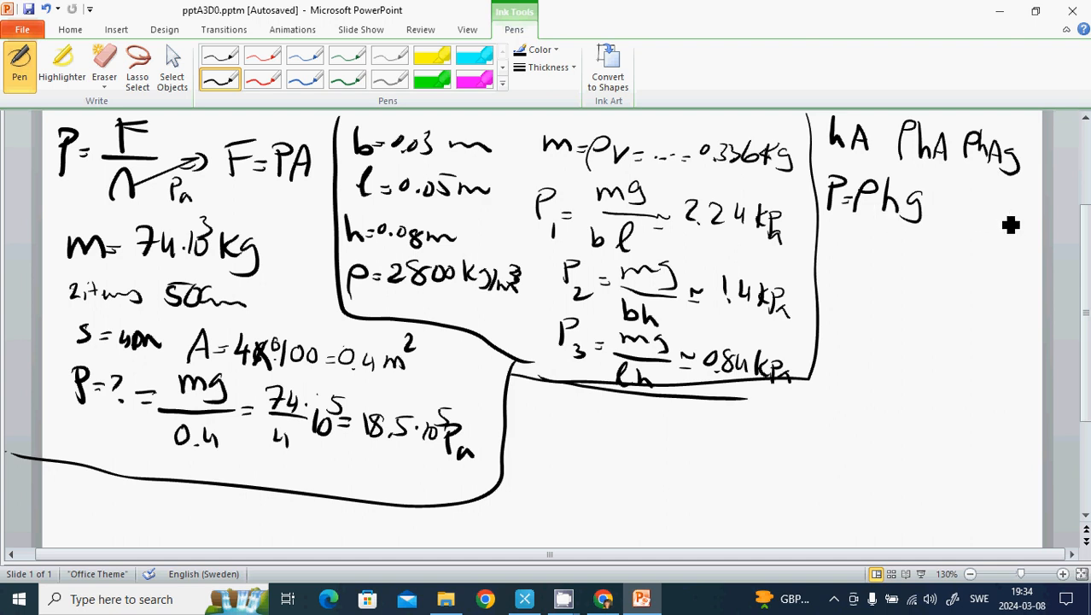
pyautogui.moveTo(944, 221)
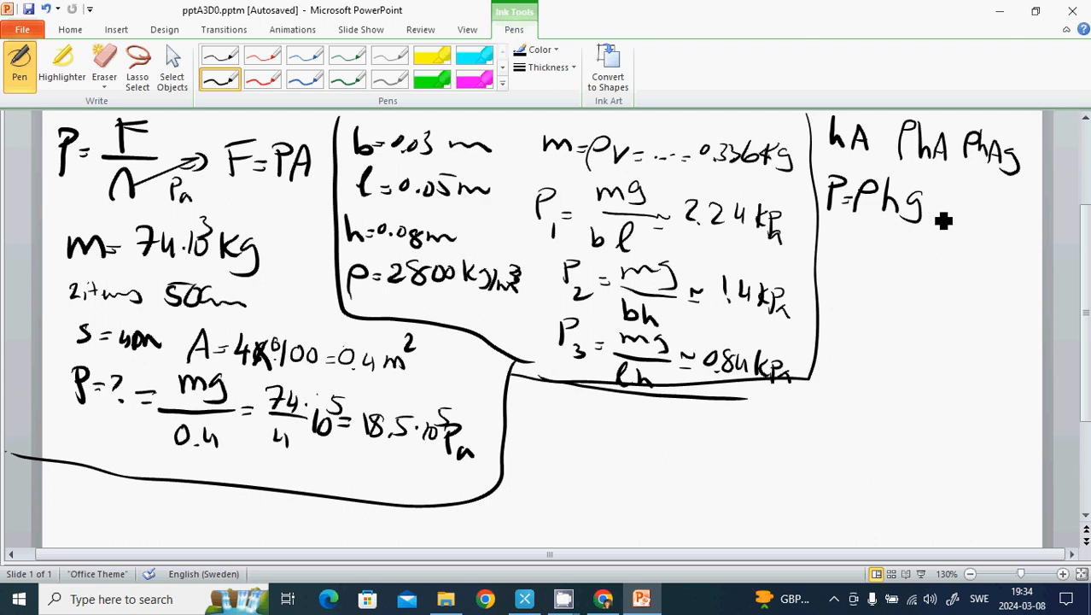
pyautogui.moveTo(938, 218)
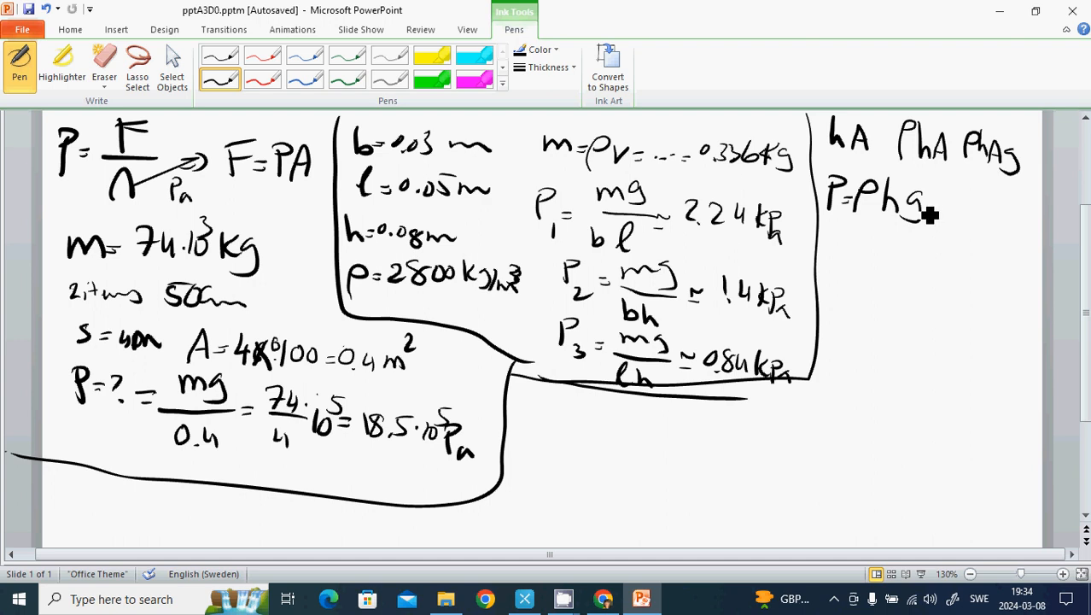
pyautogui.moveTo(913, 211)
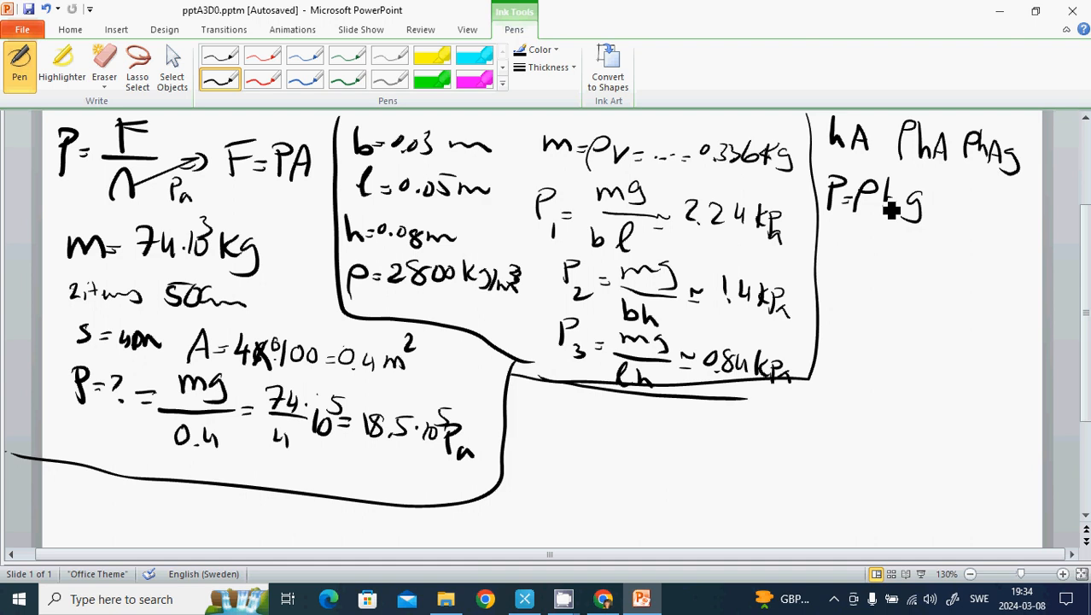
pyautogui.click(874, 211)
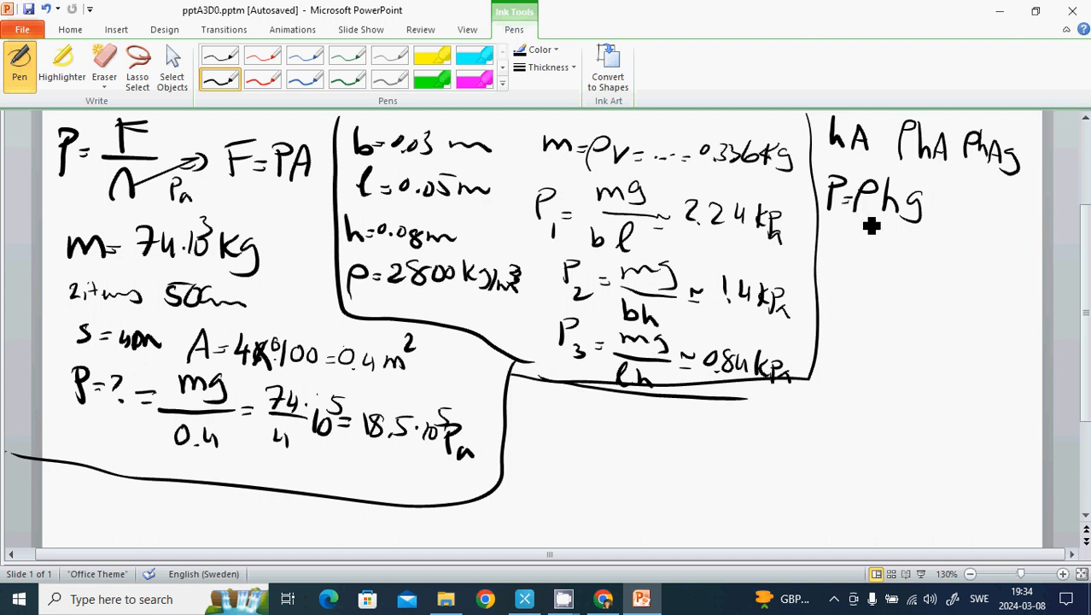
pyautogui.moveTo(858, 220)
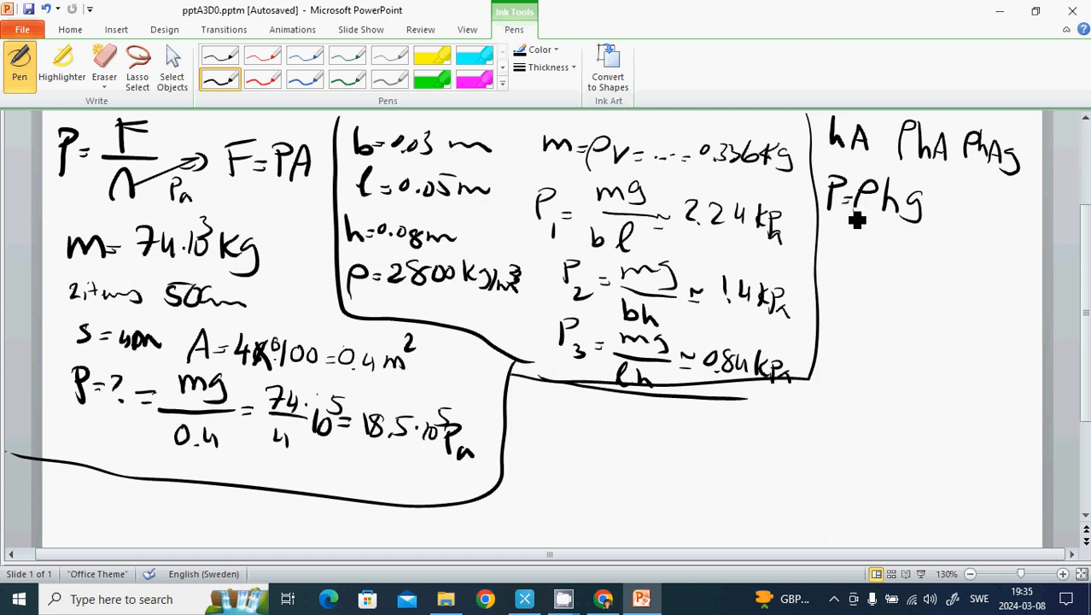
pyautogui.moveTo(850, 216)
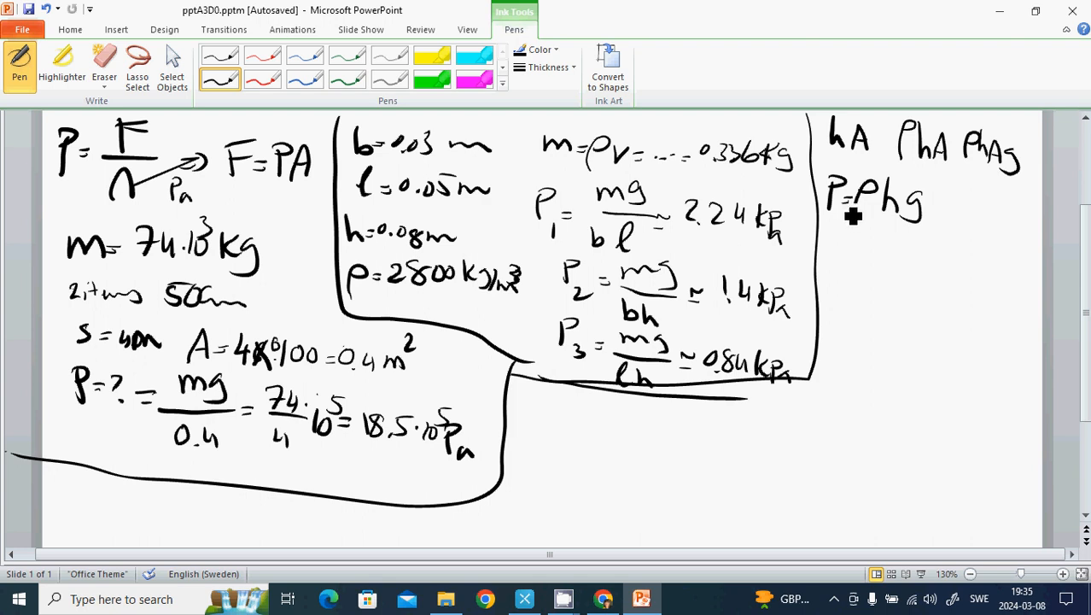
pyautogui.moveTo(849, 212)
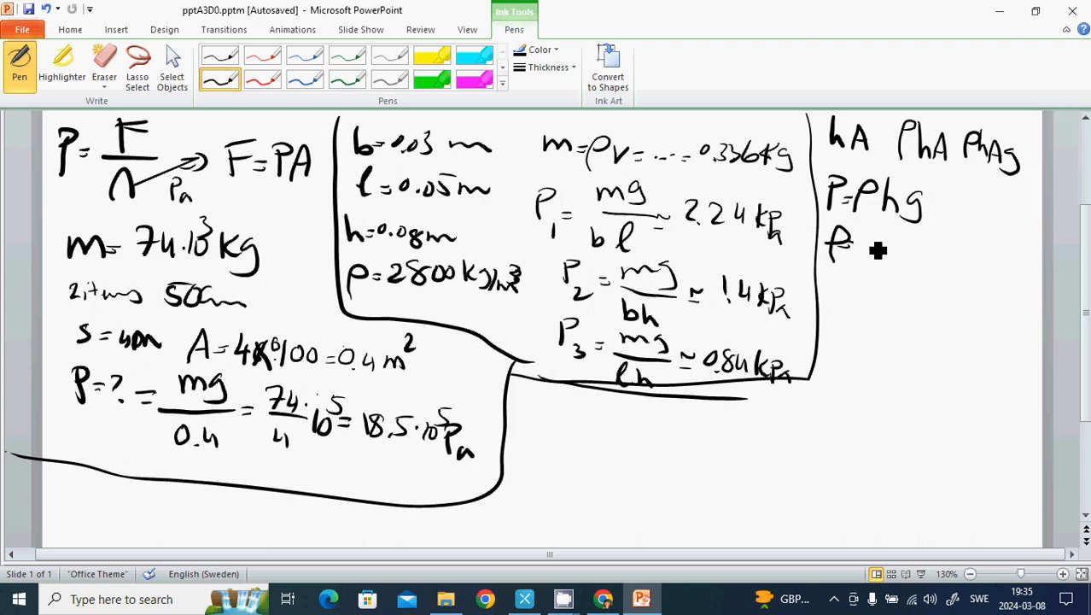
# - Handwrite ρ = 1025 kg/m³ and the ice density ρ = 918 kg/m³ under P = ρhg
pyautogui.moveTo(862, 248); pyautogui.dragTo(905, 252)
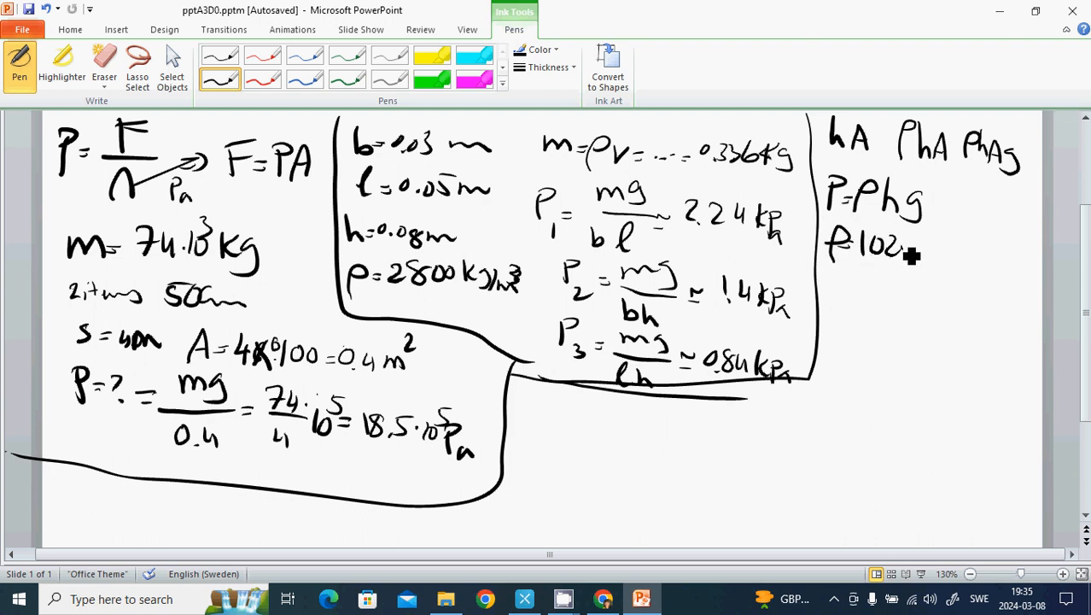
pyautogui.moveTo(913, 256); pyautogui.dragTo(973, 269)
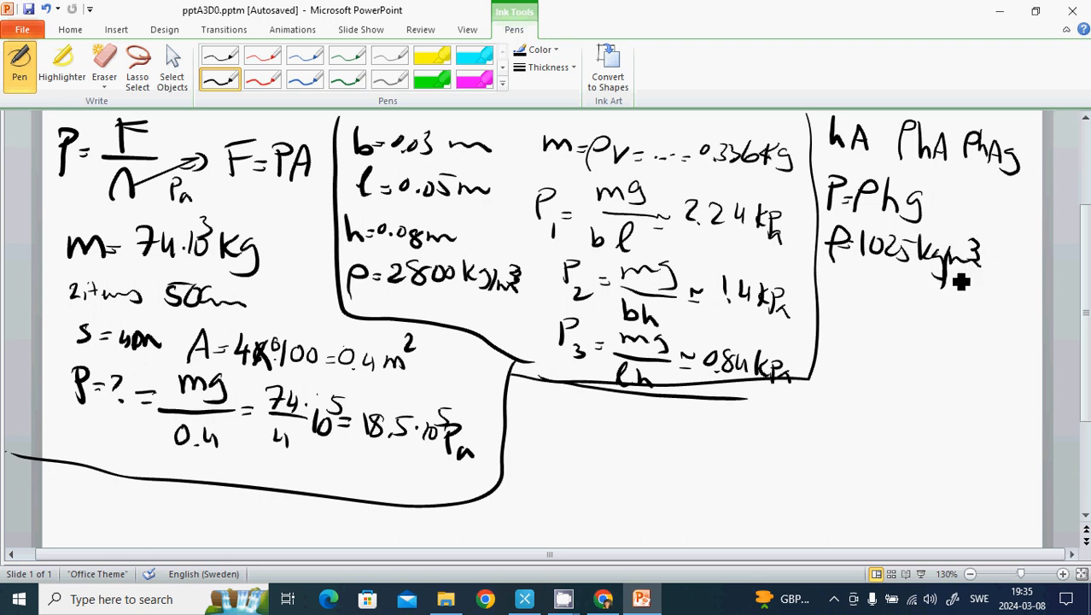
pyautogui.moveTo(971, 274)
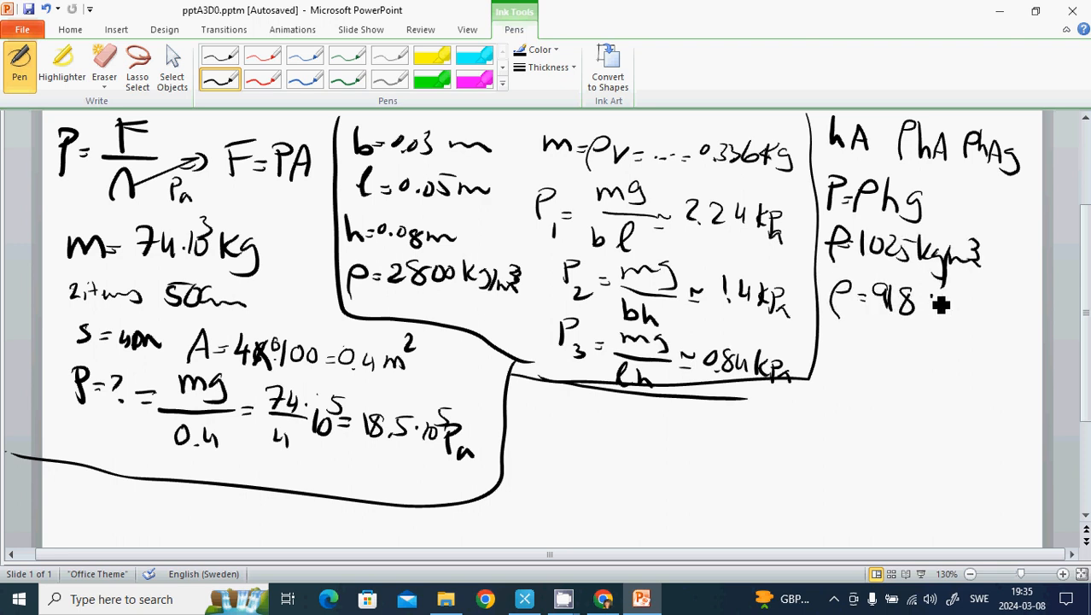
pyautogui.moveTo(930, 303); pyautogui.dragTo(990, 329)
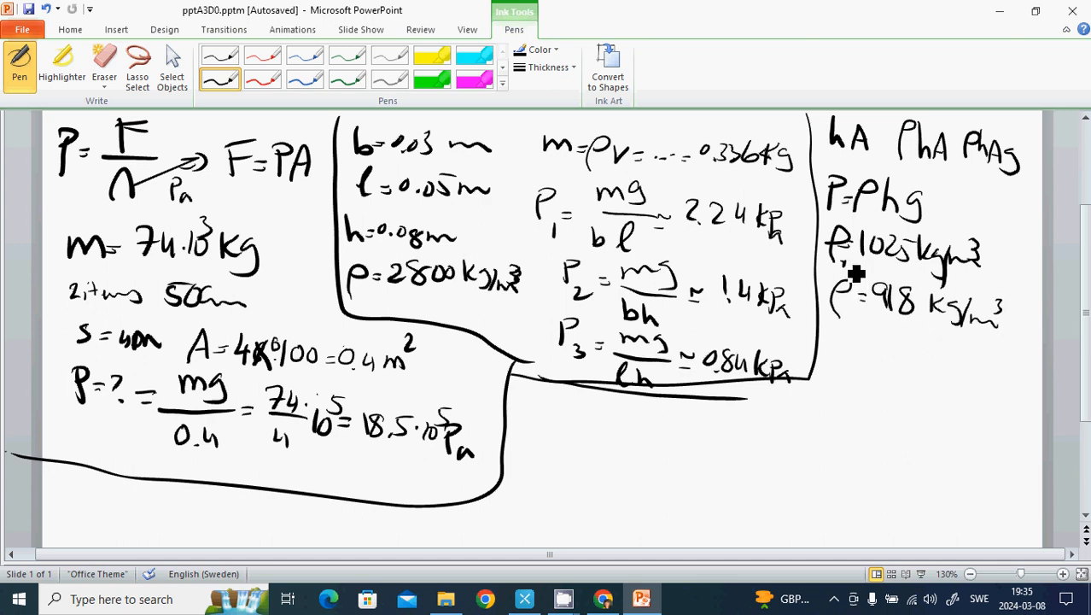
pyautogui.moveTo(867, 277)
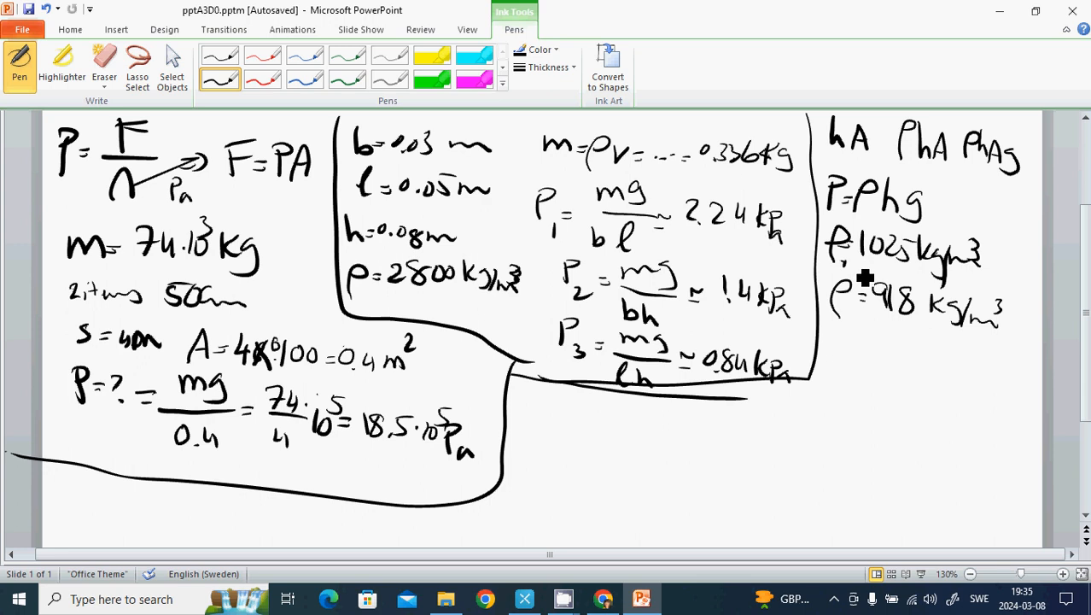
pyautogui.moveTo(851, 326)
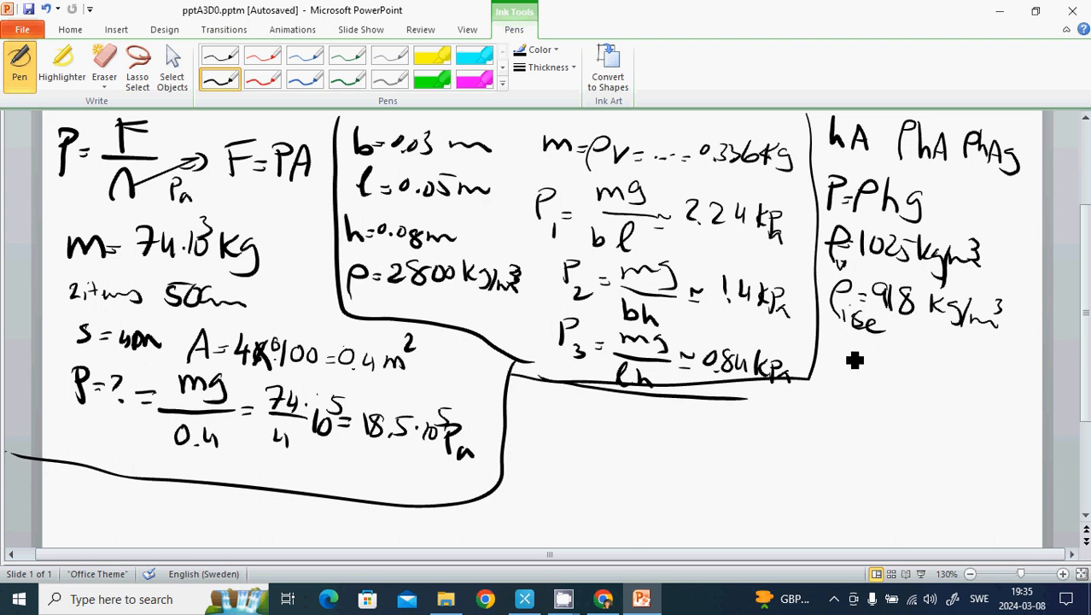
pyautogui.moveTo(849, 357)
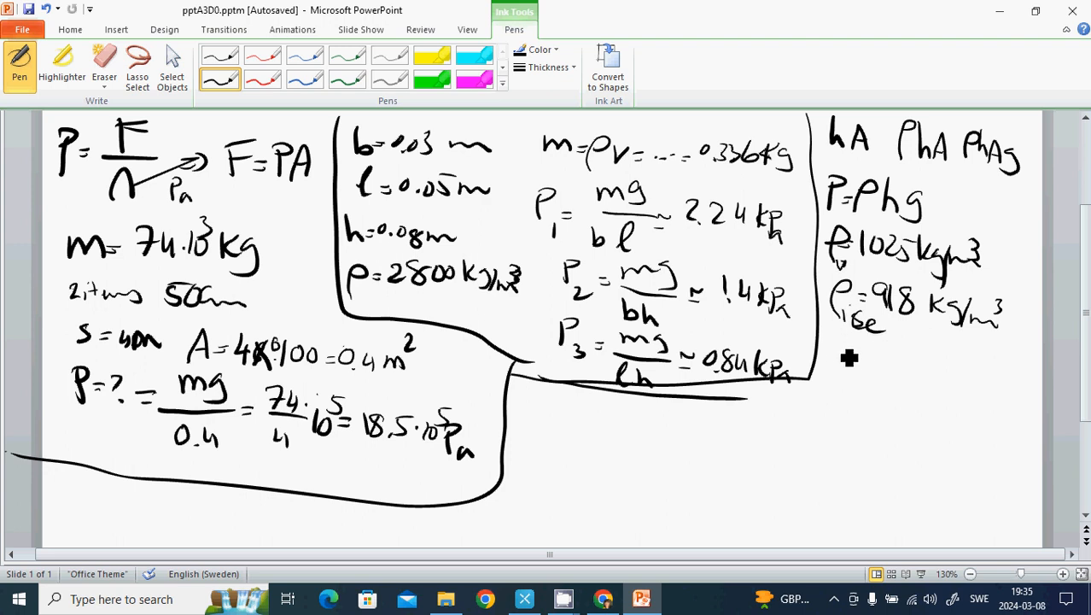
pyautogui.moveTo(834, 394)
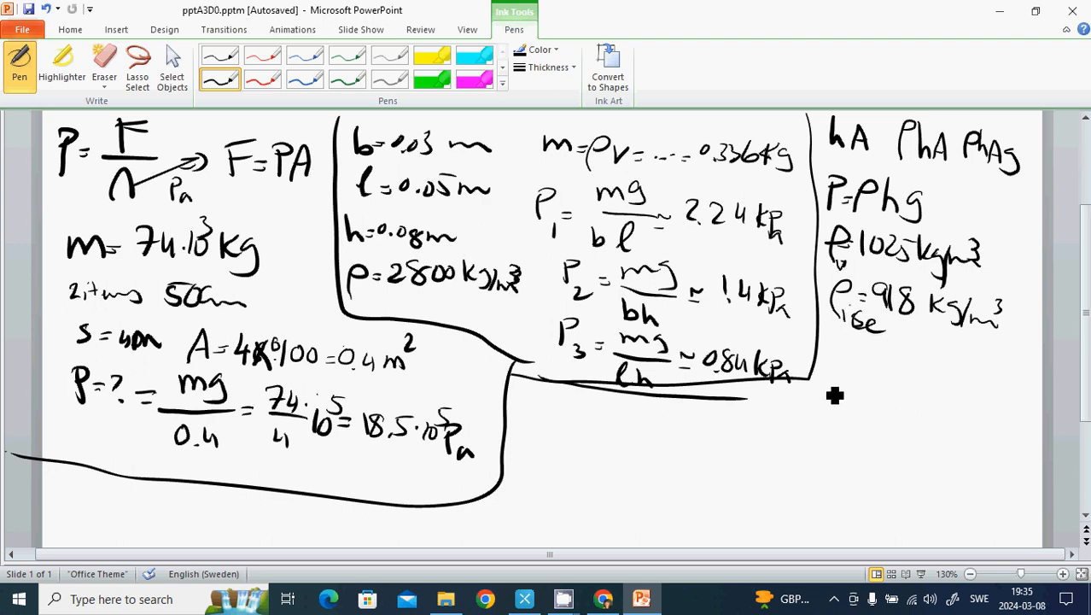
pyautogui.moveTo(843, 378)
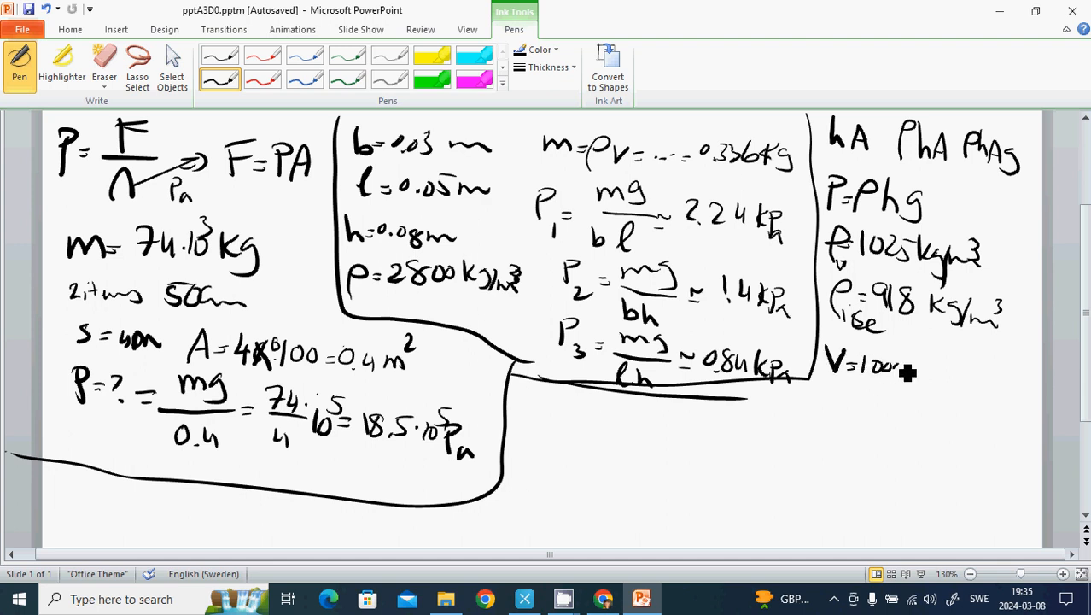
# - Handwrite V = 1000 m³ and the ice mass m = ρV = 918·10³ kg
pyautogui.moveTo(905, 372); pyautogui.dragTo(938, 358)
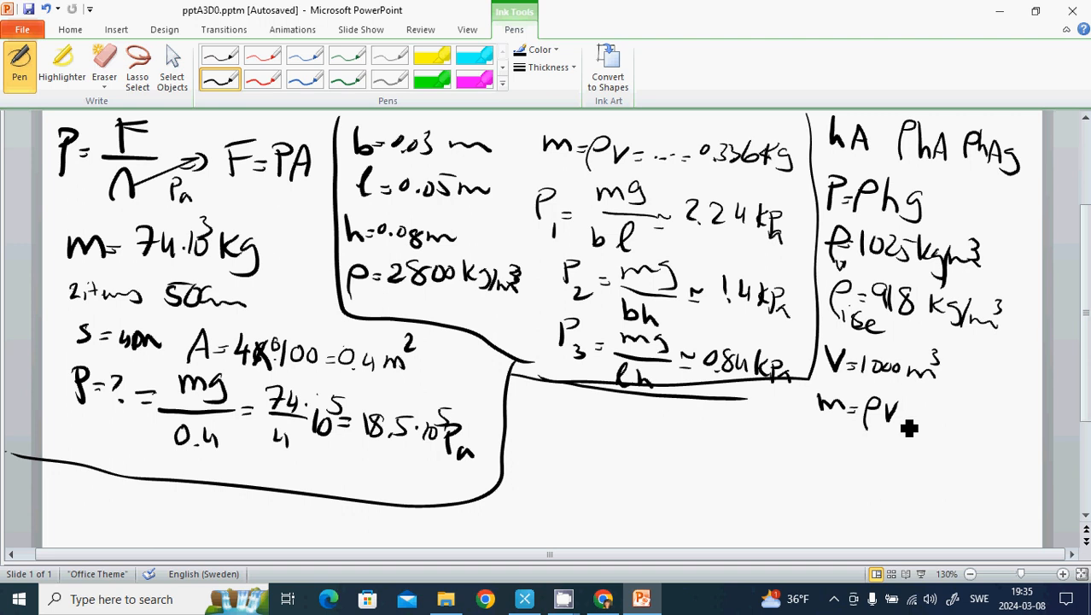
pyautogui.moveTo(909, 418); pyautogui.dragTo(926, 422)
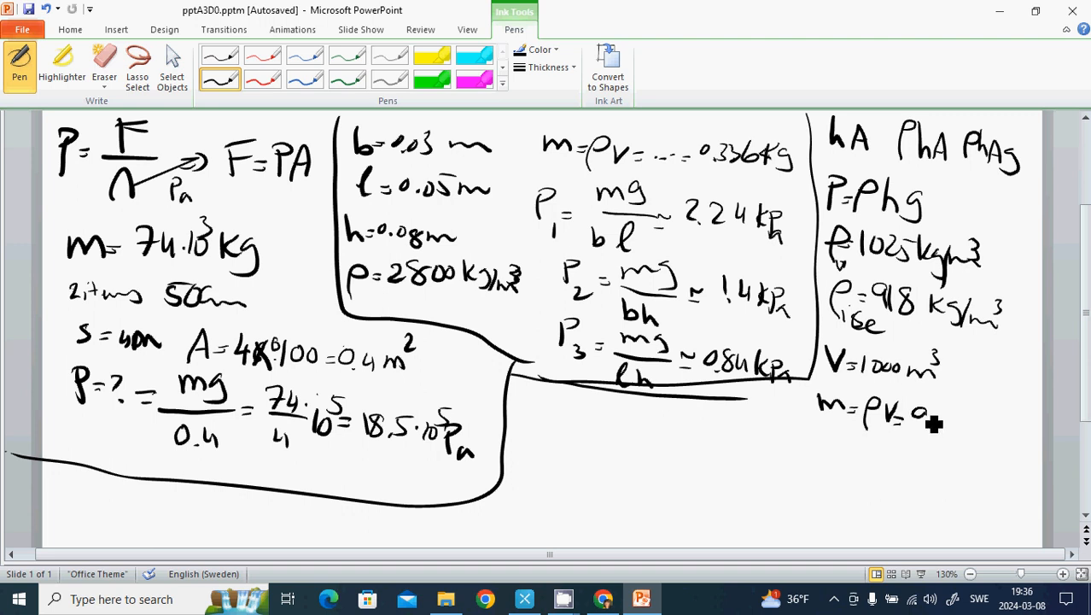
pyautogui.moveTo(926, 419); pyautogui.dragTo(943, 423)
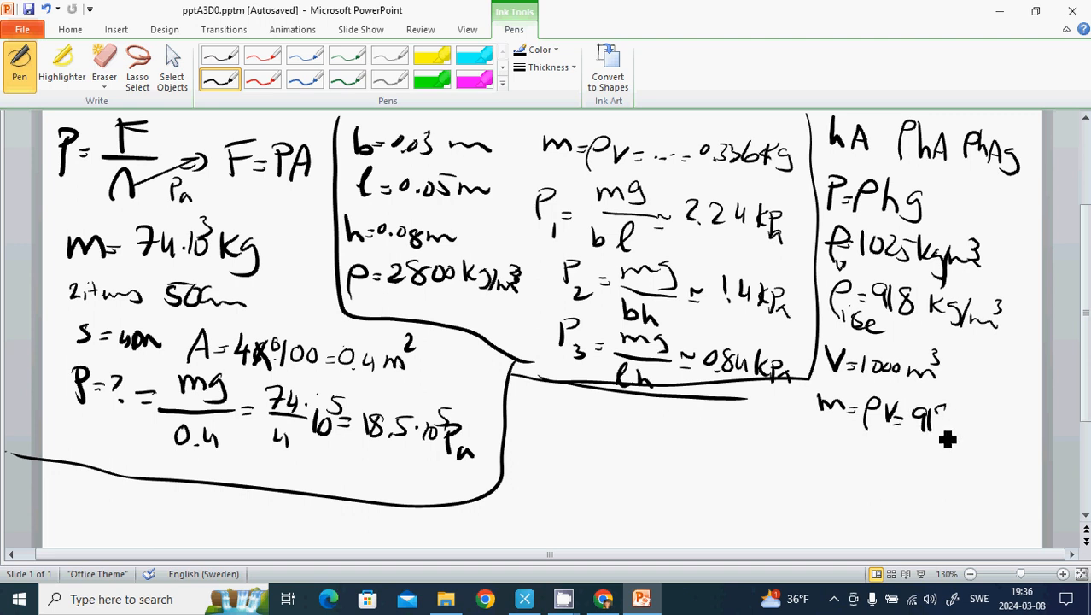
pyautogui.moveTo(939, 418); pyautogui.dragTo(973, 427)
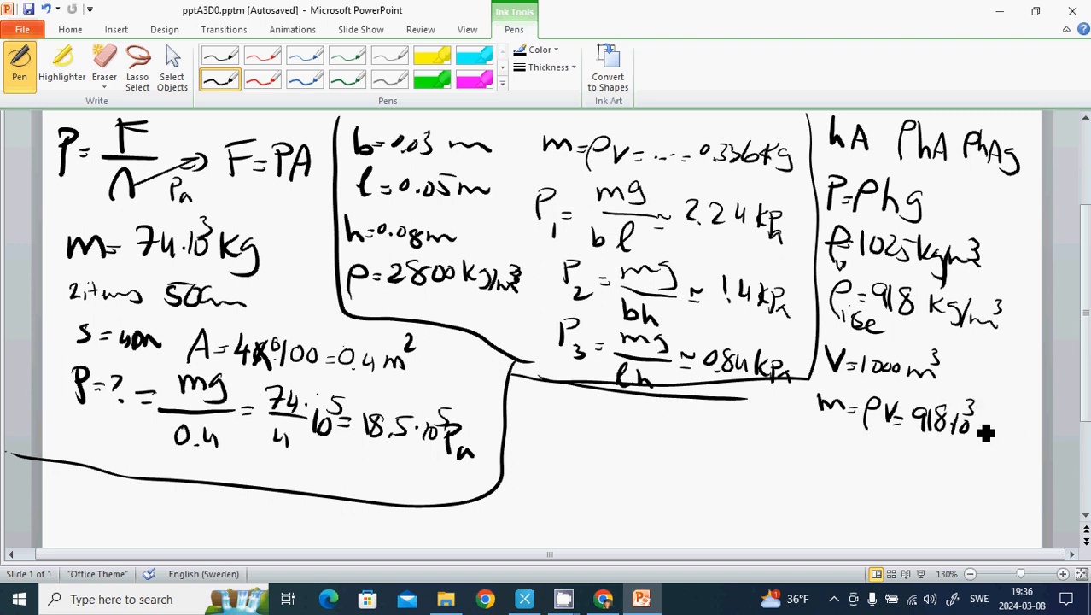
pyautogui.moveTo(982, 431); pyautogui.dragTo(1007, 452)
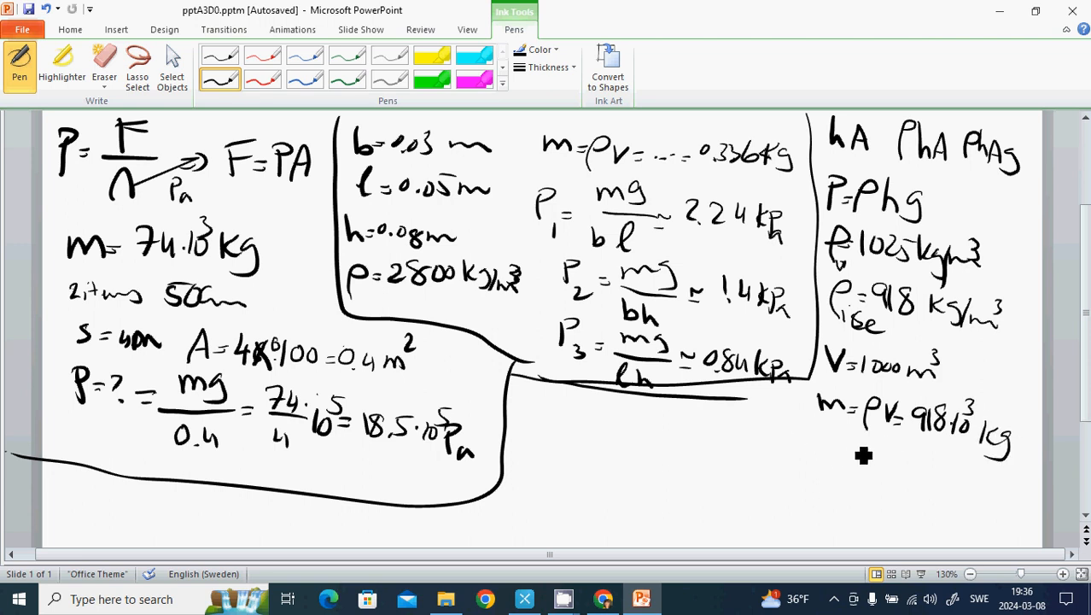
pyautogui.moveTo(855, 436)
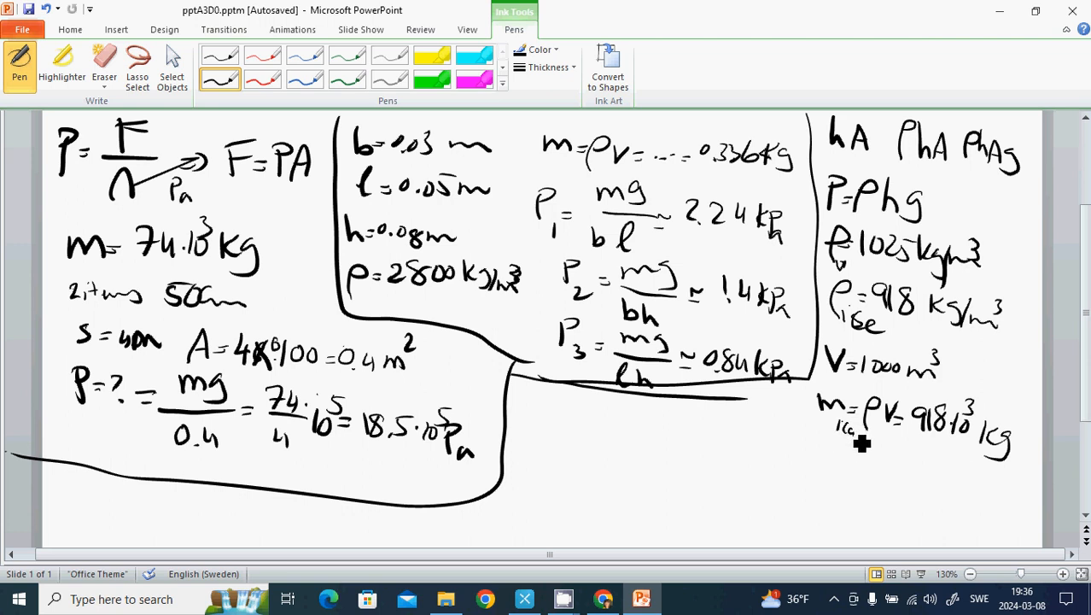
pyautogui.moveTo(808, 469)
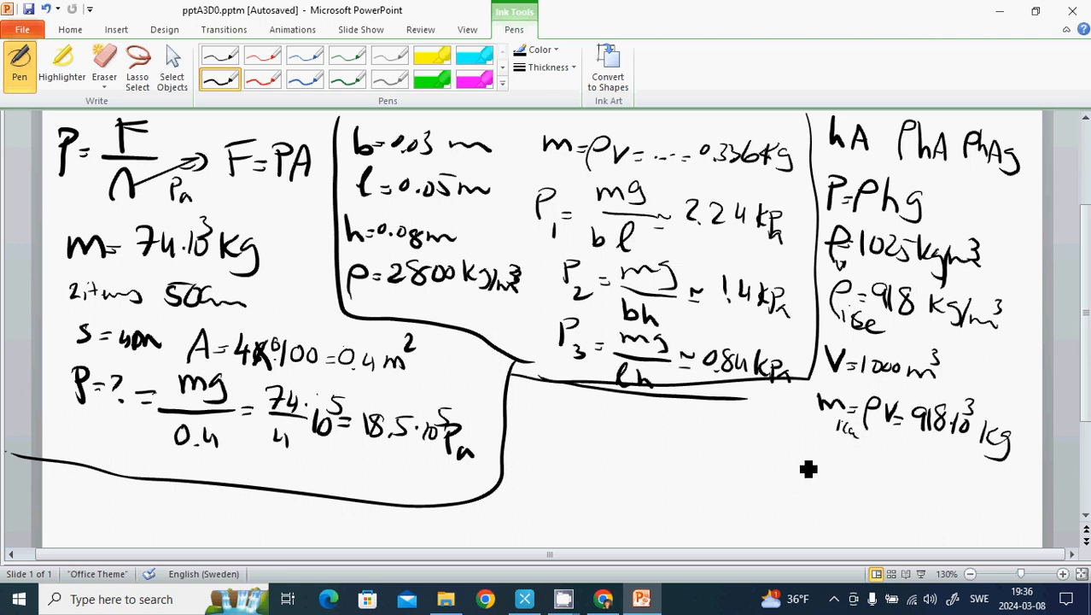
pyautogui.moveTo(806, 448); pyautogui.dragTo(823, 478)
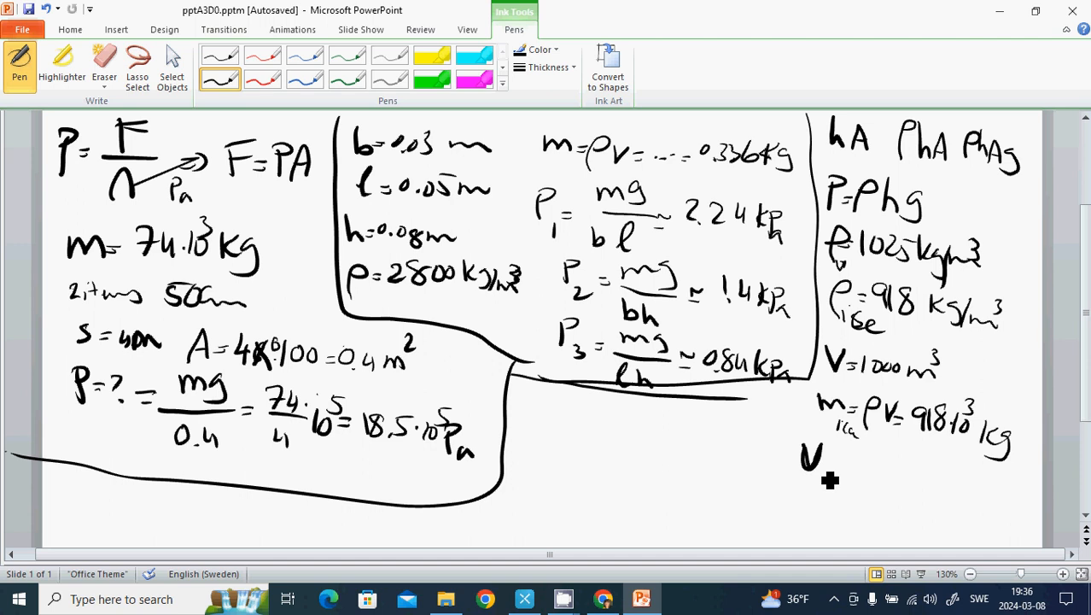
pyautogui.moveTo(781, 419)
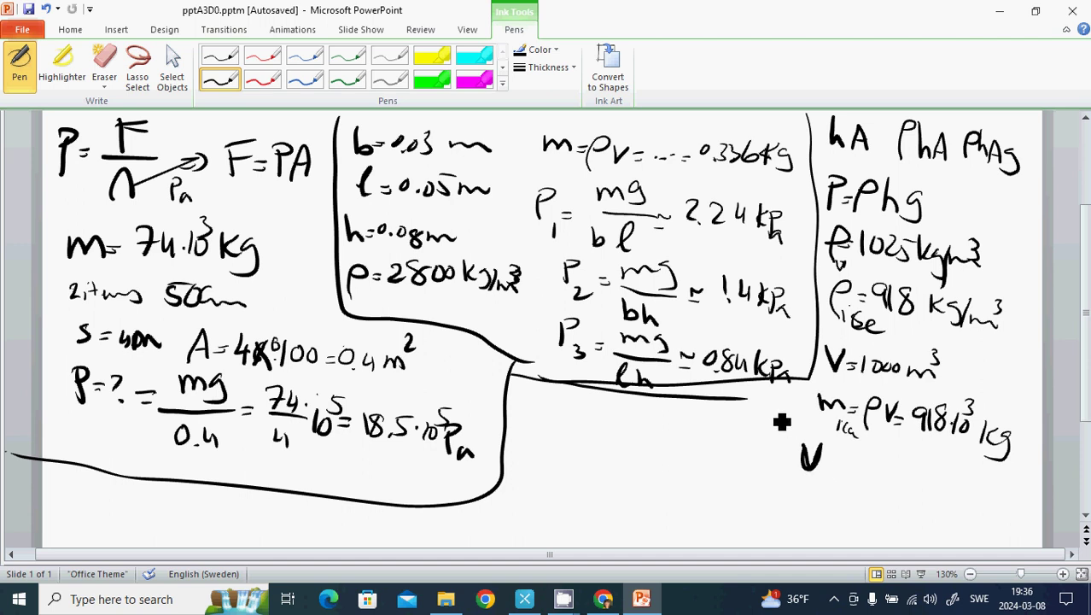
pyautogui.moveTo(854, 478)
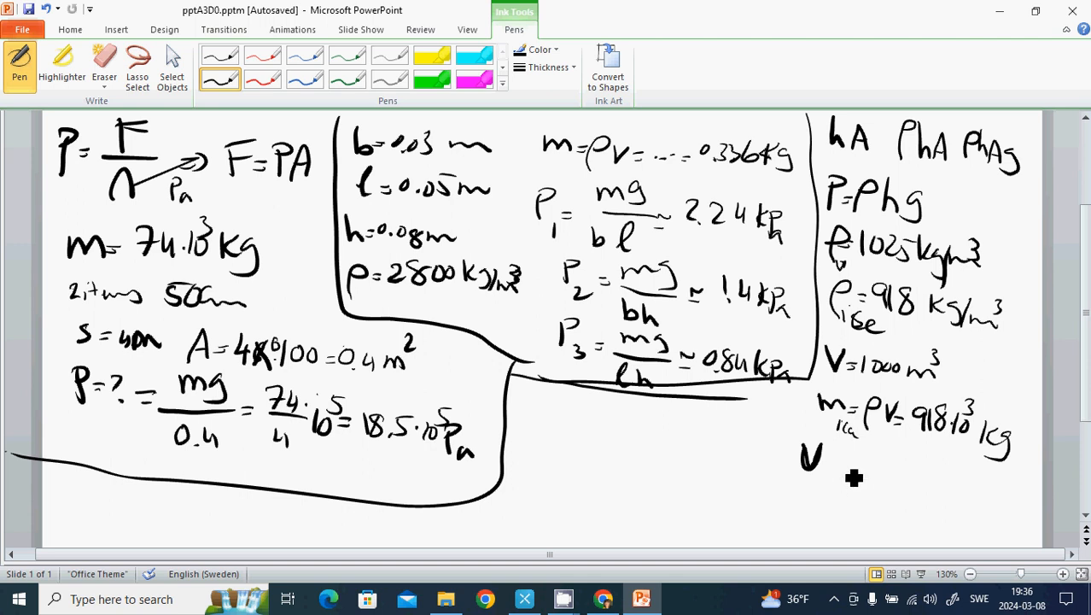
# - Handwrite the submerged volume V_v = m/ρ = 918·10³/1025 ≈ 896 m³
pyautogui.moveTo(811, 453); pyautogui.dragTo(827, 474)
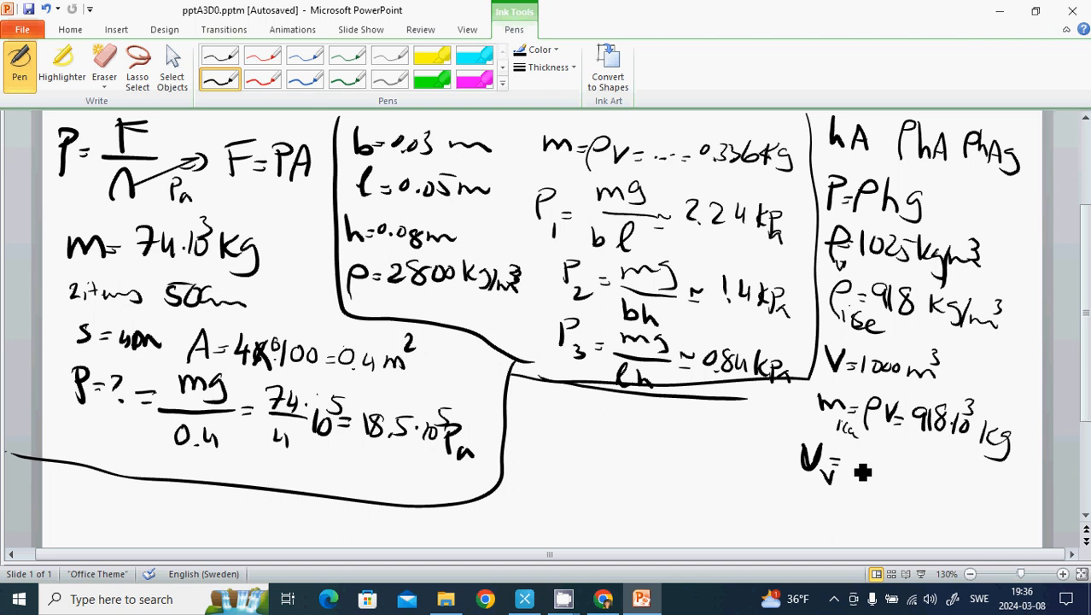
pyautogui.moveTo(853, 457); pyautogui.dragTo(883, 474)
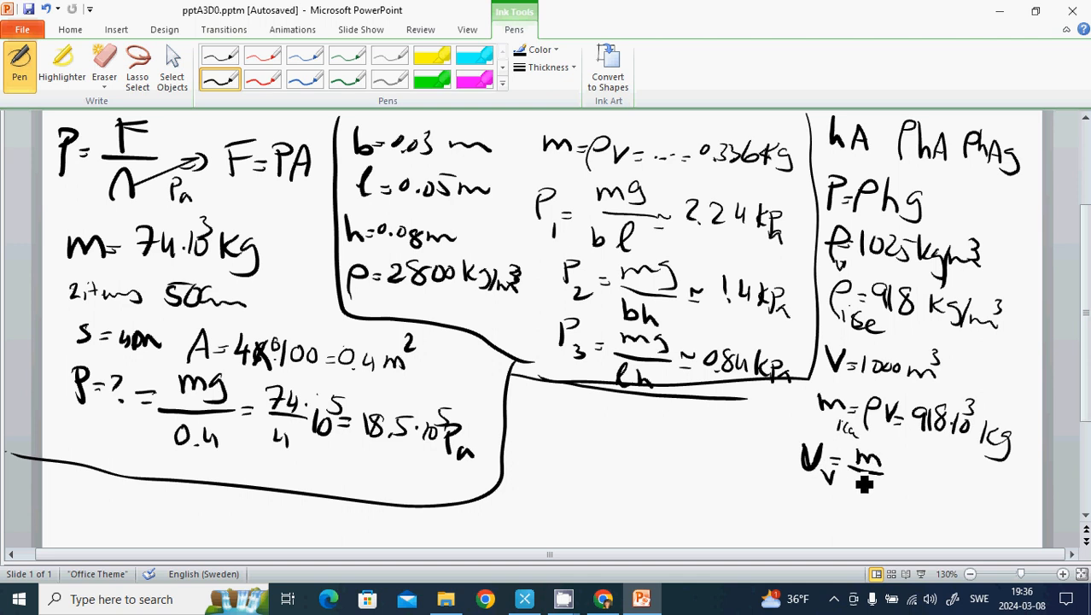
pyautogui.moveTo(845, 478); pyautogui.dragTo(862, 508)
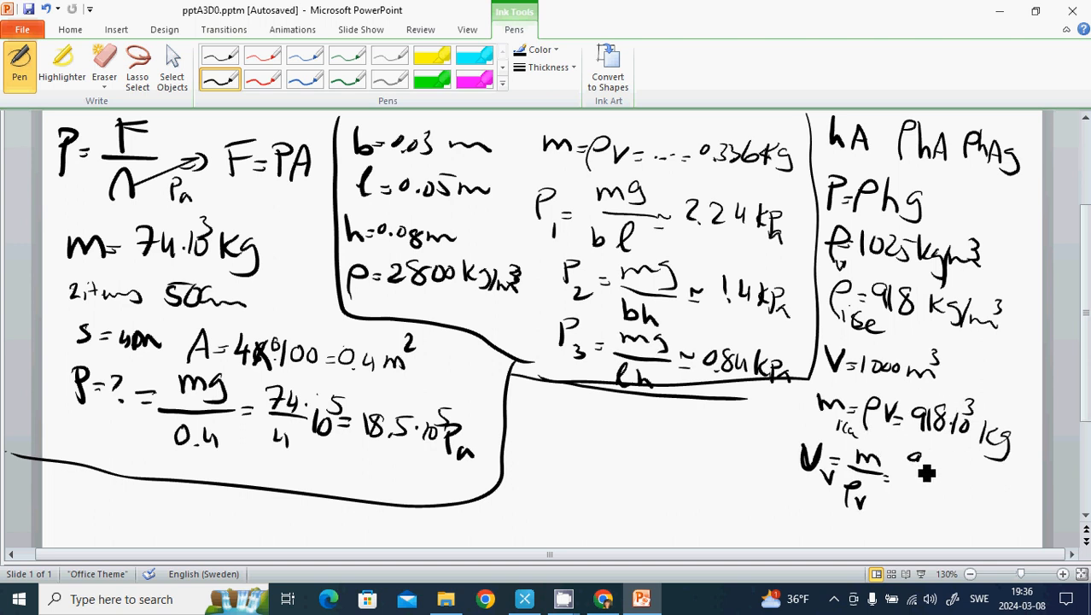
pyautogui.moveTo(905, 474); pyautogui.dragTo(964, 474)
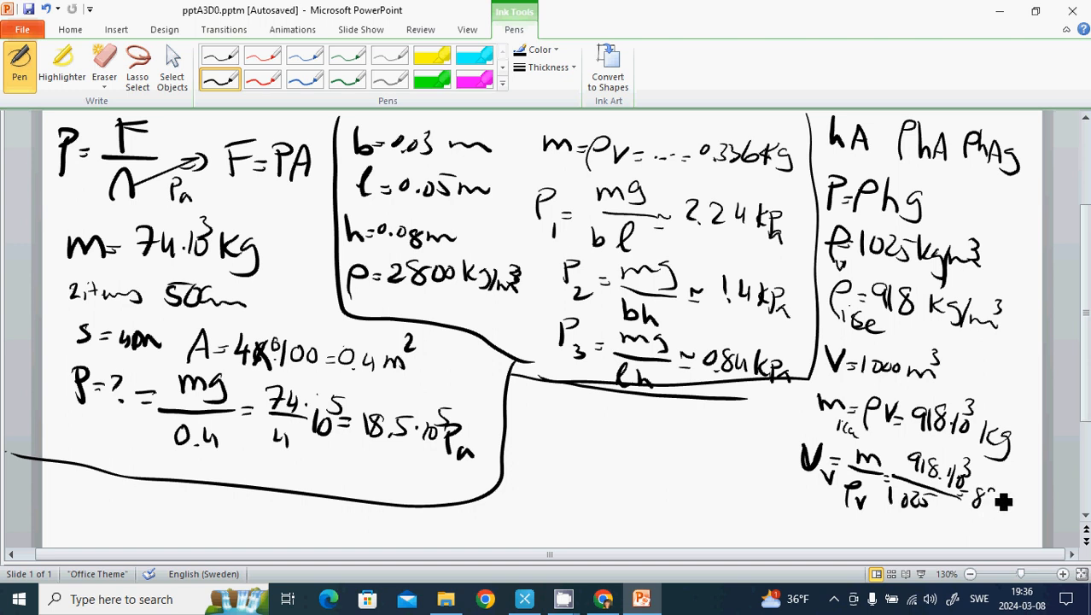
pyautogui.moveTo(981, 499); pyautogui.dragTo(1033, 504)
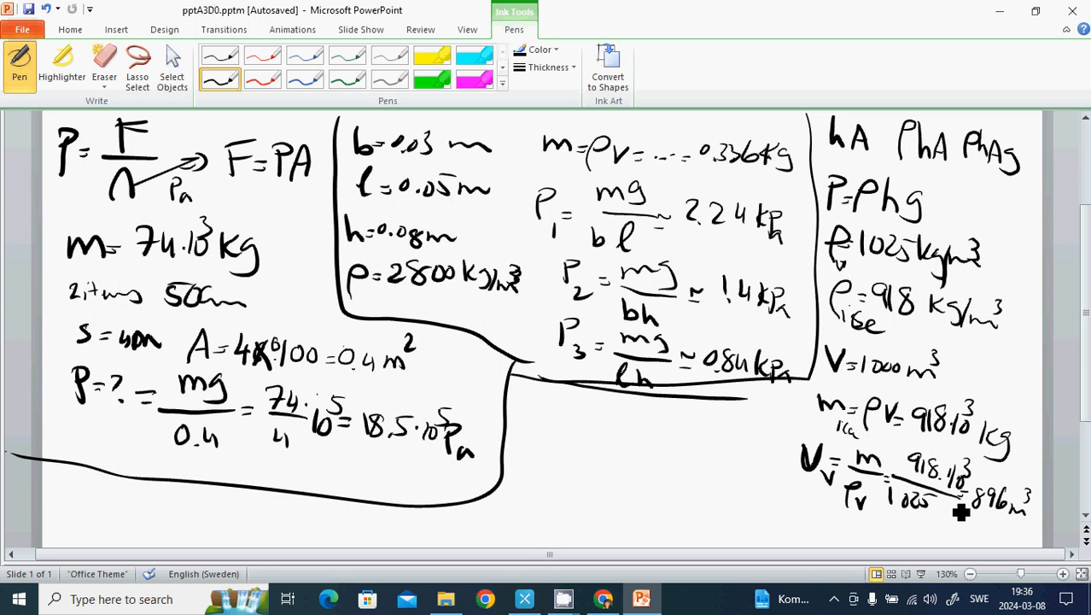
pyautogui.moveTo(969, 536)
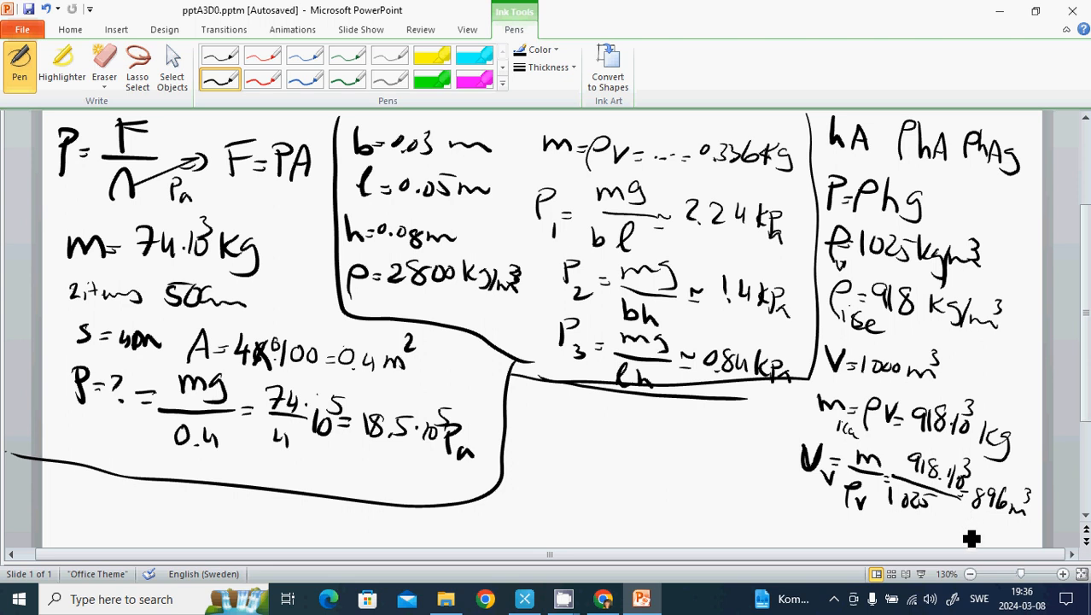
pyautogui.moveTo(969, 554)
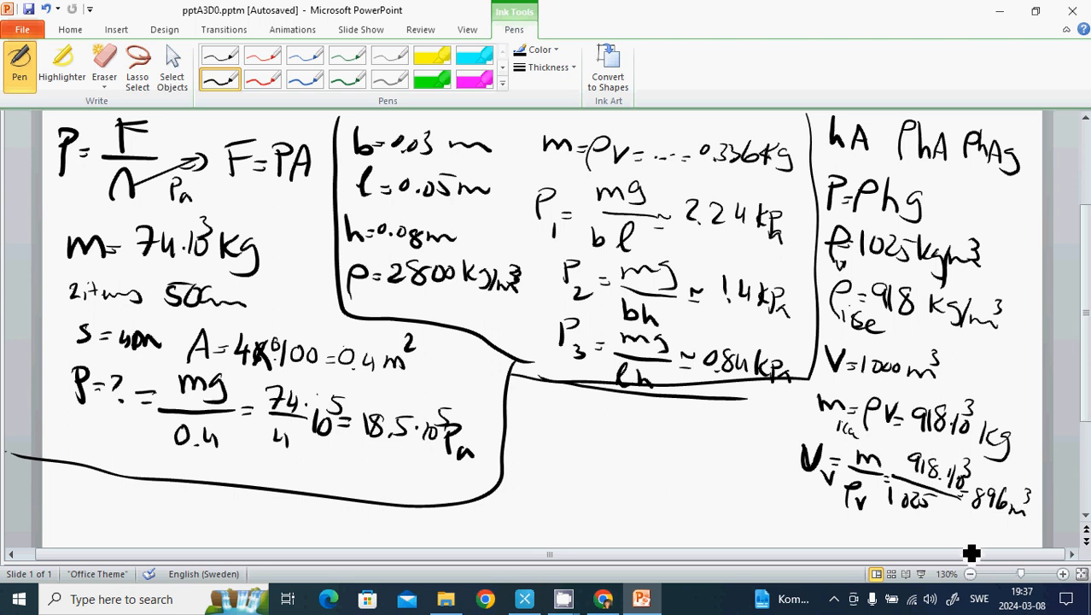
pyautogui.moveTo(971, 547)
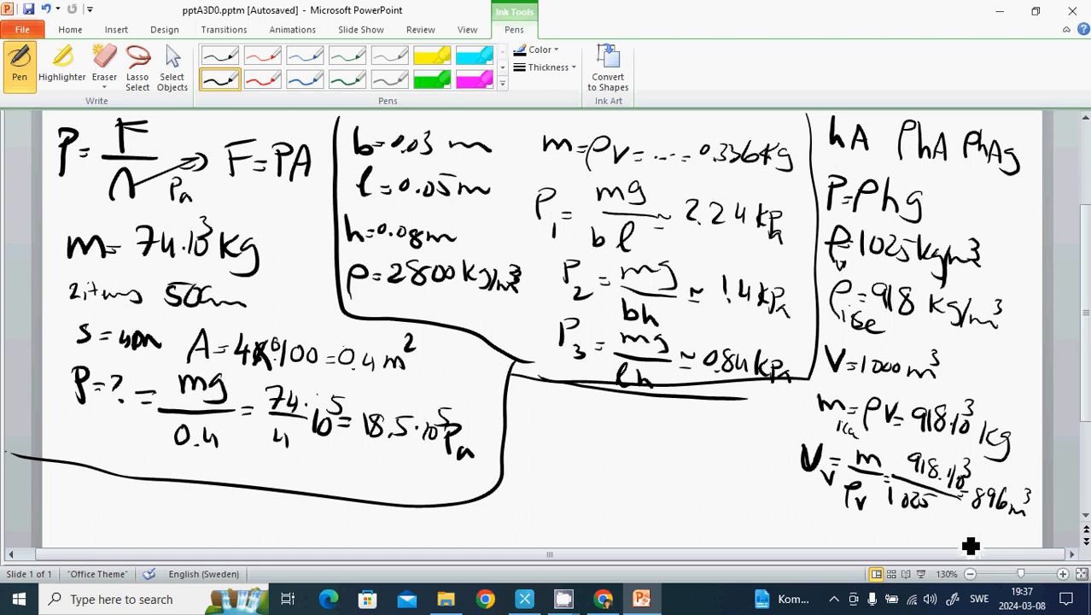
pyautogui.moveTo(710, 474)
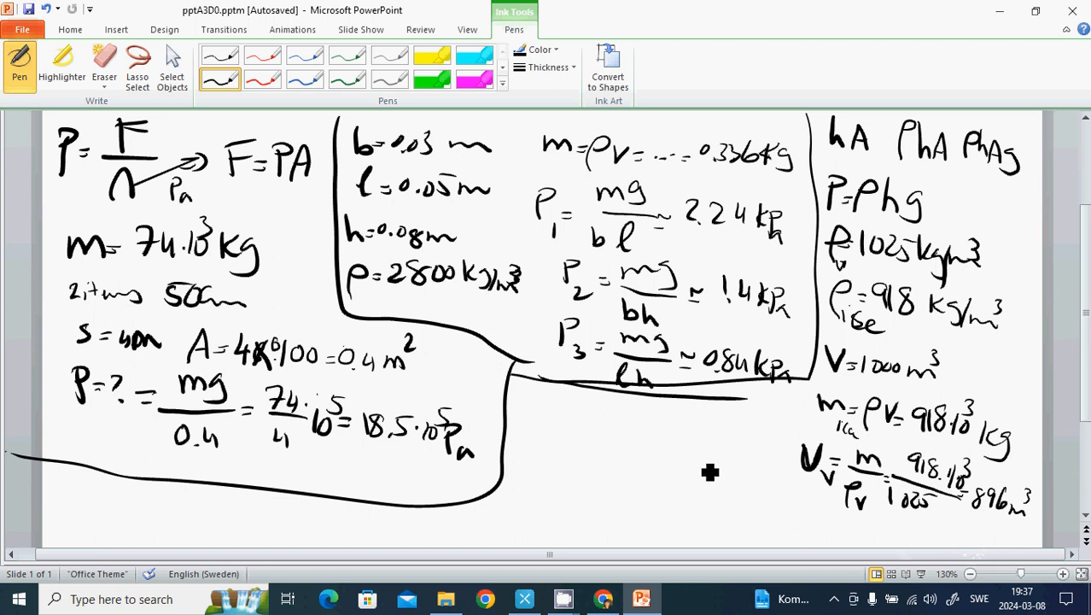
pyautogui.moveTo(530, 427)
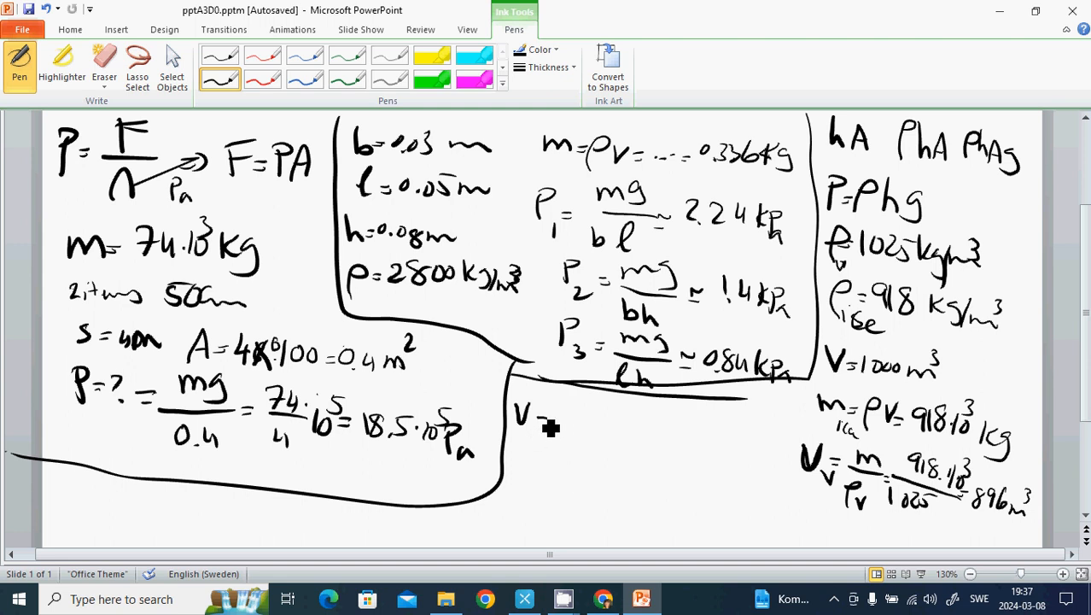
# - Write the above-water volume V − V_v = 104 and 104/1000 = 0.104 = 10.4%
pyautogui.moveTo(547, 422); pyautogui.dragTo(581, 431)
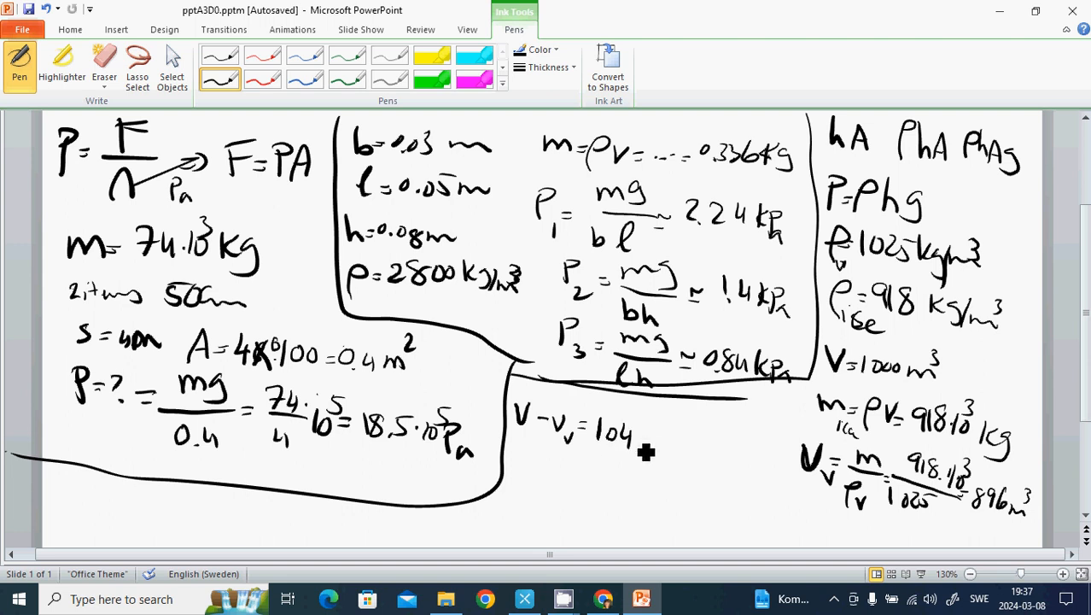
pyautogui.moveTo(653, 447)
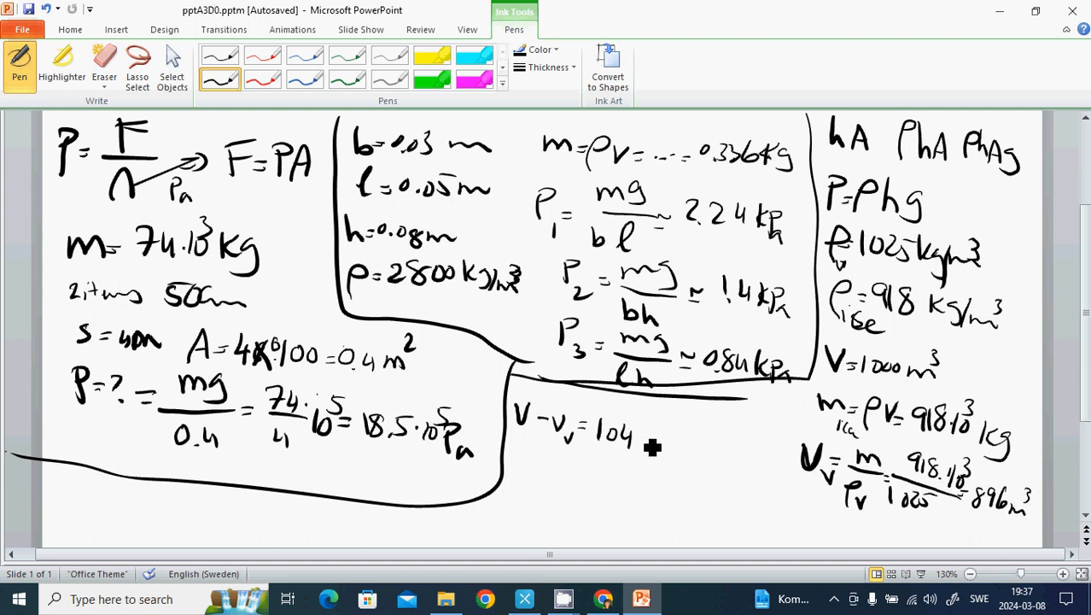
pyautogui.moveTo(655, 447)
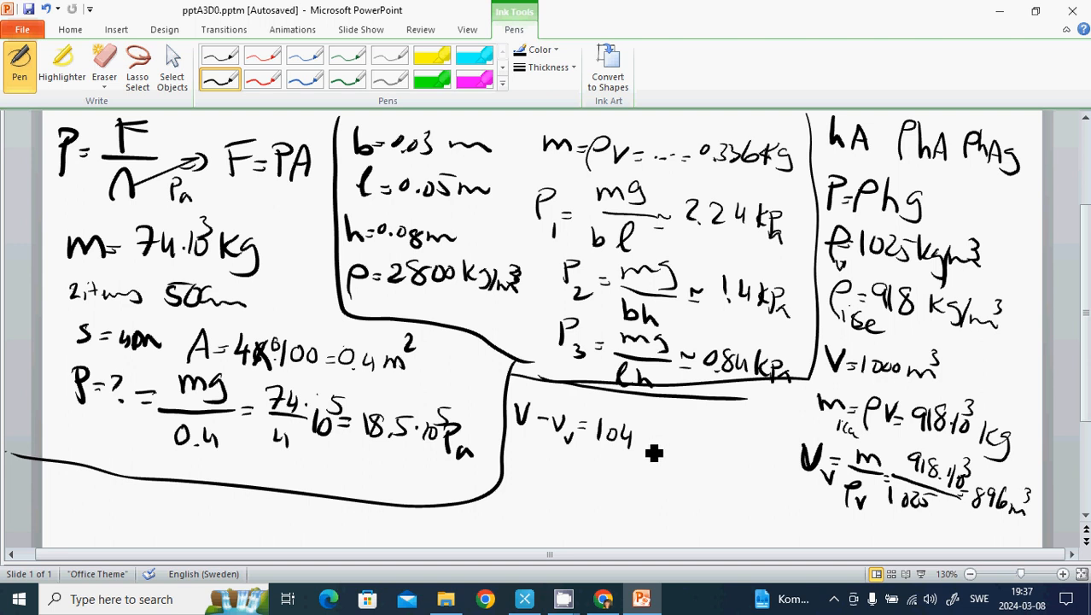
pyautogui.moveTo(649, 439)
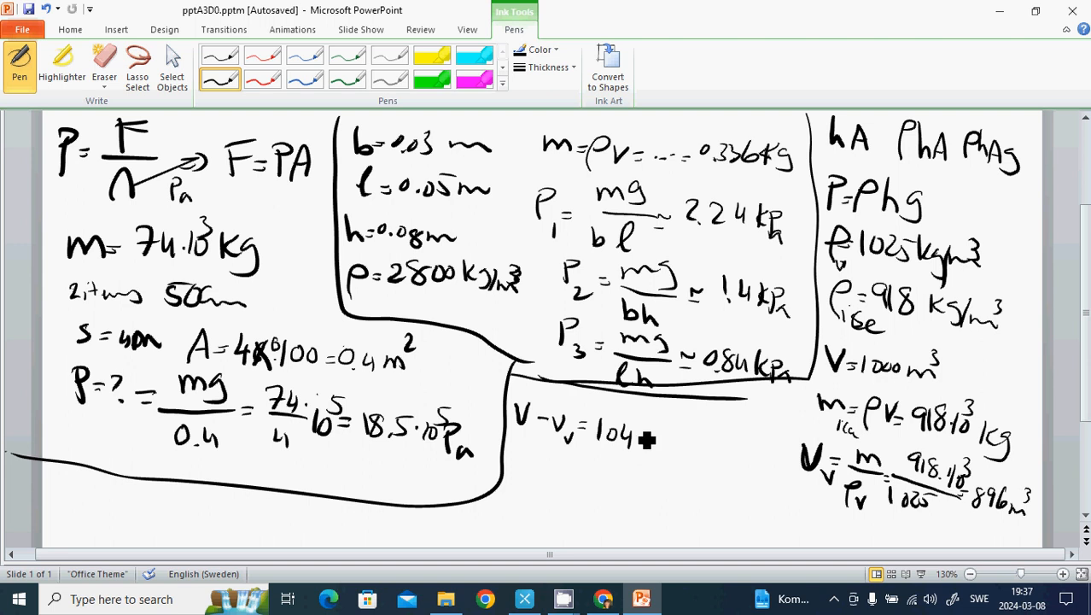
pyautogui.moveTo(626, 485)
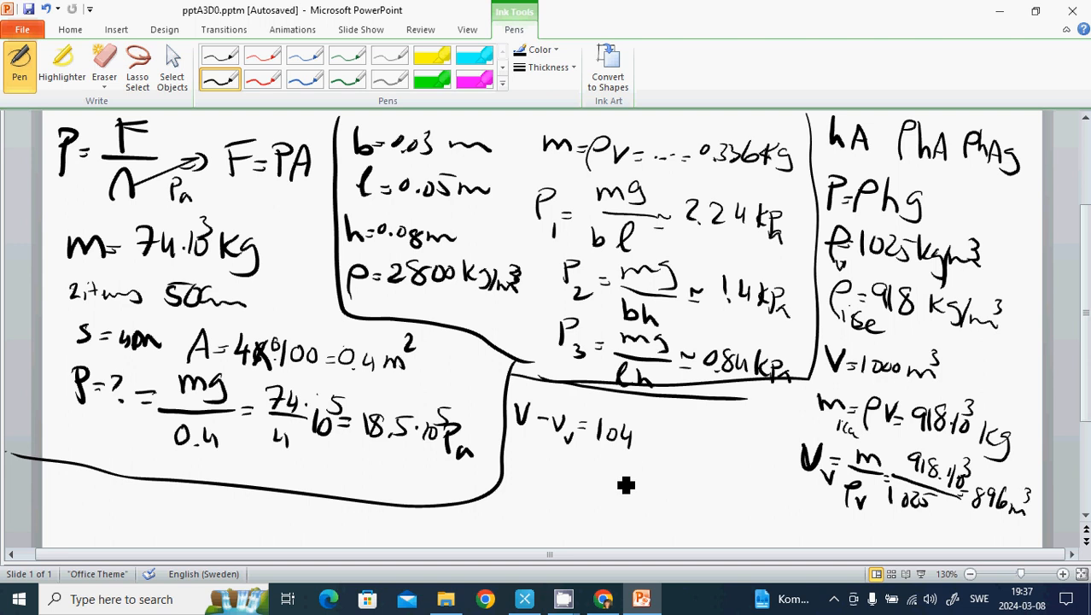
pyautogui.moveTo(552, 483)
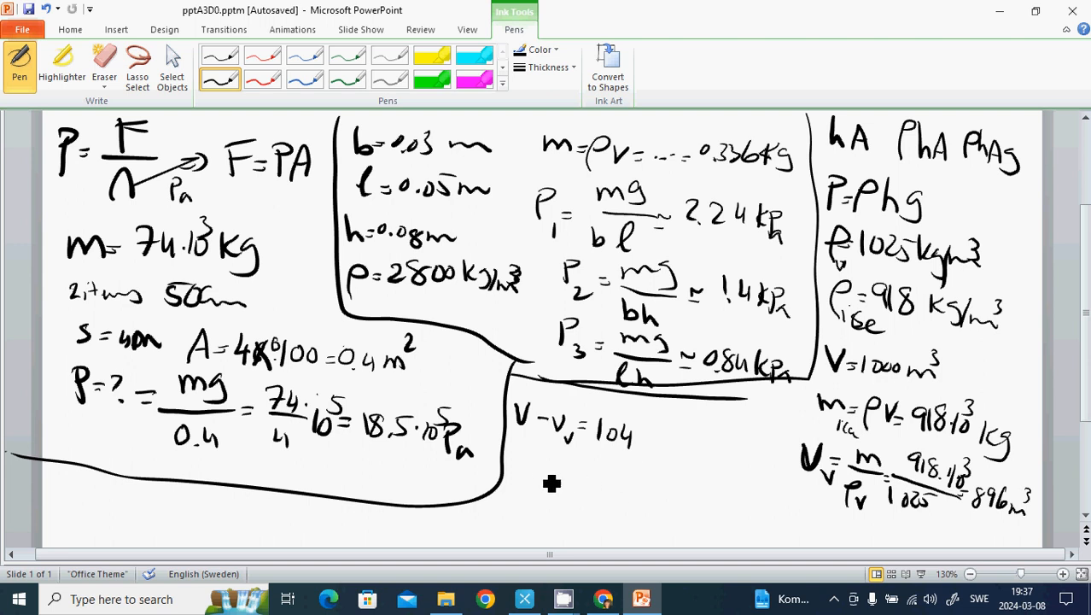
pyautogui.moveTo(526, 487)
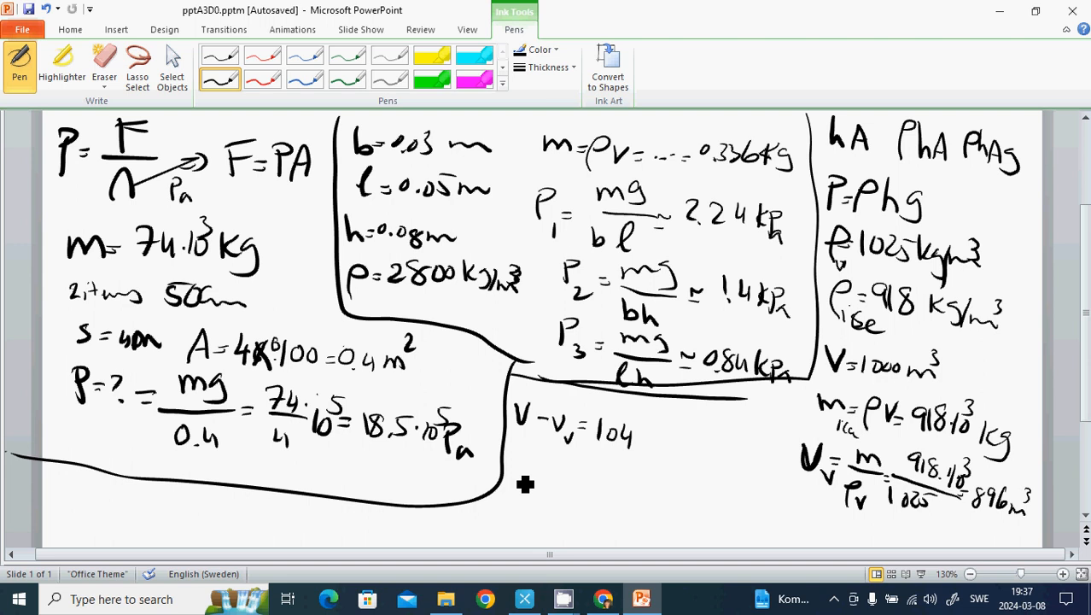
pyautogui.moveTo(527, 482)
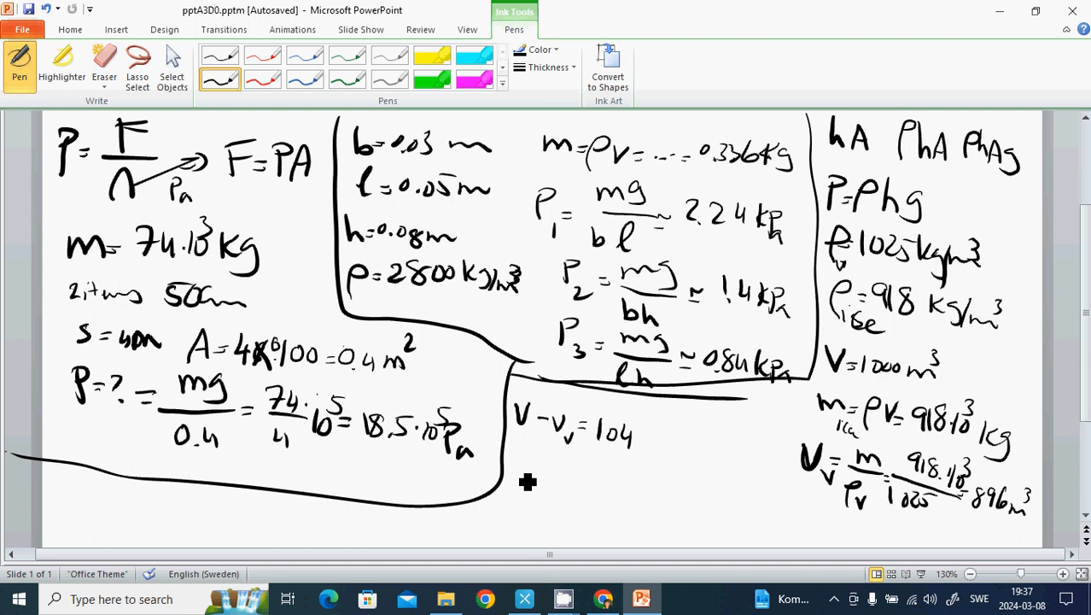
pyautogui.moveTo(535, 485)
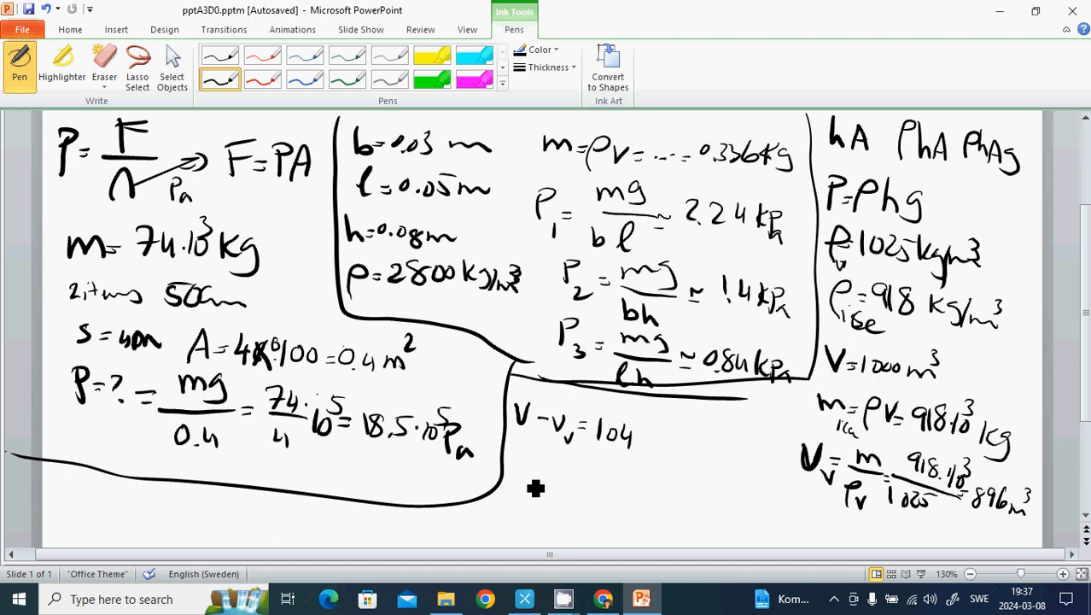
pyautogui.click(523, 487)
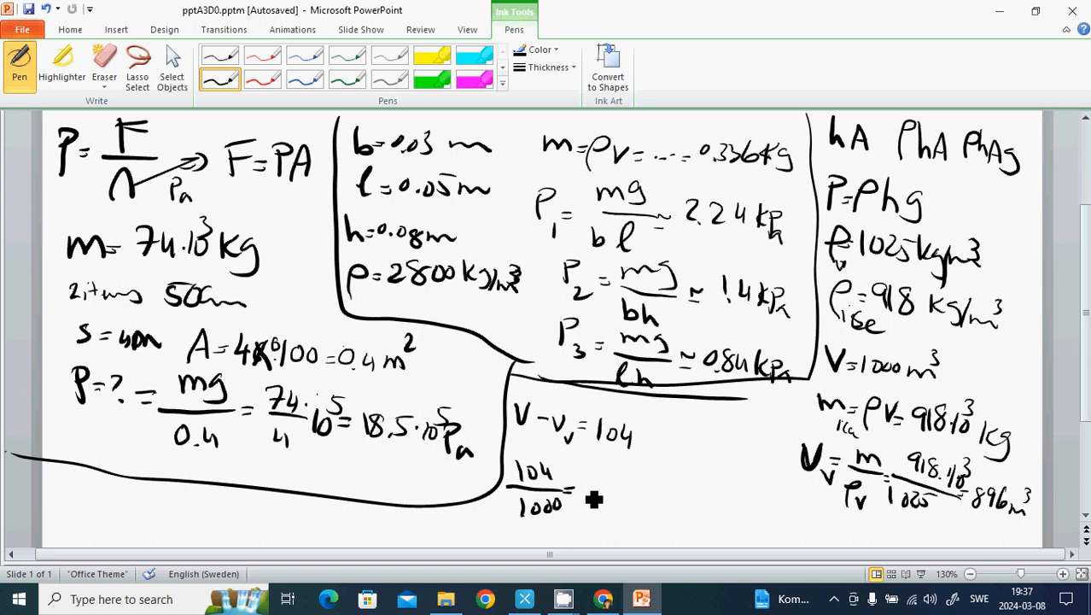
pyautogui.moveTo(594, 492)
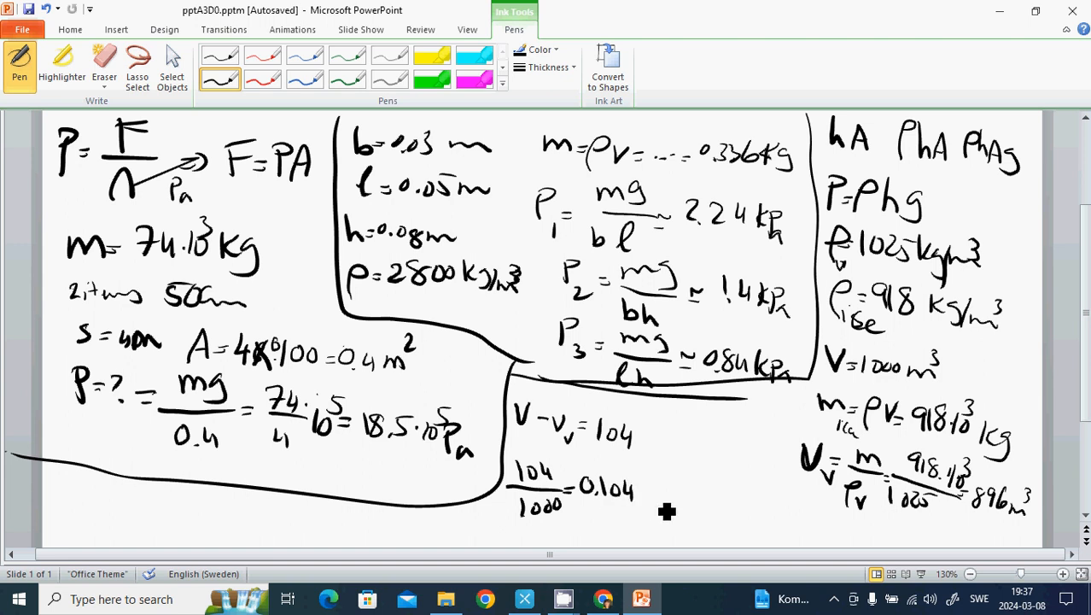
pyautogui.moveTo(649, 500); pyautogui.dragTo(683, 504)
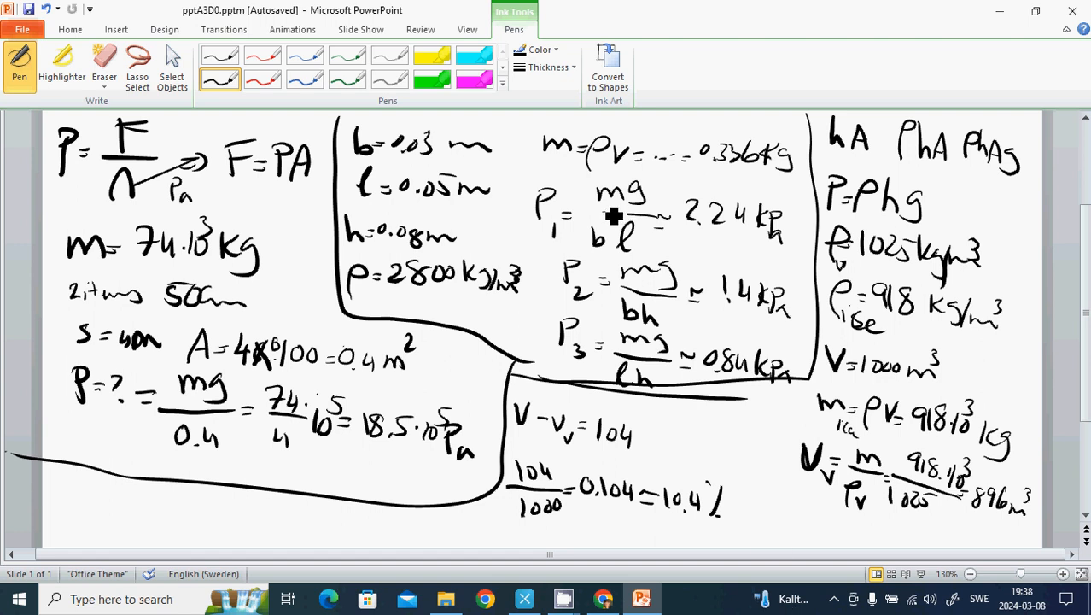
pyautogui.click(420, 29)
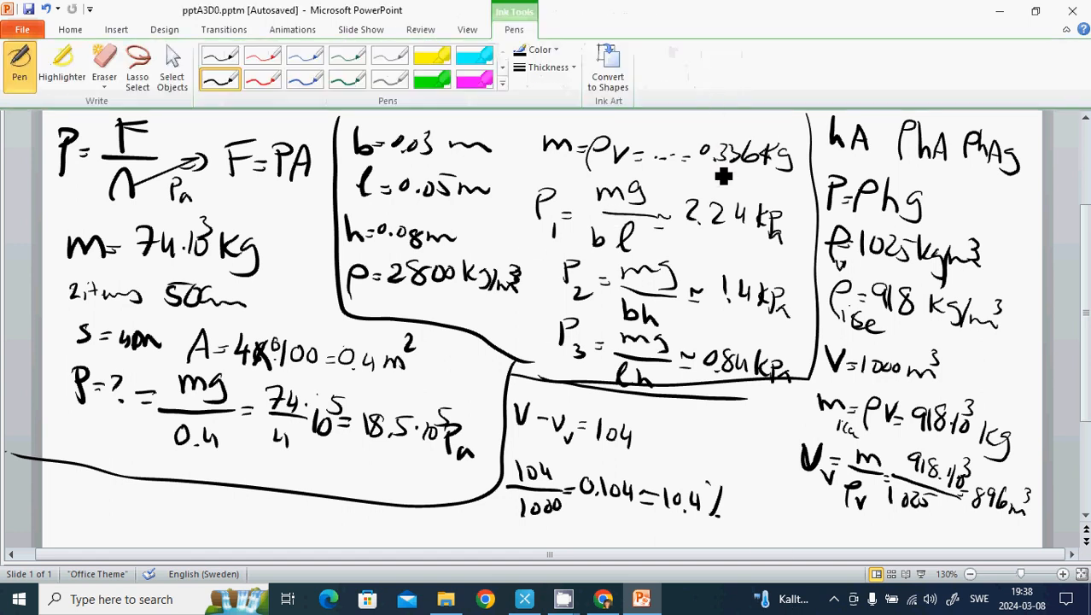
# - Use Erase All Ink on Slide to remove every handwritten calculation
pyautogui.click(67, 29)
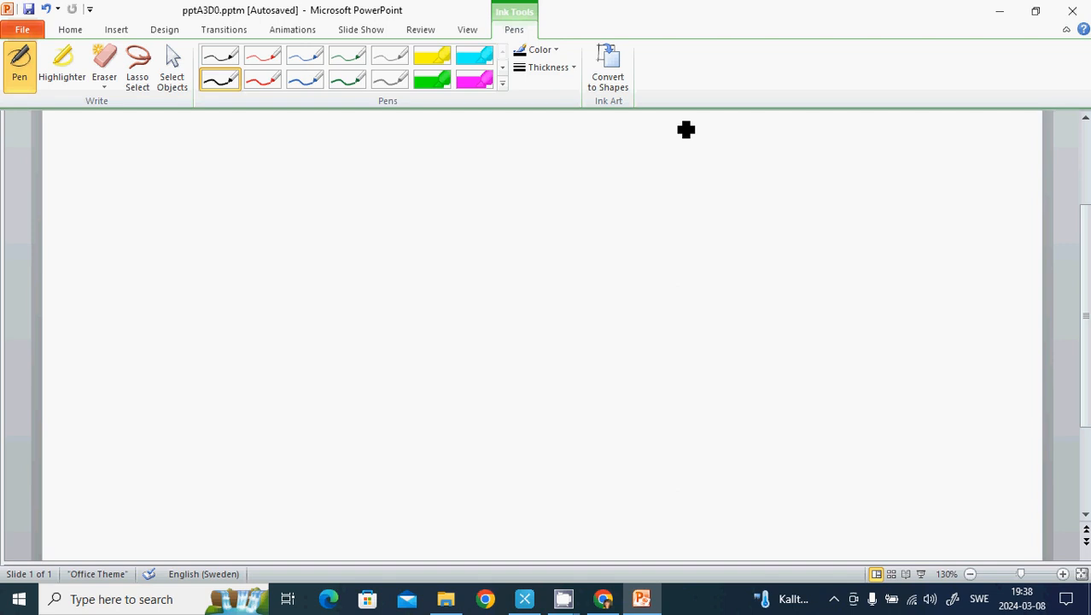
pyautogui.moveTo(275, 278)
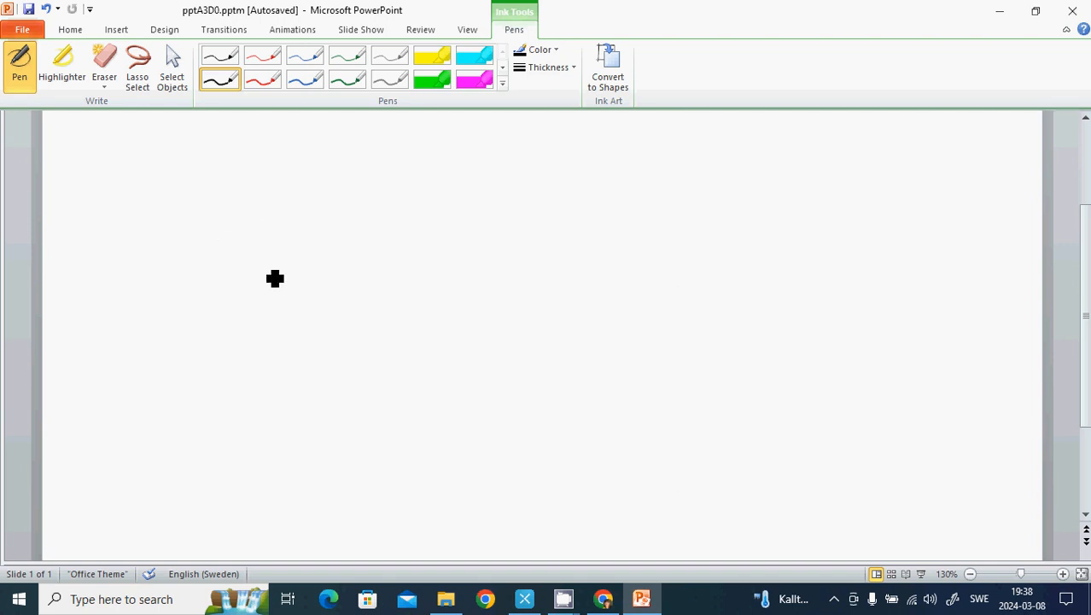
# - Draw a container divided into three layers by boundary lines
pyautogui.moveTo(66, 137); pyautogui.dragTo(77, 231)
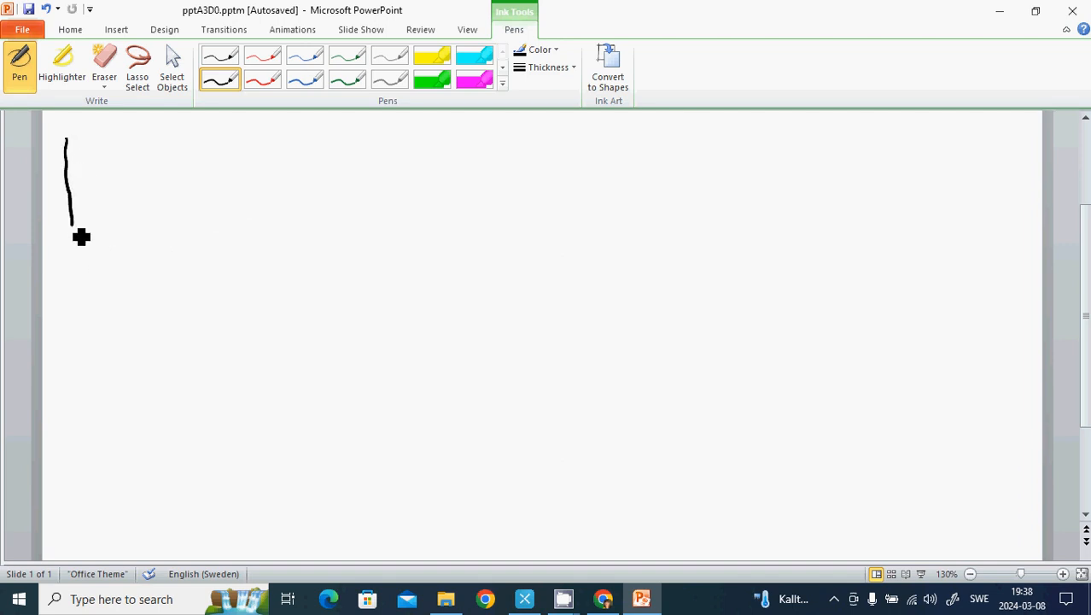
pyautogui.moveTo(70, 237); pyautogui.dragTo(81, 310)
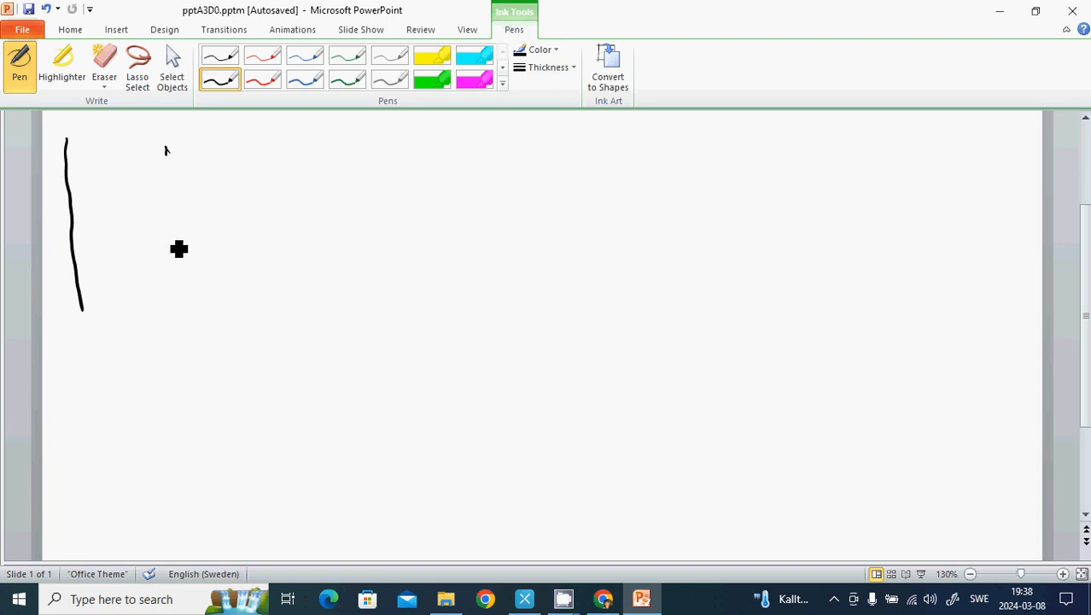
pyautogui.moveTo(167, 150); pyautogui.dragTo(81, 303)
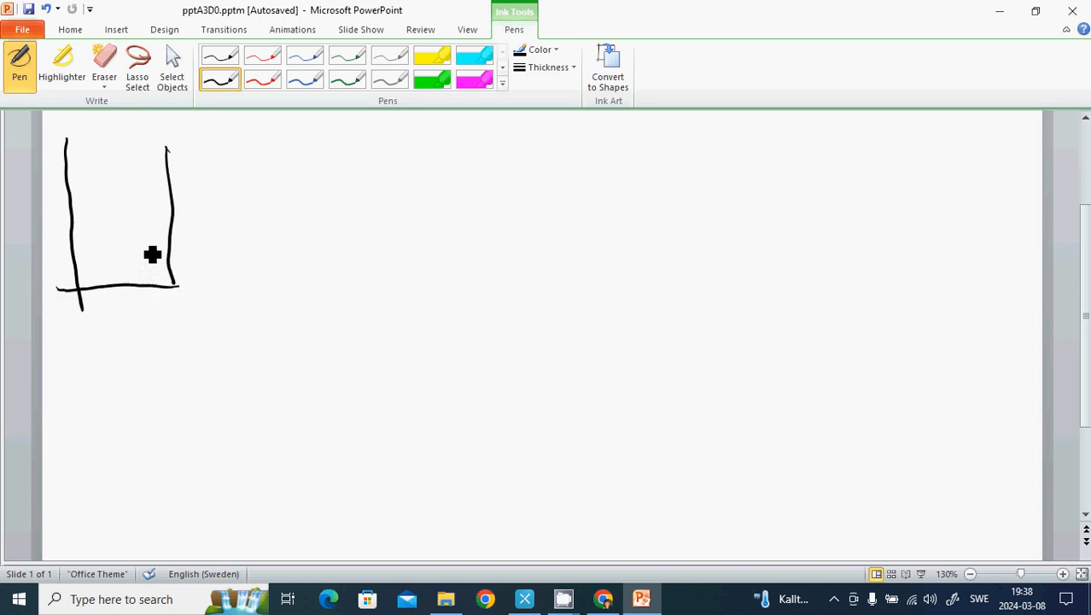
pyautogui.moveTo(55, 246); pyautogui.dragTo(180, 243)
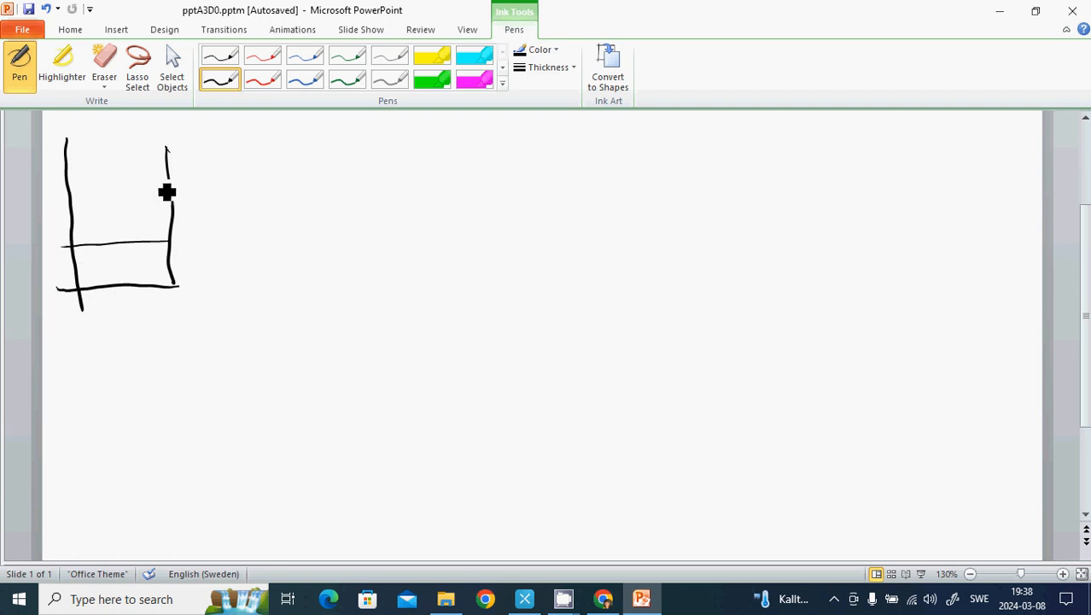
pyautogui.moveTo(64, 183); pyautogui.dragTo(180, 171)
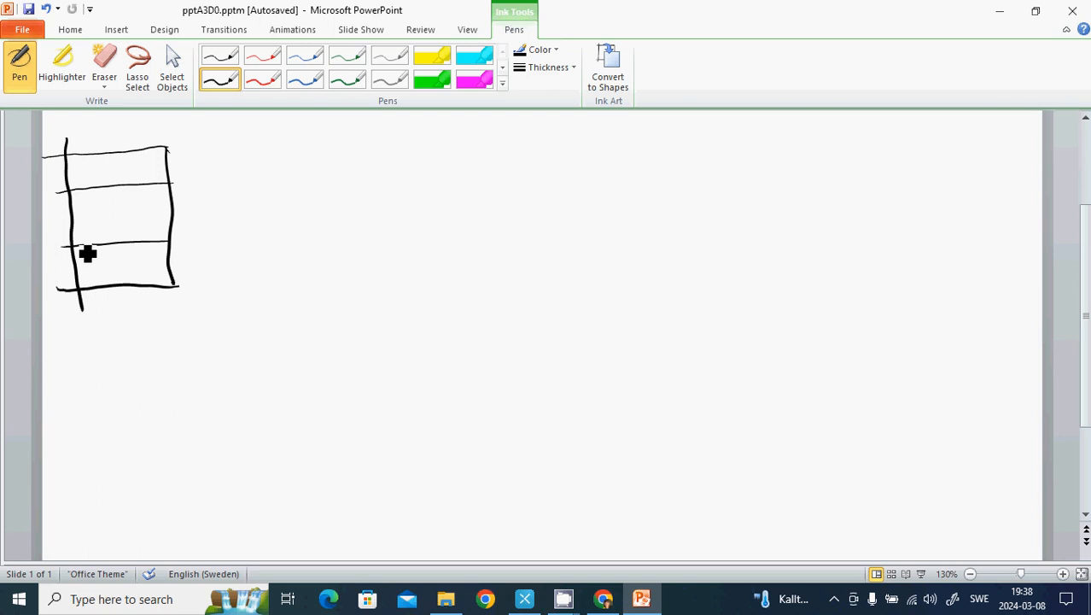
# - Label the container layers oil, water and liquid from top to bottom
pyautogui.moveTo(81, 175); pyautogui.dragTo(98, 170)
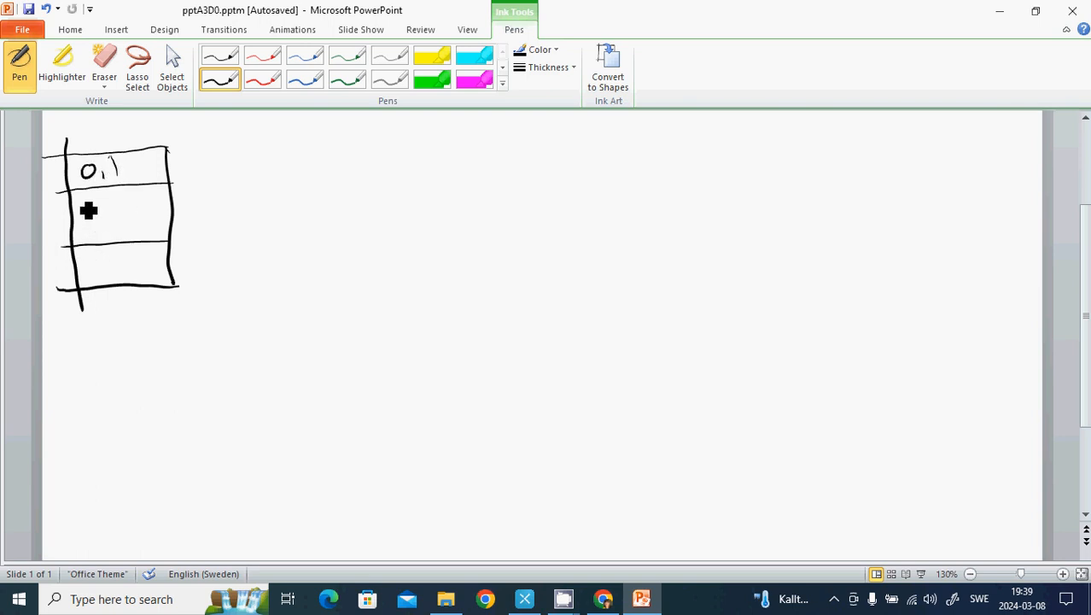
pyautogui.moveTo(81, 206); pyautogui.dragTo(137, 206)
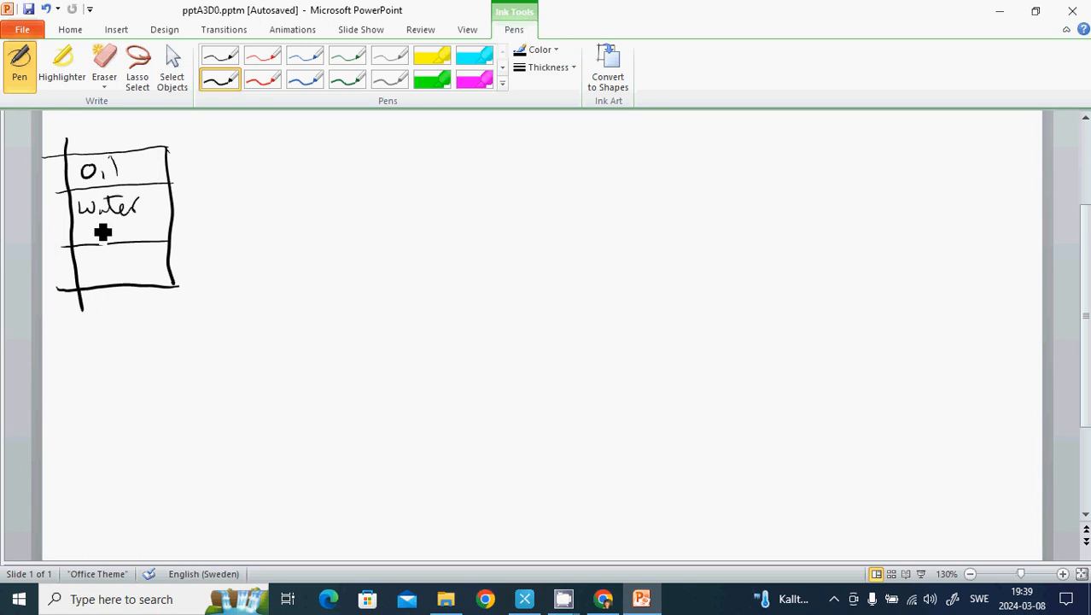
pyautogui.moveTo(130, 293)
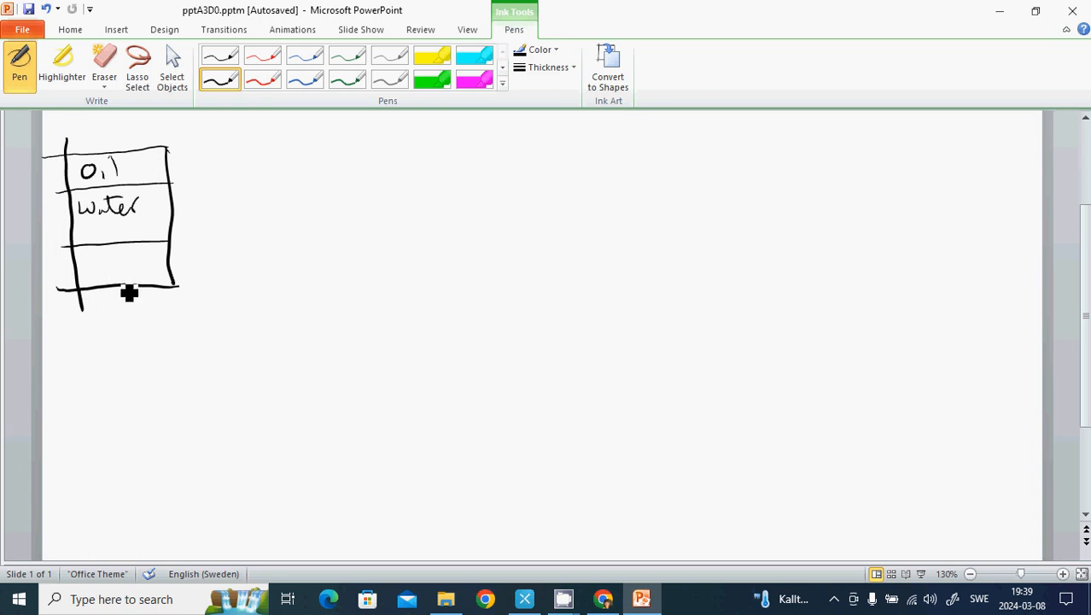
pyautogui.moveTo(106, 263)
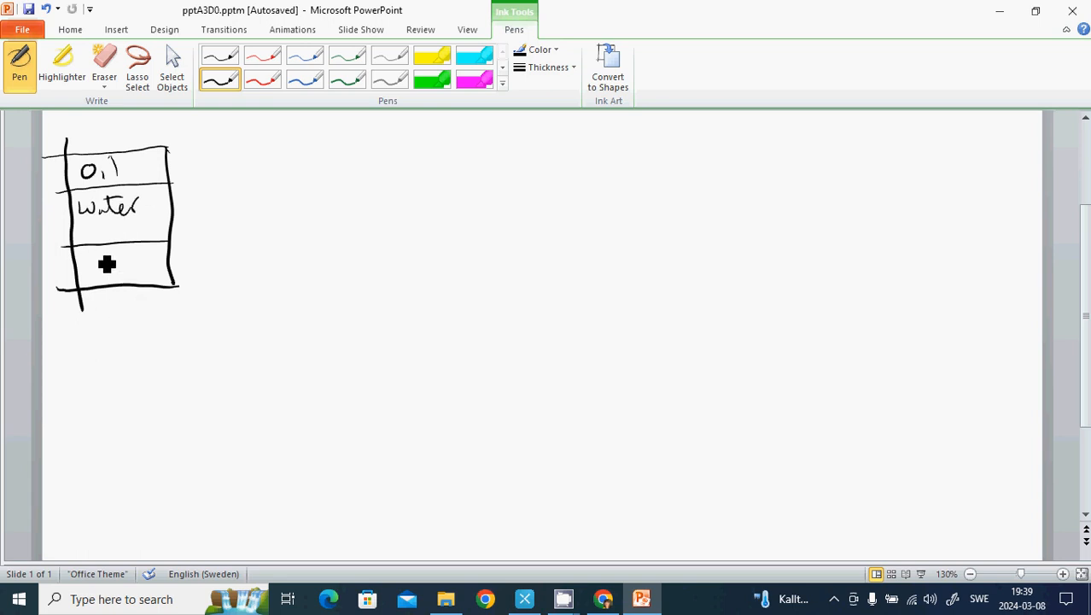
pyautogui.moveTo(106, 274)
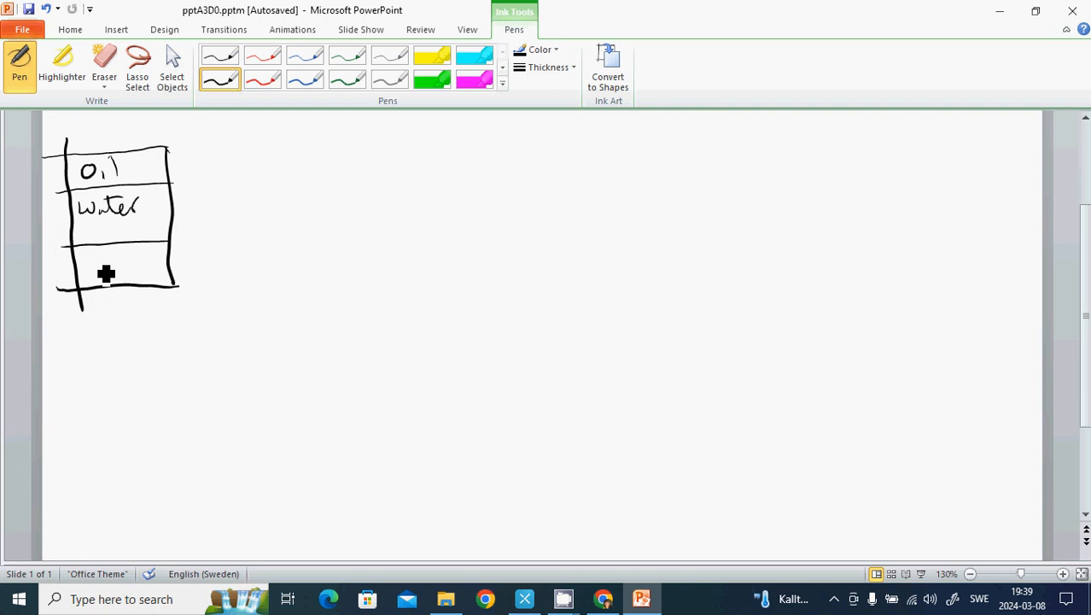
pyautogui.moveTo(81, 264); pyautogui.dragTo(110, 256)
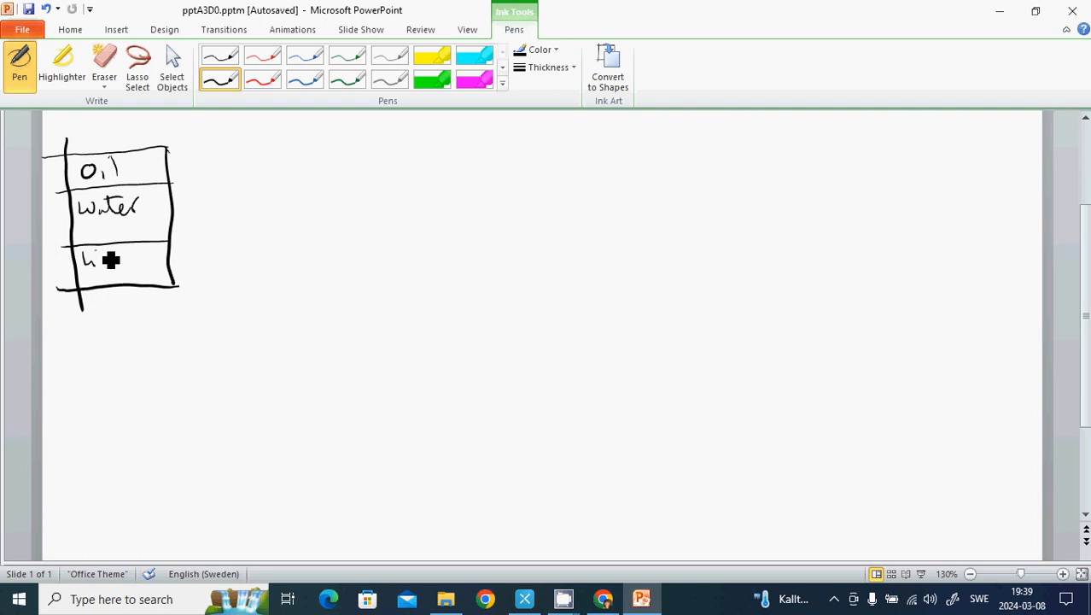
pyautogui.moveTo(86, 260); pyautogui.dragTo(150, 261)
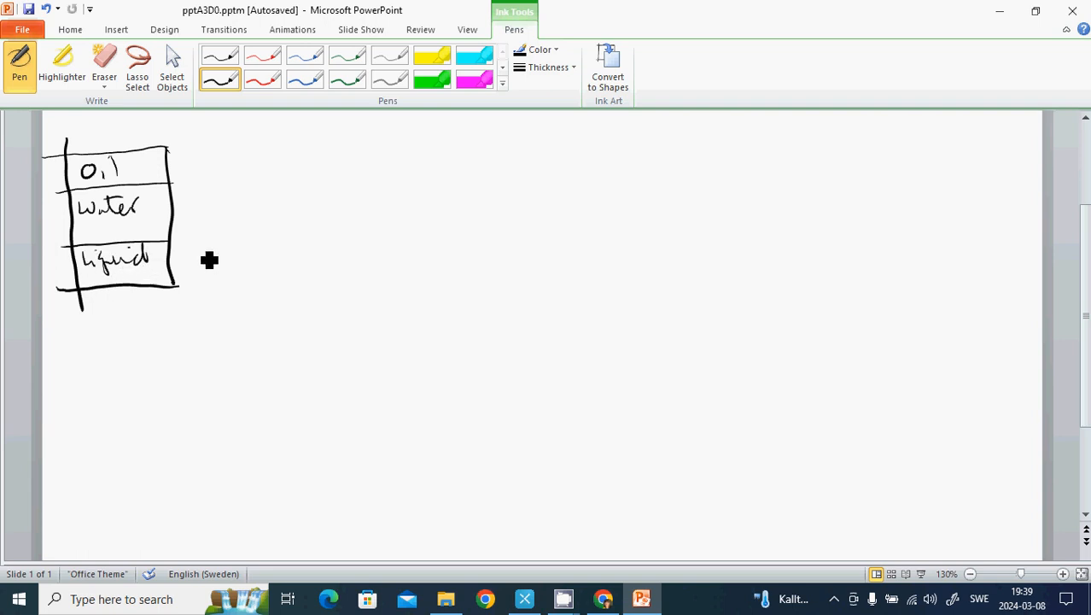
pyautogui.moveTo(186, 153)
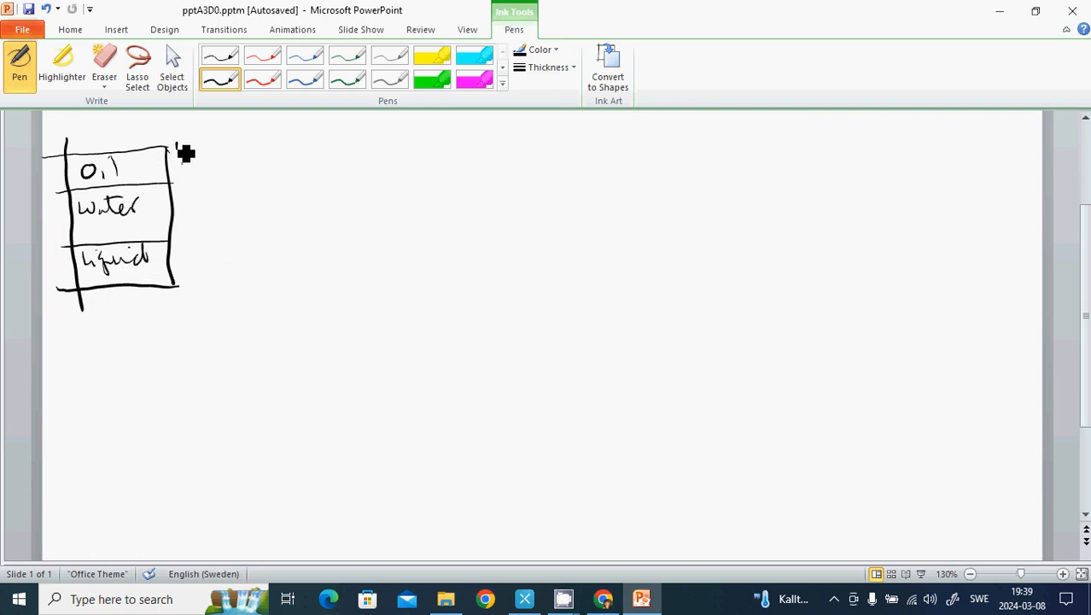
# - Write ρ1 = 0.8 g/cm³ by oil, 1 g/cm³ by water and 1.6 g/cm³ by liquid
pyautogui.moveTo(179, 141); pyautogui.dragTo(196, 158)
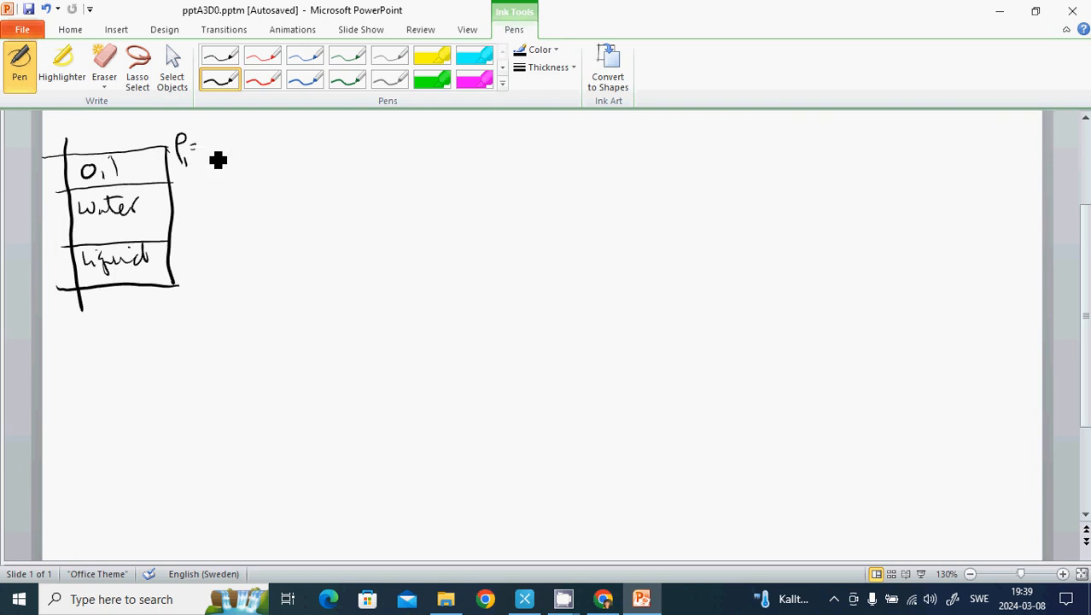
pyautogui.moveTo(200, 149); pyautogui.dragTo(213, 153)
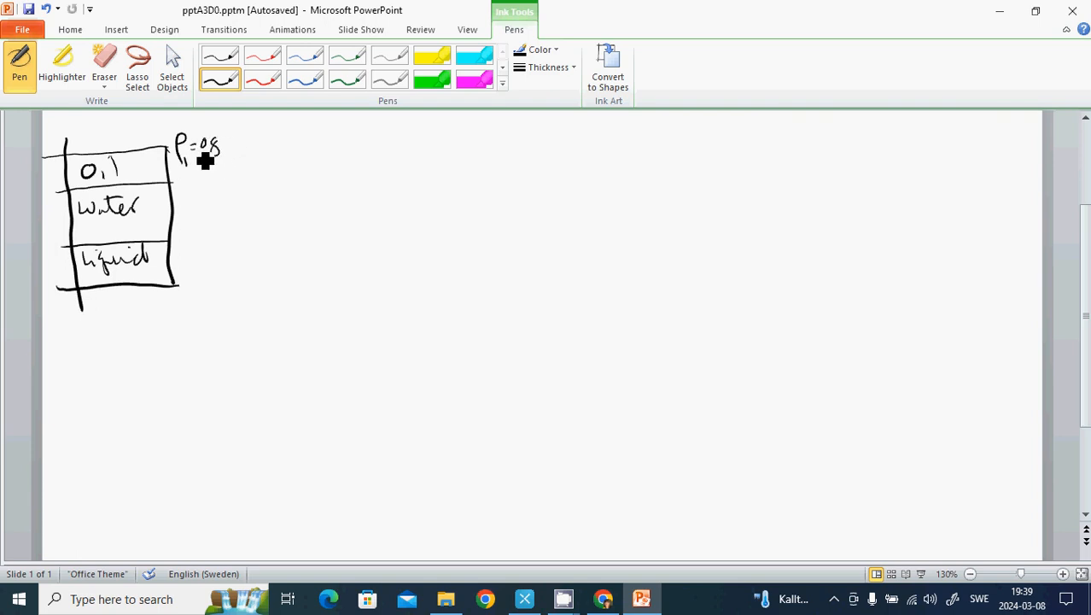
pyautogui.moveTo(238, 147)
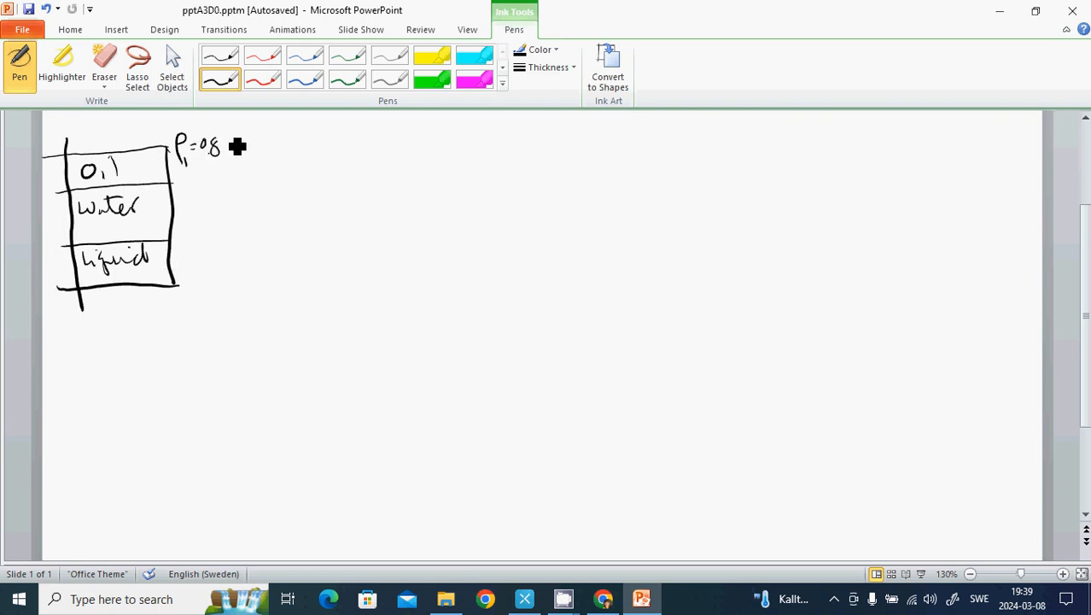
pyautogui.moveTo(224, 149); pyautogui.dragTo(269, 149)
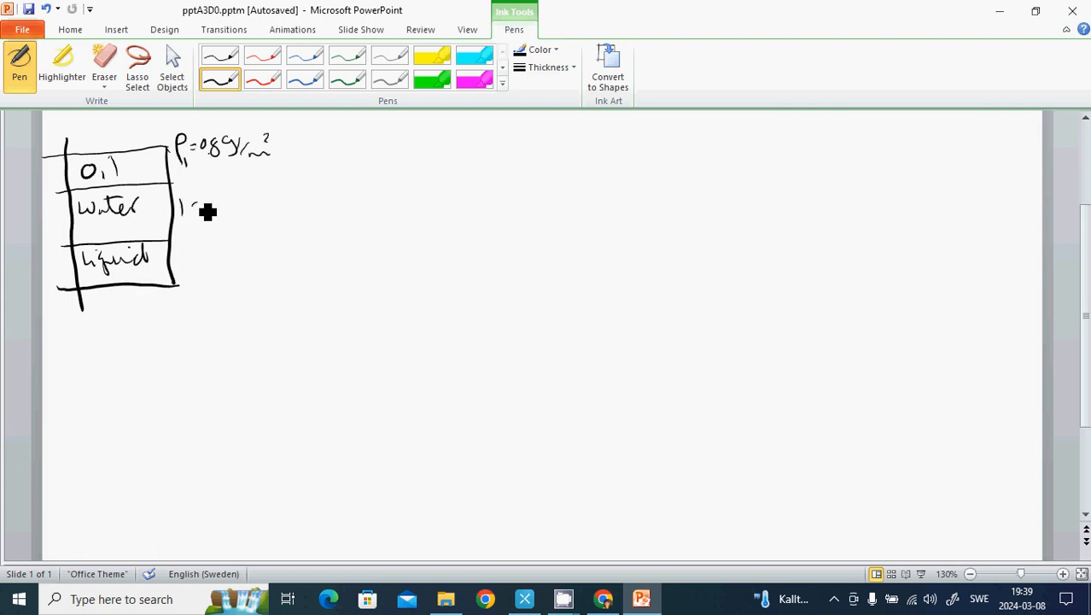
pyautogui.moveTo(192, 213); pyautogui.dragTo(256, 213)
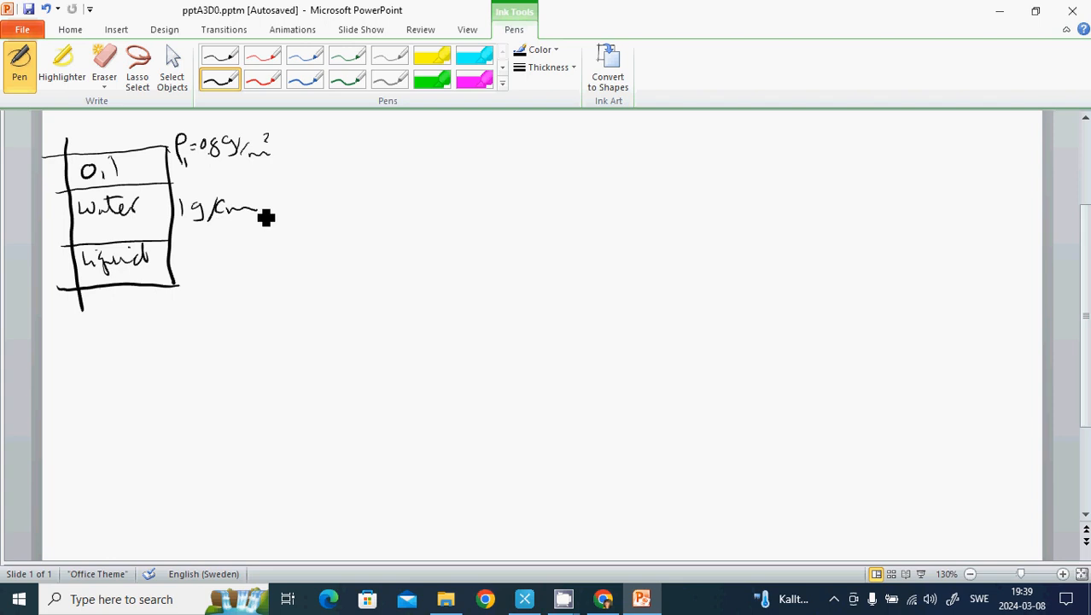
pyautogui.moveTo(251, 209); pyautogui.dragTo(260, 192)
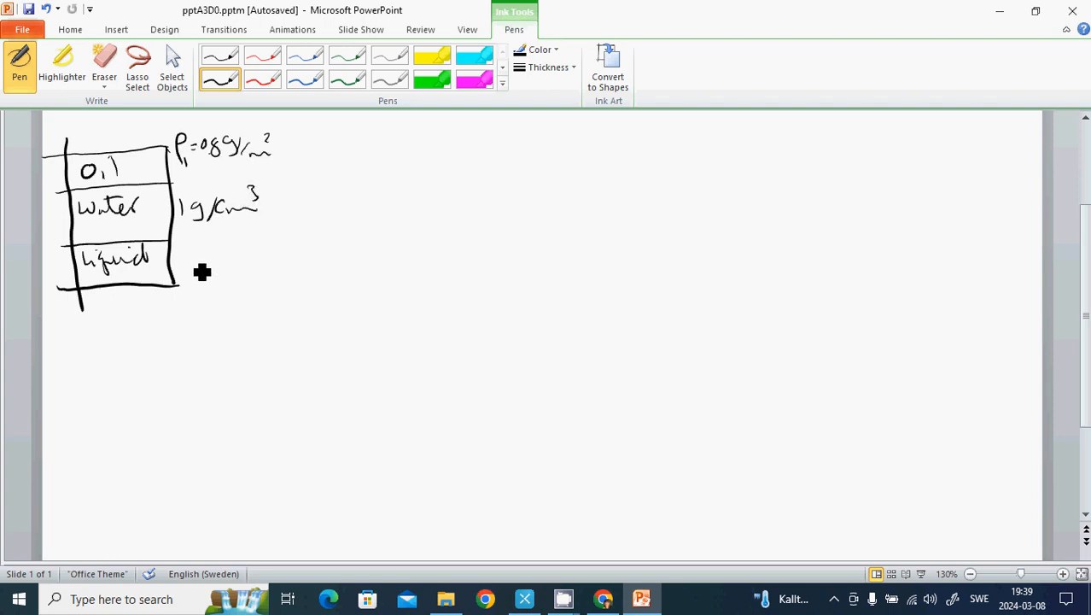
pyautogui.moveTo(208, 279)
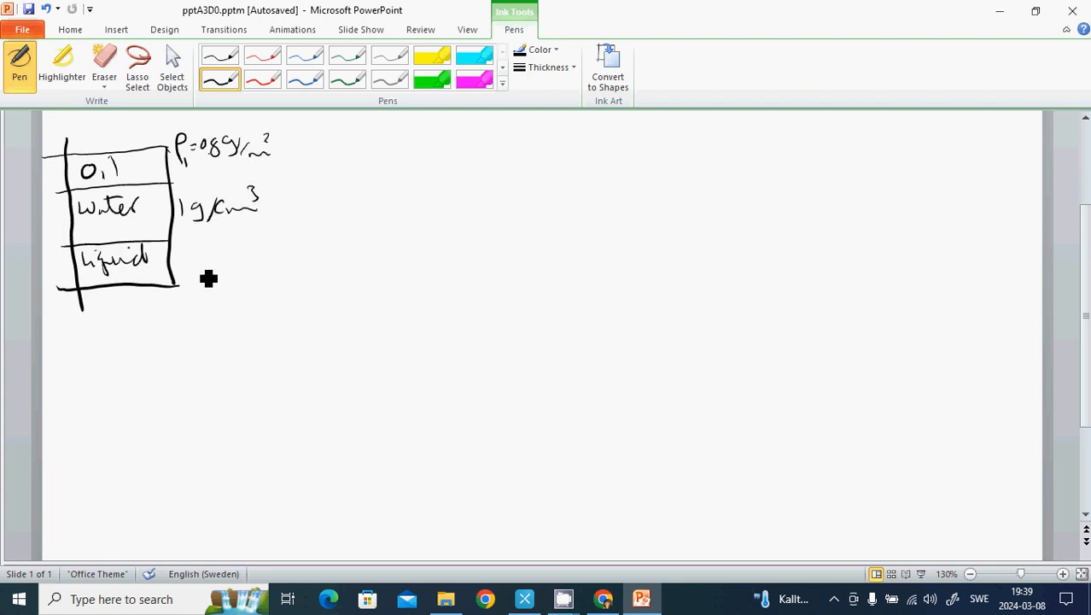
pyautogui.moveTo(203, 268)
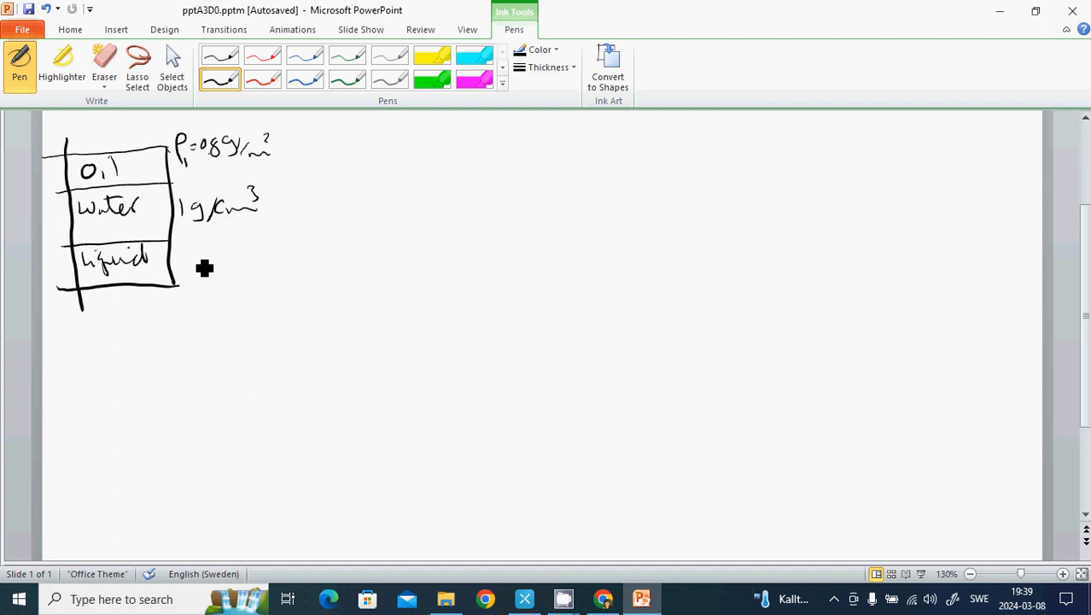
pyautogui.moveTo(186, 252); pyautogui.dragTo(186, 271)
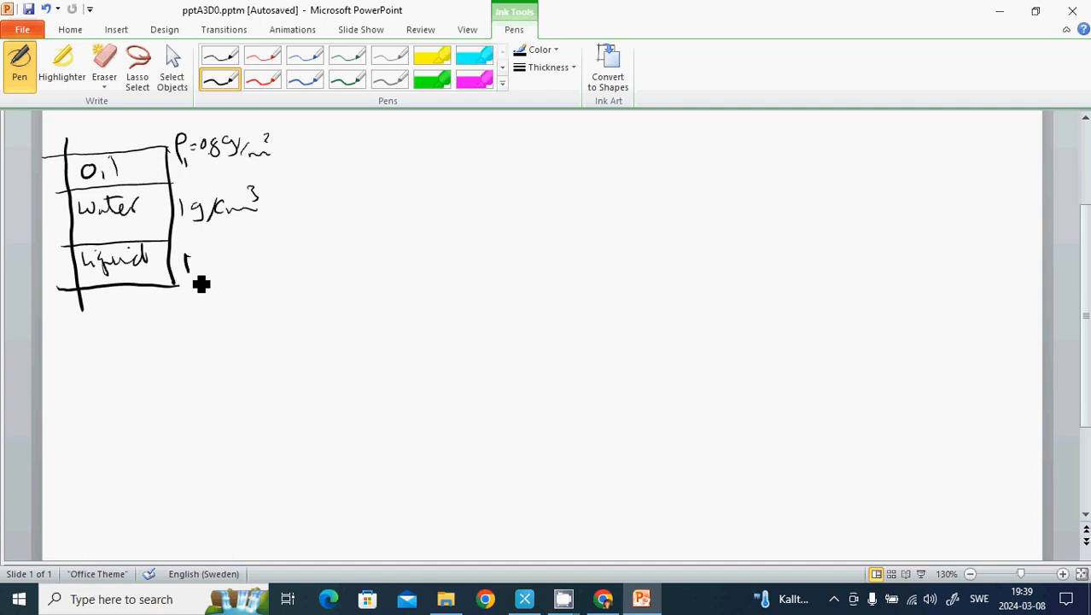
pyautogui.moveTo(186, 264); pyautogui.dragTo(273, 265)
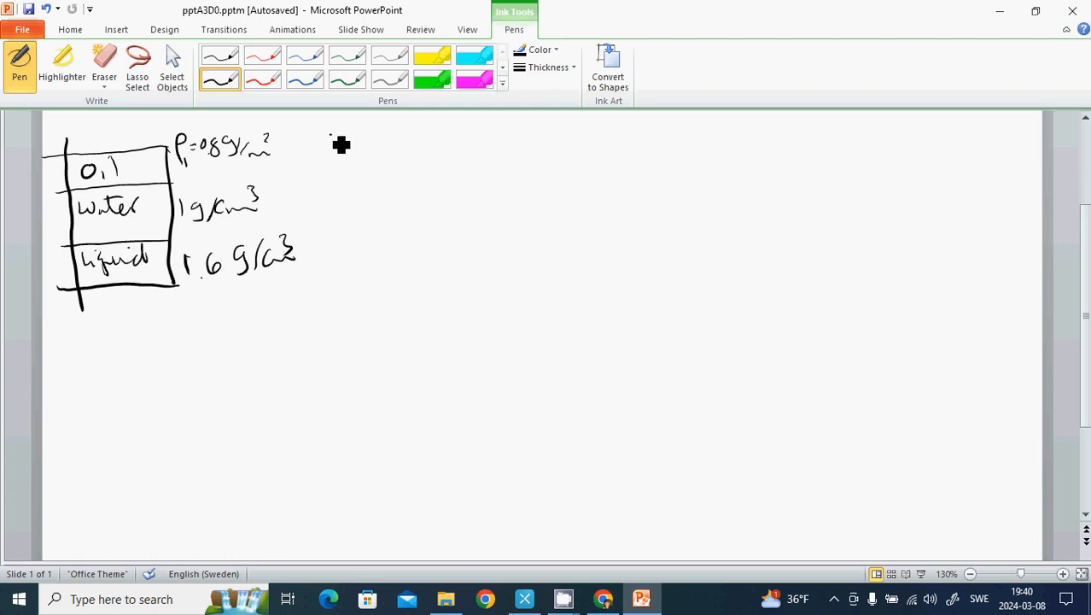
# - Handwrite P1 = ρ1h1g at the top and heights 0.1 m, 0.125 m, 0.13 m
pyautogui.moveTo(329, 133); pyautogui.dragTo(350, 166)
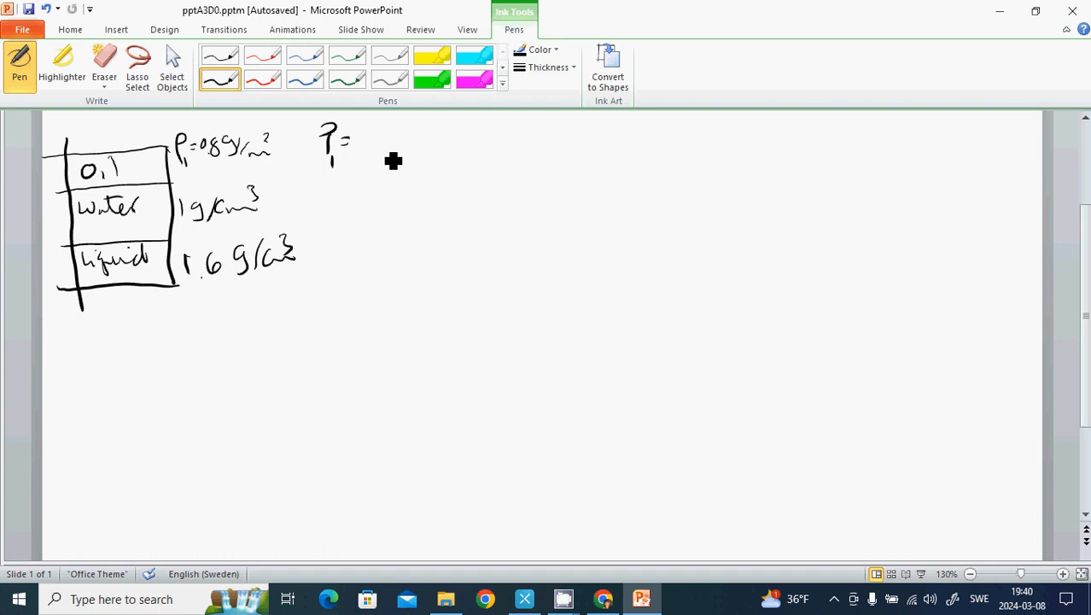
pyautogui.moveTo(359, 141); pyautogui.dragTo(431, 150)
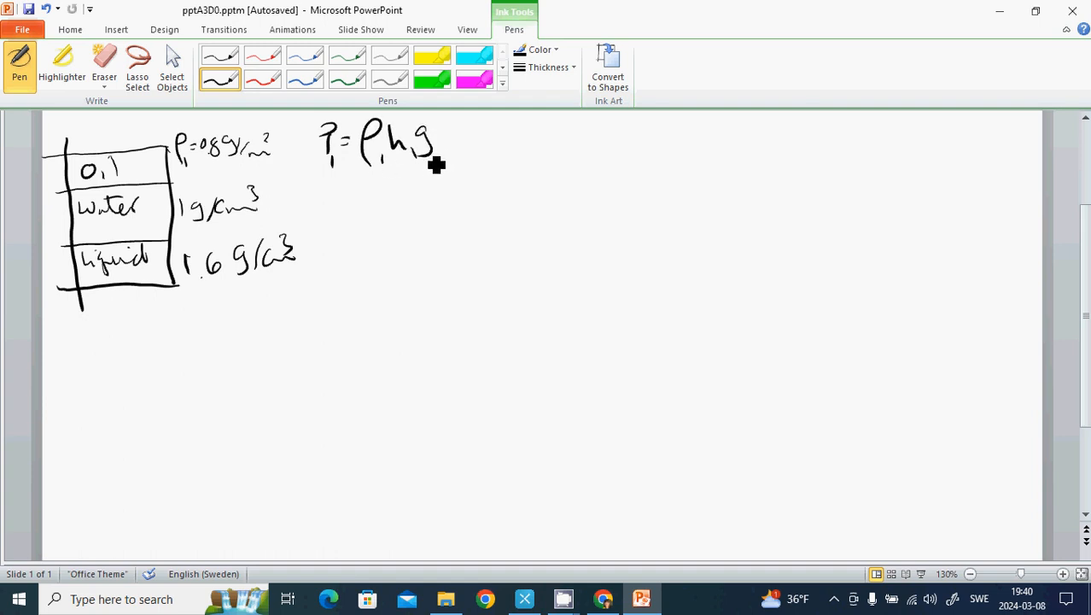
pyautogui.moveTo(455, 201)
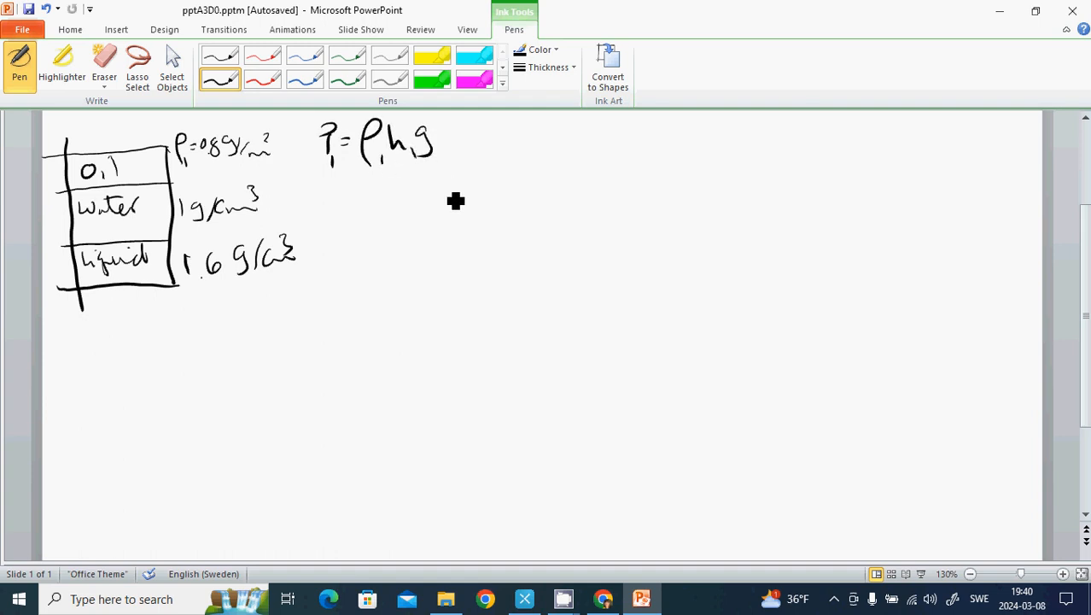
pyautogui.moveTo(205, 184)
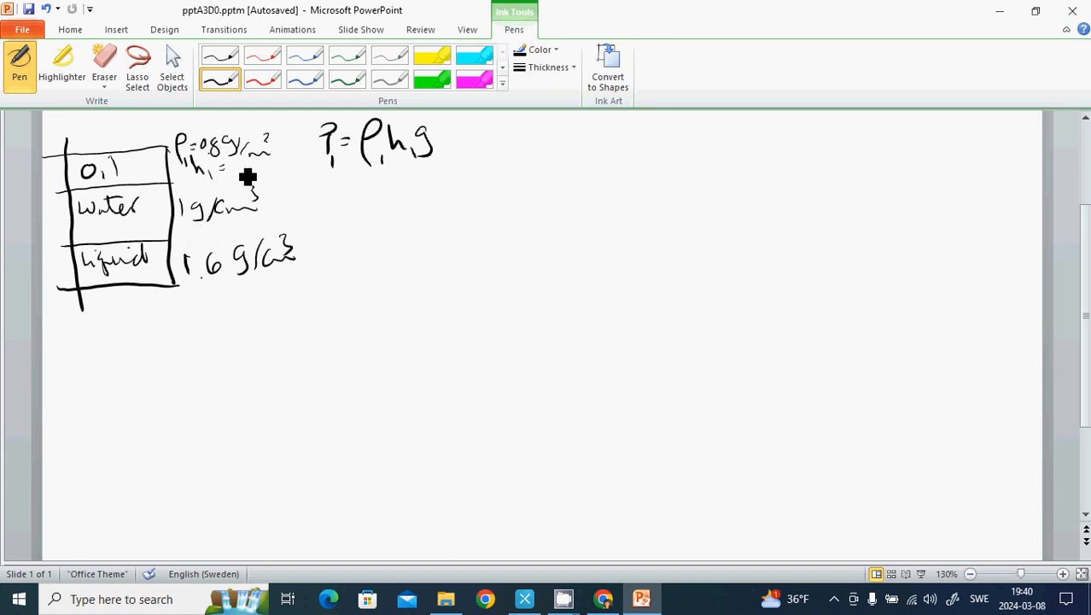
pyautogui.moveTo(247, 180)
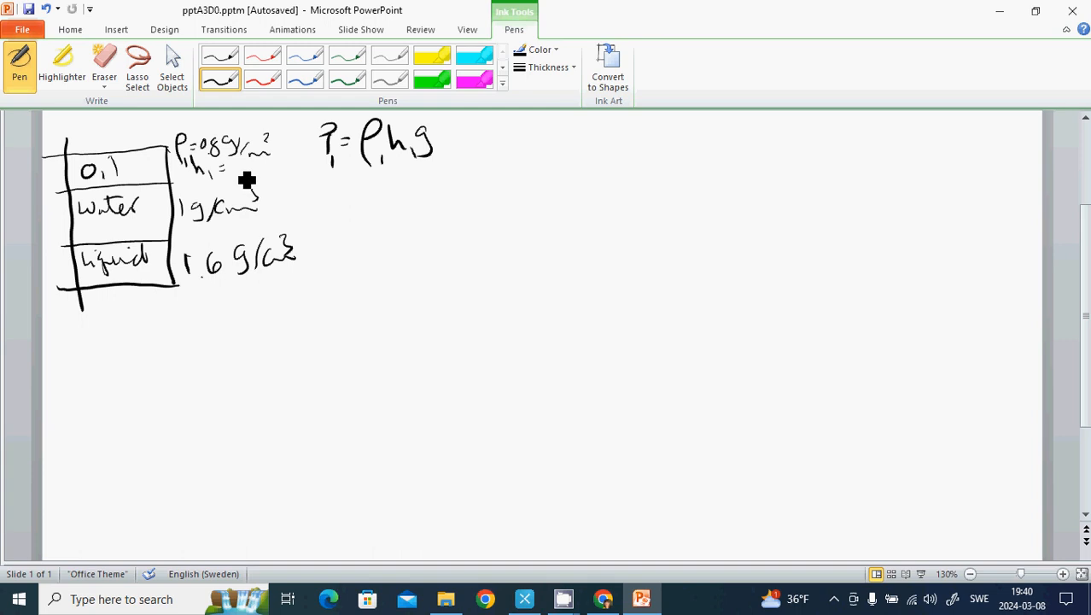
pyautogui.moveTo(250, 185)
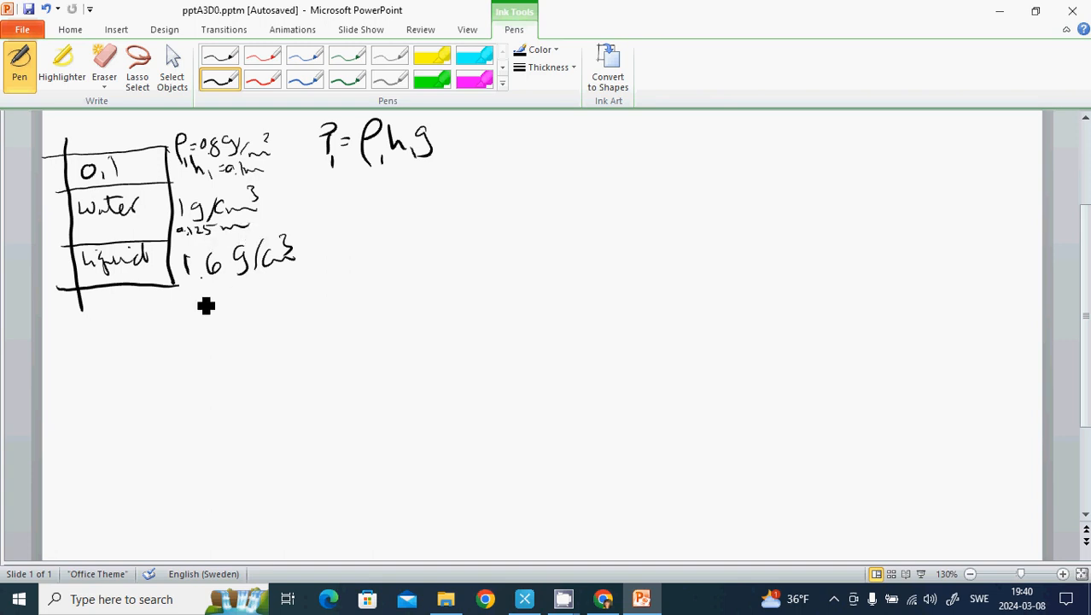
pyautogui.moveTo(179, 298); pyautogui.dragTo(205, 307)
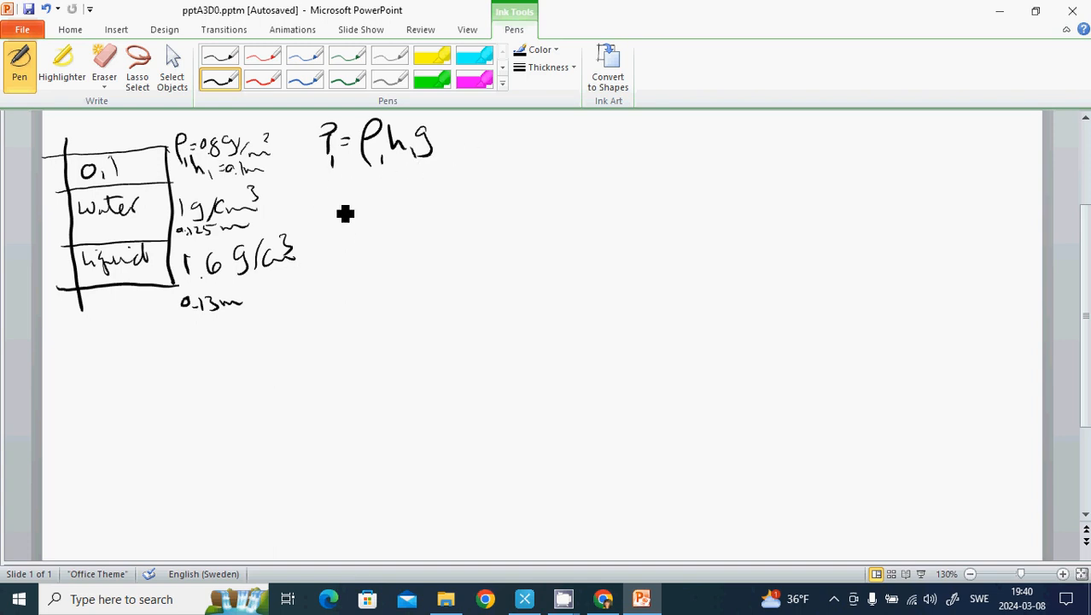
pyautogui.moveTo(341, 216)
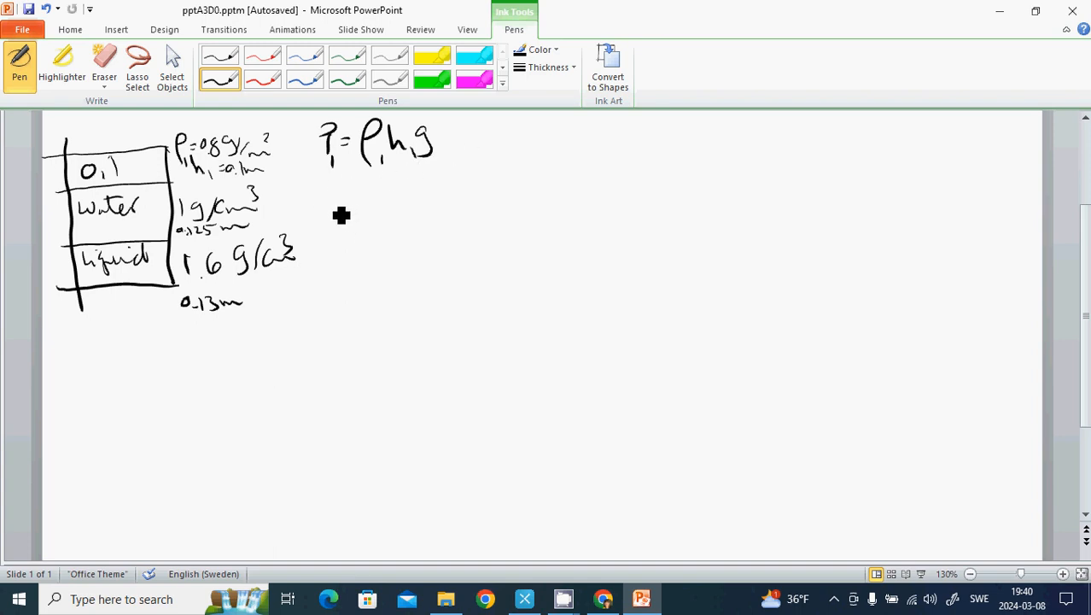
pyautogui.moveTo(427, 228)
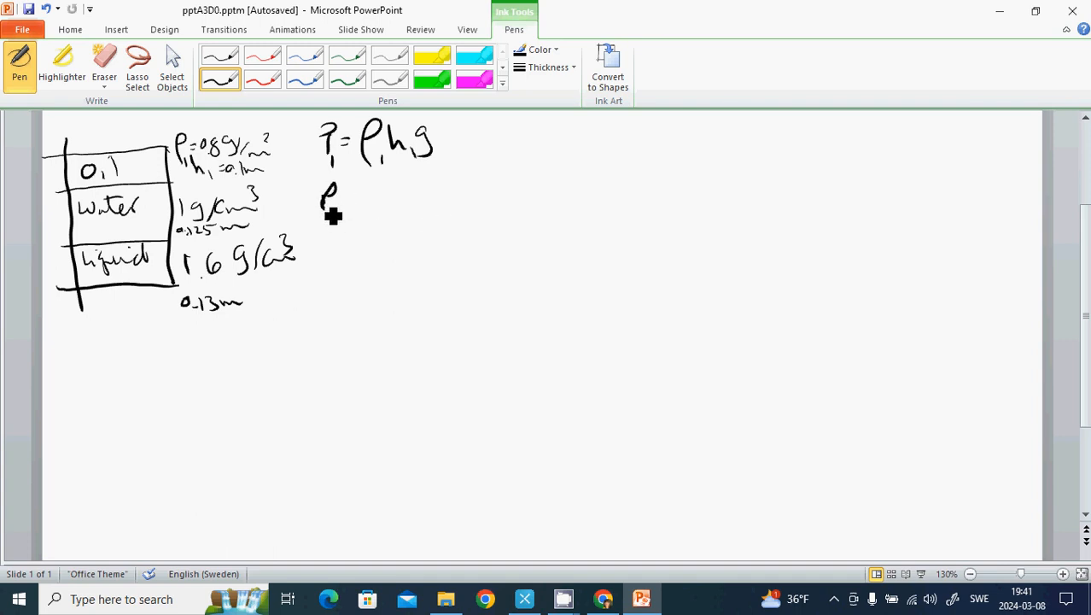
# - Handwrite P2 = ρ2h2g + P1 and P3 = ρ3h3g + P2 under the first formula
pyautogui.moveTo(333, 204); pyautogui.dragTo(376, 205)
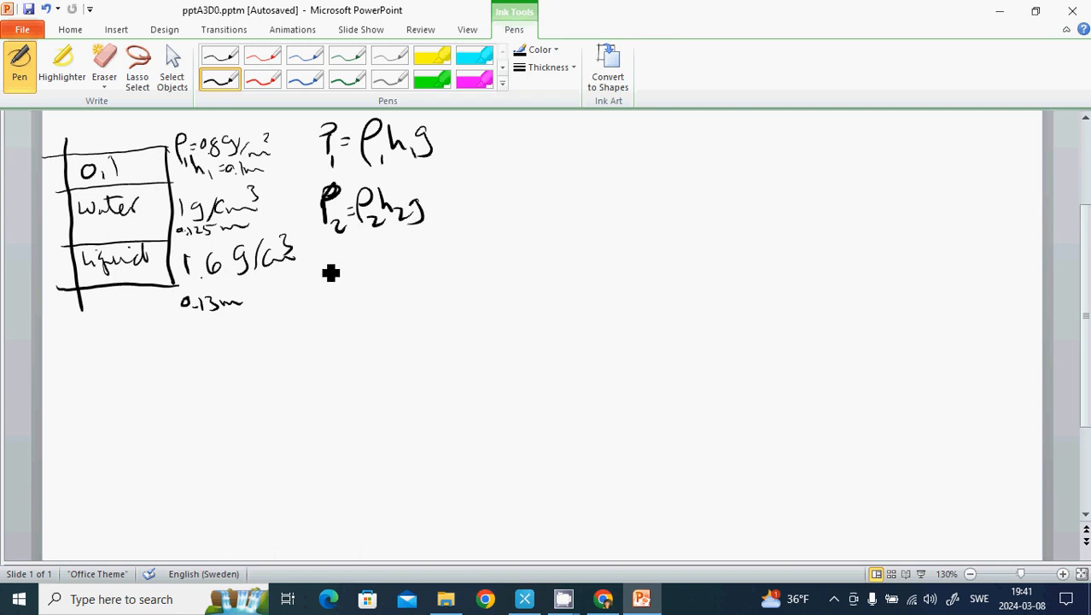
pyautogui.moveTo(325, 265); pyautogui.dragTo(358, 286)
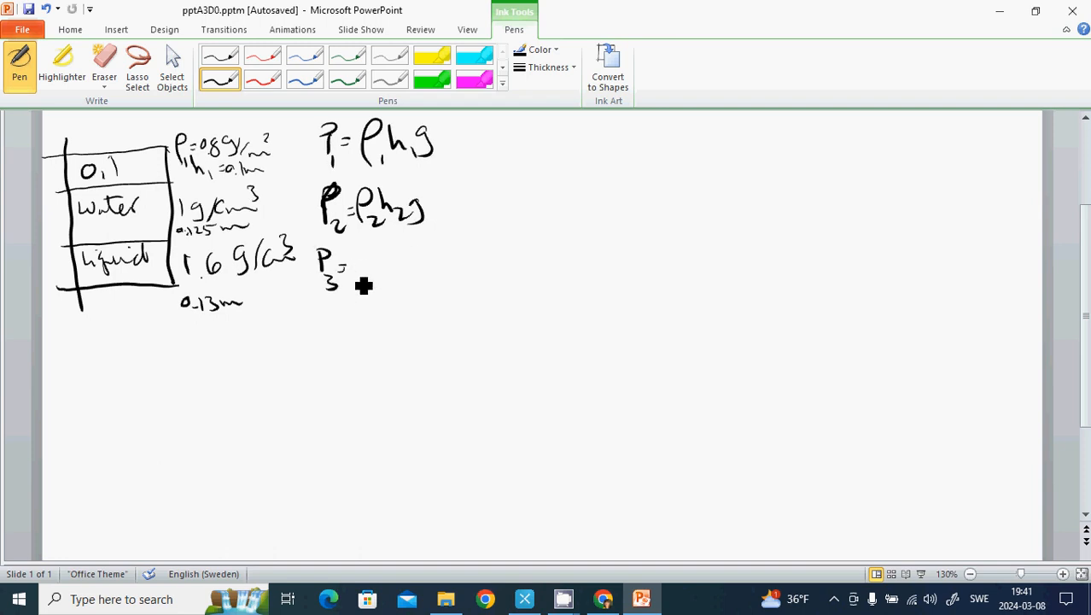
pyautogui.moveTo(346, 264); pyautogui.dragTo(375, 273)
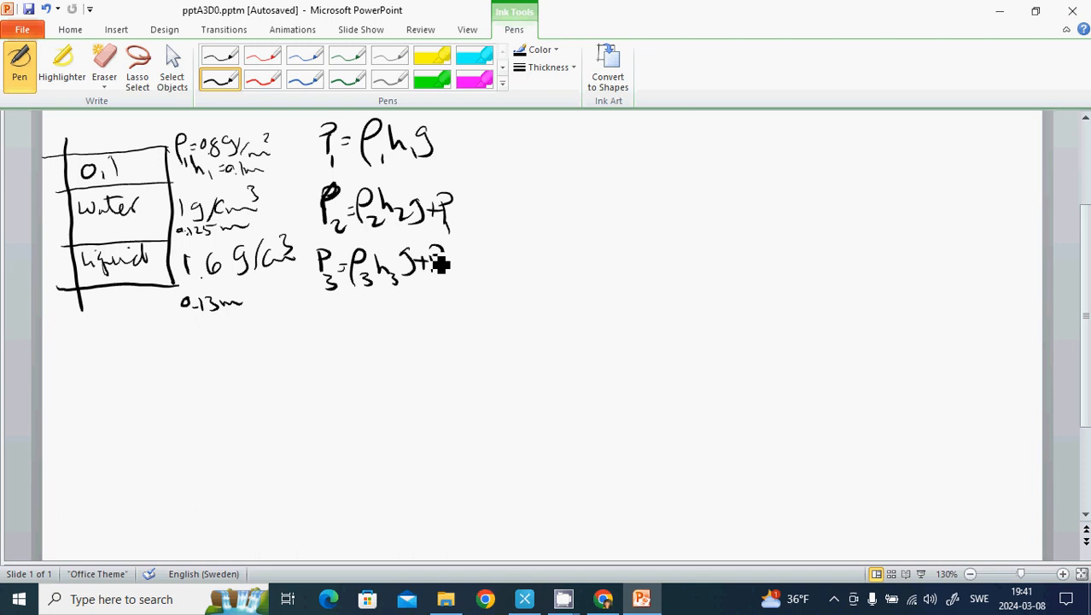
pyautogui.moveTo(437, 256); pyautogui.dragTo(448, 273)
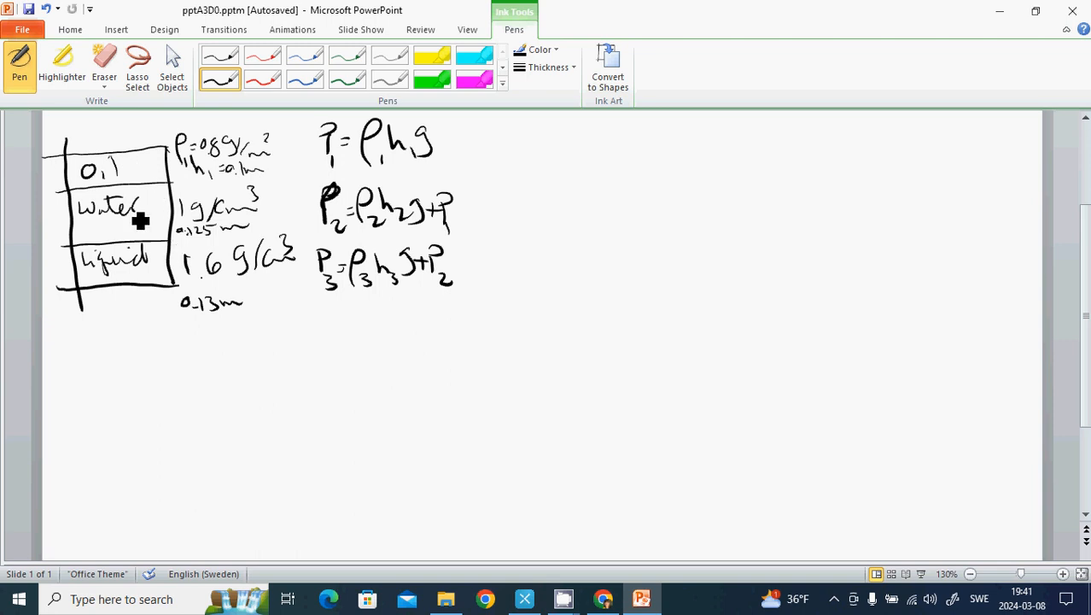
pyautogui.moveTo(152, 289)
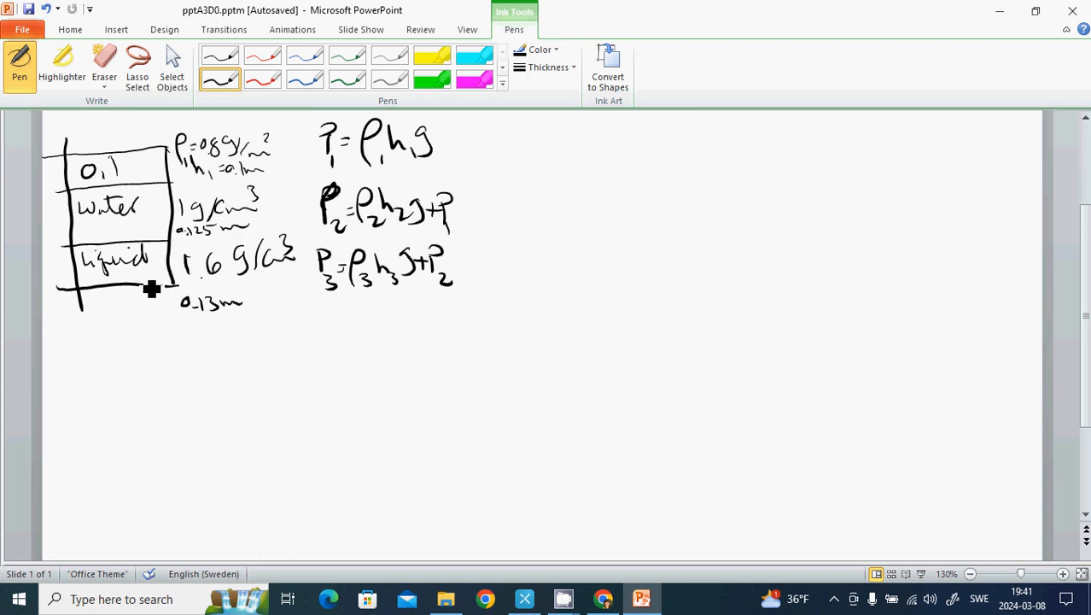
pyautogui.moveTo(197, 282)
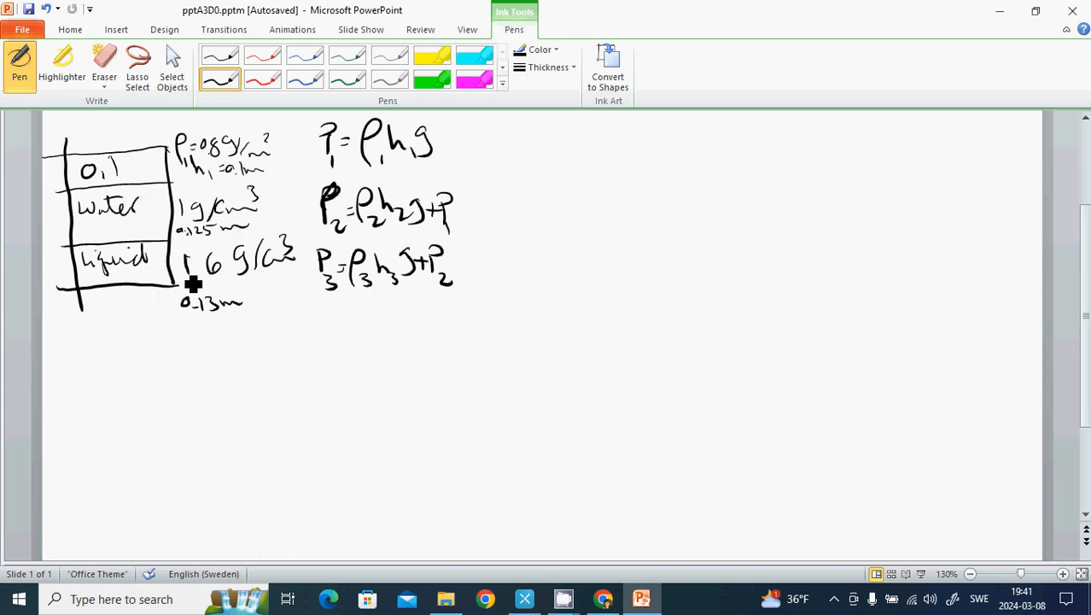
pyautogui.moveTo(176, 294)
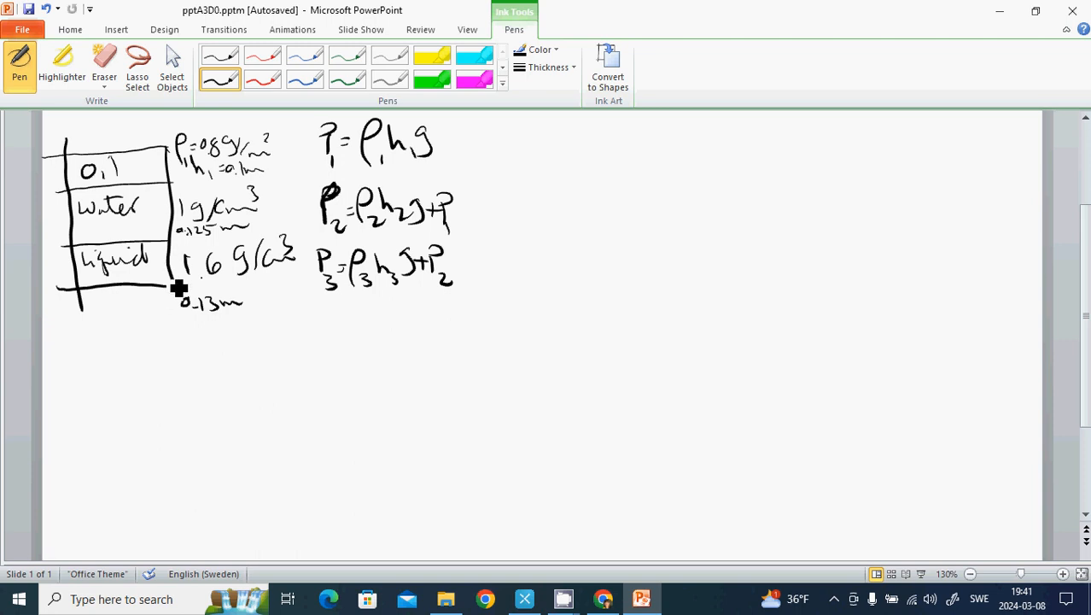
pyautogui.moveTo(579, 174)
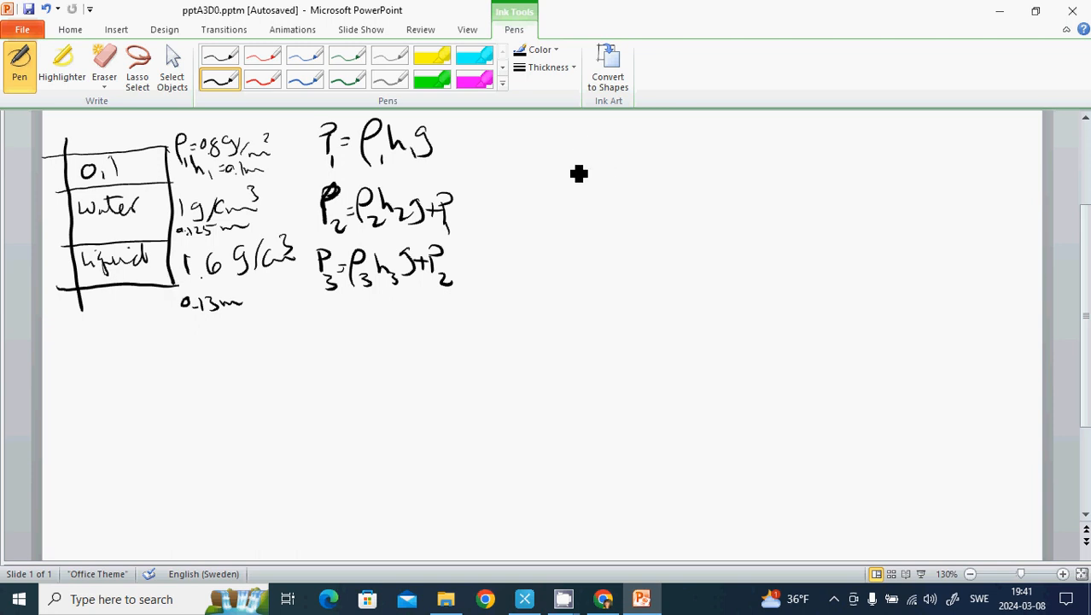
# - Draw a border around the diagram and formulas, then write '1' below it
pyautogui.moveTo(460, 119); pyautogui.dragTo(491, 342)
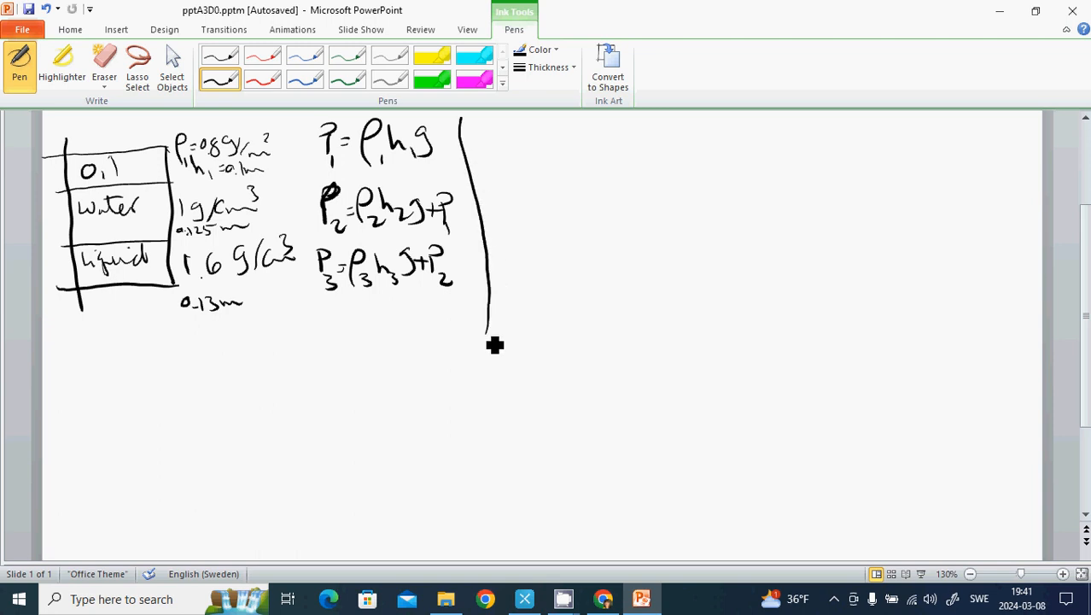
pyautogui.moveTo(491, 328); pyautogui.dragTo(4, 341)
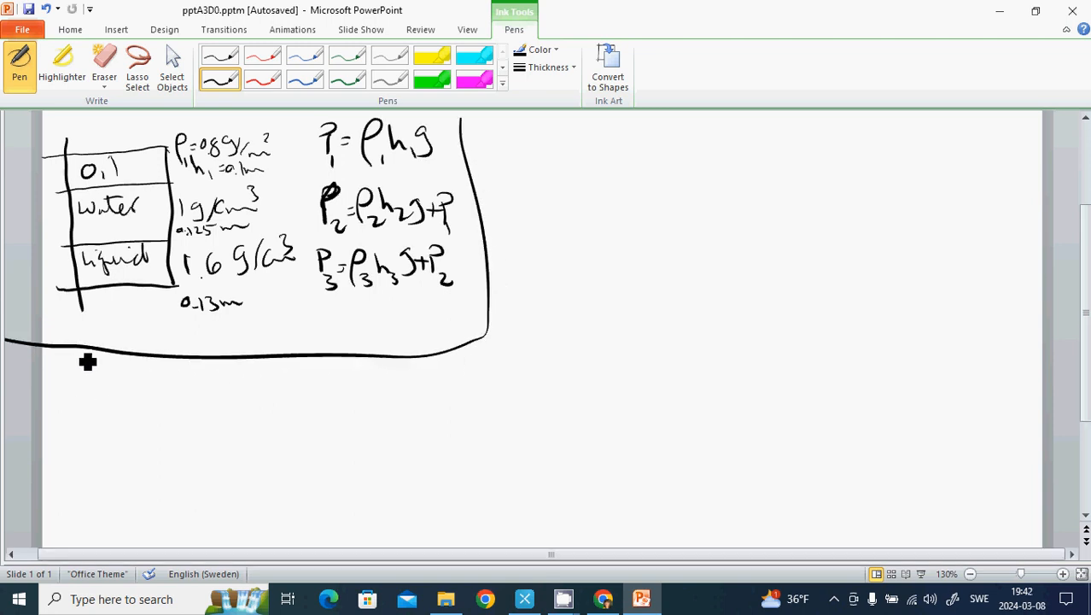
pyautogui.moveTo(67, 367); pyautogui.dragTo(94, 392)
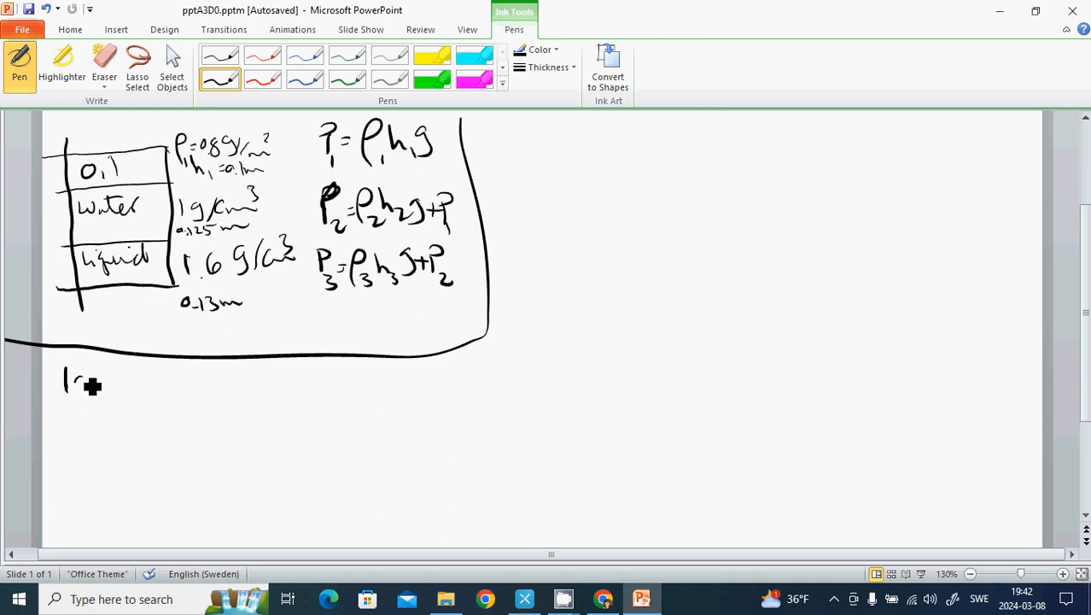
# - Handwrite 1 atm = 760 torr (mmHg) = 1013 mbar and begin '10 N/c³' beneath it
pyautogui.moveTo(81, 380); pyautogui.dragTo(153, 377)
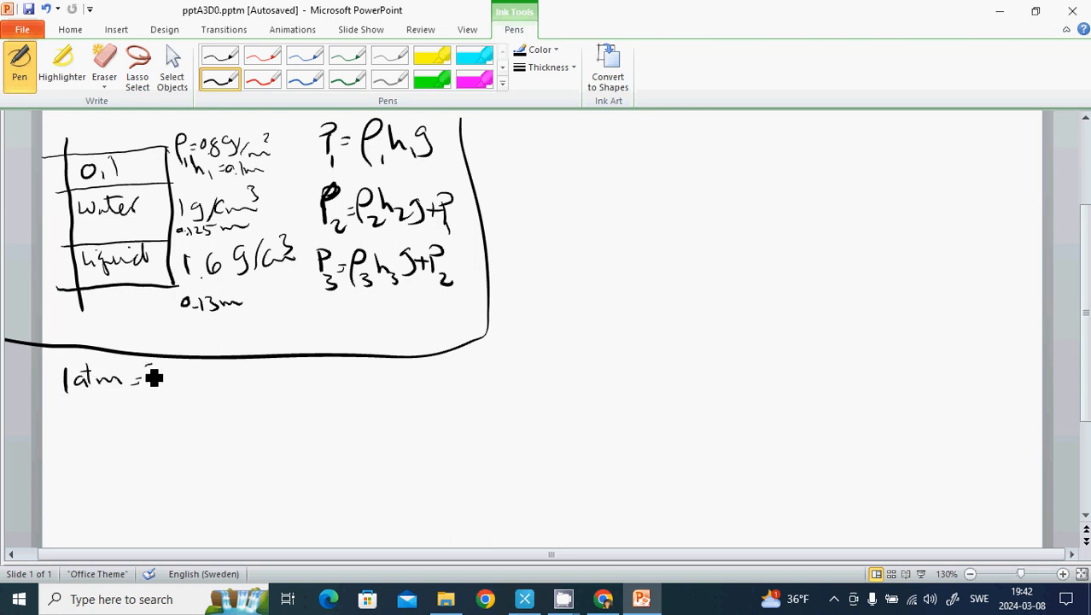
pyautogui.moveTo(167, 380); pyautogui.dragTo(213, 380)
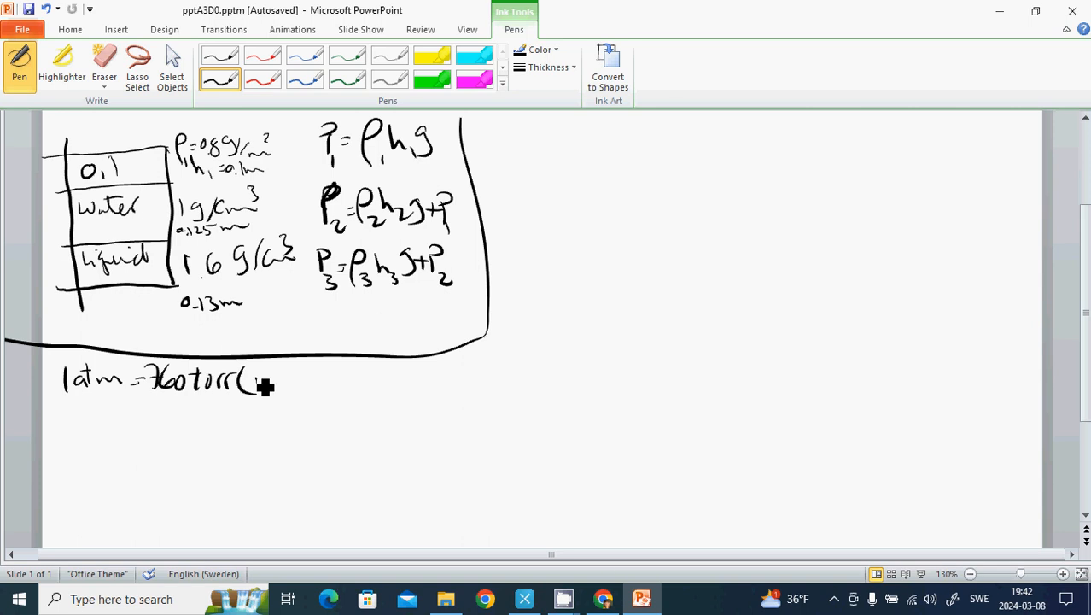
pyautogui.moveTo(252, 380); pyautogui.dragTo(320, 380)
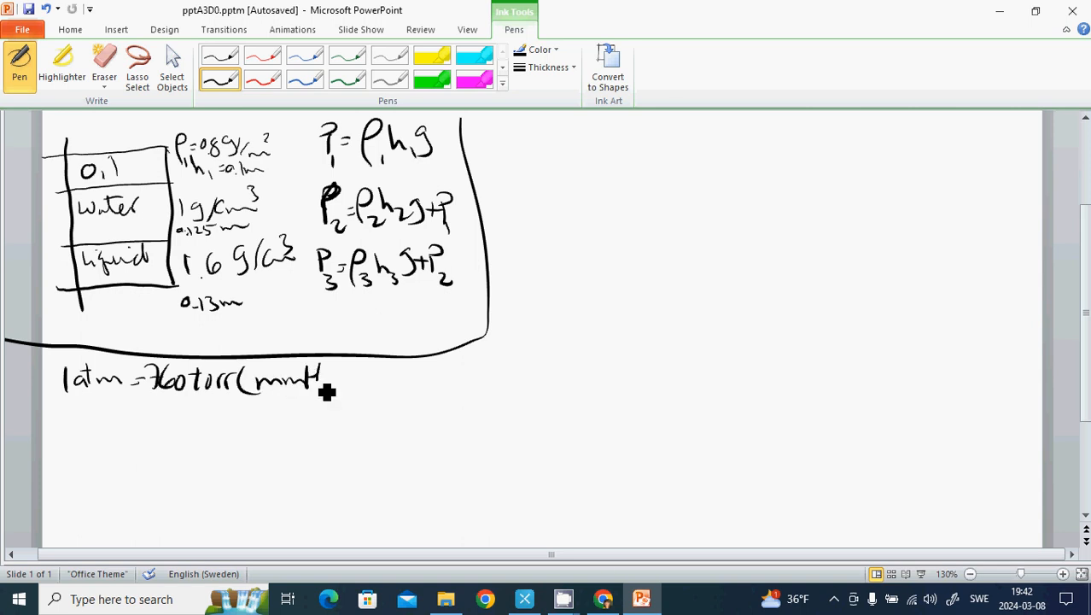
pyautogui.moveTo(325, 384); pyautogui.dragTo(346, 392)
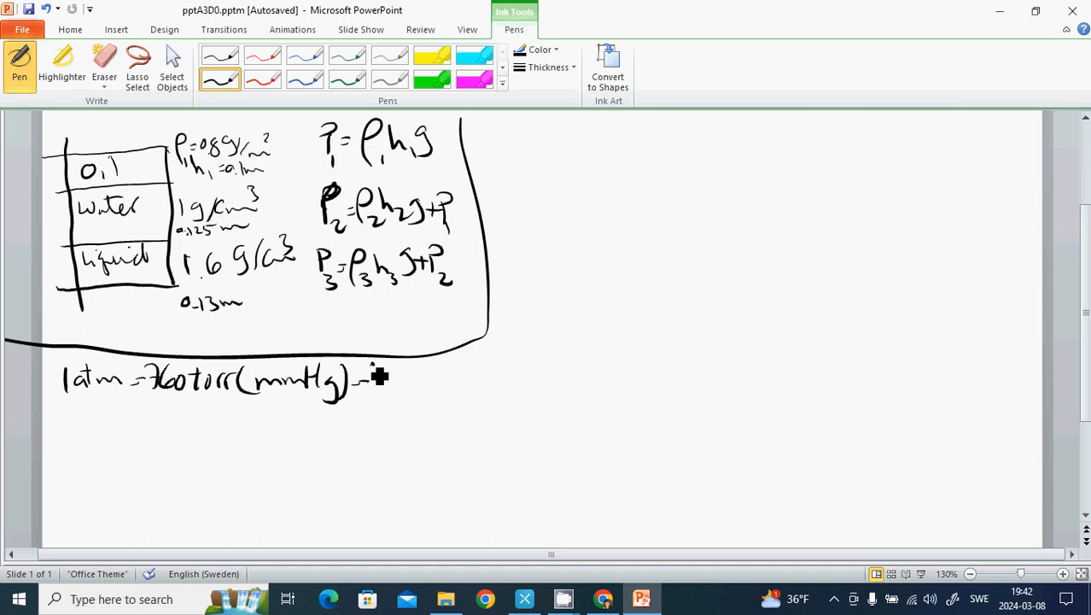
pyautogui.moveTo(376, 380); pyautogui.dragTo(409, 388)
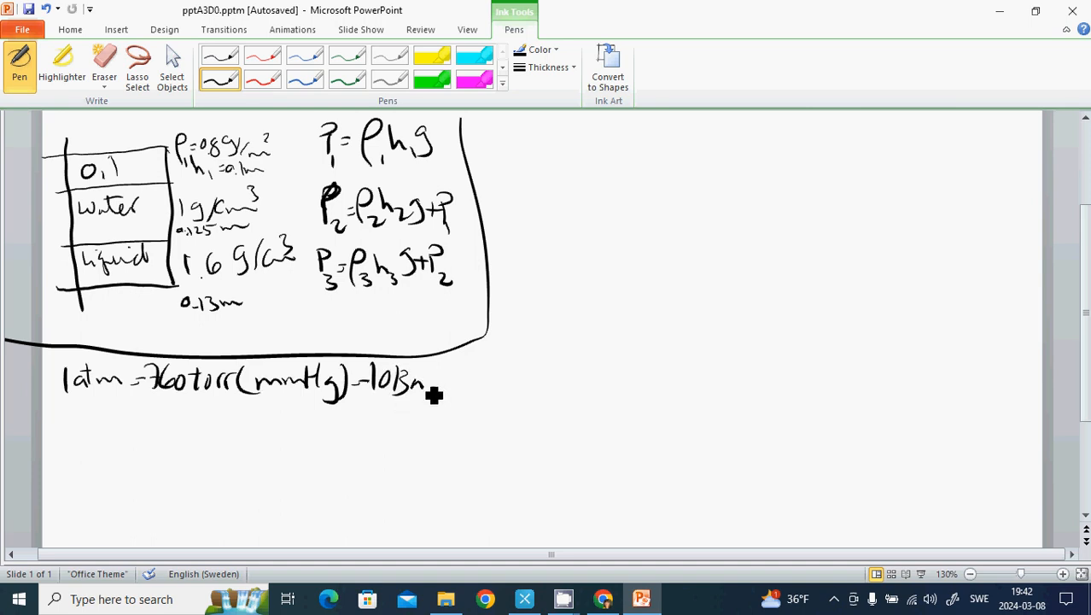
pyautogui.moveTo(419, 380); pyautogui.dragTo(482, 384)
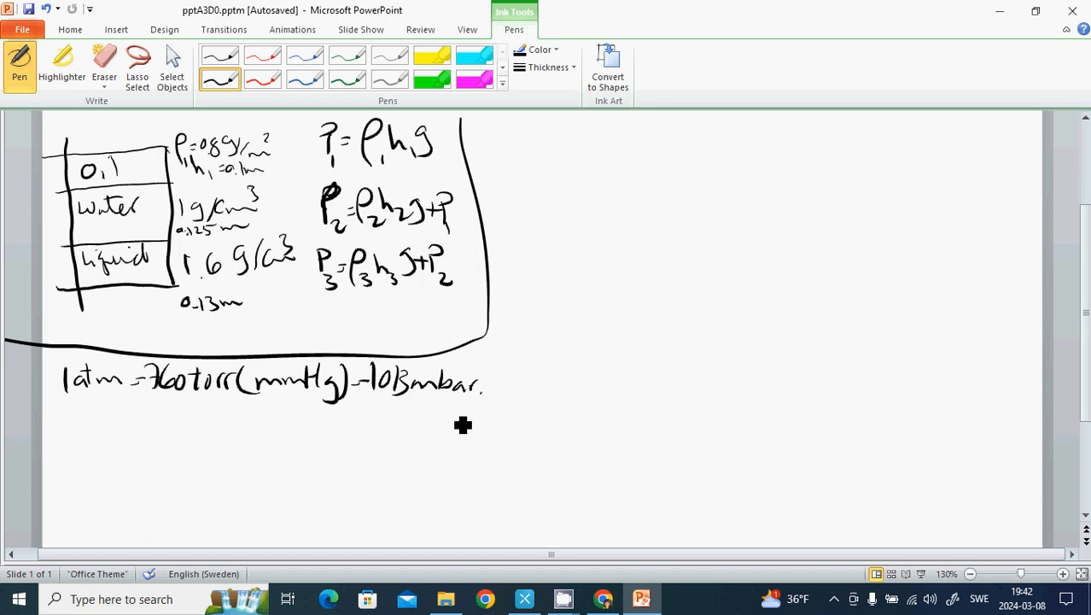
pyautogui.moveTo(81, 409); pyautogui.dragTo(116, 435)
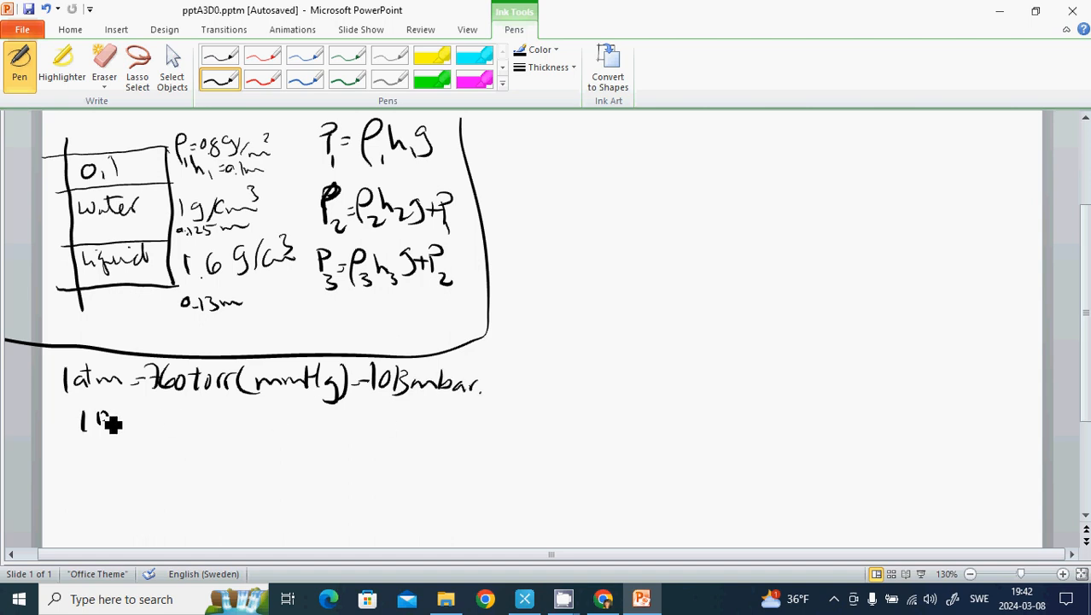
pyautogui.moveTo(81, 419); pyautogui.dragTo(196, 418)
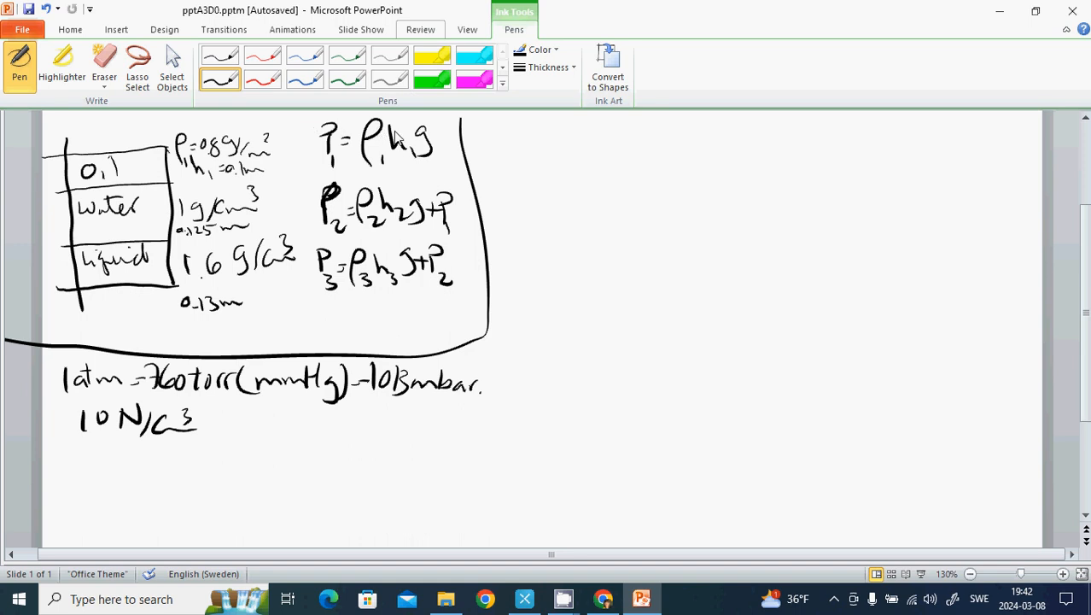
pyautogui.moveTo(560, 181)
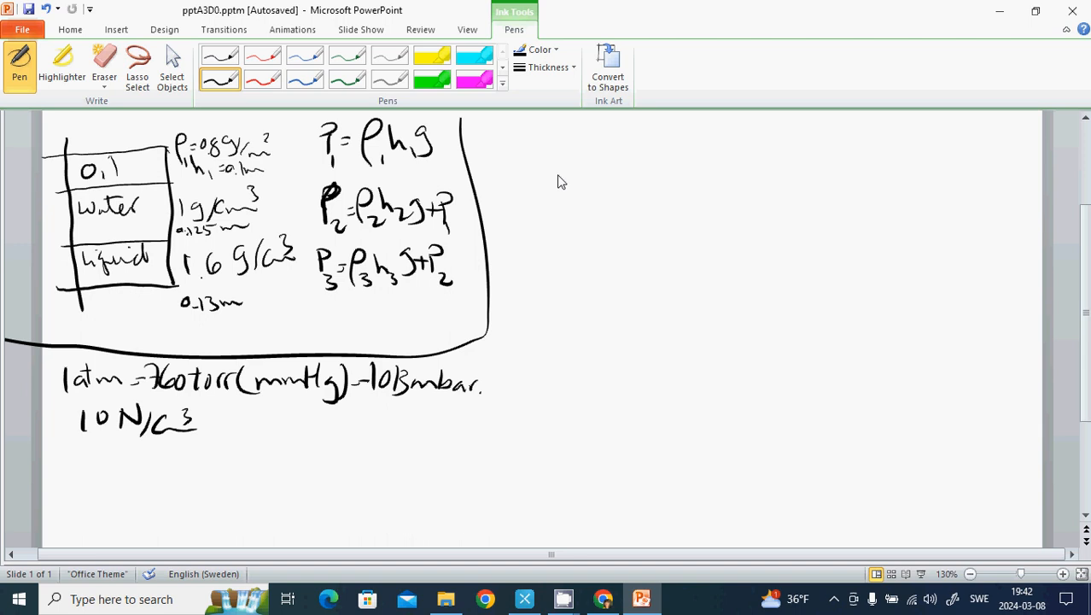
pyautogui.moveTo(254, 235)
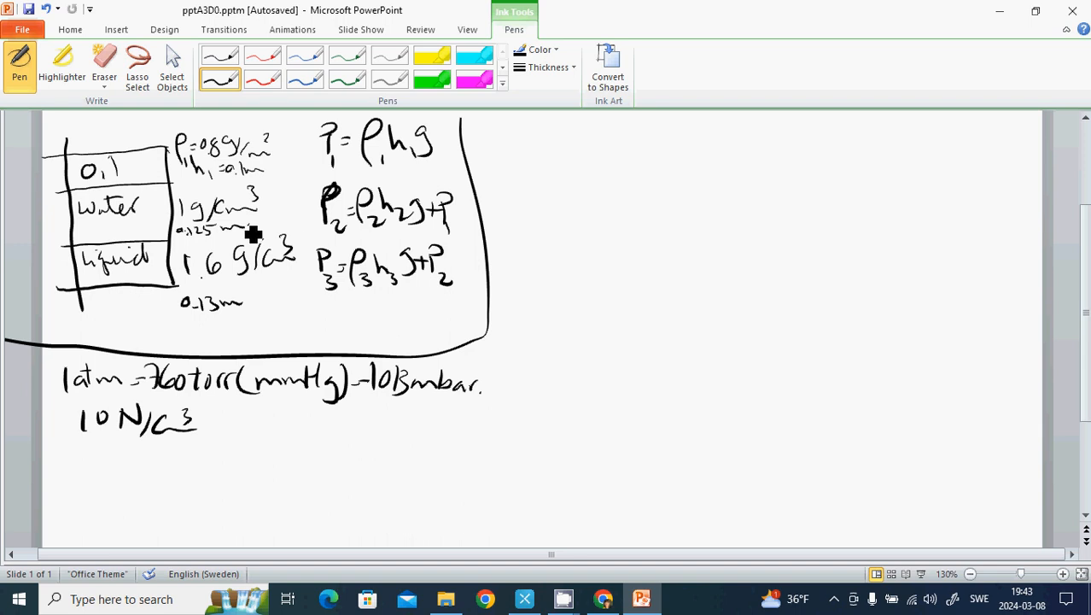
pyautogui.moveTo(513, 168)
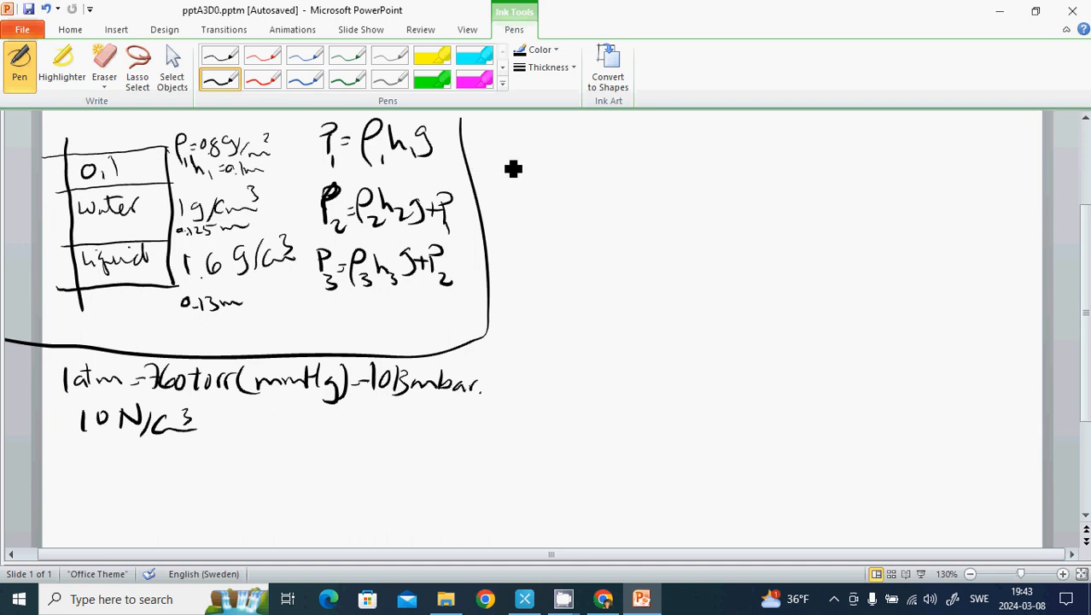
pyautogui.moveTo(503, 183)
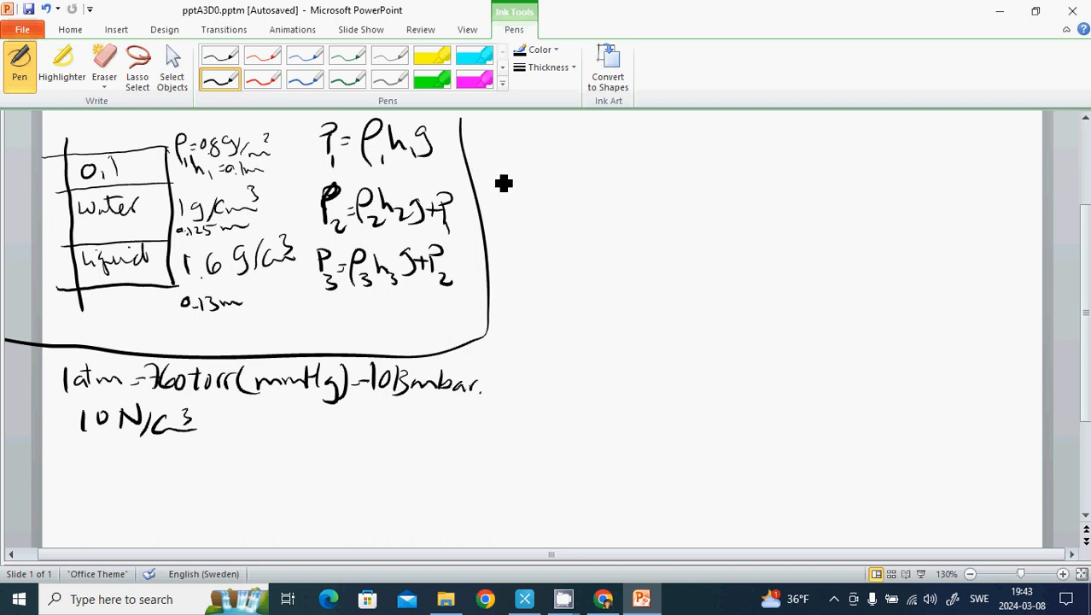
pyautogui.moveTo(501, 188)
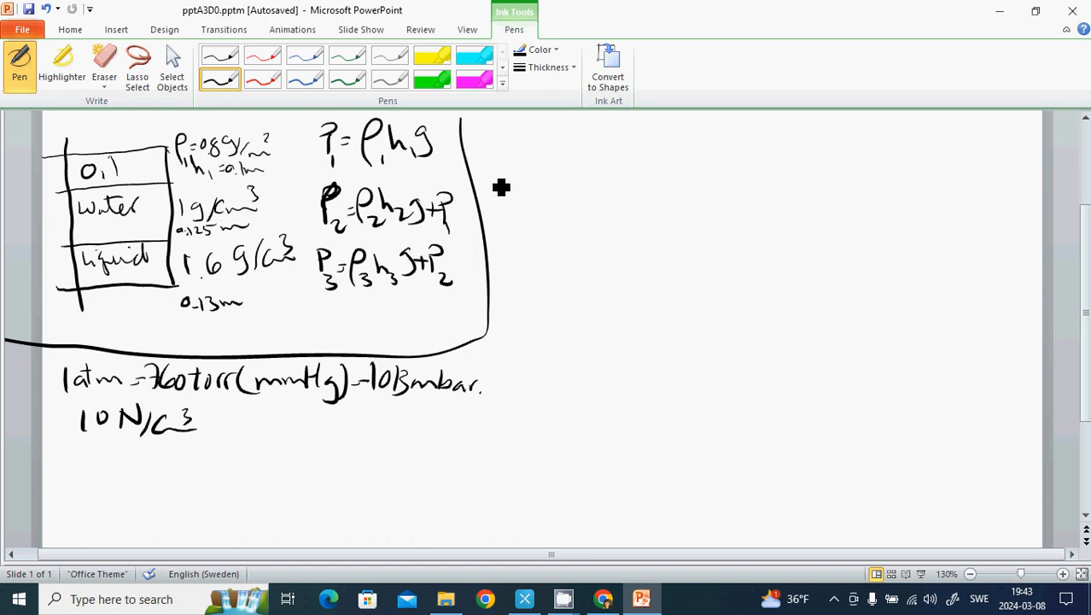
pyautogui.moveTo(517, 140)
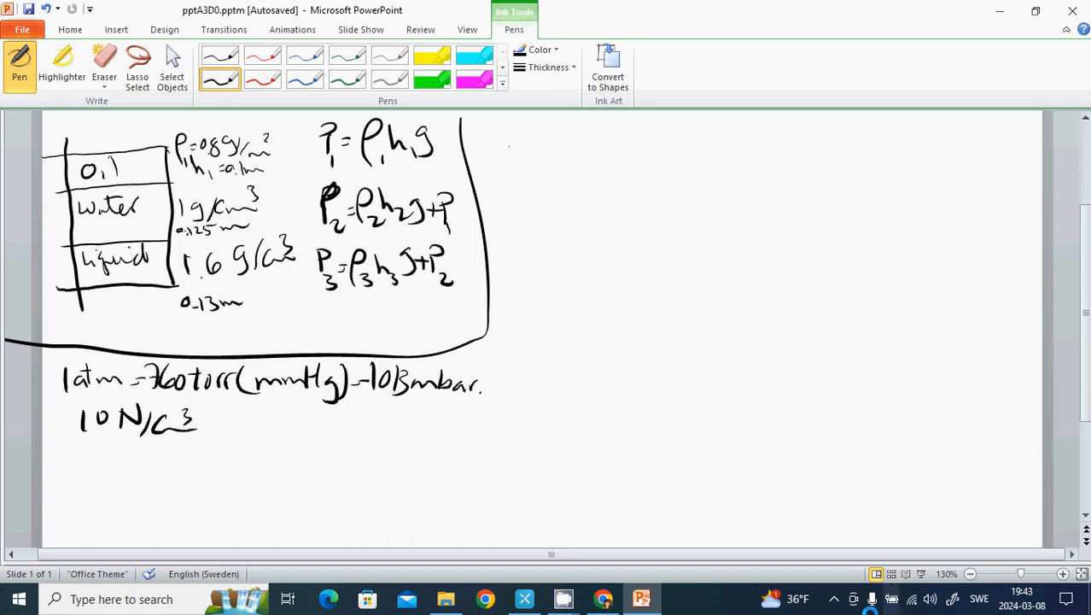
pyautogui.moveTo(907, 538)
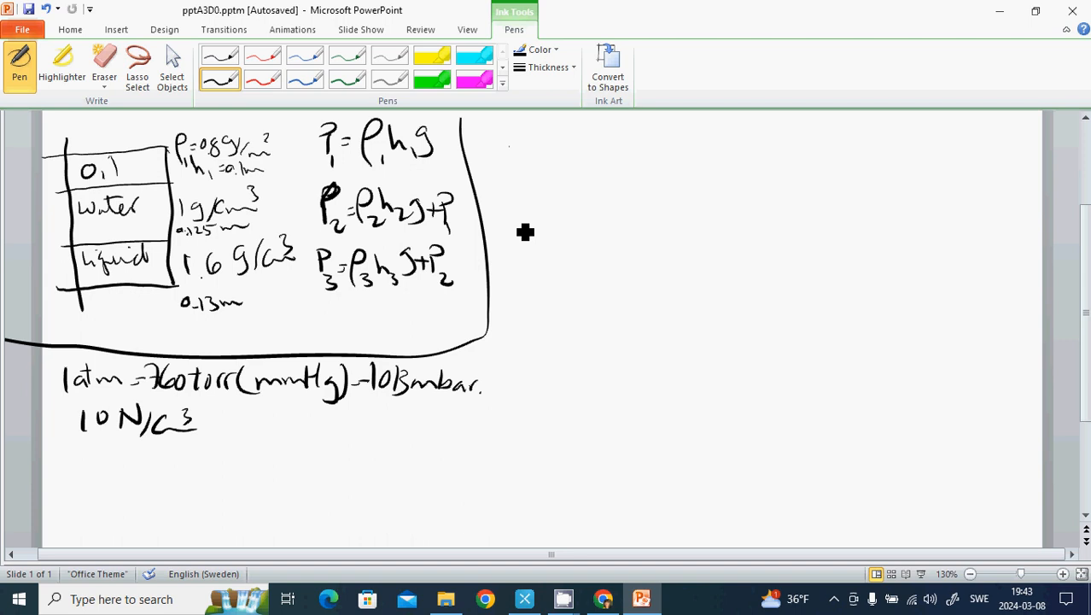
pyautogui.moveTo(840, 111)
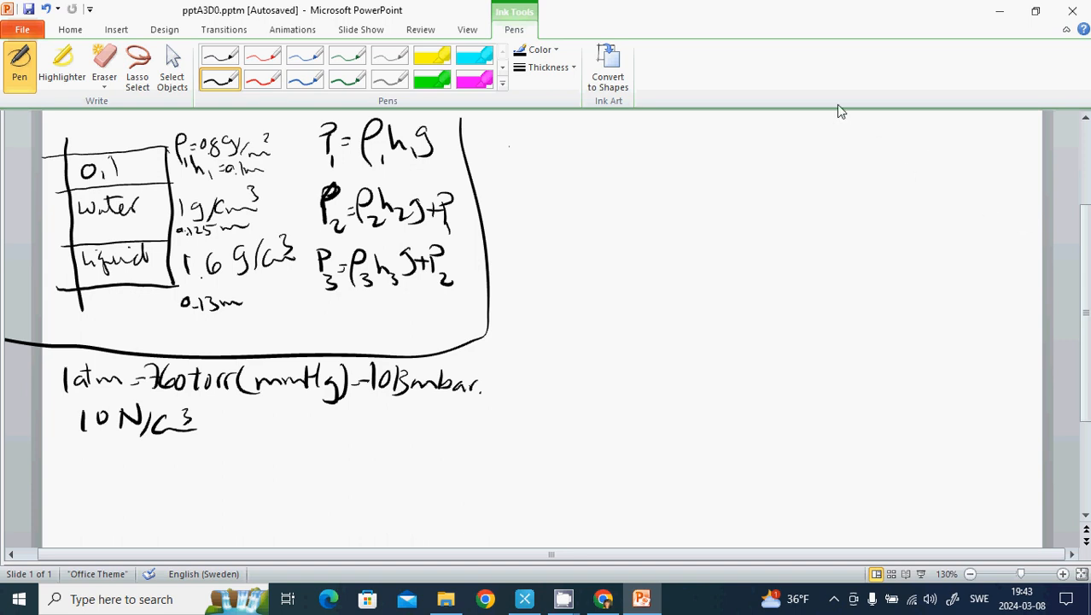
pyautogui.moveTo(581, 130)
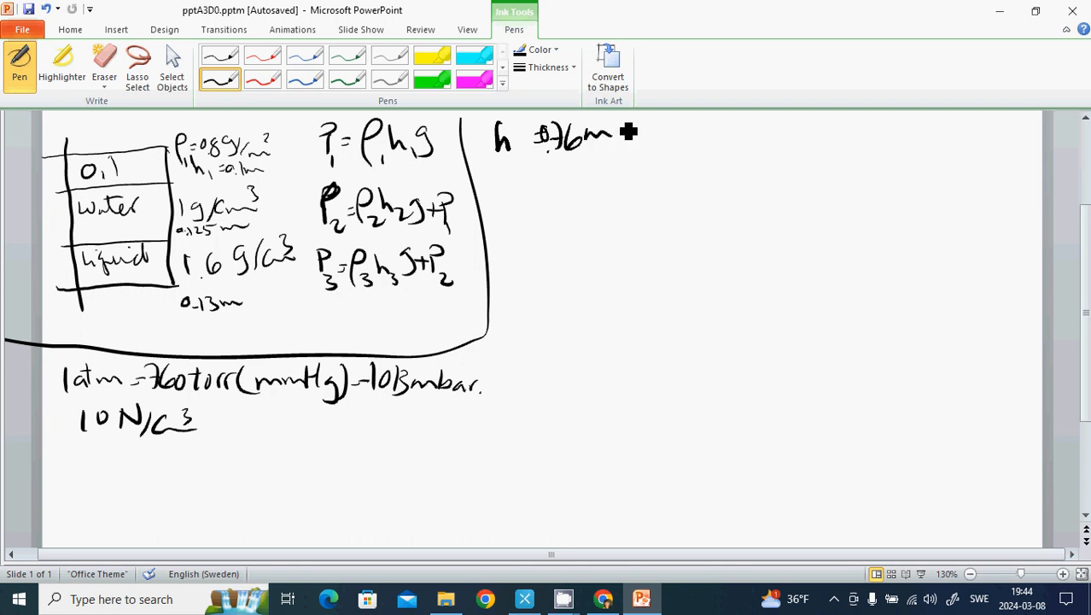
pyautogui.moveTo(648, 162)
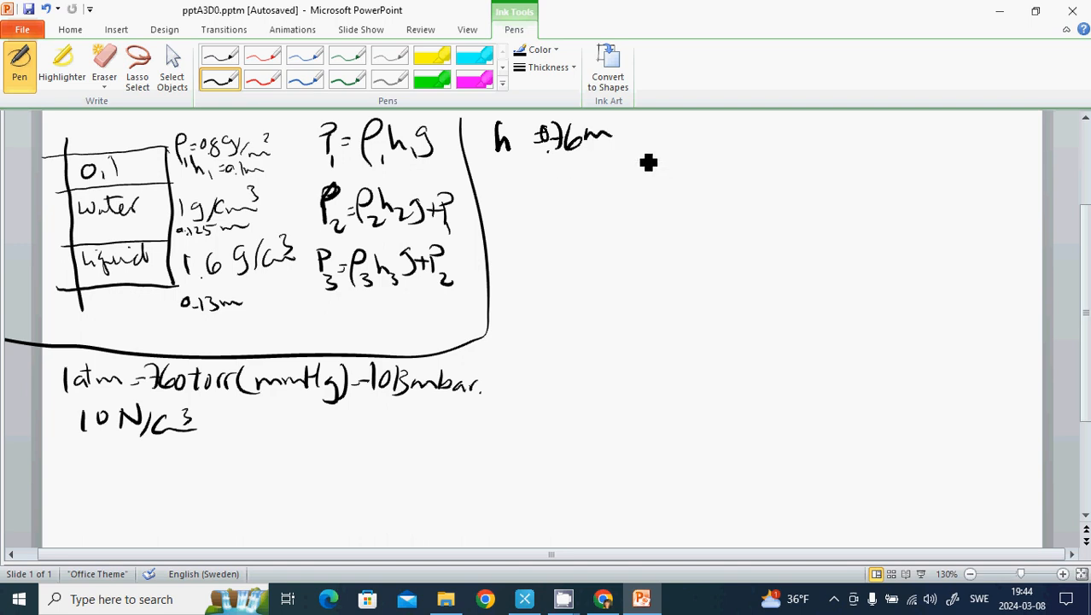
pyautogui.moveTo(645, 164)
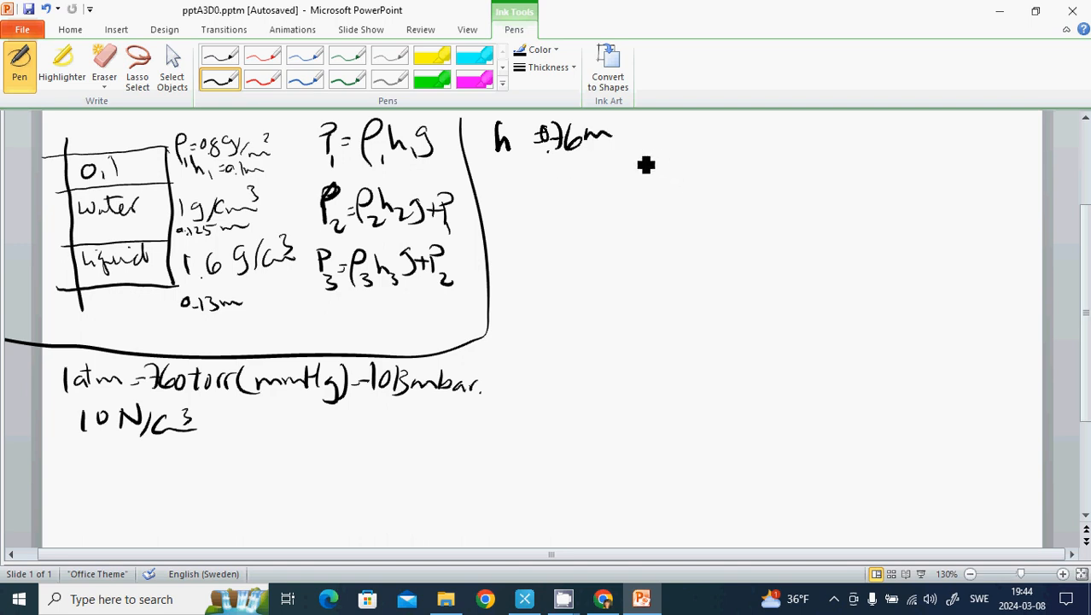
pyautogui.moveTo(636, 157)
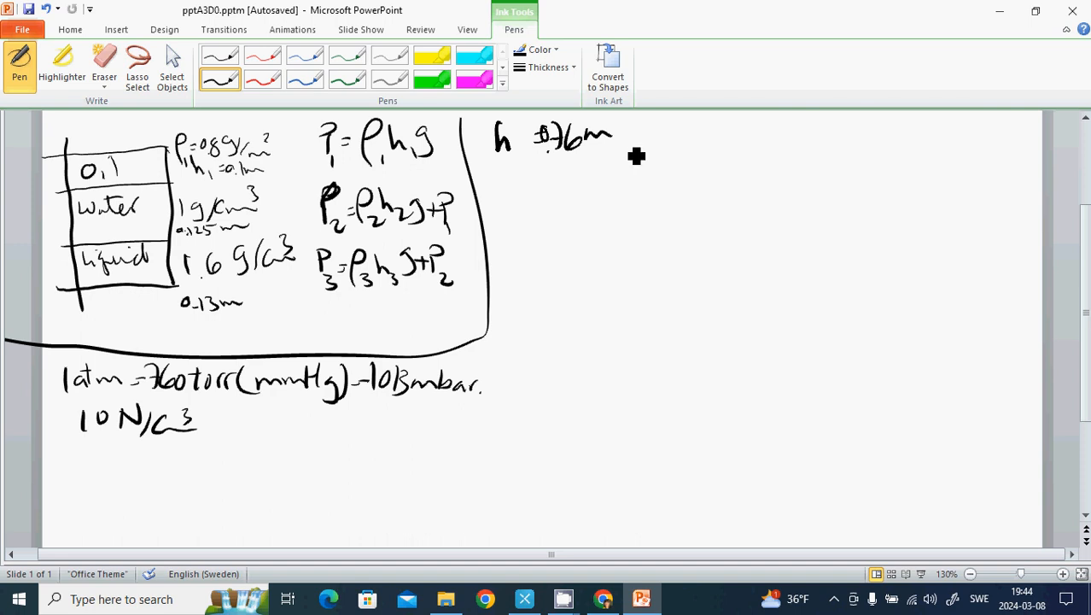
pyautogui.moveTo(643, 140)
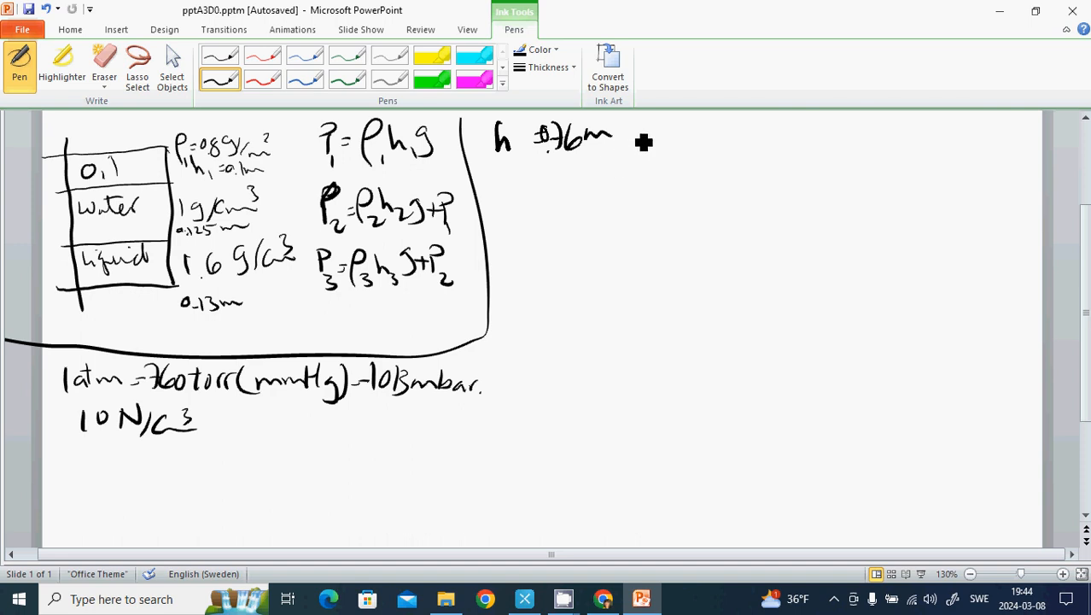
# - Write P_a = 10 N/cm³ beside h = 0.76 m and start 'h_v = ?' below
pyautogui.moveTo(638, 128); pyautogui.dragTo(648, 149)
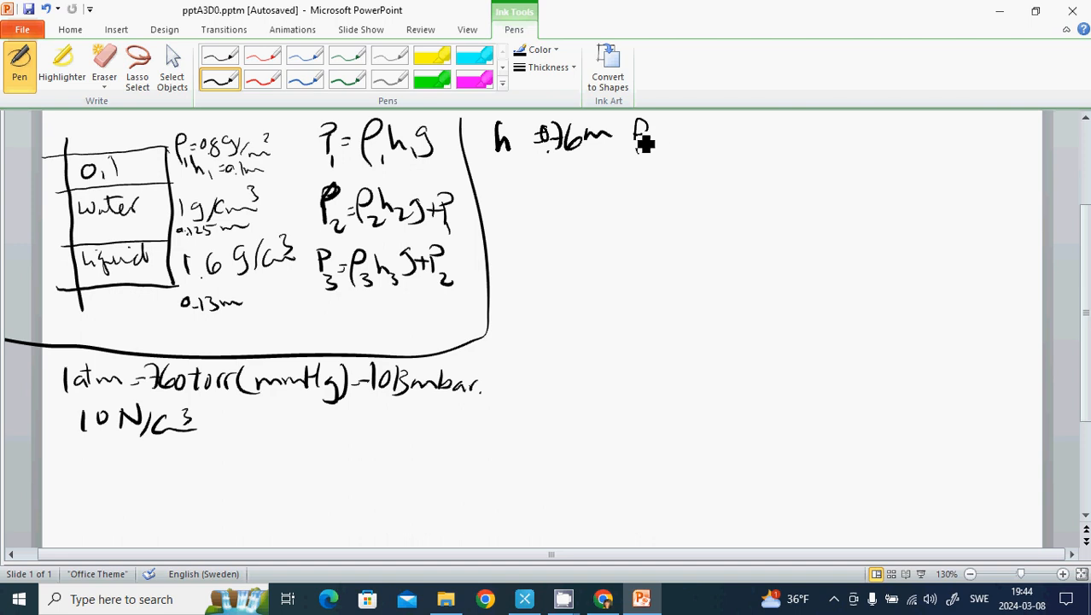
pyautogui.moveTo(641, 128); pyautogui.dragTo(649, 154)
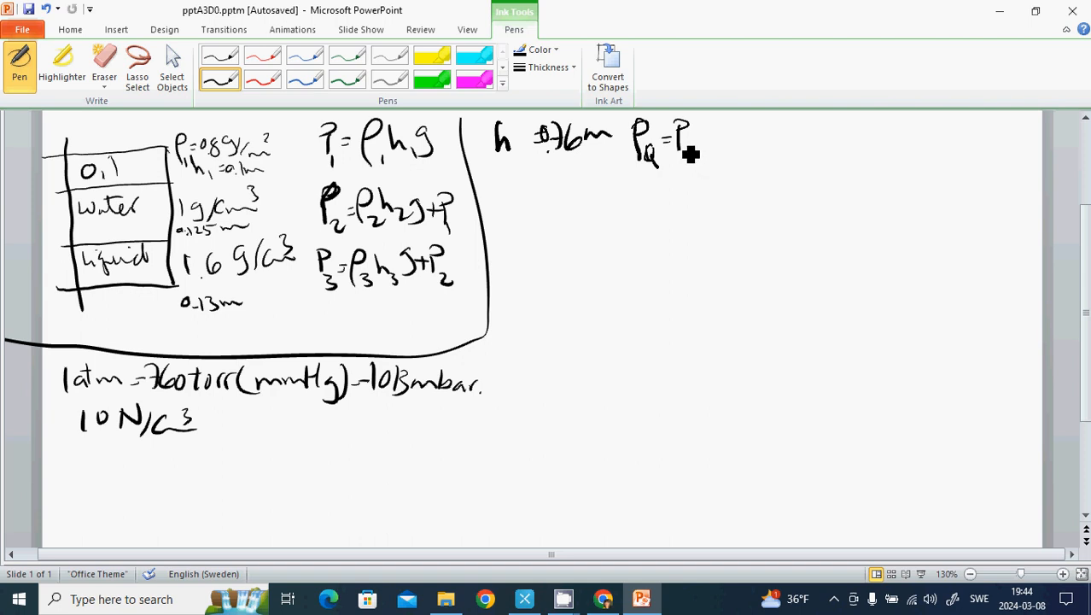
pyautogui.moveTo(693, 171)
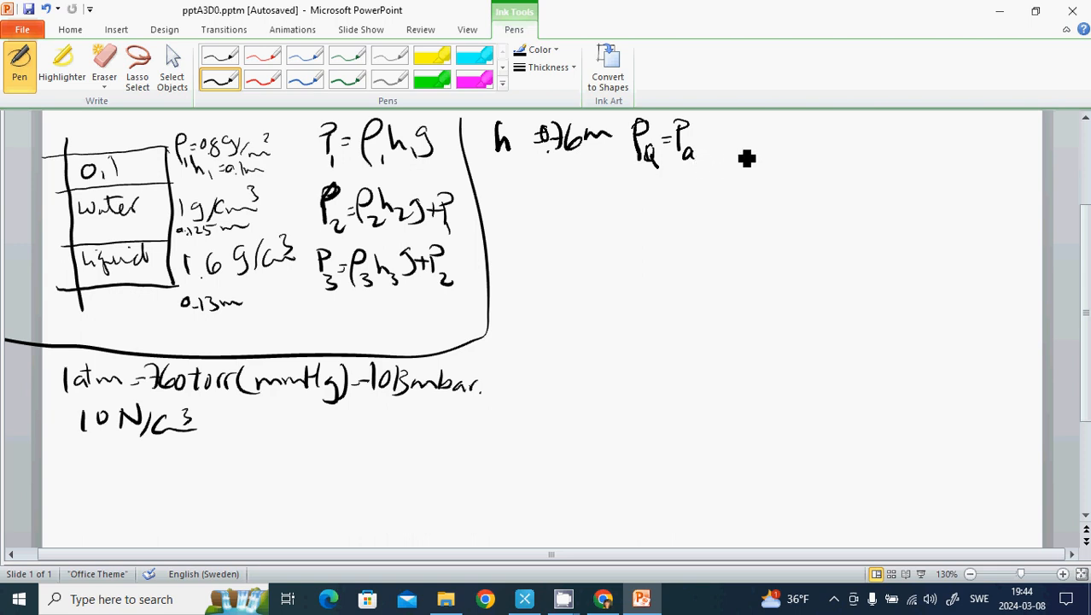
pyautogui.moveTo(738, 147)
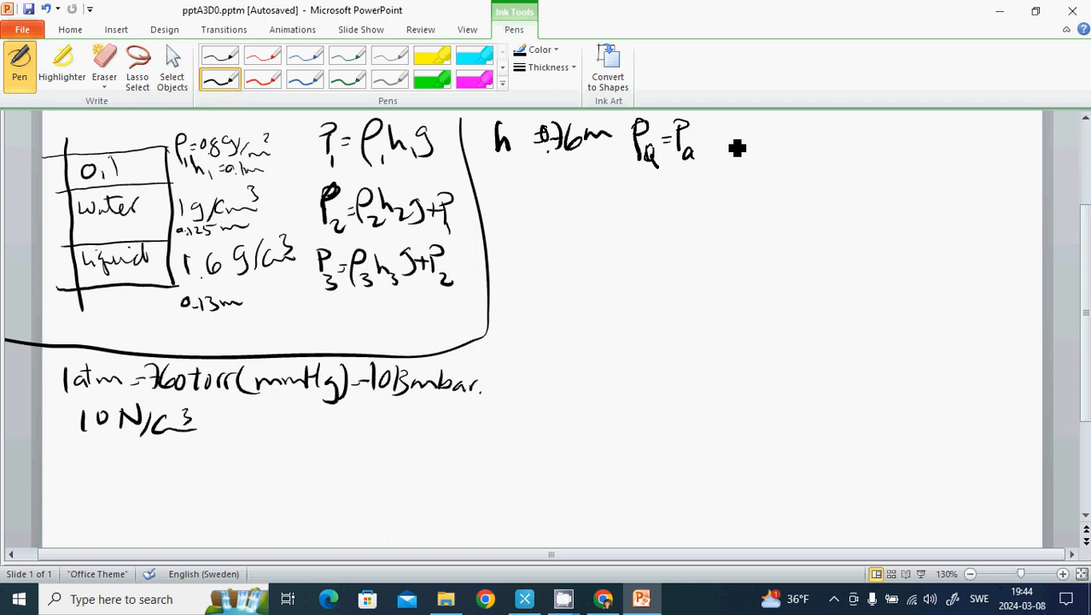
pyautogui.moveTo(736, 171)
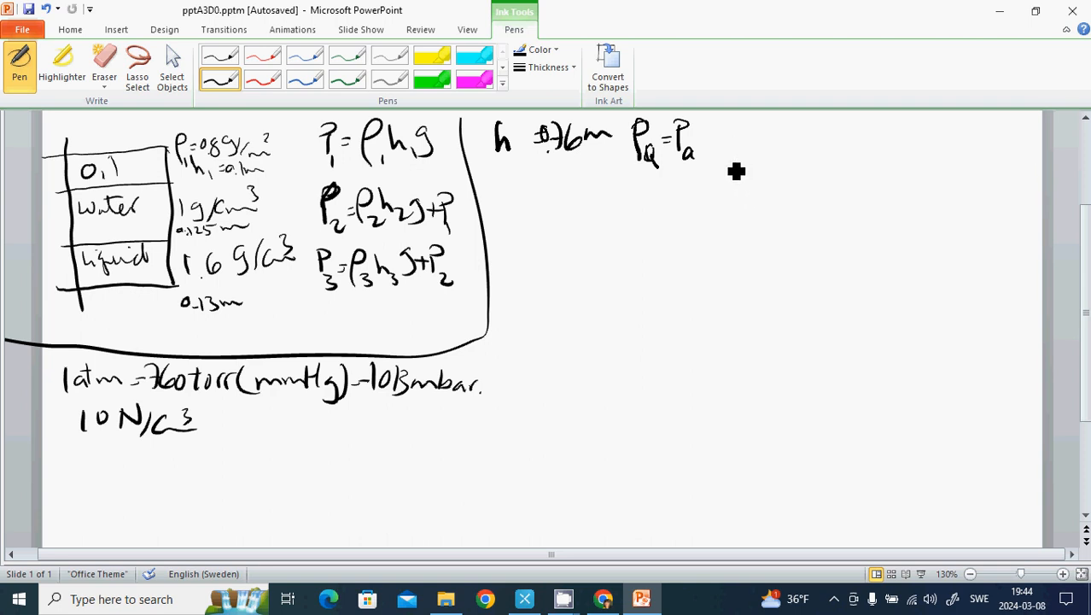
pyautogui.moveTo(715, 162)
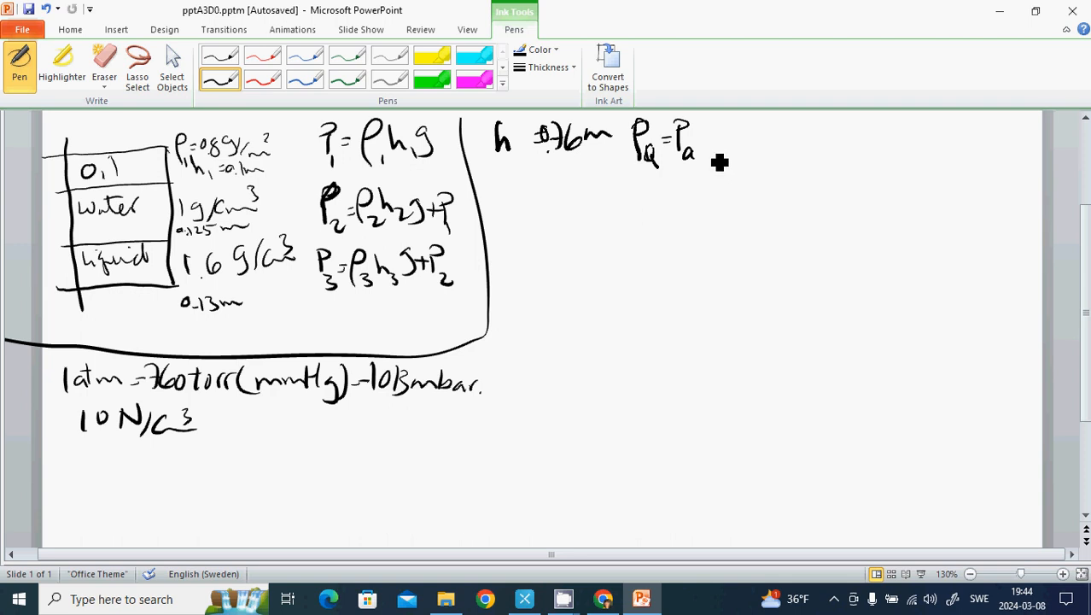
pyautogui.moveTo(720, 168)
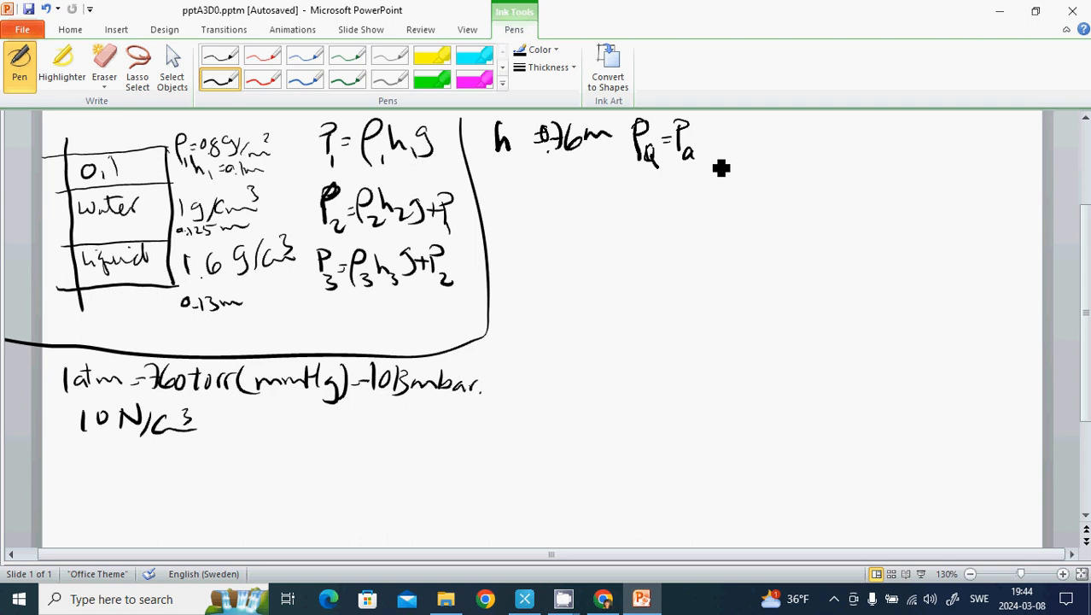
pyautogui.moveTo(715, 160)
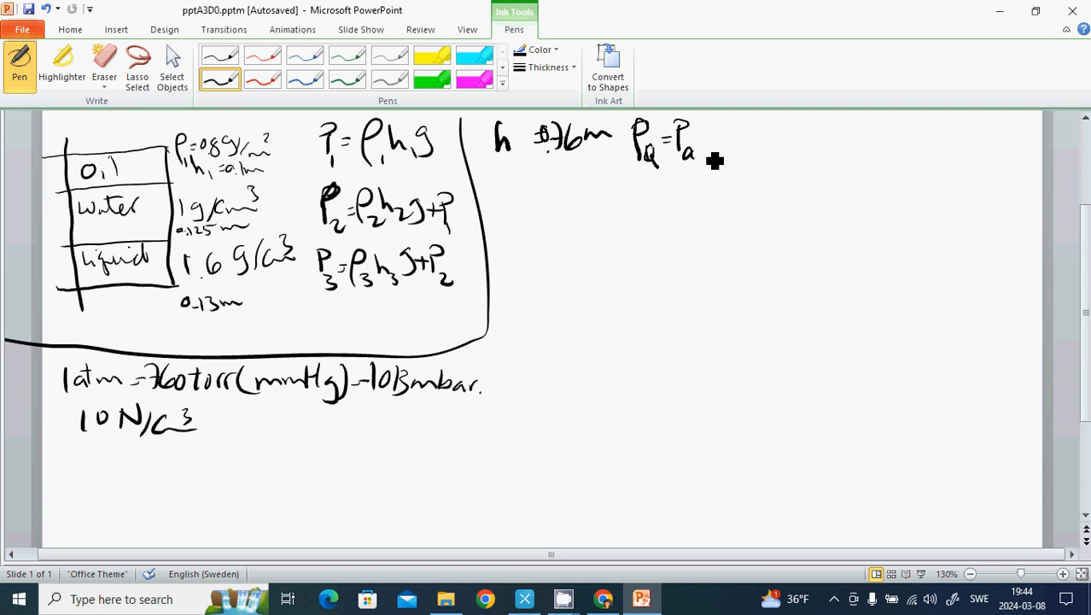
pyautogui.moveTo(723, 162)
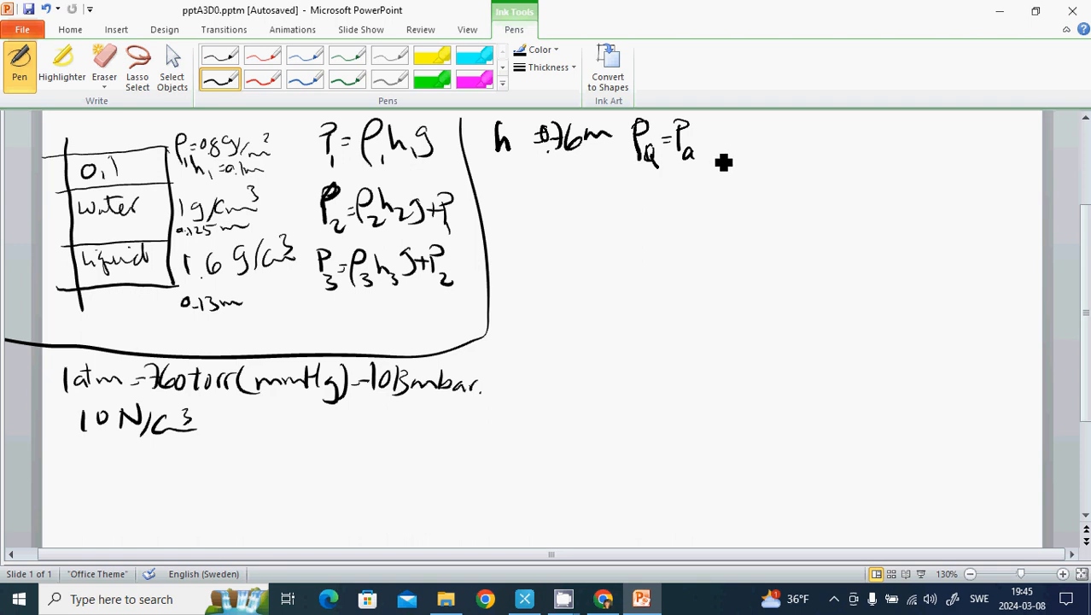
pyautogui.moveTo(744, 169)
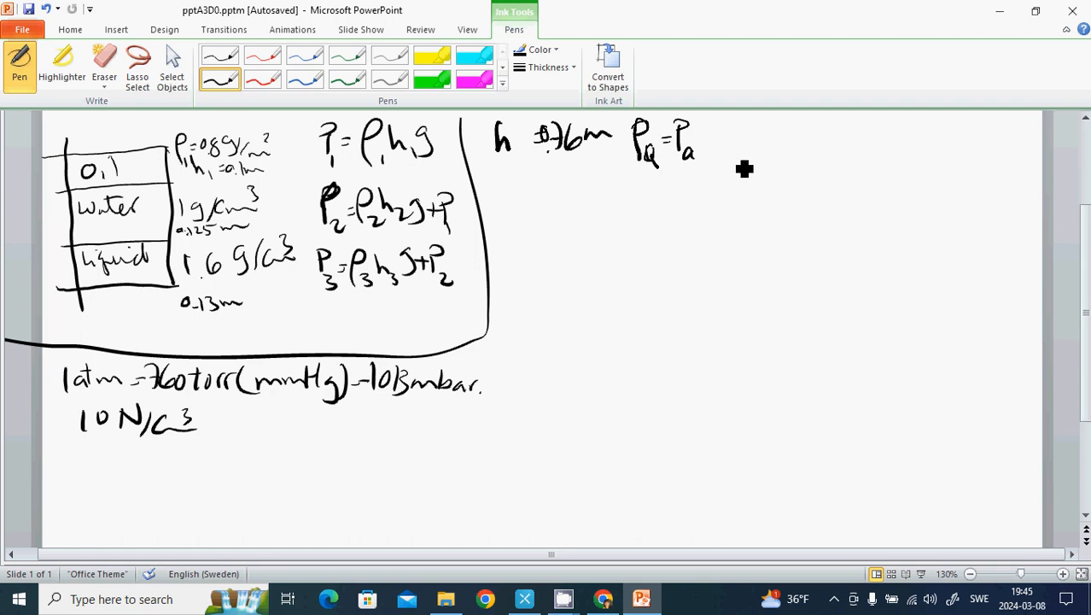
pyautogui.moveTo(720, 157)
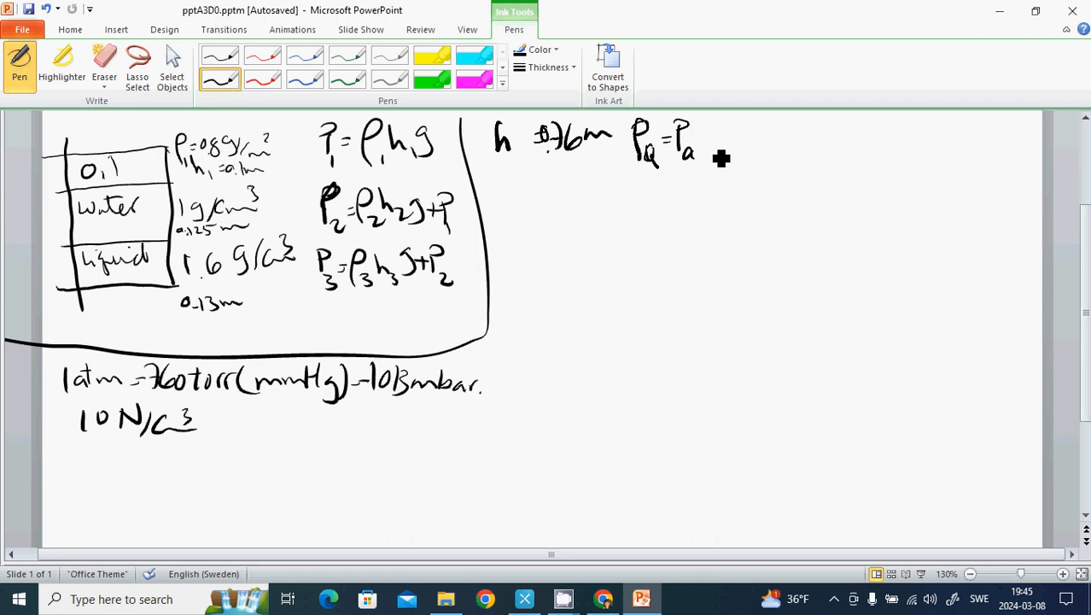
pyautogui.moveTo(712, 151)
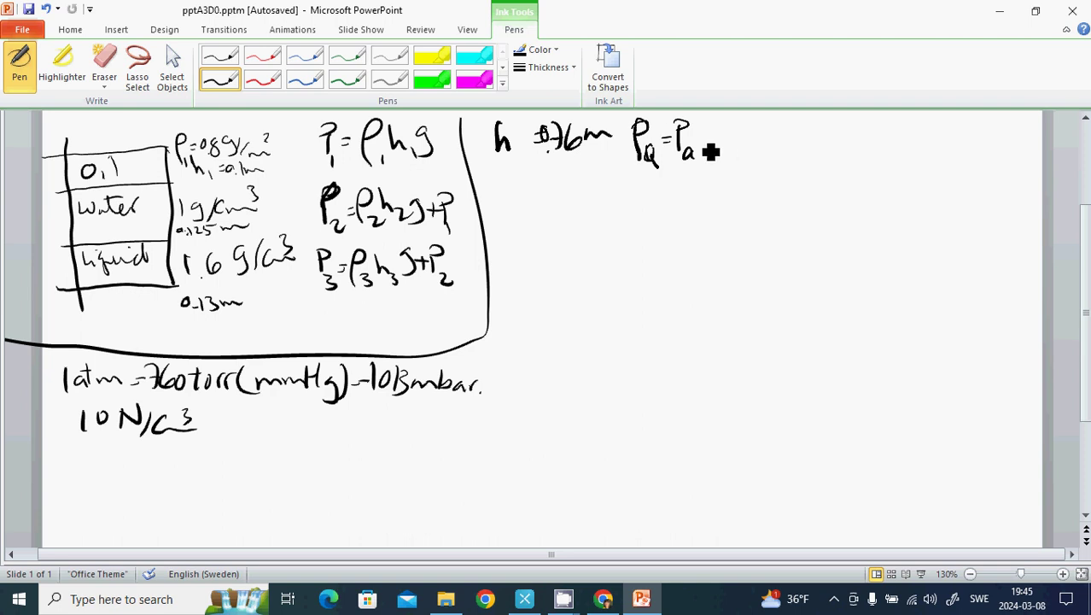
pyautogui.moveTo(708, 141); pyautogui.dragTo(776, 141)
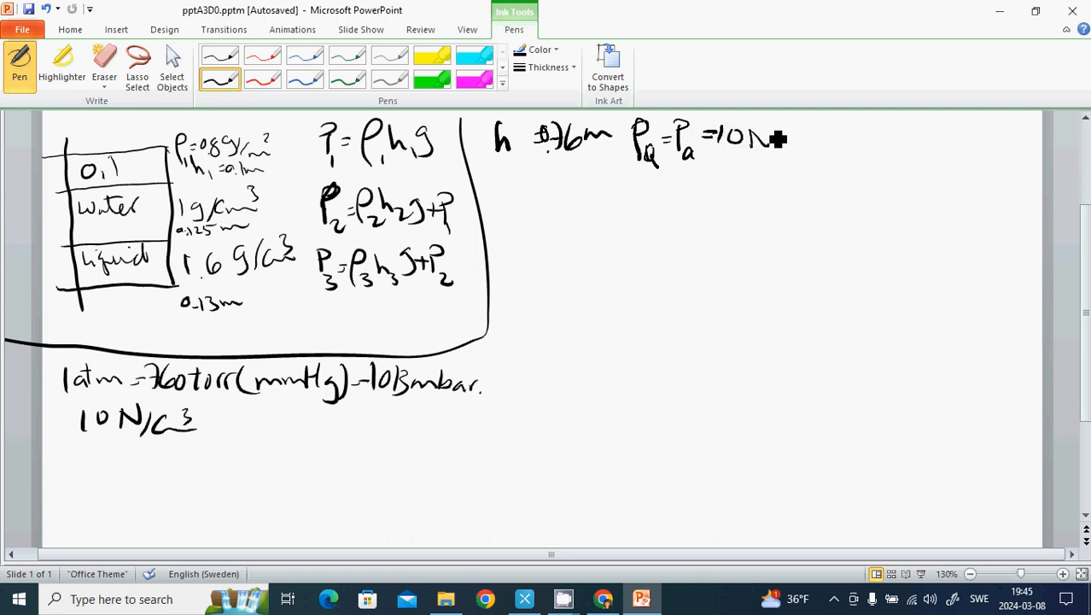
pyautogui.moveTo(769, 141); pyautogui.dragTo(828, 149)
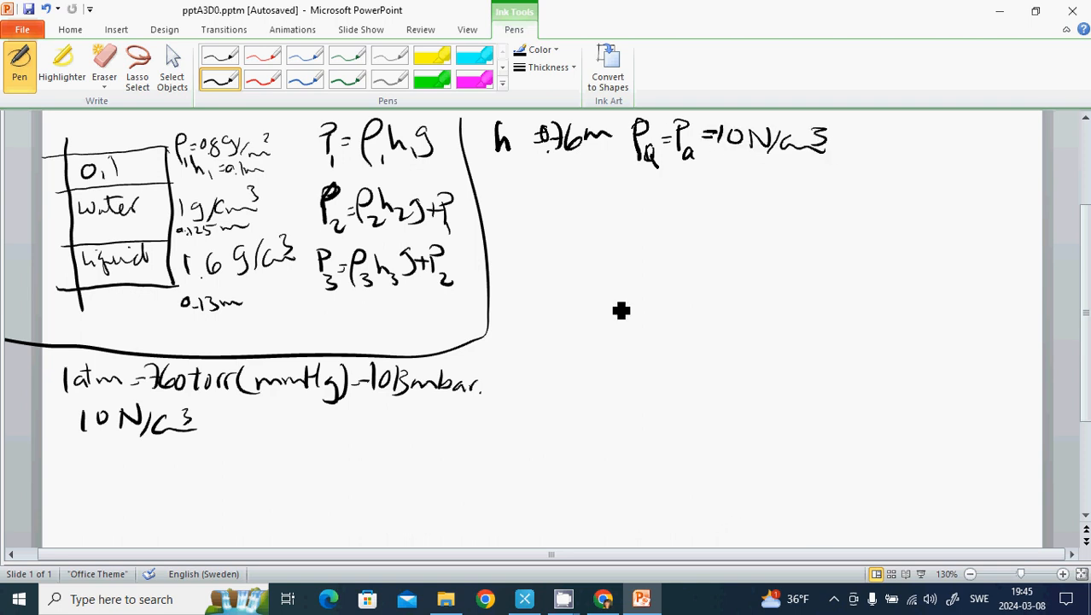
pyautogui.moveTo(823, 158)
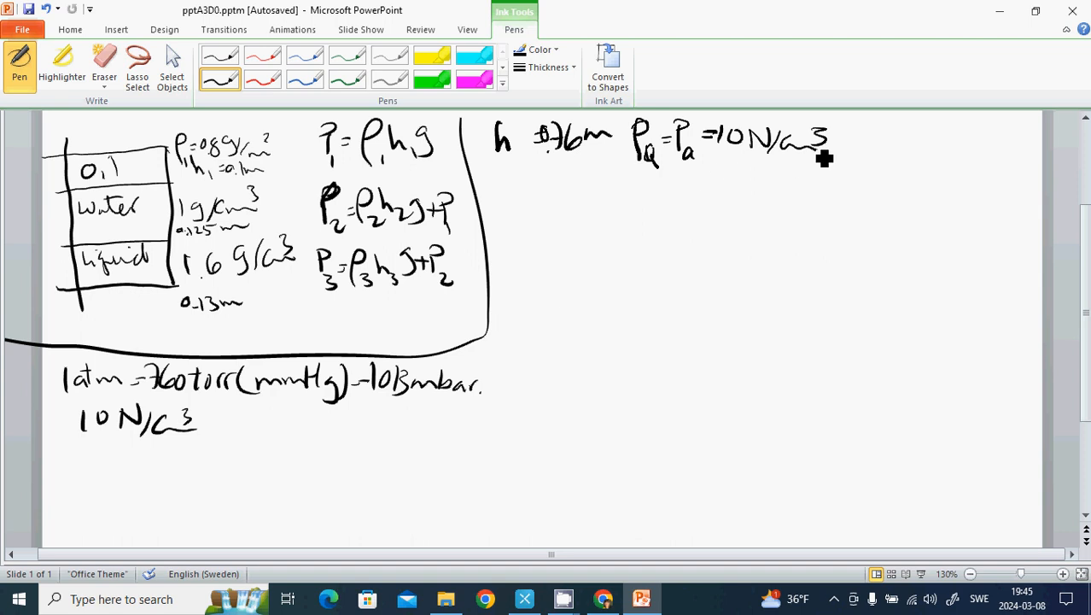
pyautogui.moveTo(653, 228)
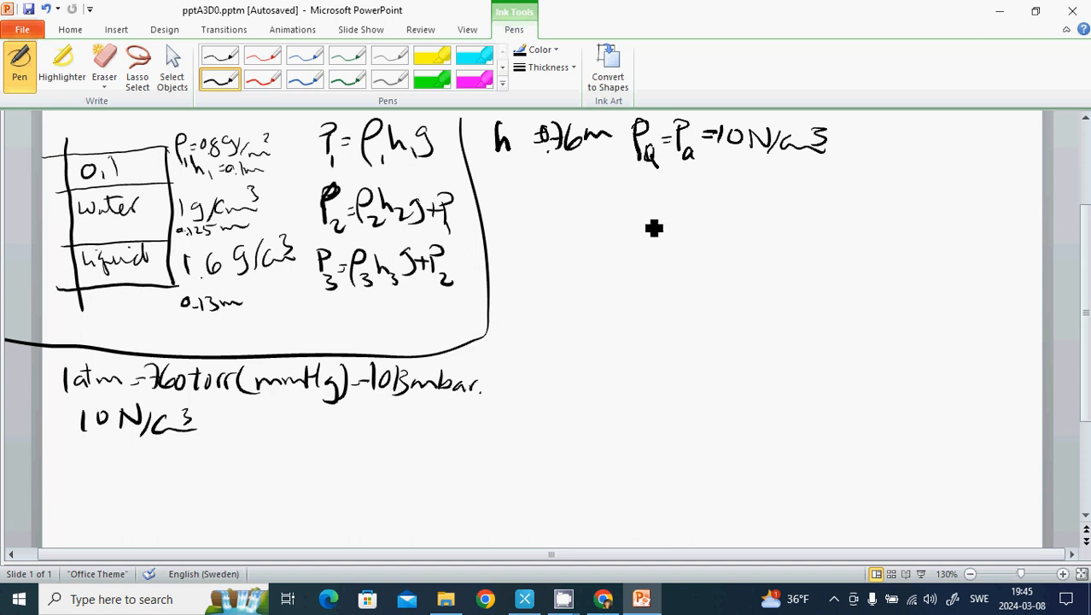
pyautogui.moveTo(513, 196); pyautogui.dragTo(551, 222)
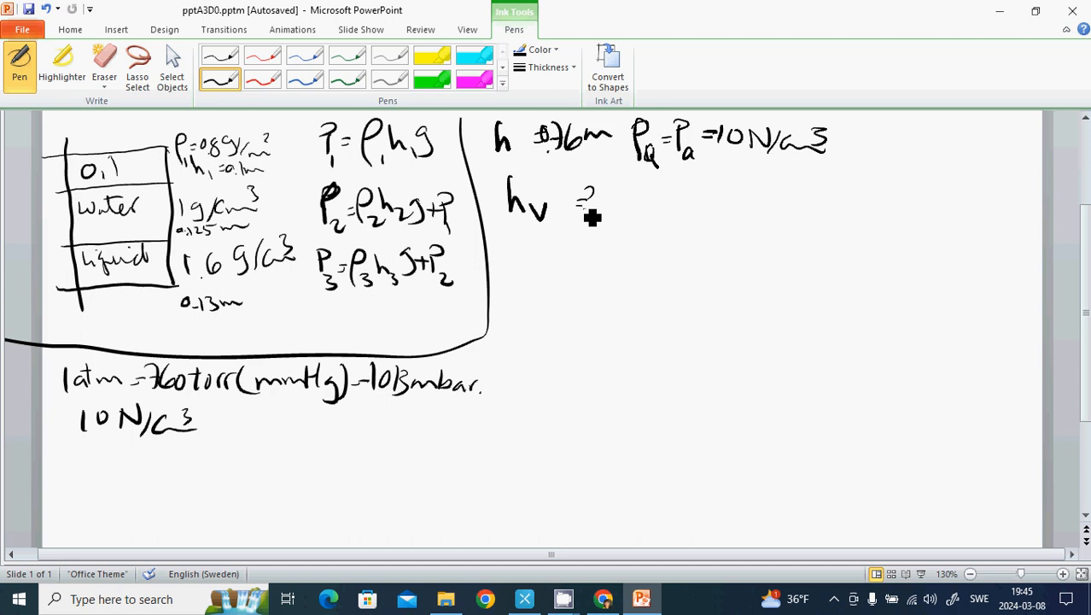
pyautogui.moveTo(680, 207)
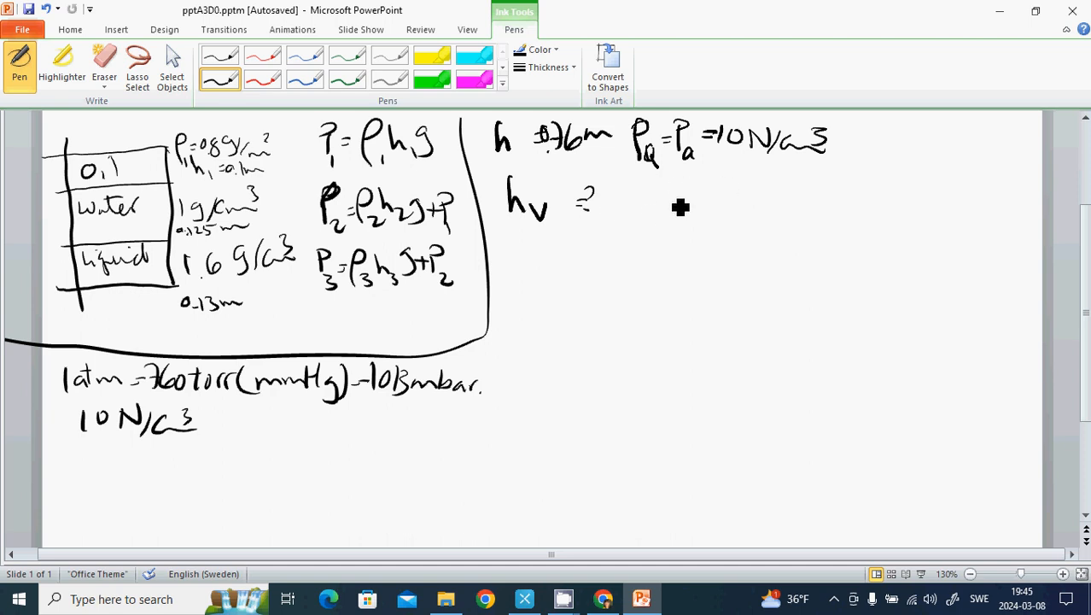
# - Write the equation 10·10⁻⁴ = ρ_v g h_v and begin isolating h_v
pyautogui.moveTo(644, 217); pyautogui.dragTo(687, 222)
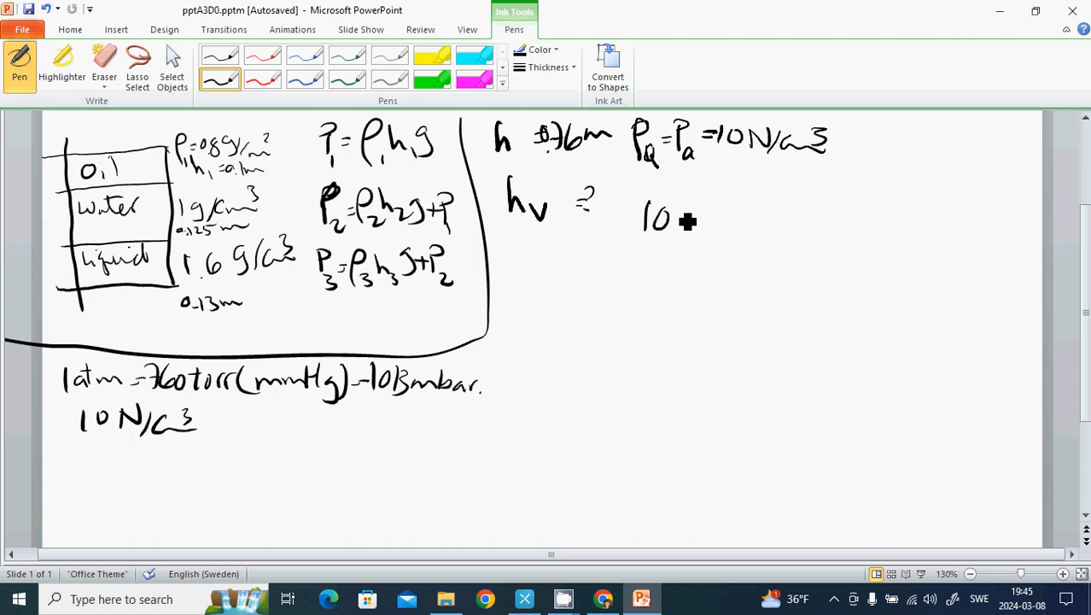
pyautogui.moveTo(683, 222); pyautogui.dragTo(708, 226)
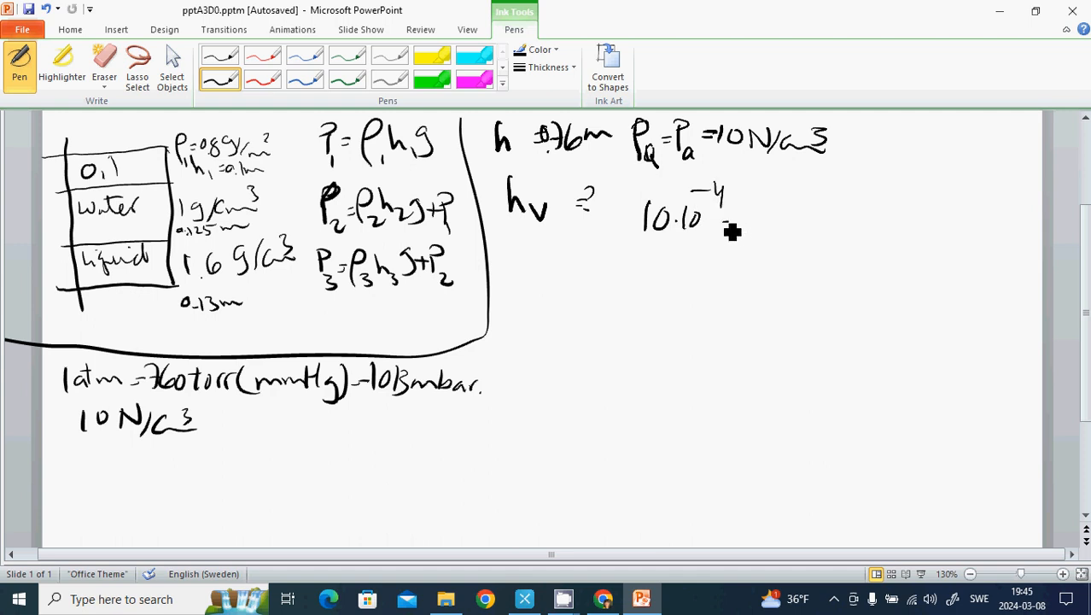
pyautogui.moveTo(721, 220); pyautogui.dragTo(743, 222)
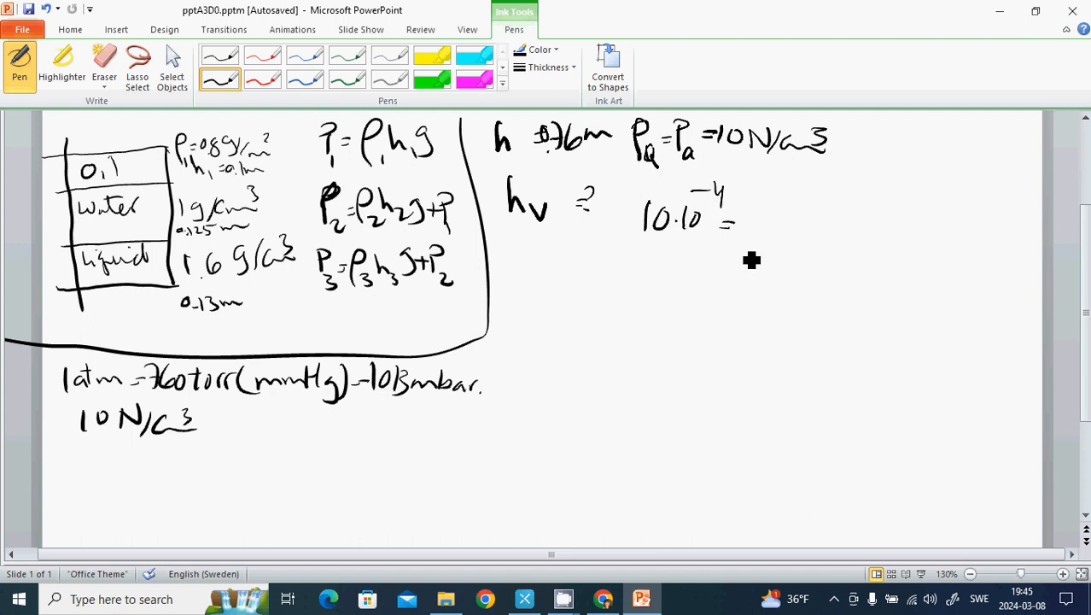
pyautogui.moveTo(746, 209); pyautogui.dragTo(759, 256)
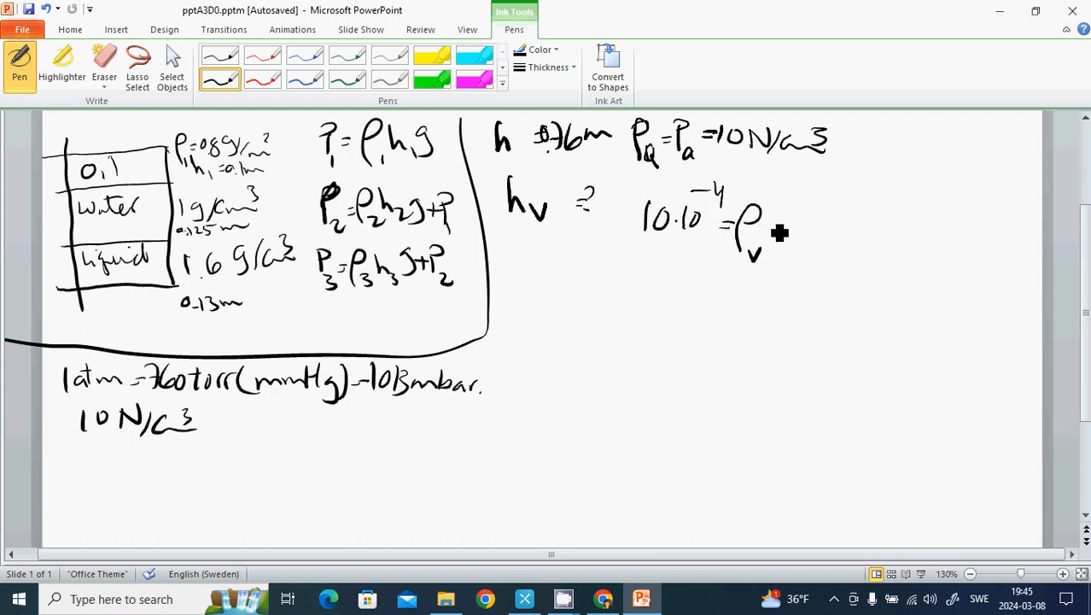
pyautogui.moveTo(772, 235); pyautogui.dragTo(806, 247)
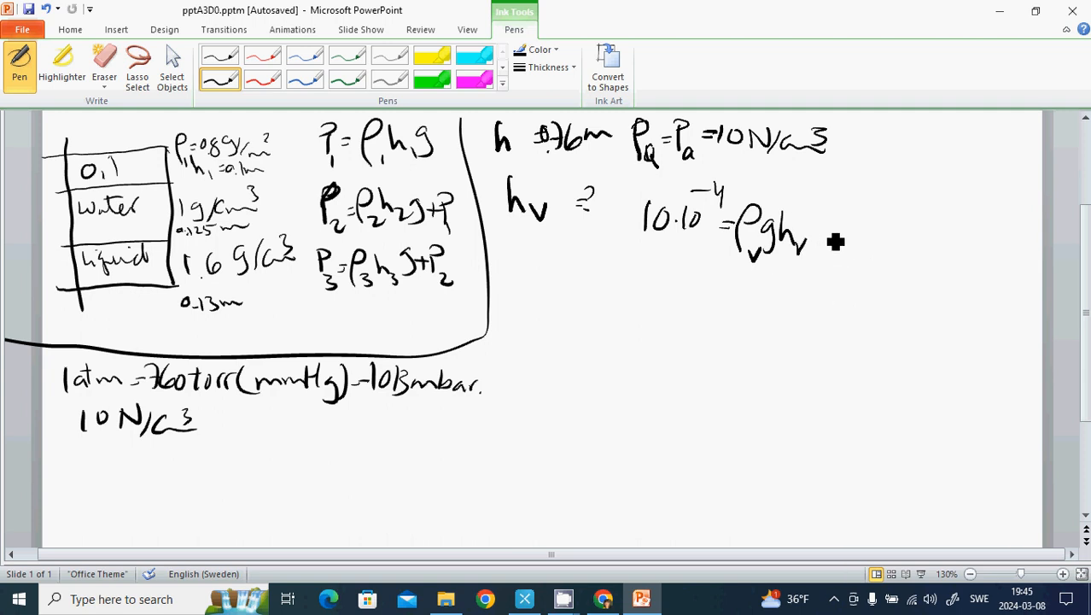
pyautogui.moveTo(815, 230); pyautogui.dragTo(845, 234)
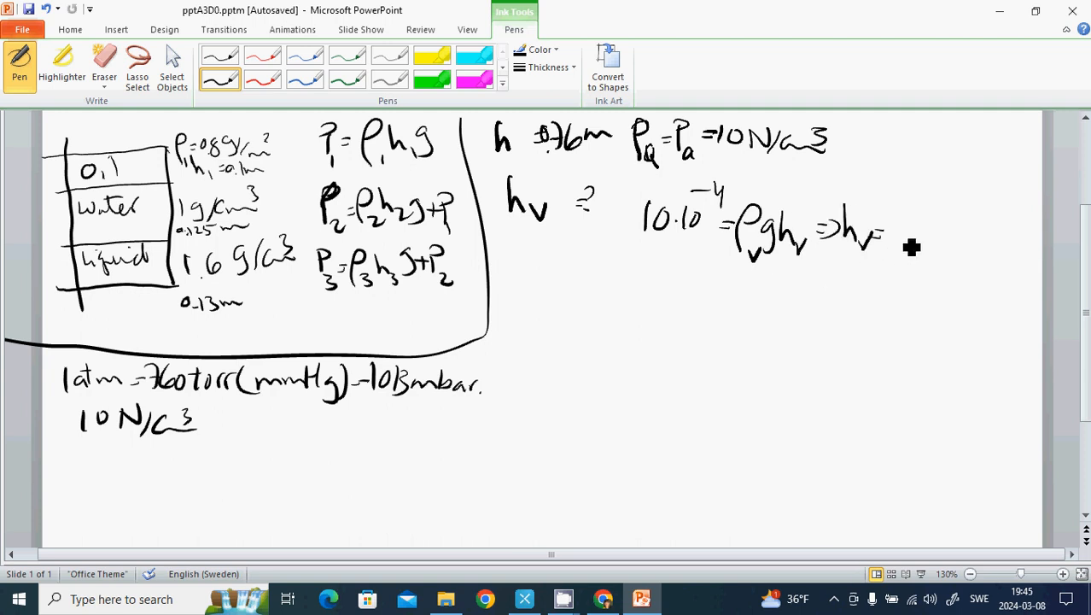
# - Write h_v = 10·10⁻⁴/(1025·9.82) = 10 m
pyautogui.moveTo(892, 213); pyautogui.dragTo(965, 248)
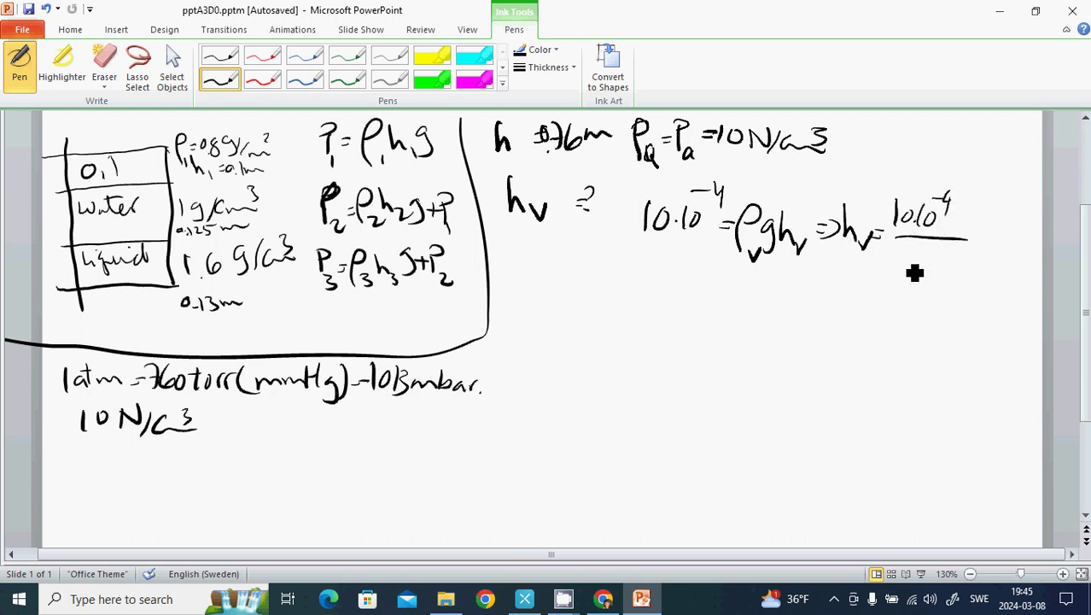
pyautogui.moveTo(892, 264); pyautogui.dragTo(909, 265)
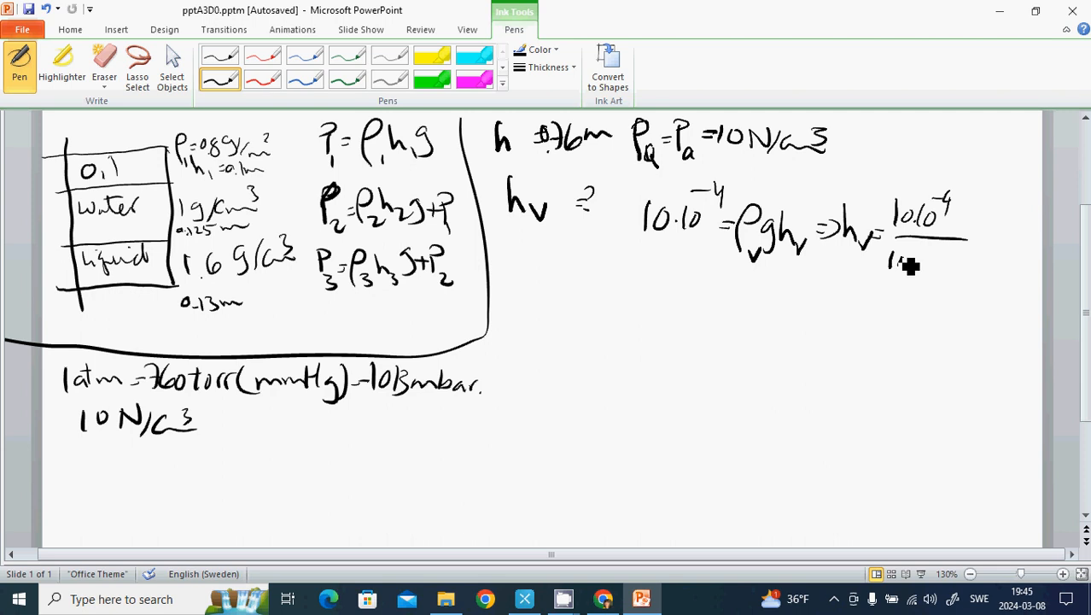
pyautogui.moveTo(895, 265); pyautogui.dragTo(917, 264)
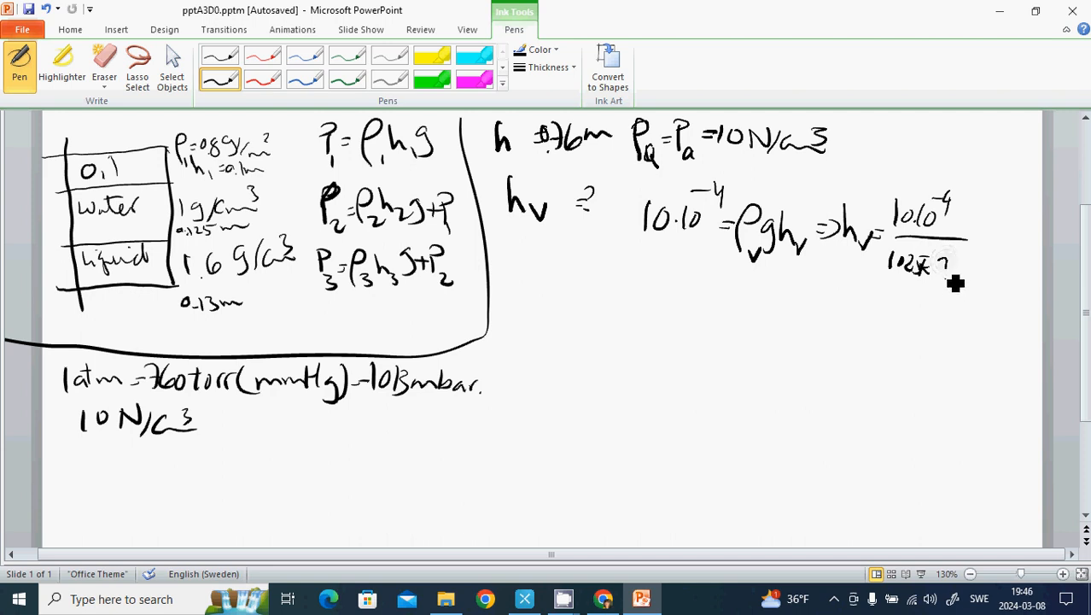
pyautogui.moveTo(938, 264); pyautogui.dragTo(964, 273)
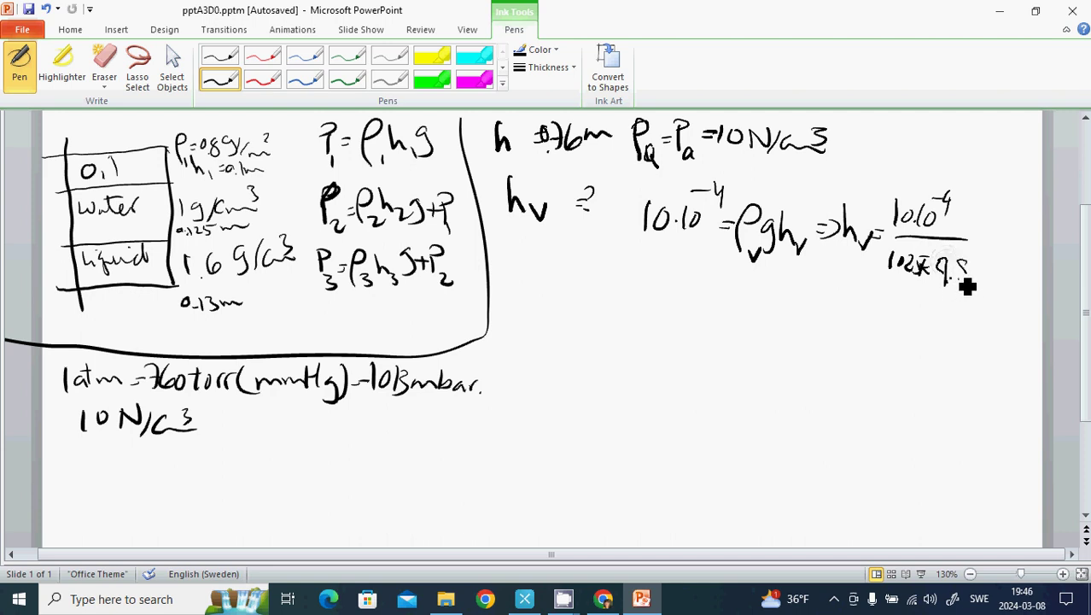
pyautogui.moveTo(948, 269); pyautogui.dragTo(977, 252)
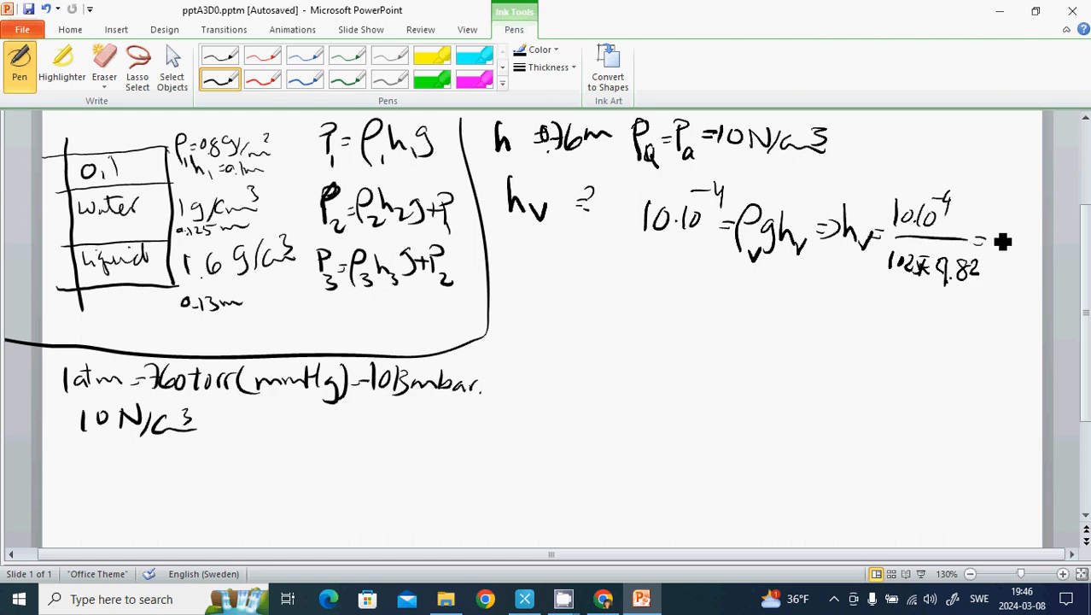
pyautogui.moveTo(990, 247); pyautogui.dragTo(1007, 256)
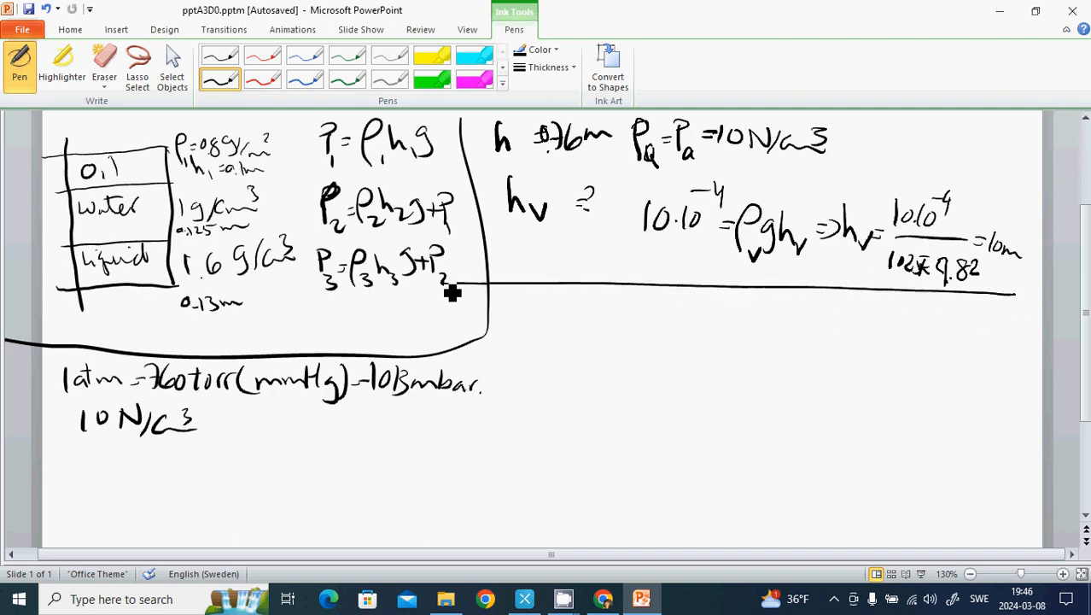
pyautogui.moveTo(546, 331)
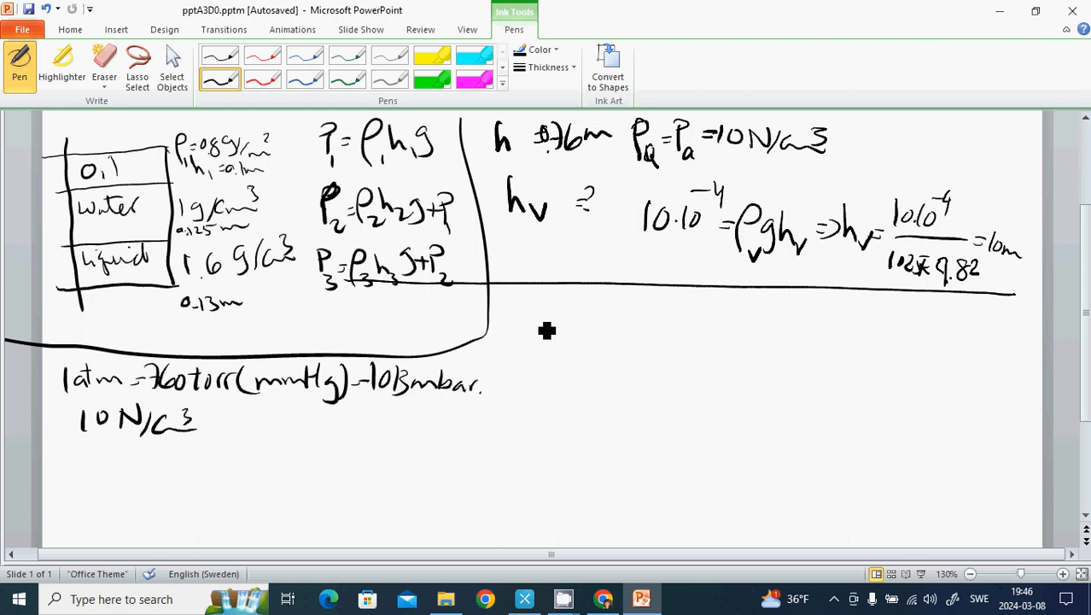
# - Draw two piston cylinders labelled P₁V₁ and P₂V₂ and write P₁V₁ = P₂V₂ beside them
pyautogui.moveTo(533, 303); pyautogui.dragTo(606, 375)
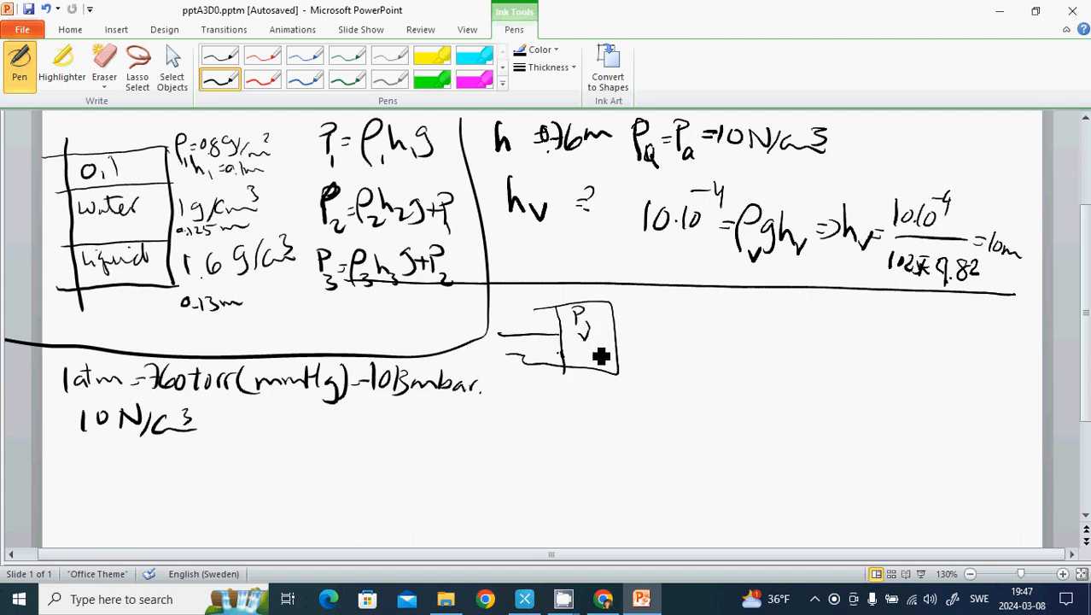
pyautogui.moveTo(680, 320)
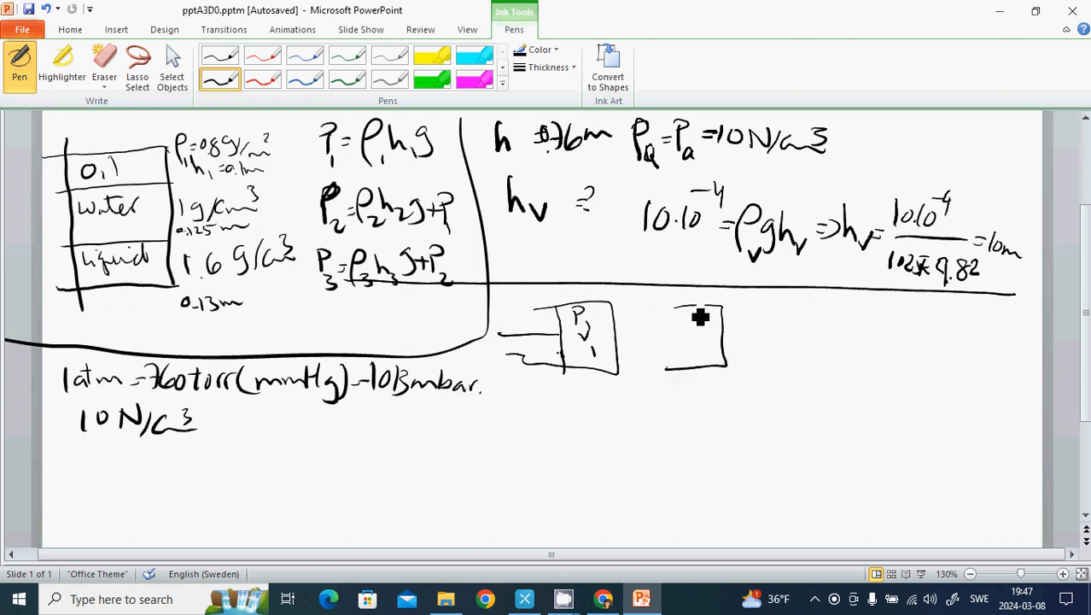
pyautogui.moveTo(699, 307); pyautogui.dragTo(700, 358)
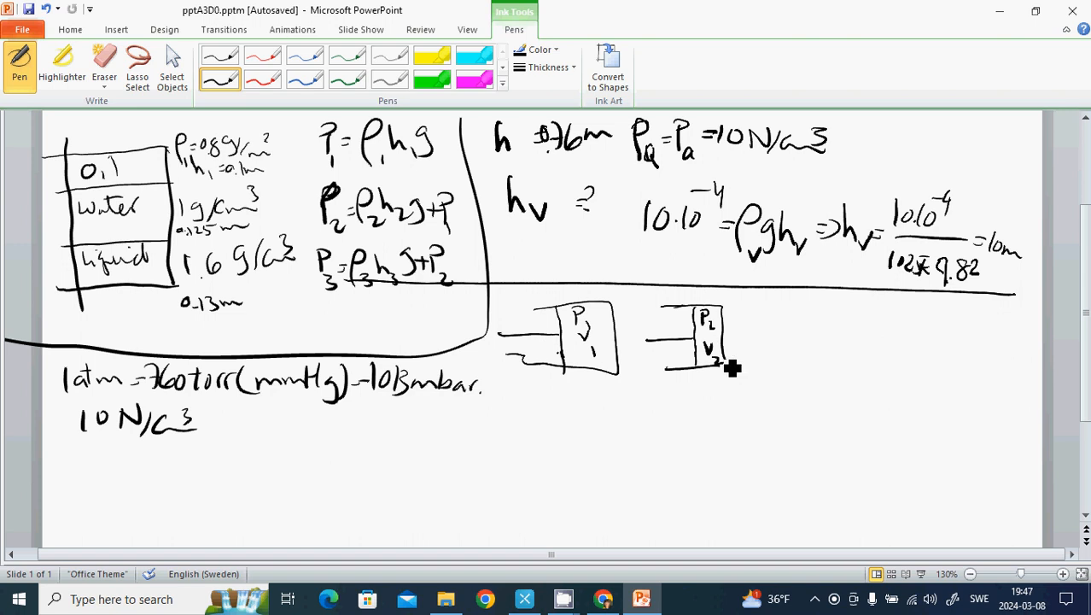
pyautogui.moveTo(785, 361)
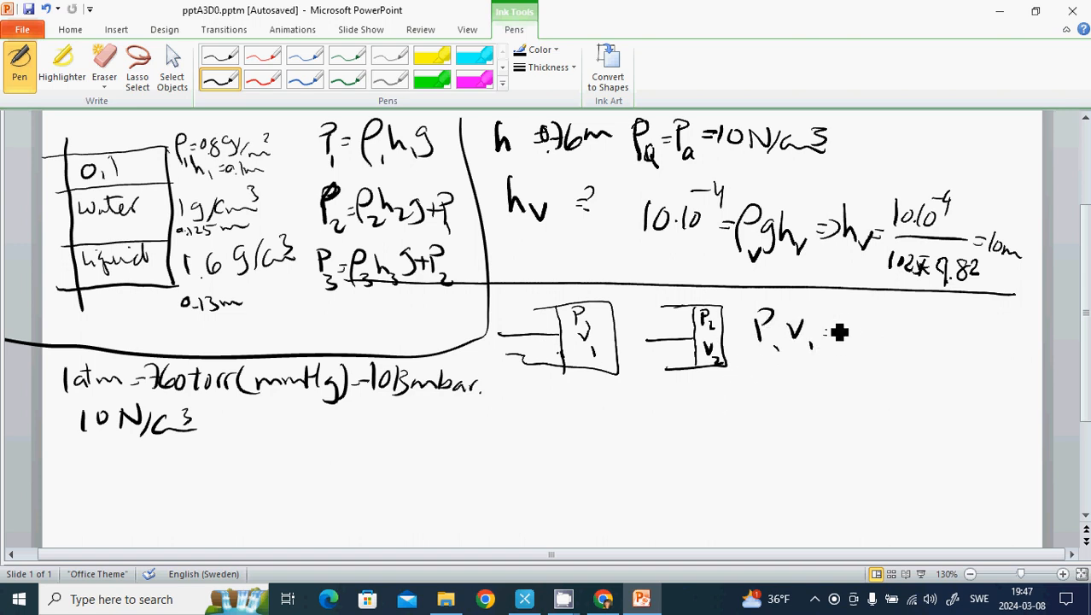
pyautogui.moveTo(828, 333); pyautogui.dragTo(904, 350)
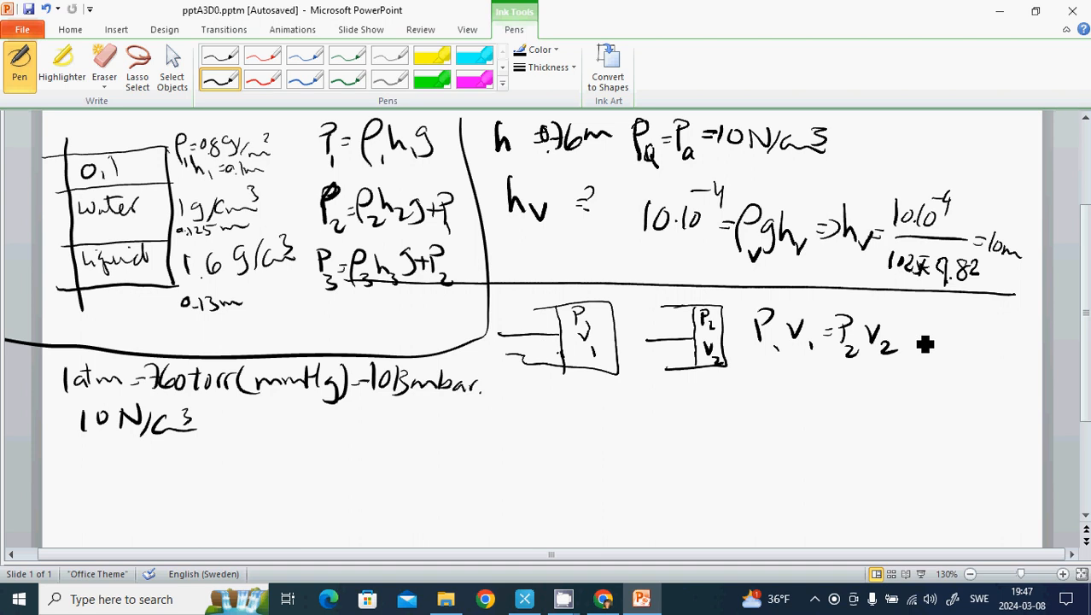
pyautogui.moveTo(815, 400)
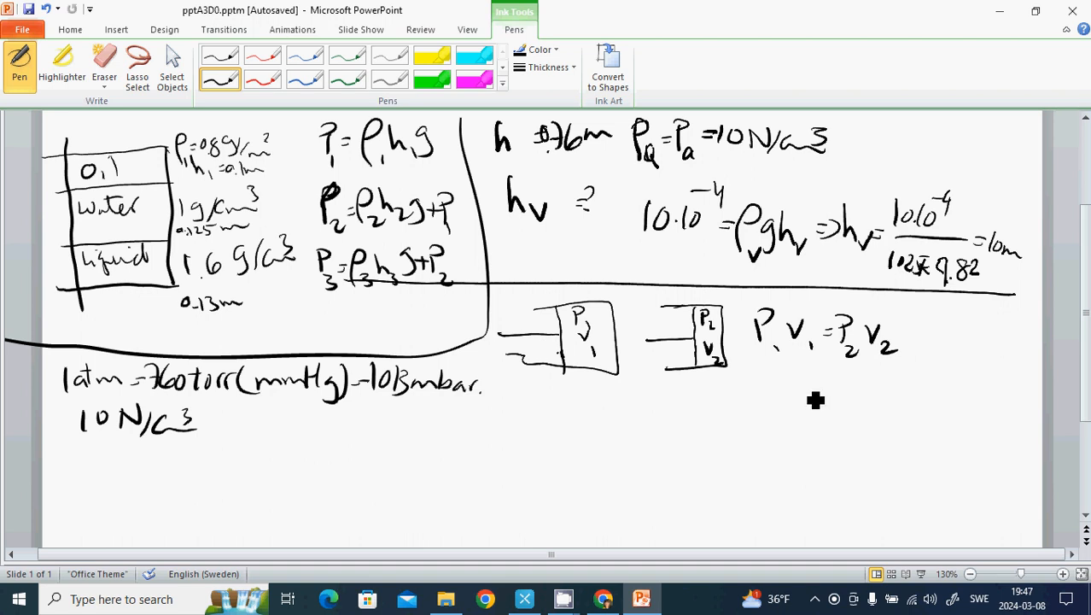
pyautogui.moveTo(758, 357)
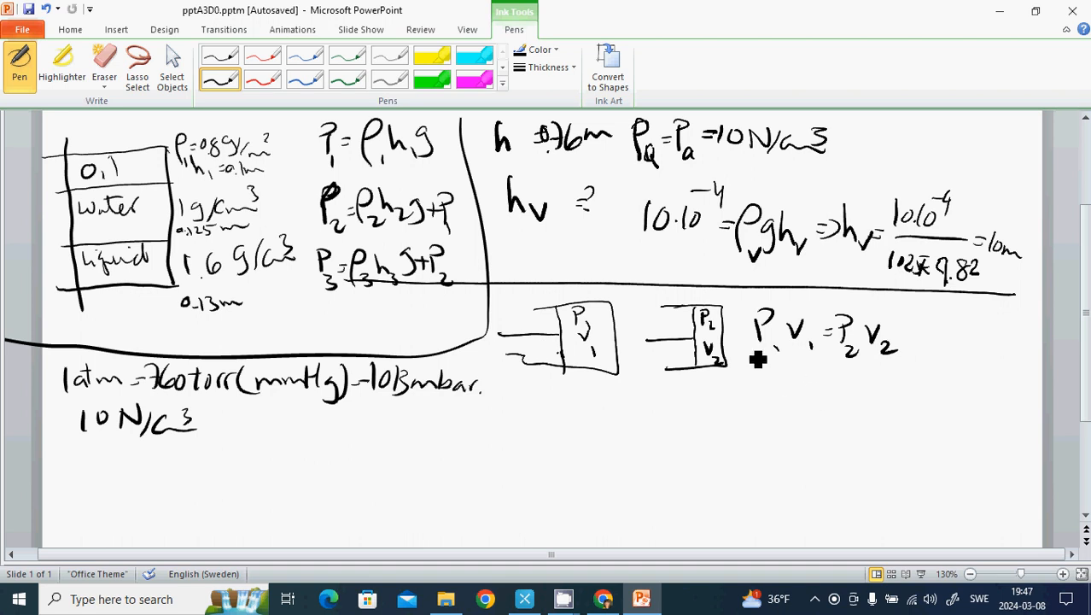
pyautogui.moveTo(662, 441)
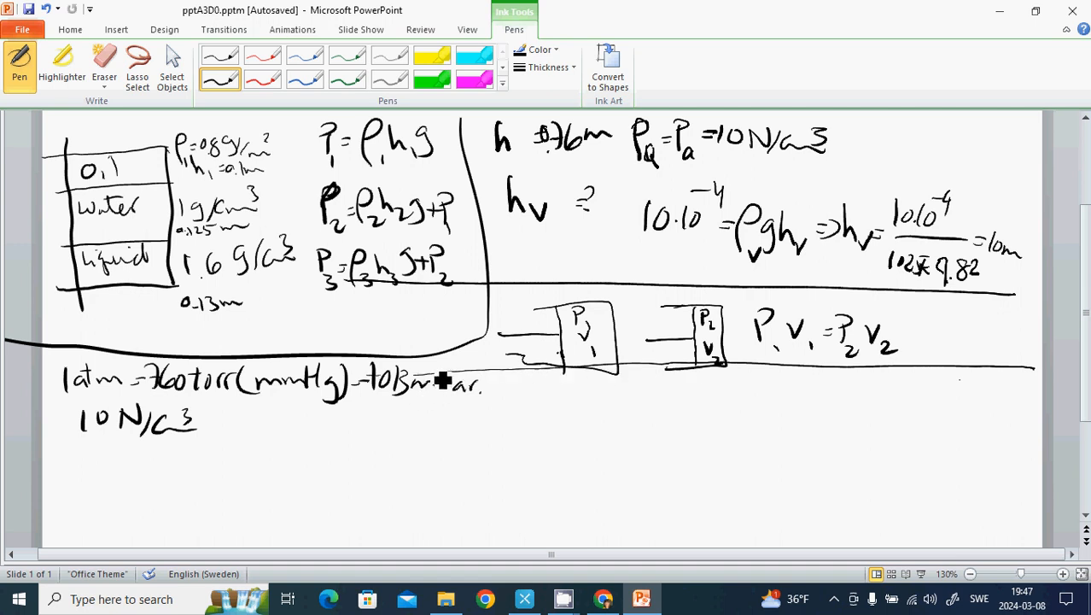
# - Box the pressure conversion notes and draw a hatched container beside the column sketch
pyautogui.moveTo(478, 384); pyautogui.dragTo(265, 436)
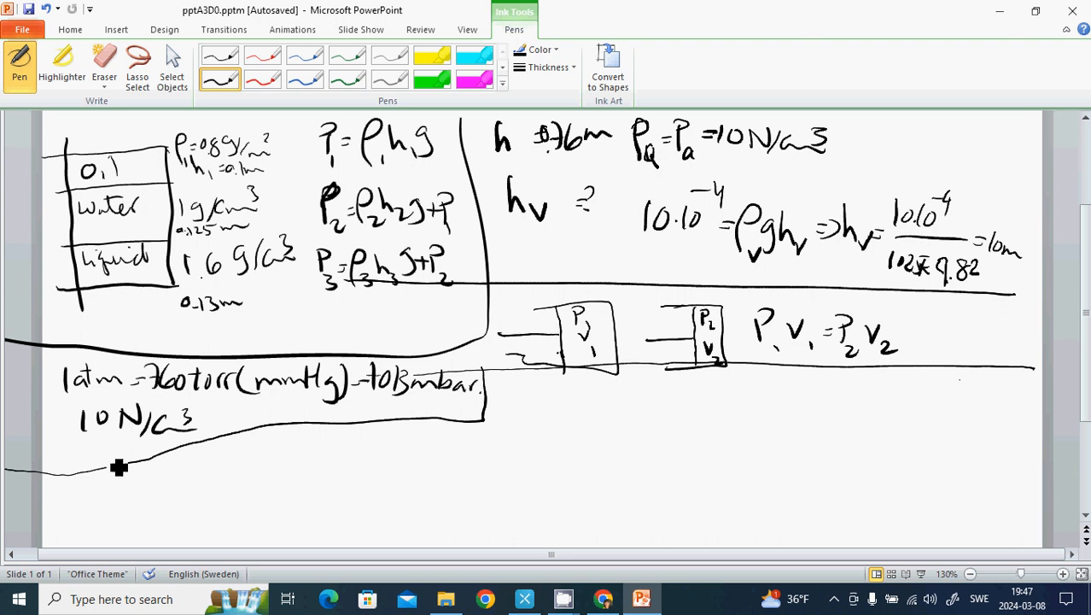
pyautogui.moveTo(844, 393)
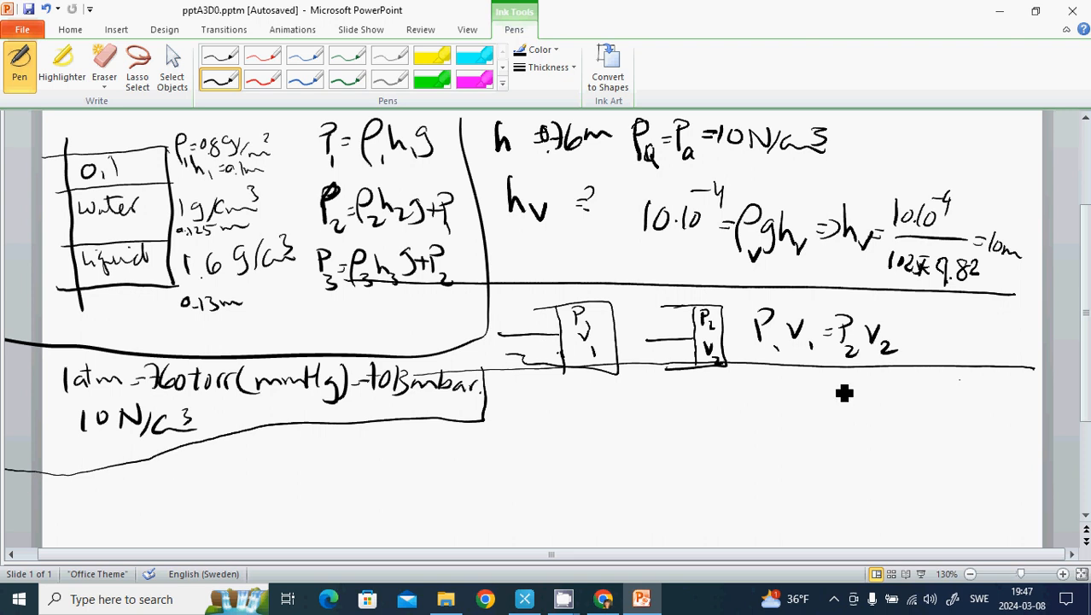
pyautogui.moveTo(922, 428)
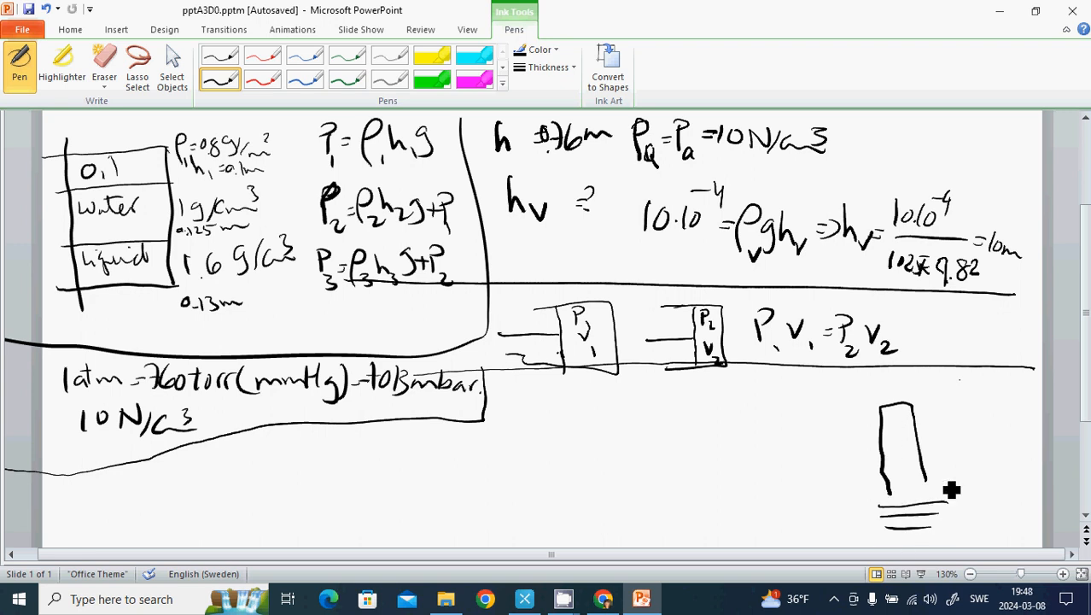
pyautogui.moveTo(979, 469)
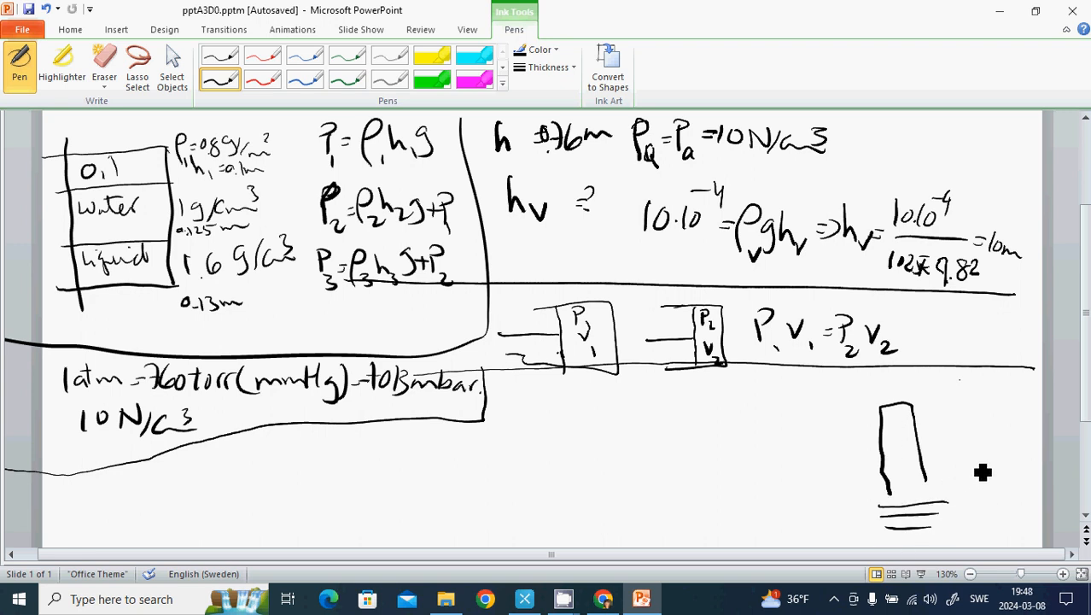
pyautogui.moveTo(1028, 412)
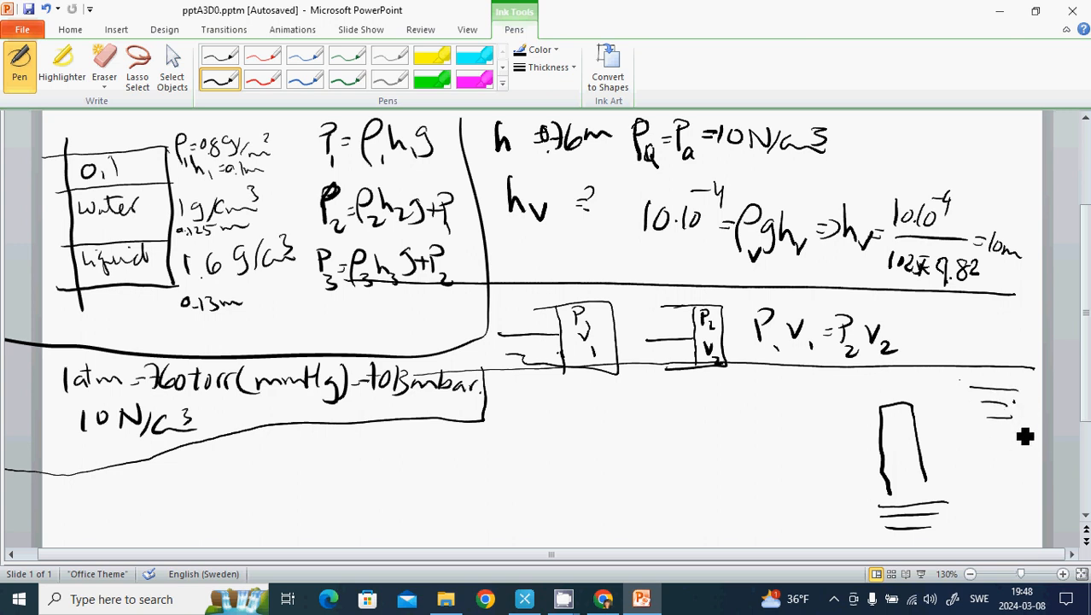
pyautogui.moveTo(1014, 418); pyautogui.dragTo(1014, 487)
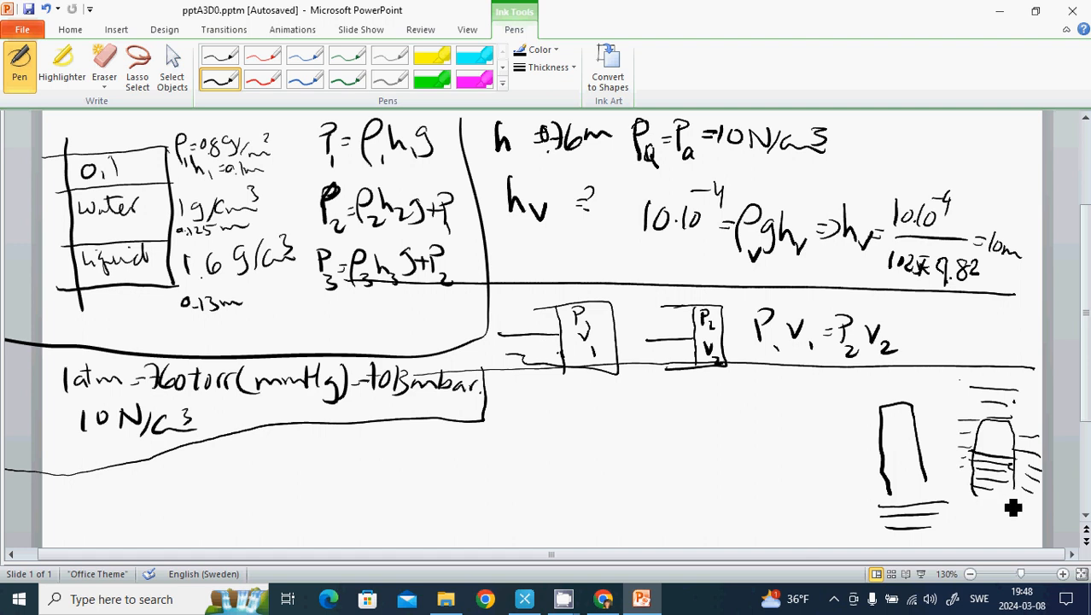
pyautogui.moveTo(1033, 499)
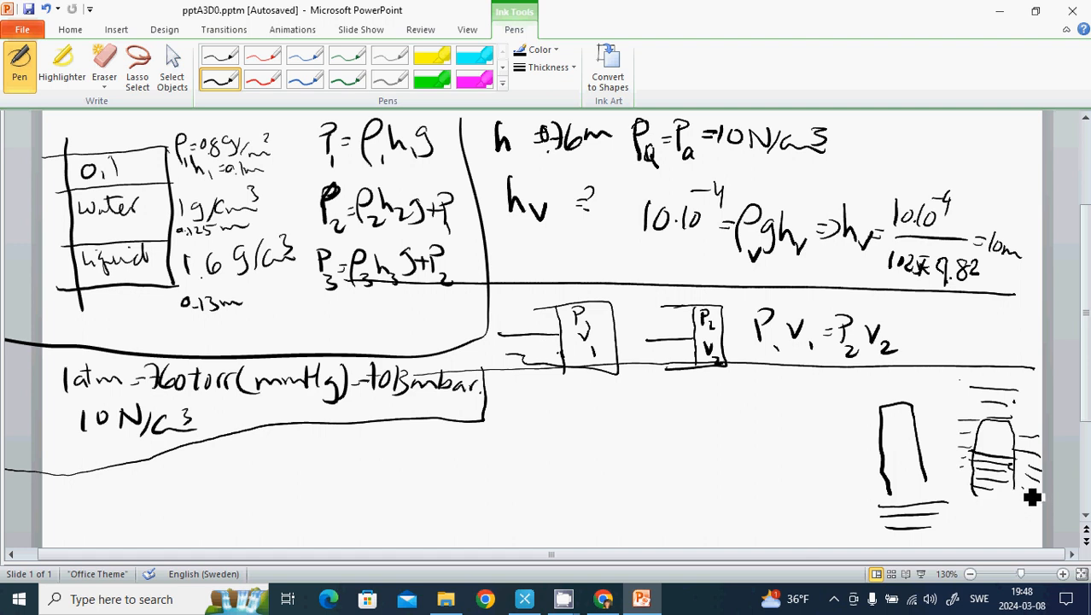
pyautogui.moveTo(1023, 480)
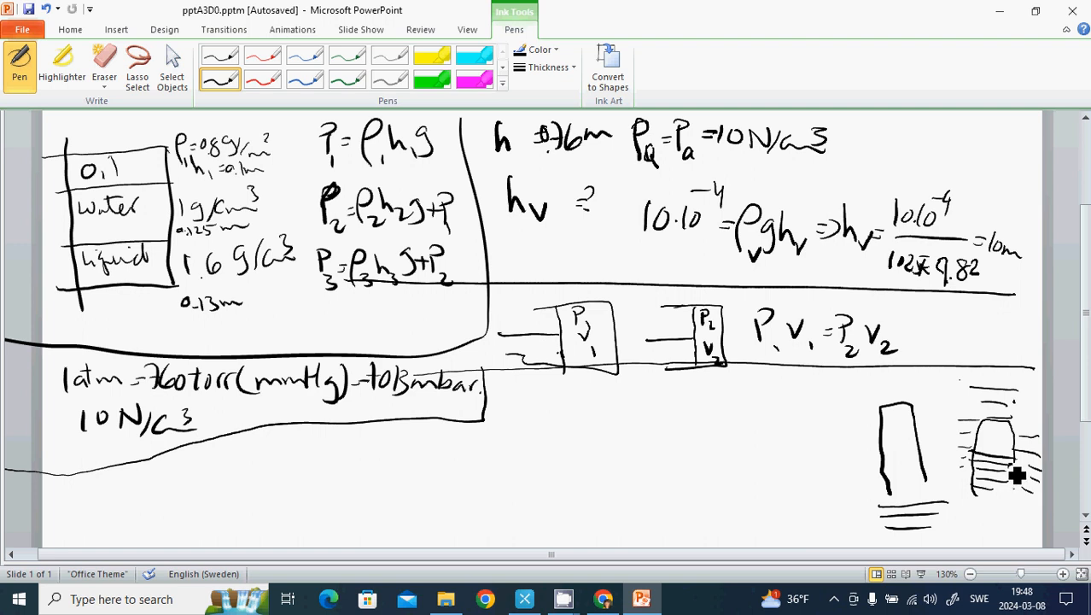
pyautogui.moveTo(1017, 475)
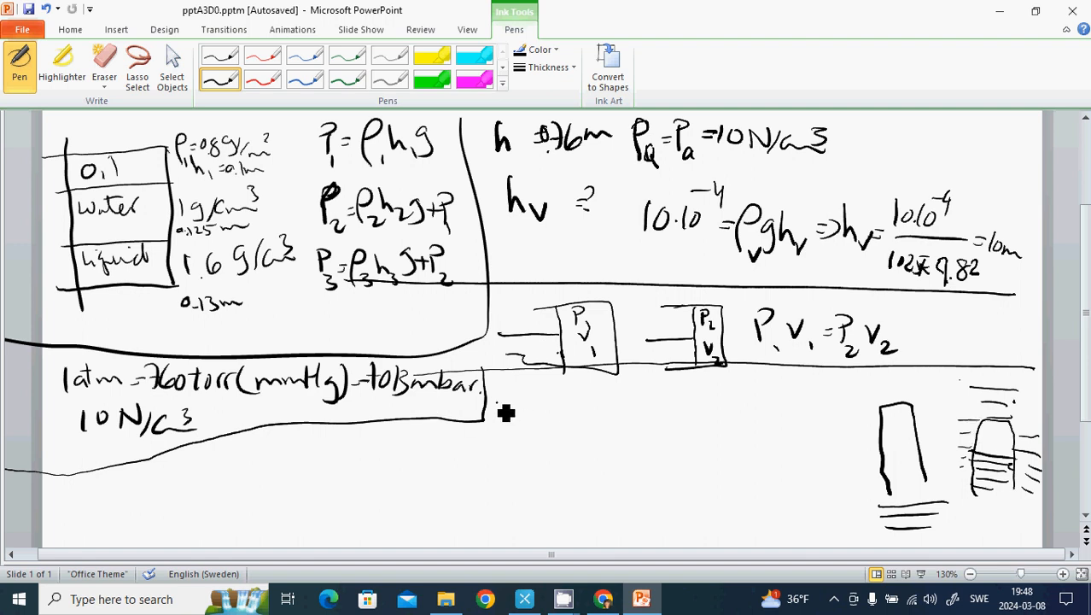
# - Write P + P_k = P_max and, below it, P − P_k = P_min
pyautogui.moveTo(490, 414); pyautogui.dragTo(555, 422)
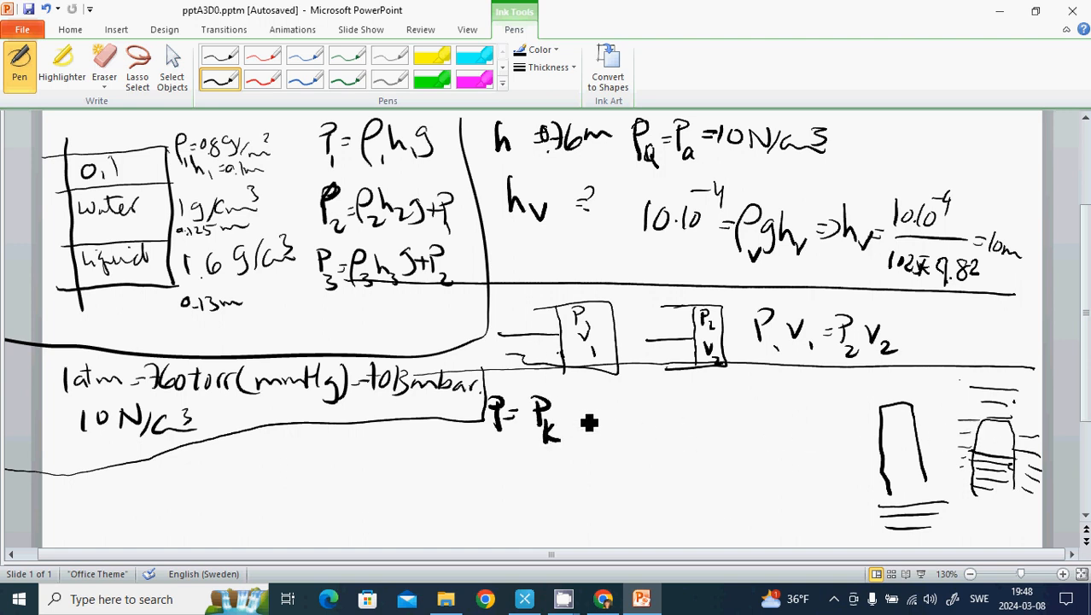
pyautogui.moveTo(580, 422); pyautogui.dragTo(602, 422)
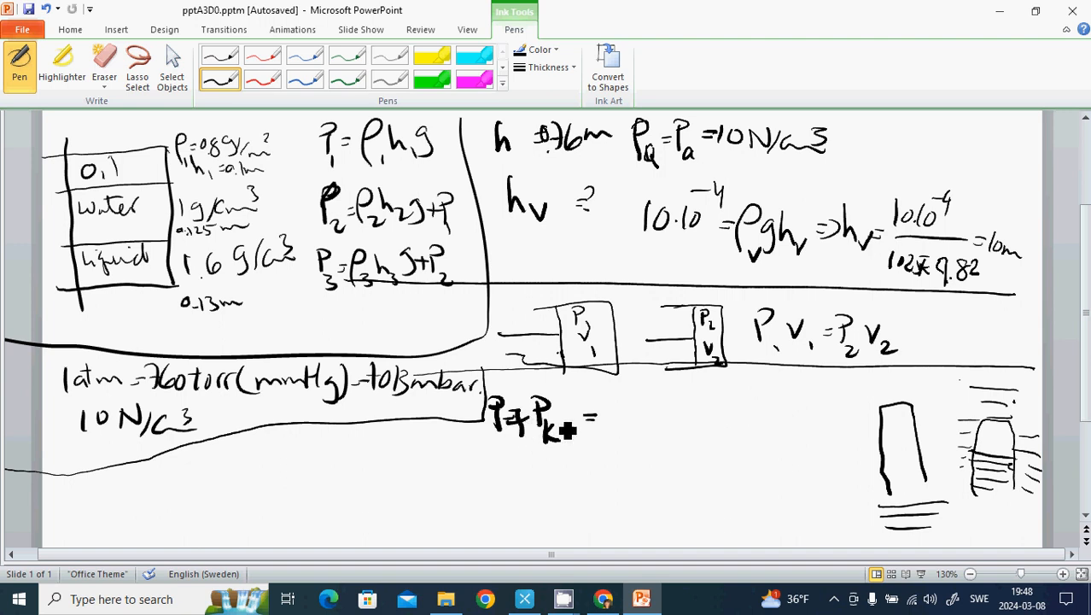
pyautogui.moveTo(606, 414); pyautogui.dragTo(623, 419)
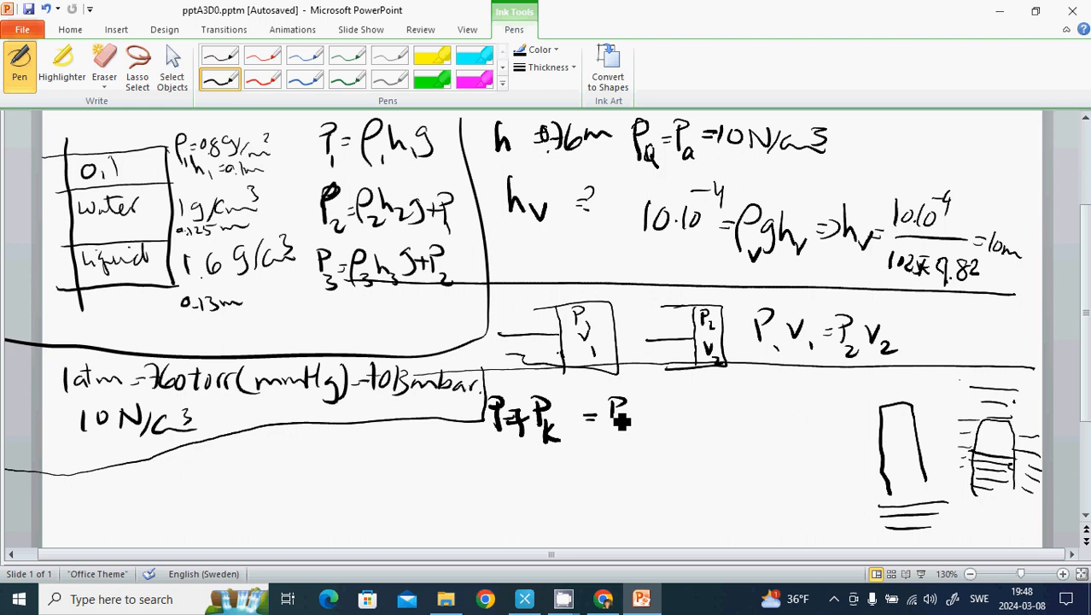
pyautogui.moveTo(628, 418); pyautogui.dragTo(678, 435)
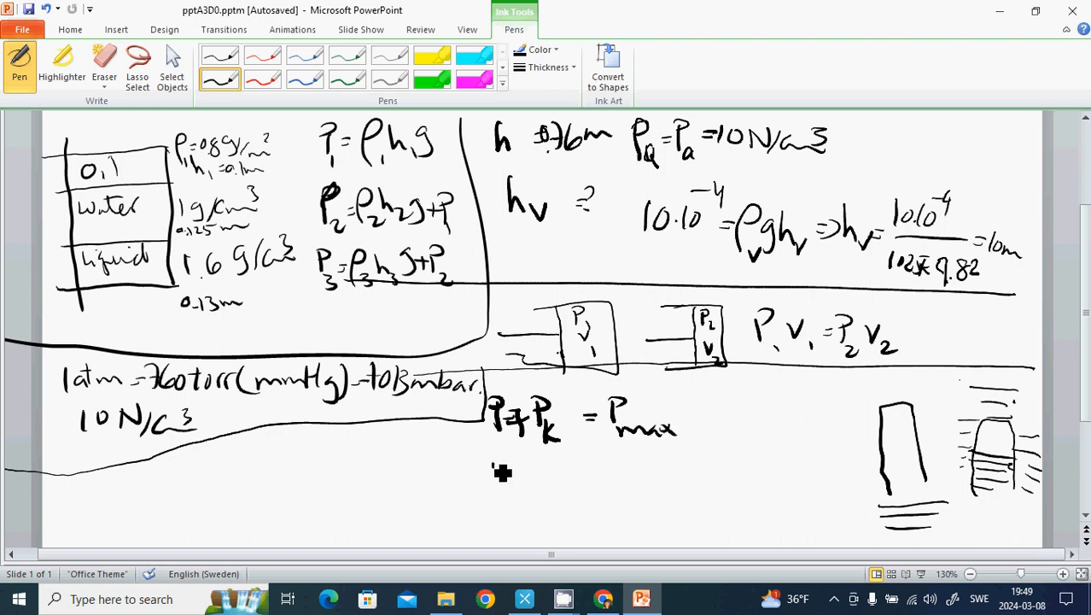
pyautogui.moveTo(486, 478); pyautogui.dragTo(547, 491)
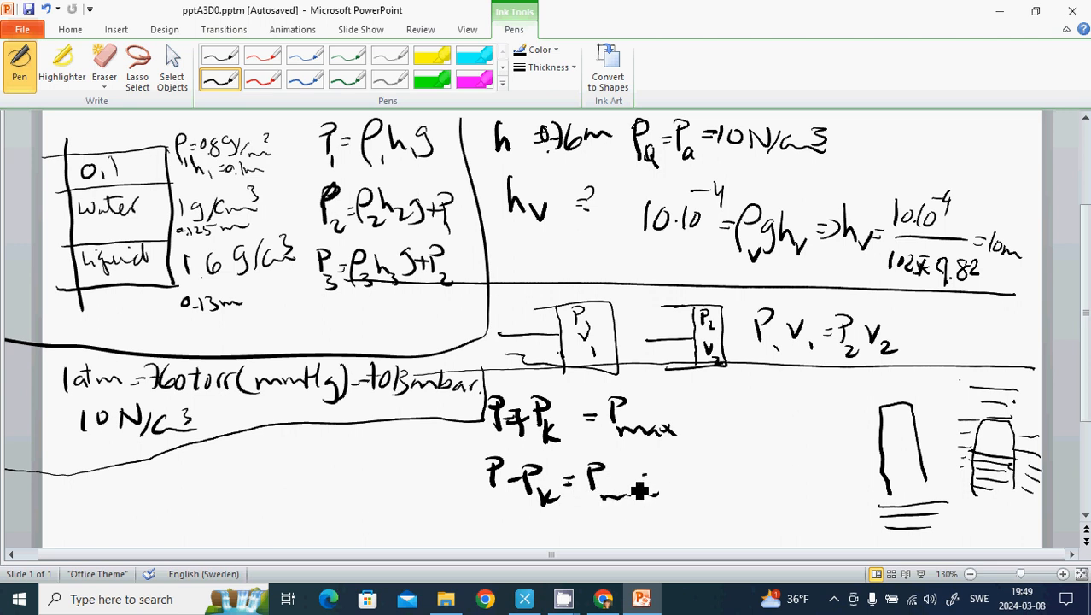
pyautogui.moveTo(636, 495)
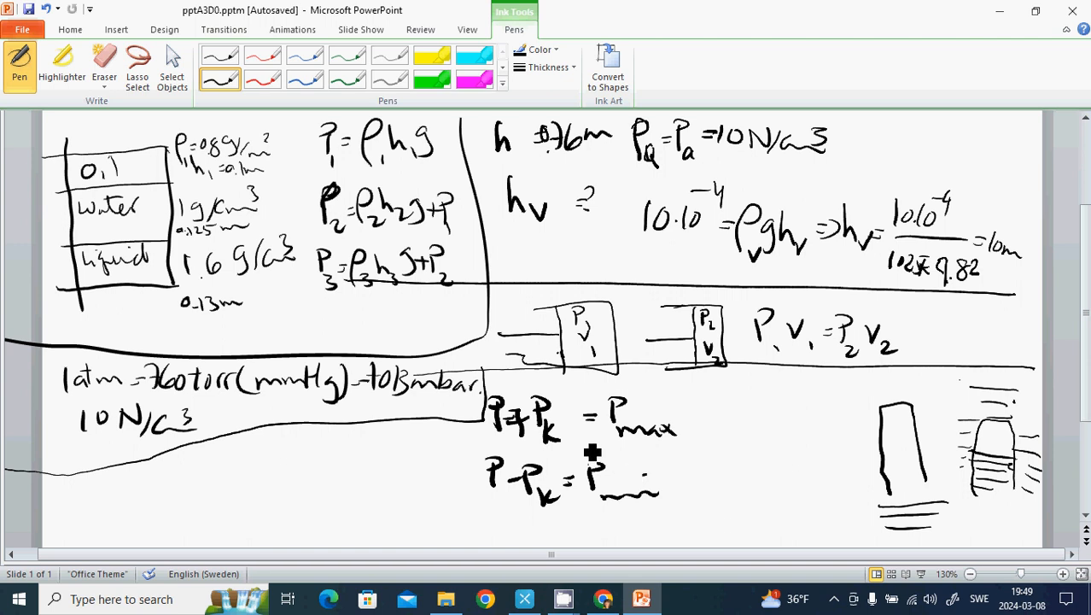
pyautogui.moveTo(961, 460)
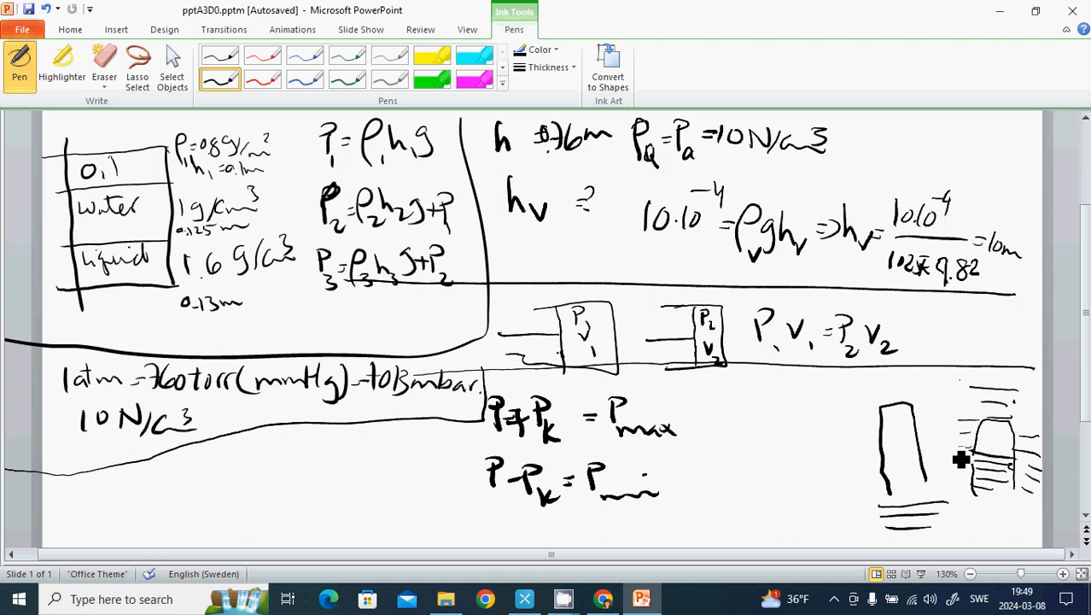
pyautogui.moveTo(947, 466)
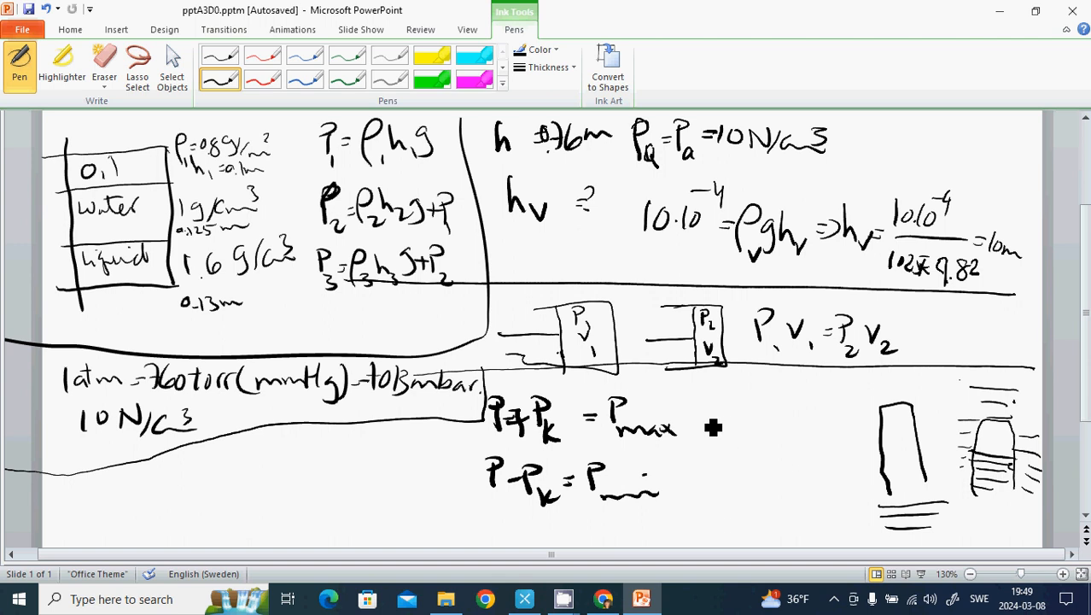
# - Add the results ⇒ 758 + 130 for the maximum and ⇒ 758 − 130 for the minimum
pyautogui.moveTo(691, 418); pyautogui.dragTo(709, 440)
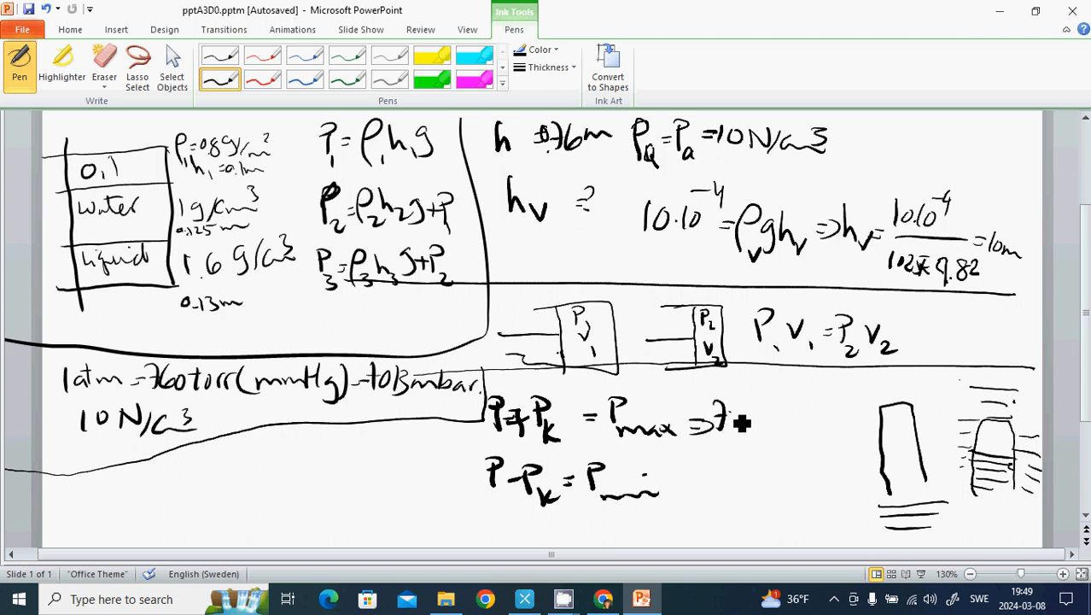
pyautogui.moveTo(722, 418); pyautogui.dragTo(755, 427)
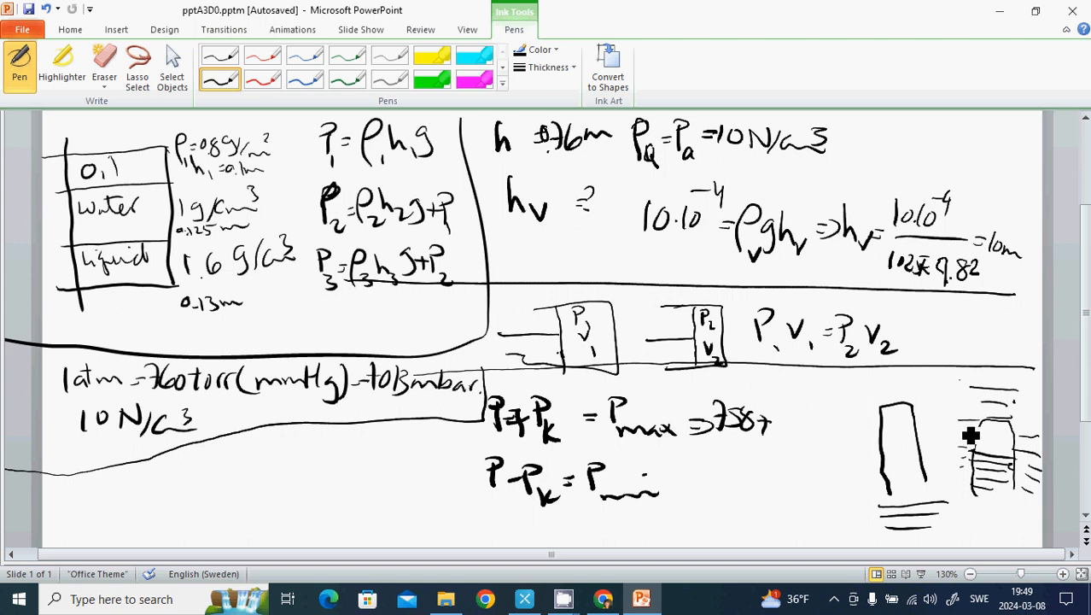
pyautogui.moveTo(773, 422); pyautogui.dragTo(798, 435)
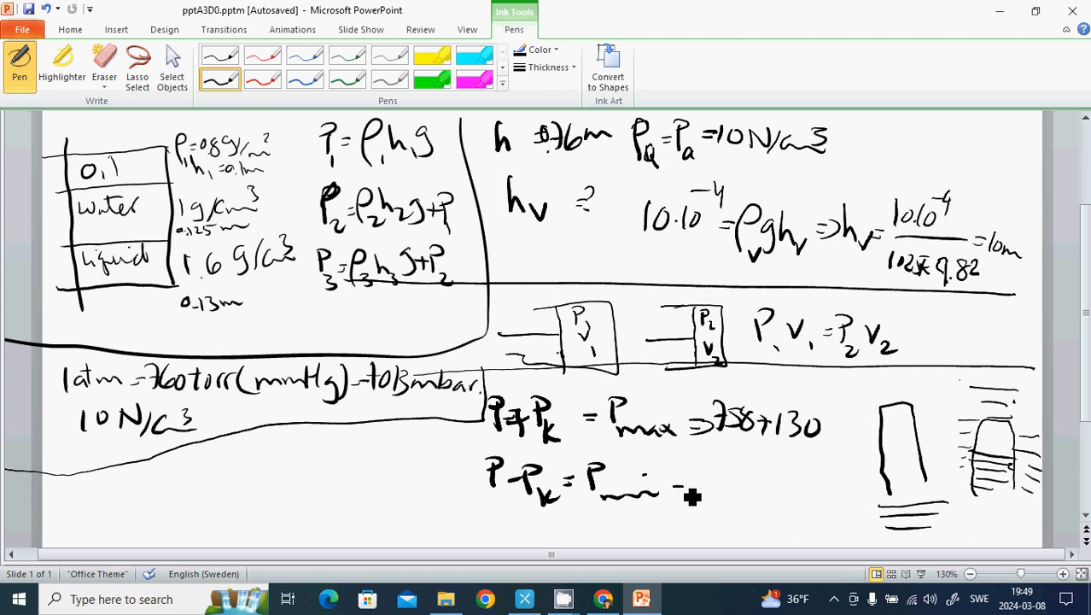
pyautogui.moveTo(679, 490); pyautogui.dragTo(717, 486)
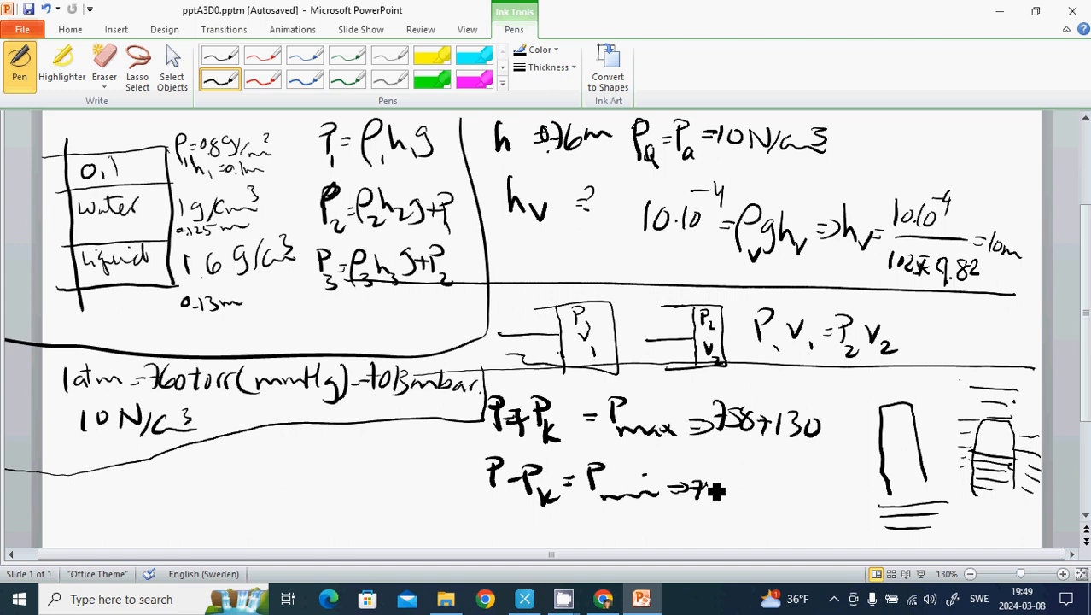
pyautogui.moveTo(725, 491); pyautogui.dragTo(776, 491)
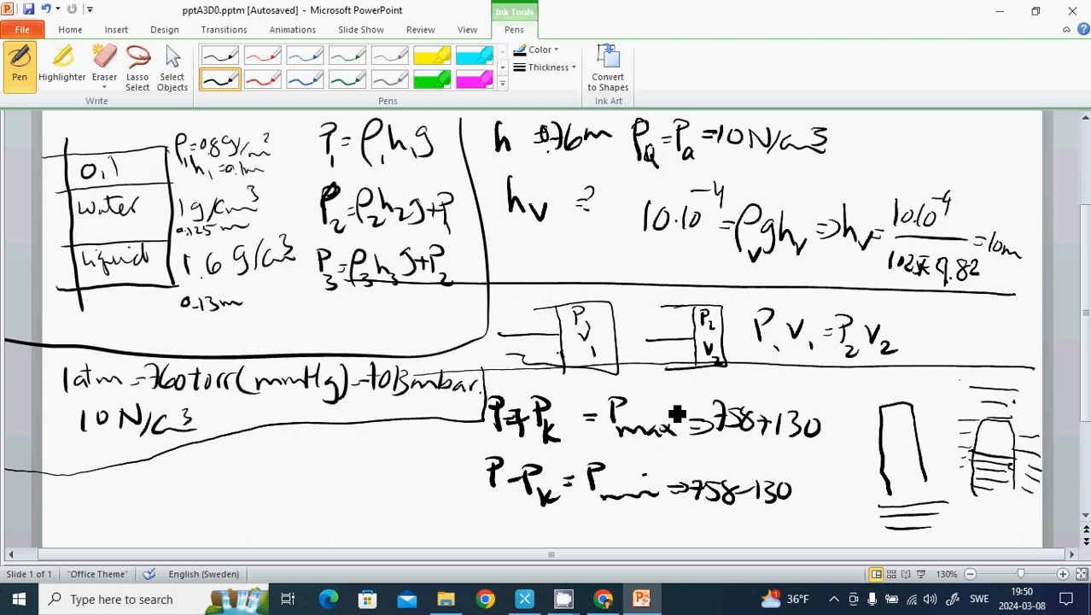
pyautogui.moveTo(583, 375)
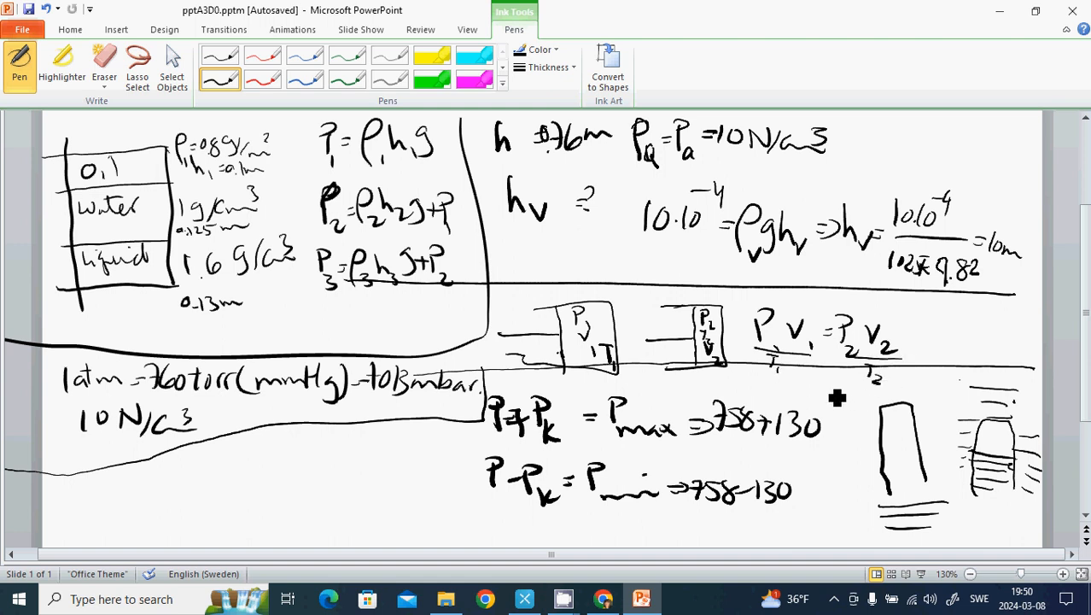
pyautogui.moveTo(827, 397)
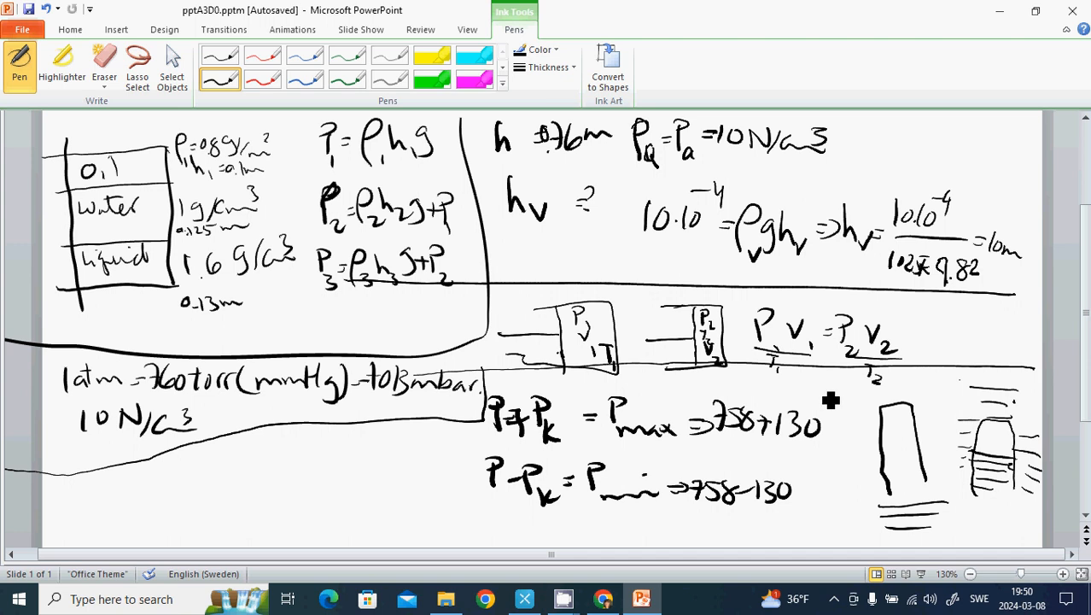
pyautogui.moveTo(822, 401)
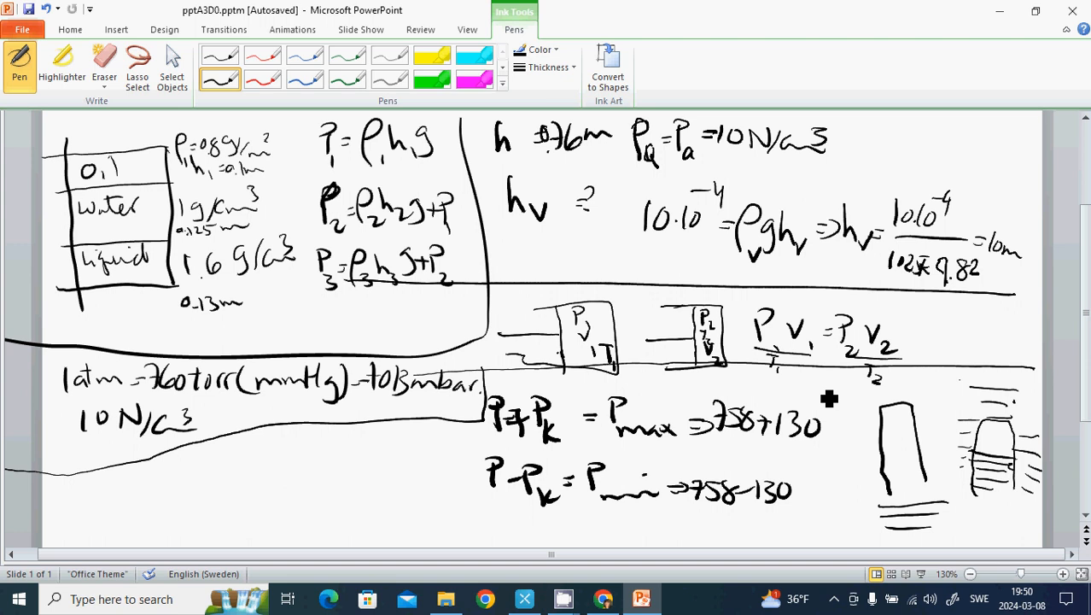
pyautogui.moveTo(853, 419)
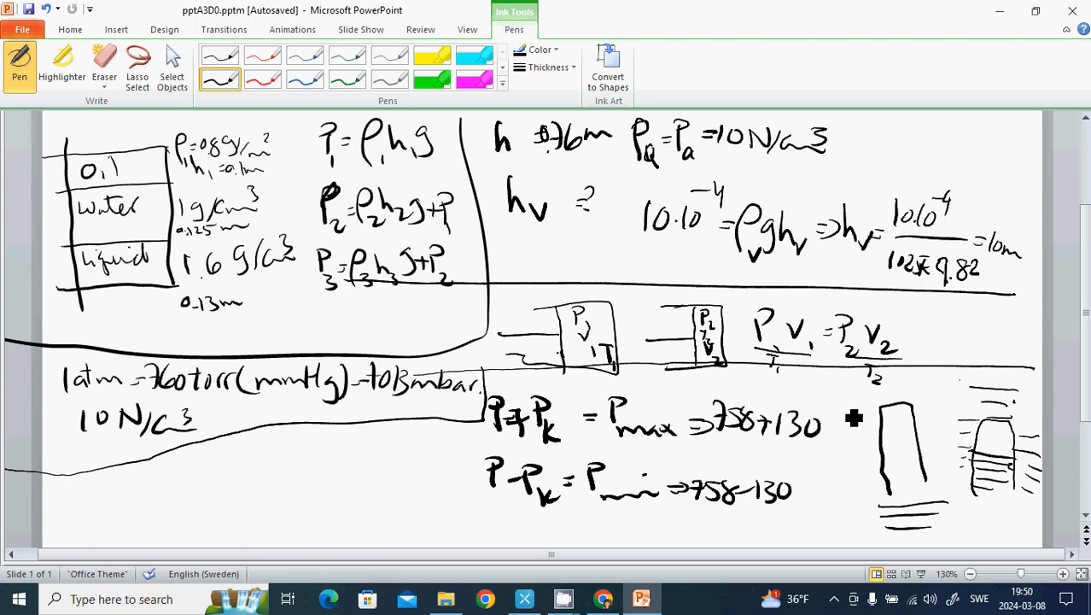
pyautogui.moveTo(833, 392)
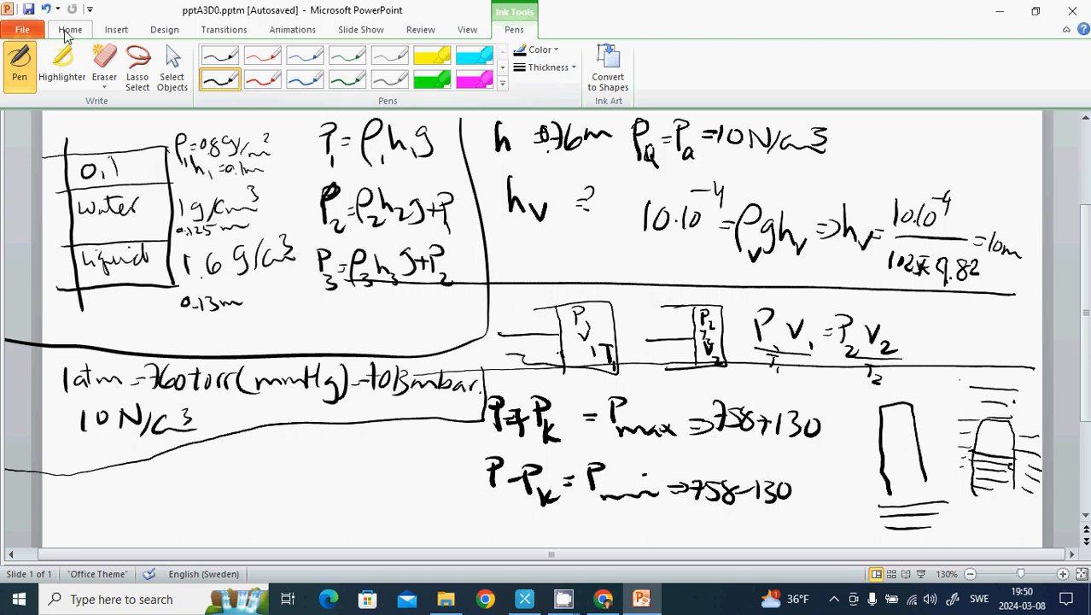
# - Turn Start Inking back on from the Review tab on a blank page
pyautogui.click(70, 29)
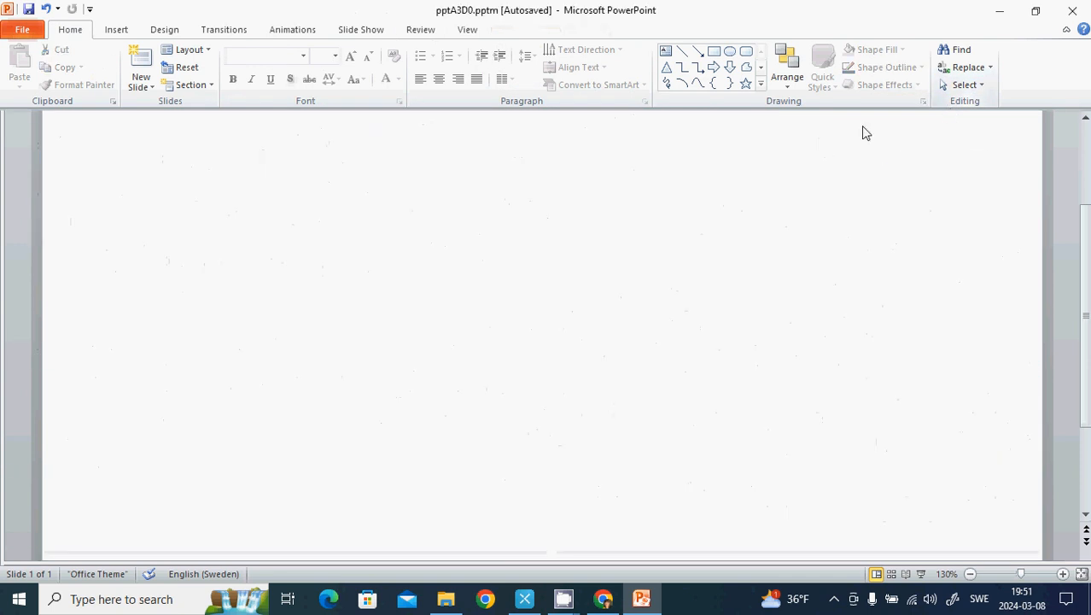
pyautogui.click(419, 29)
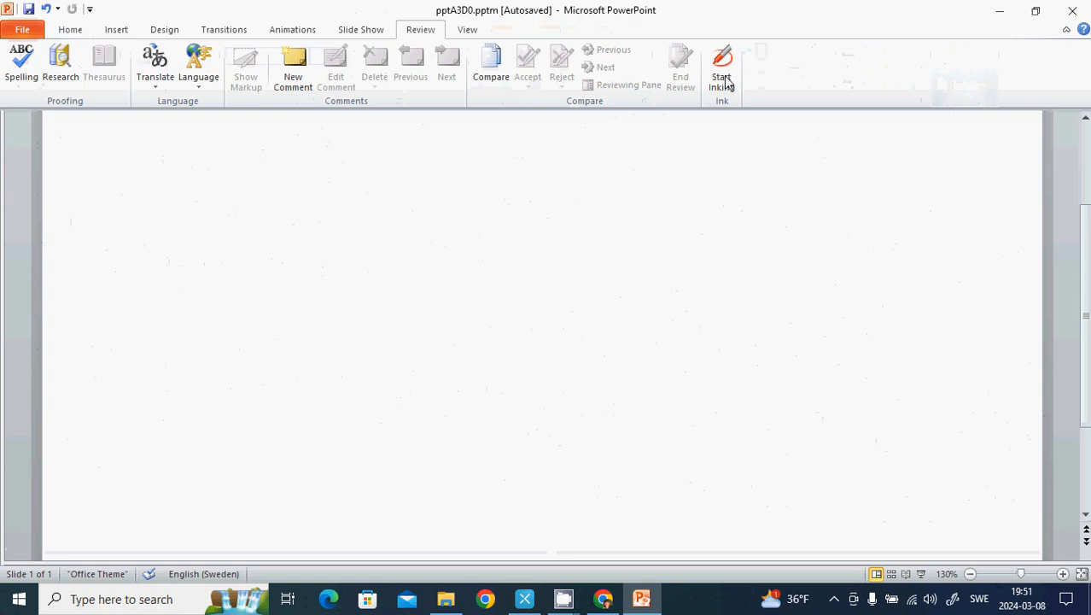
pyautogui.click(721, 64)
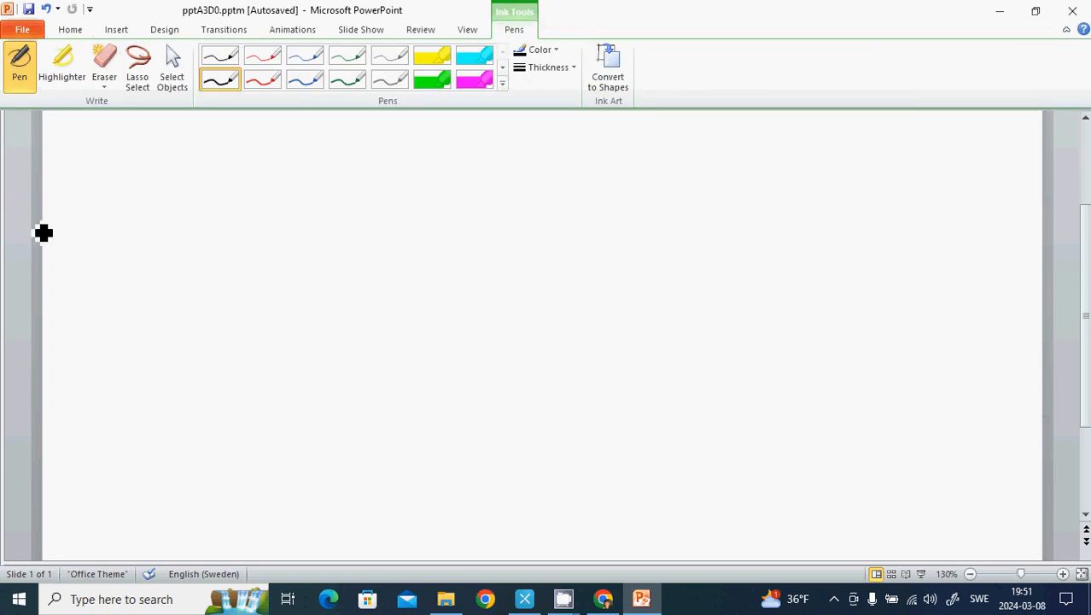
pyautogui.moveTo(71, 172)
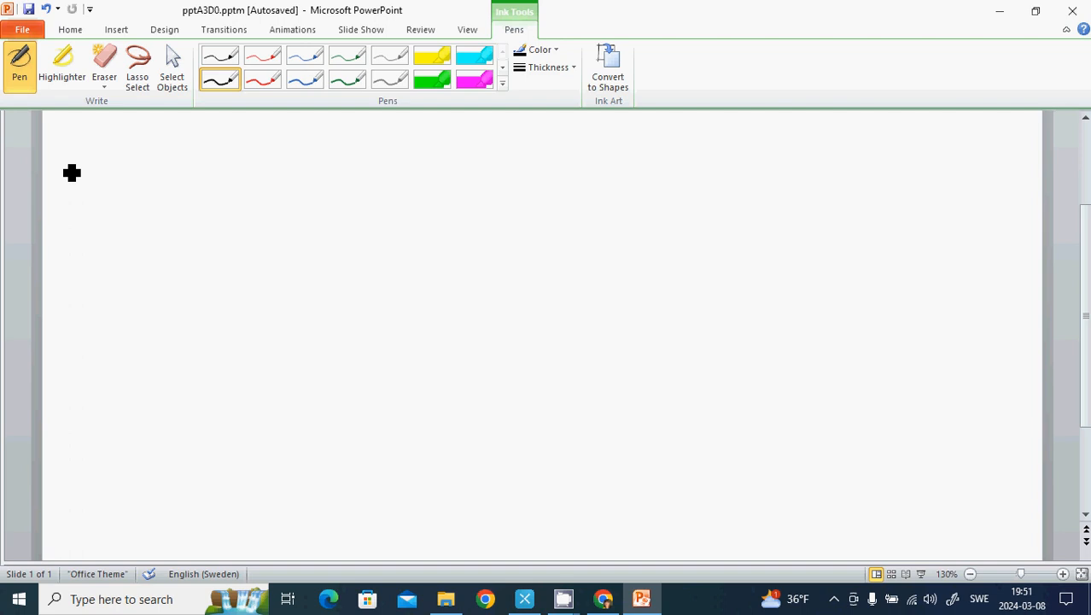
pyautogui.moveTo(81, 173)
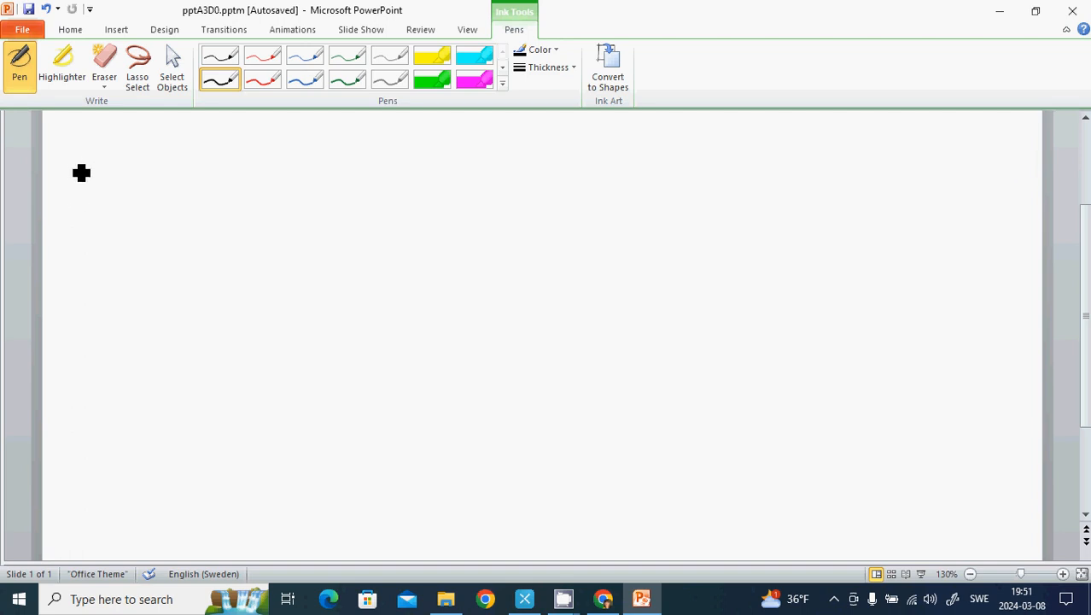
pyautogui.moveTo(96, 147)
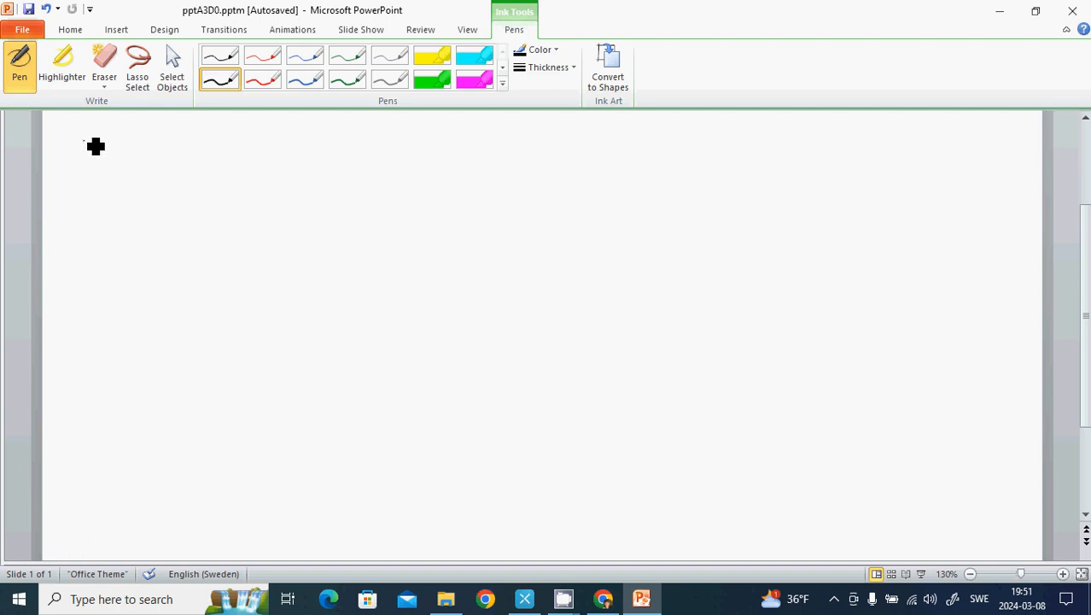
# - Handwrite the givens V = 600 cm³, T₁ = 0, T₂ = 100 °C and P₁ = P₂
pyautogui.moveTo(81, 158); pyautogui.dragTo(128, 154)
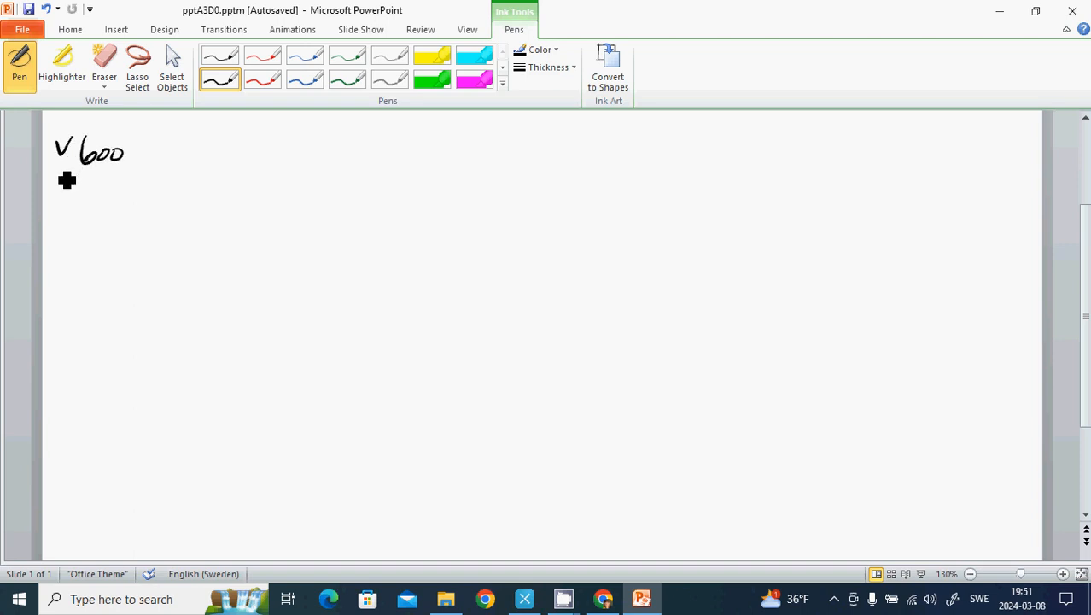
pyautogui.moveTo(60, 158); pyautogui.dragTo(68, 170)
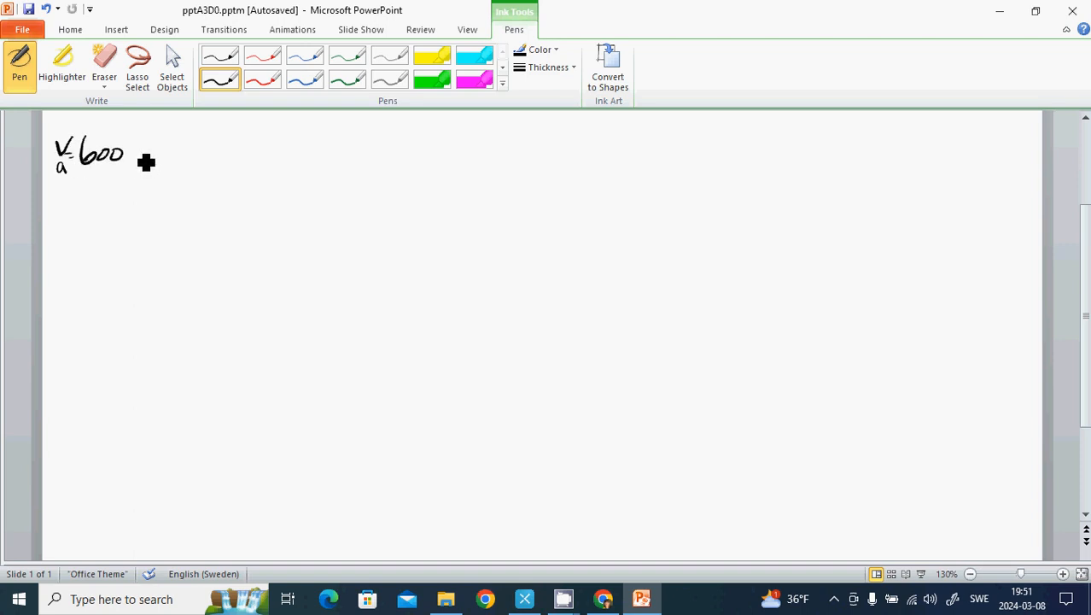
pyautogui.moveTo(149, 163)
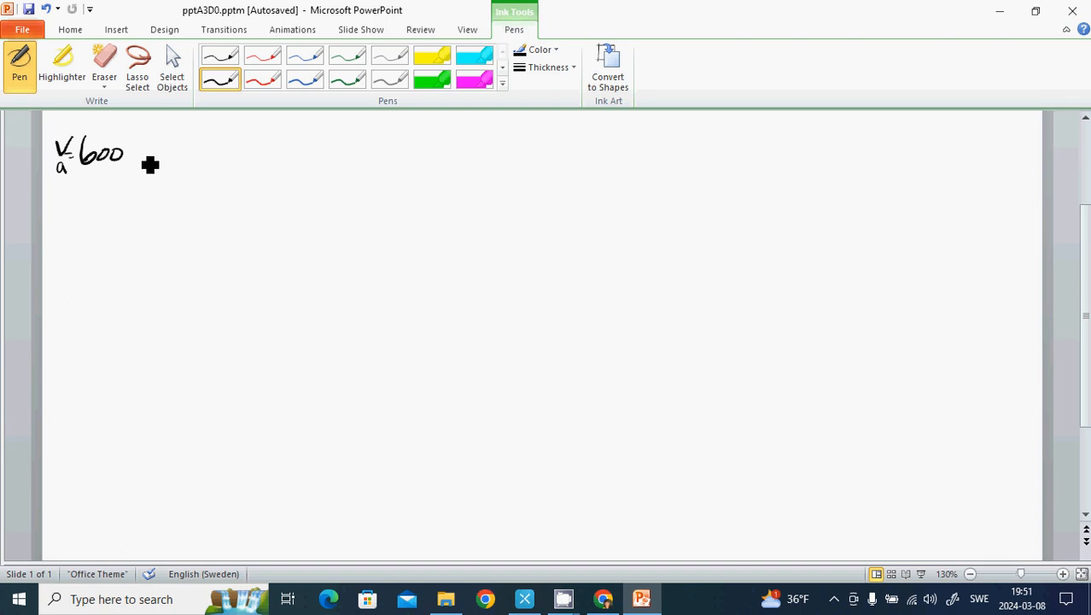
pyautogui.moveTo(145, 158); pyautogui.dragTo(179, 141)
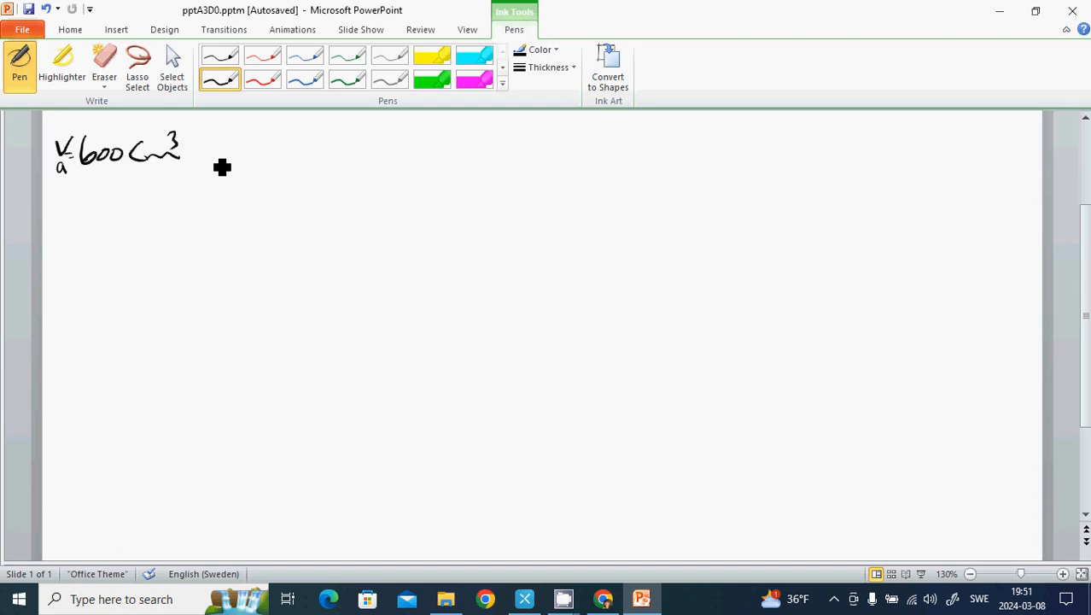
pyautogui.moveTo(218, 174)
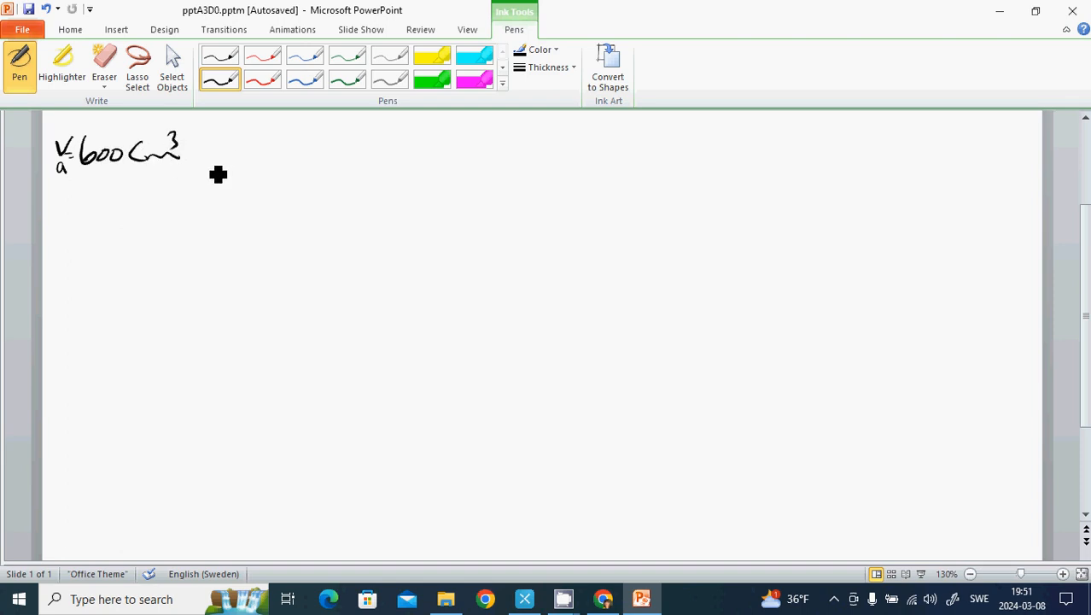
pyautogui.moveTo(212, 164)
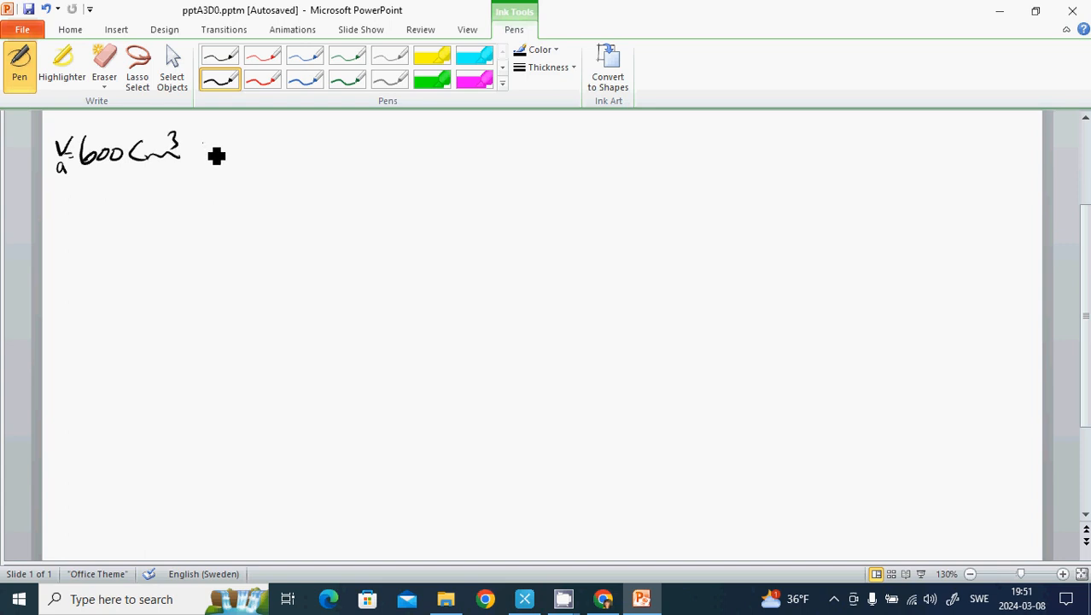
pyautogui.moveTo(226, 146)
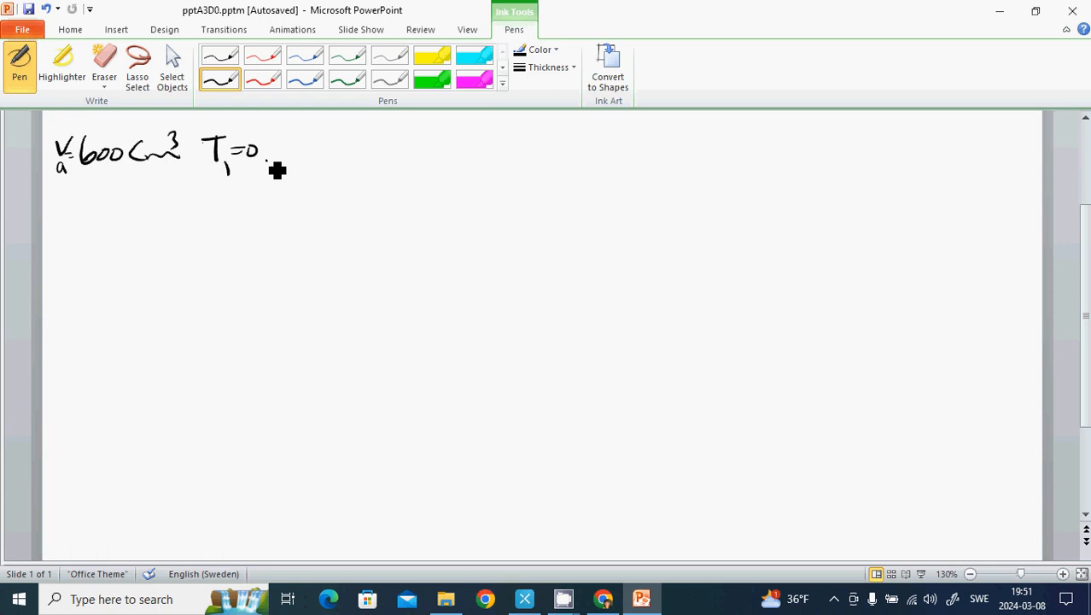
pyautogui.moveTo(273, 153); pyautogui.dragTo(308, 153)
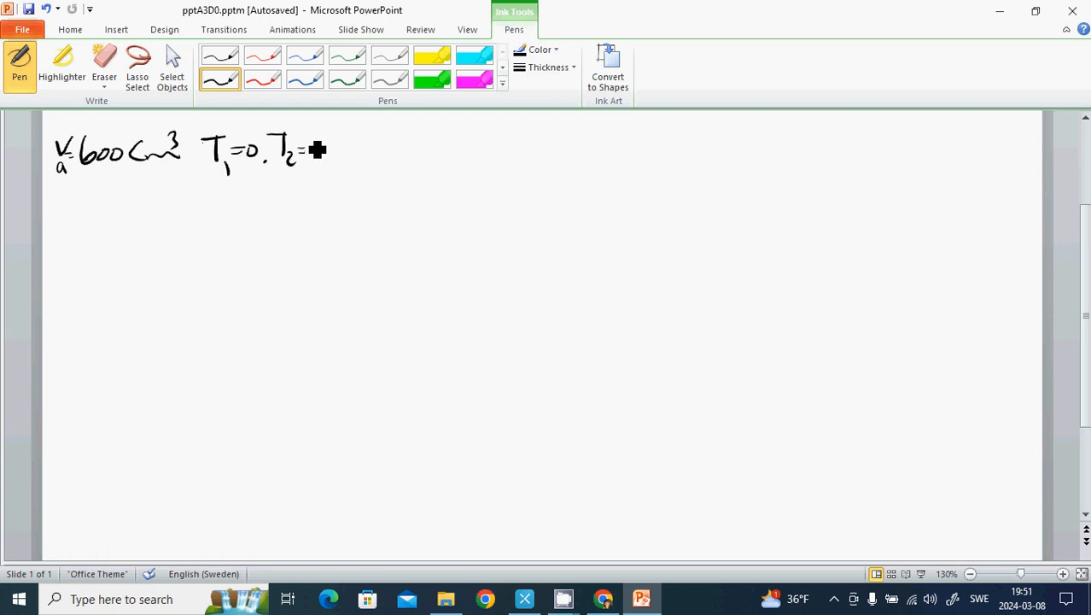
pyautogui.moveTo(311, 150); pyautogui.dragTo(350, 162)
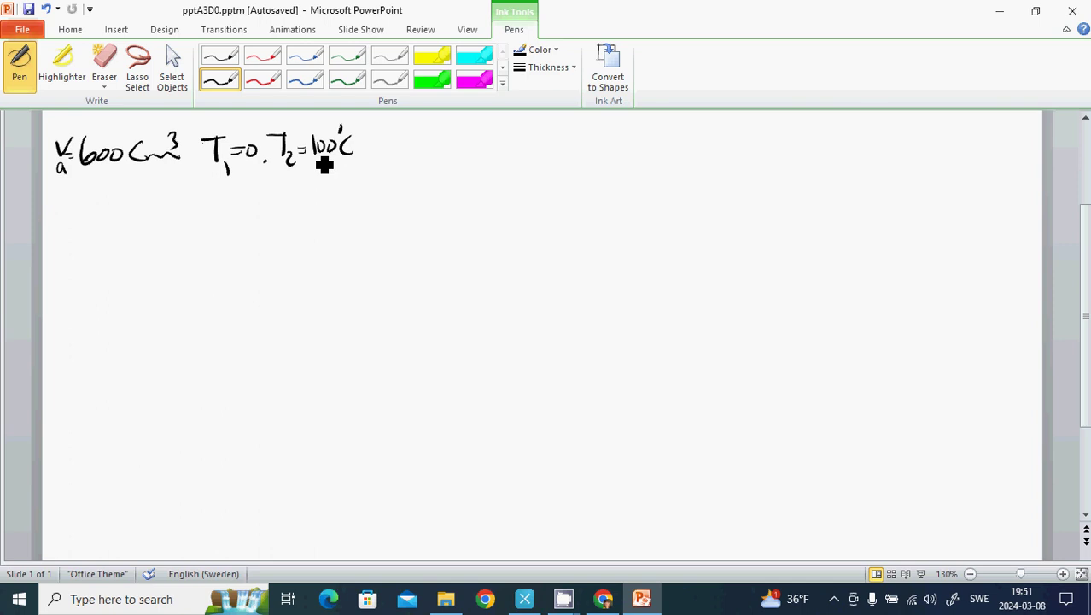
pyautogui.moveTo(375, 178)
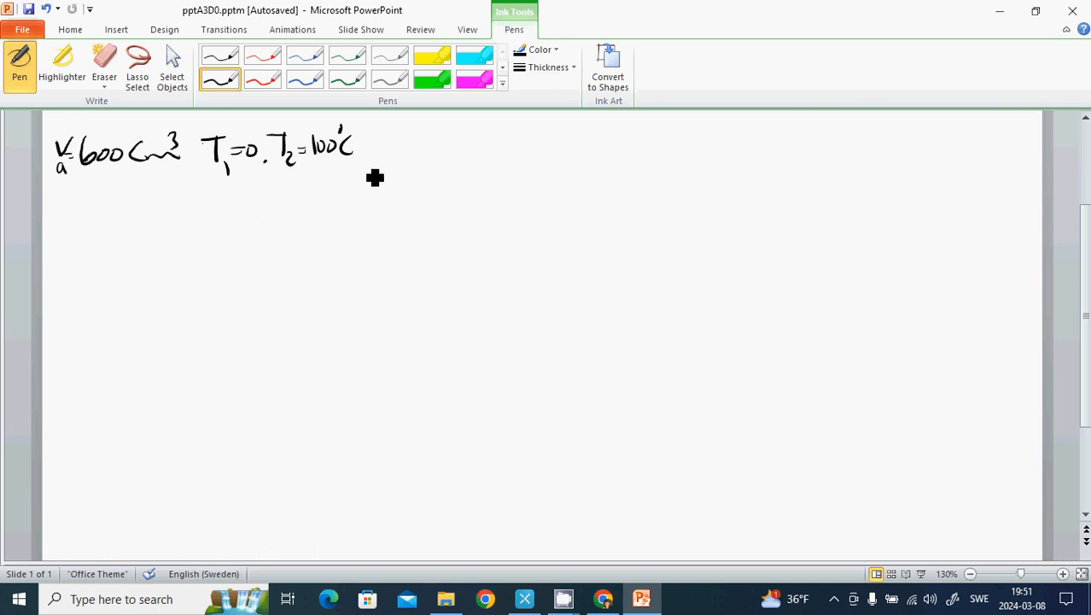
pyautogui.moveTo(391, 184)
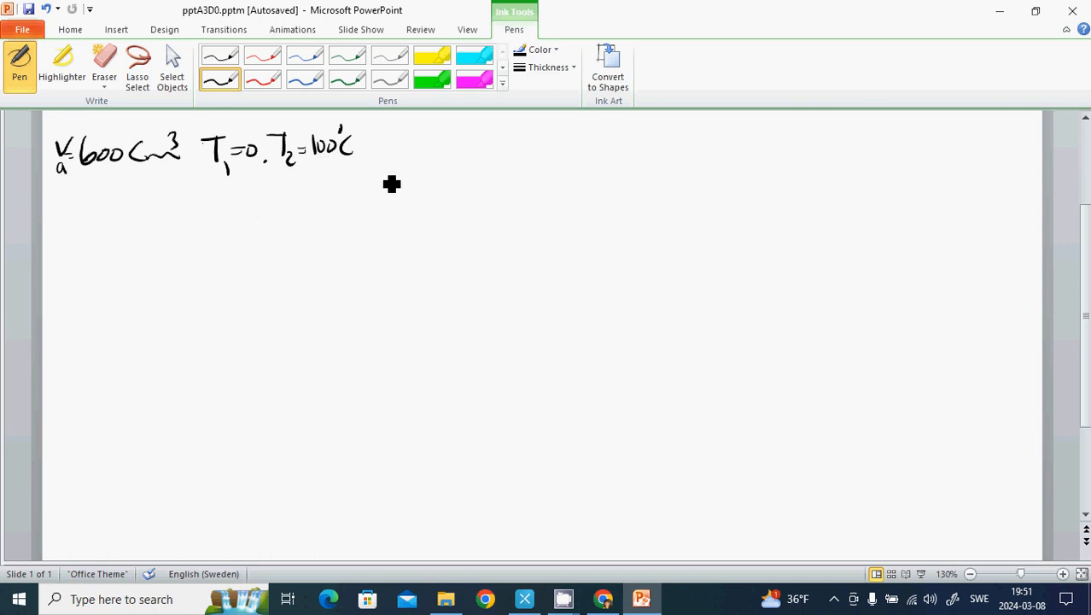
pyautogui.moveTo(382, 160)
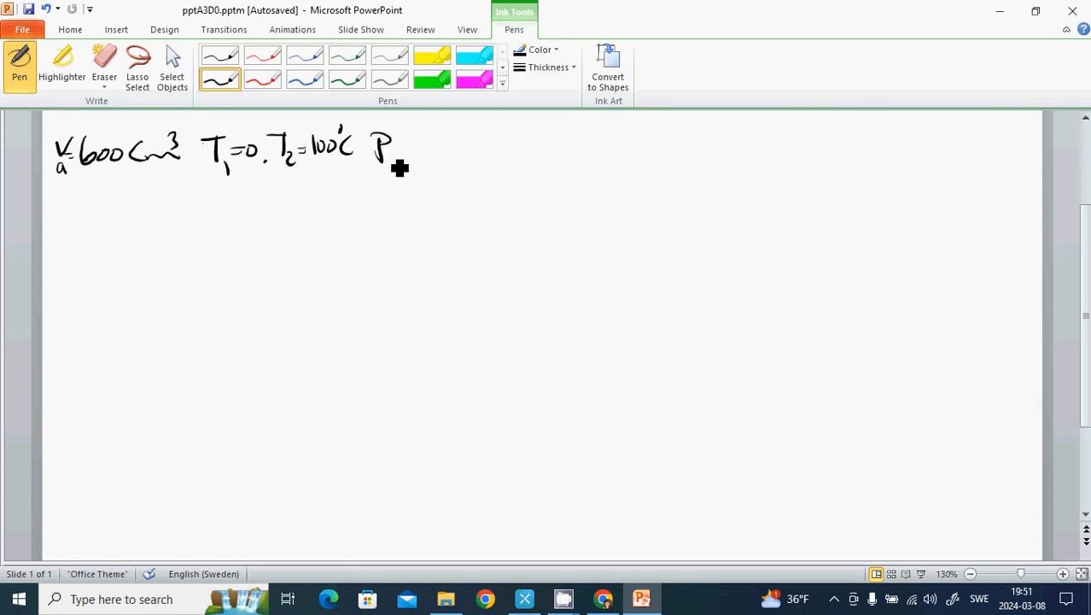
pyautogui.moveTo(388, 150); pyautogui.dragTo(431, 166)
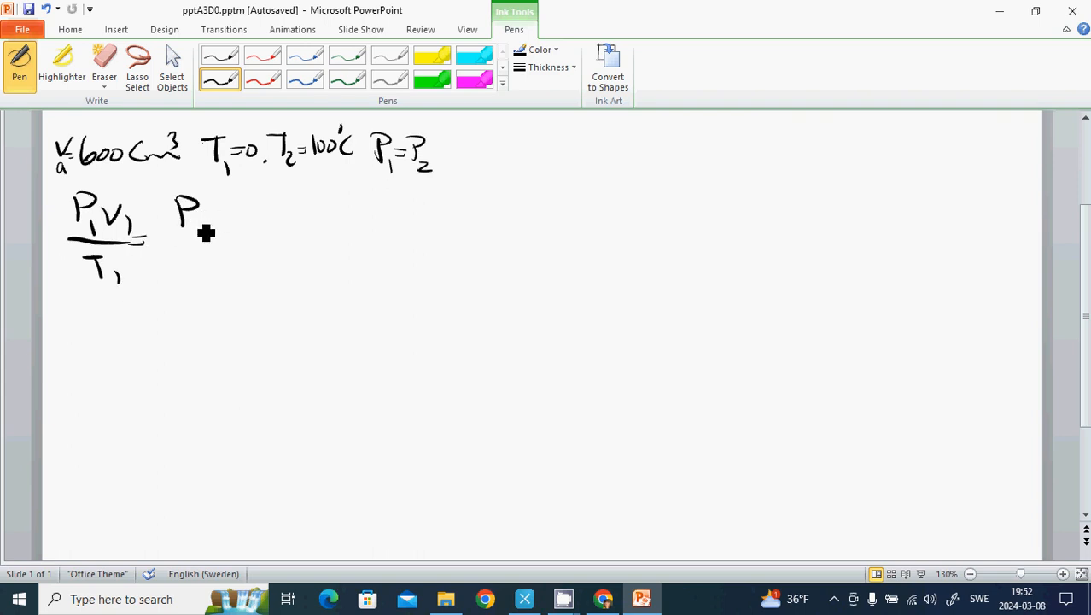
# - Write P₁V₂/T₂ and V₂ = (T₂/T₁)·V₁, then rule a separating line beneath
pyautogui.moveTo(214, 209); pyautogui.dragTo(201, 264)
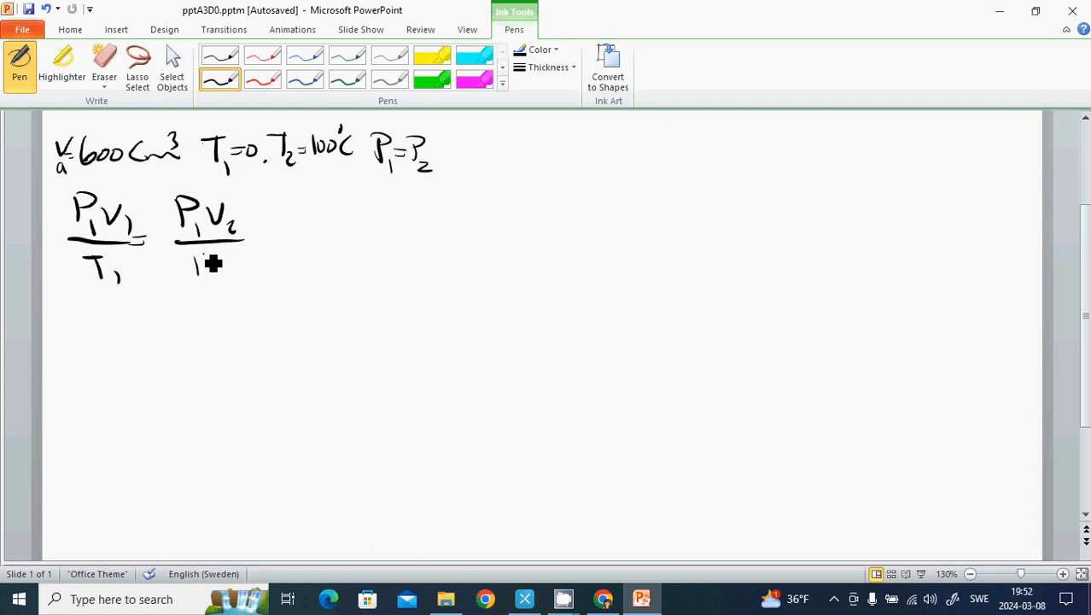
pyautogui.moveTo(248, 235); pyautogui.dragTo(277, 239)
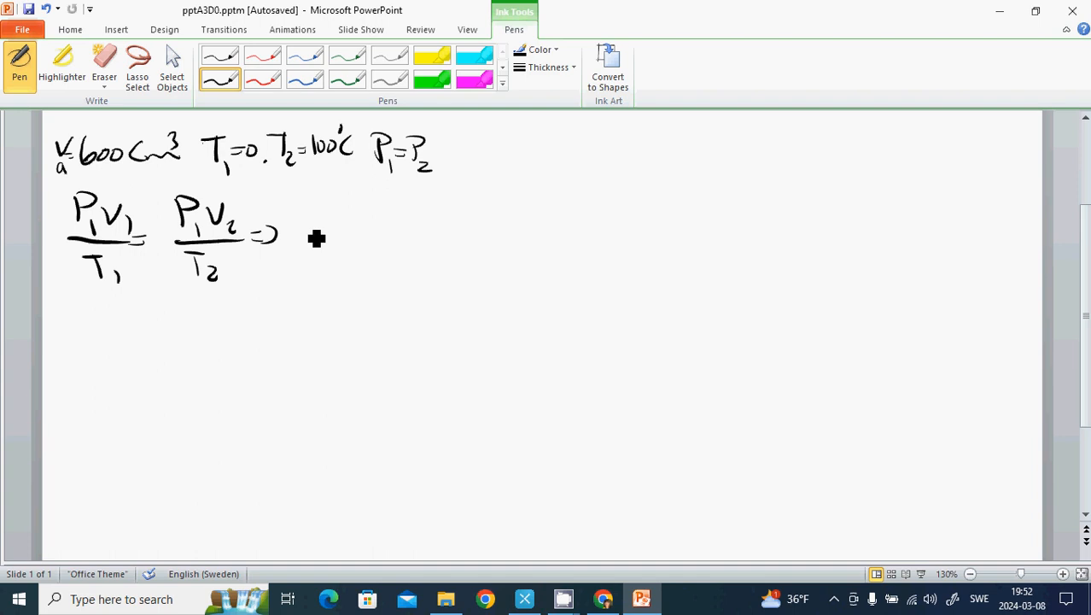
pyautogui.moveTo(291, 222); pyautogui.dragTo(329, 252)
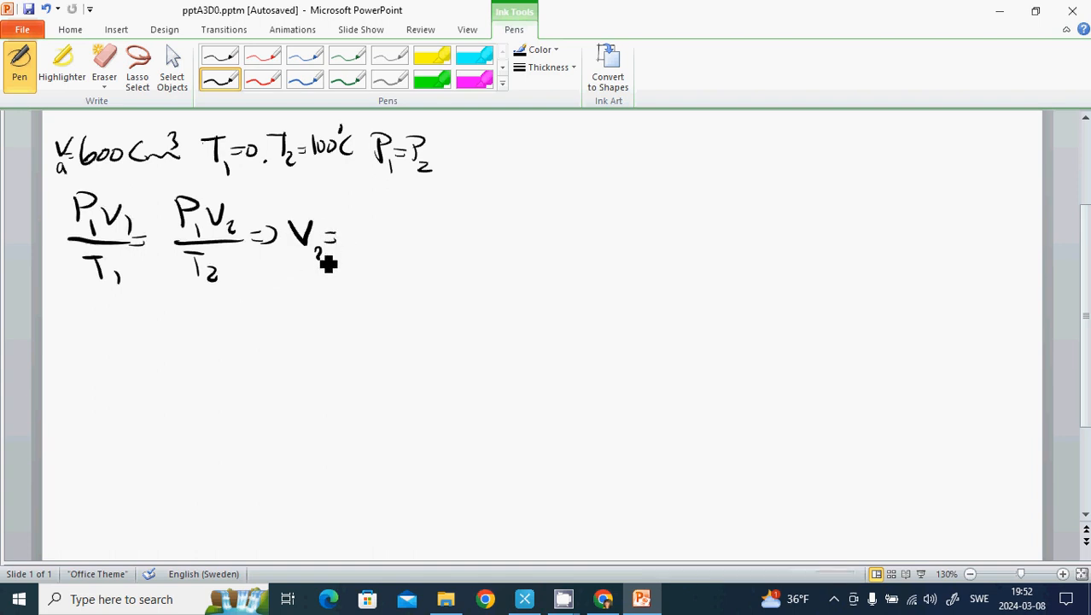
pyautogui.moveTo(367, 214); pyautogui.dragTo(401, 274)
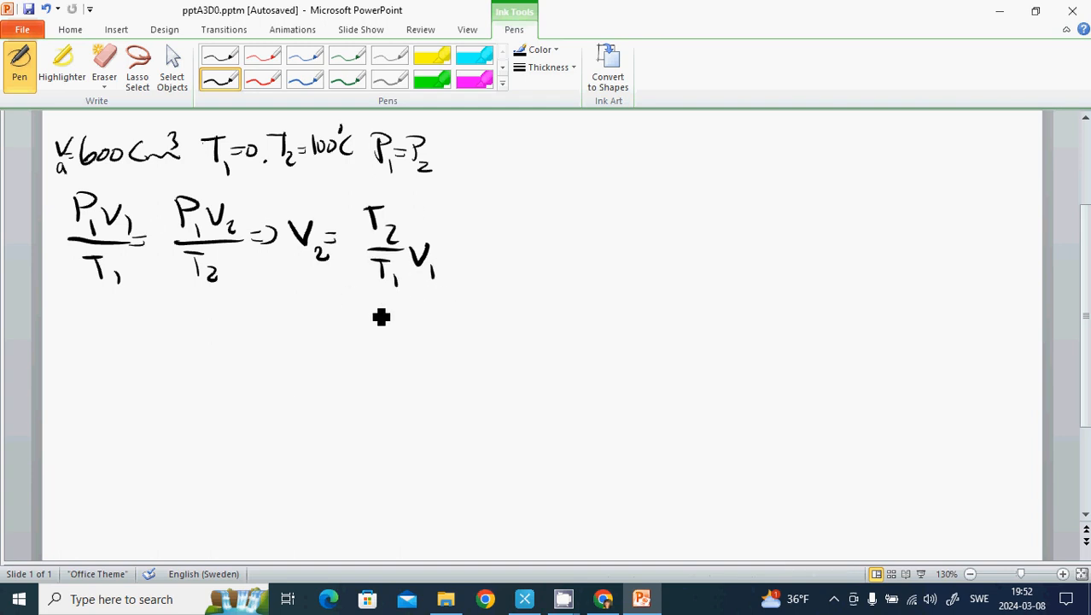
pyautogui.moveTo(398, 334)
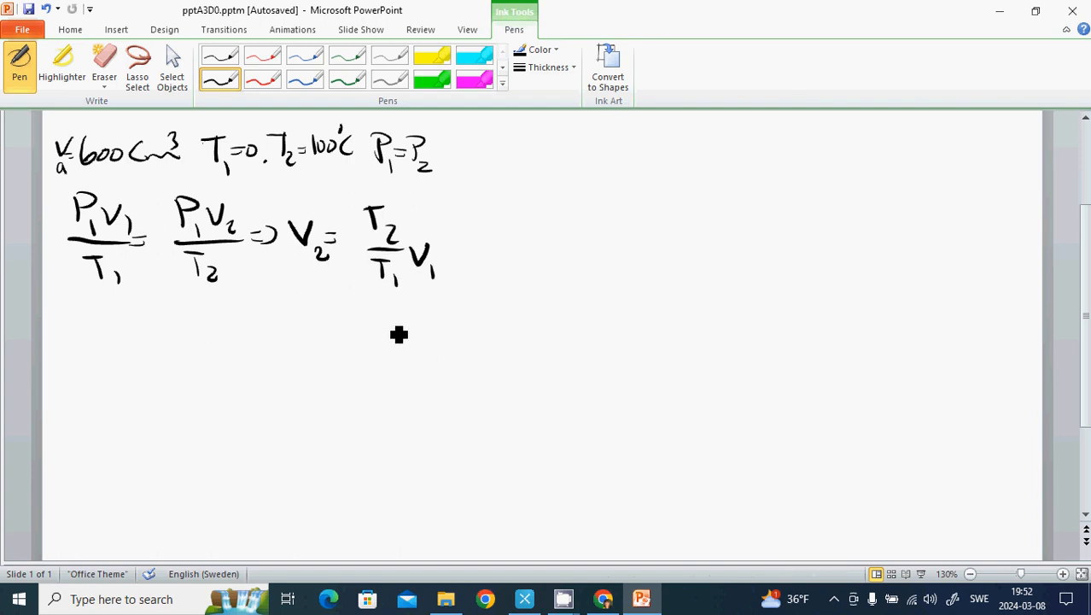
pyautogui.moveTo(374, 320)
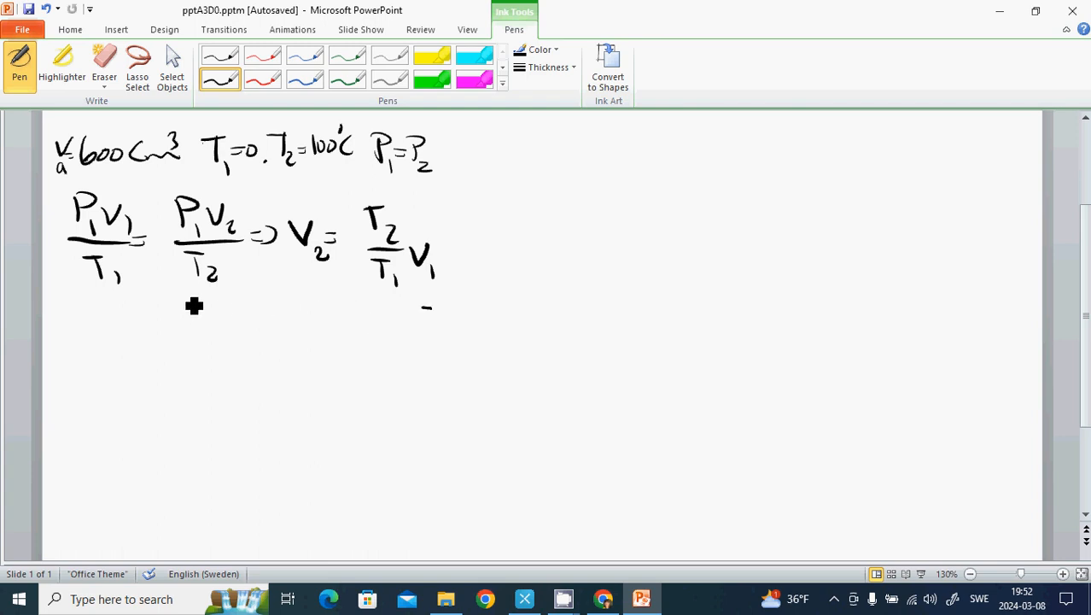
pyautogui.moveTo(56, 307); pyautogui.dragTo(431, 306)
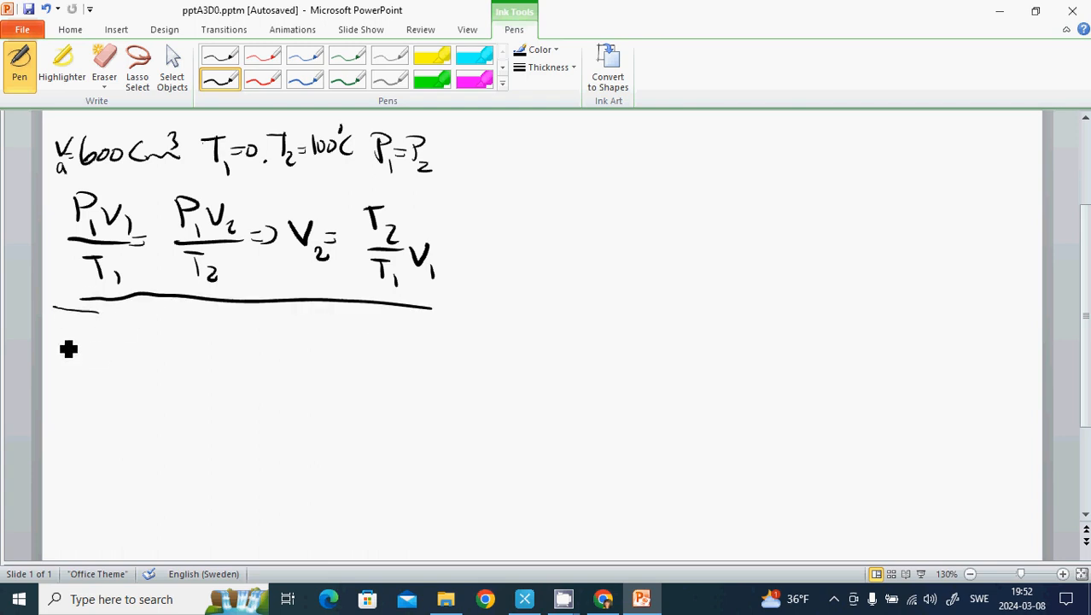
pyautogui.moveTo(93, 342)
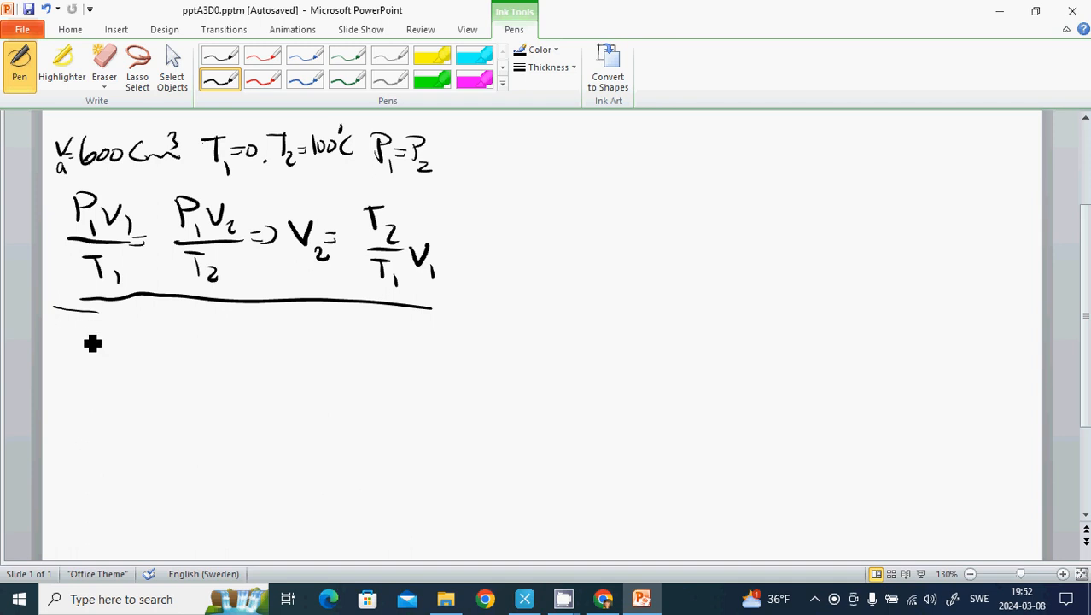
# - Handwrite h = 20 km, T₁ = −70 °C and P₁ = 45 mbar below the line
pyautogui.moveTo(76, 333); pyautogui.dragTo(128, 349)
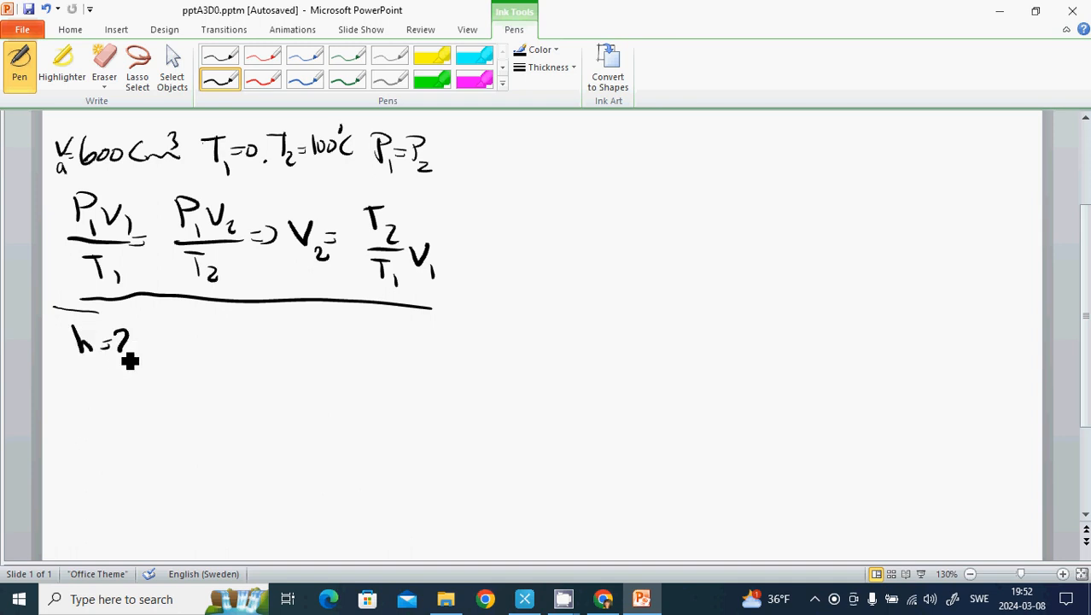
pyautogui.moveTo(116, 337); pyautogui.dragTo(200, 341)
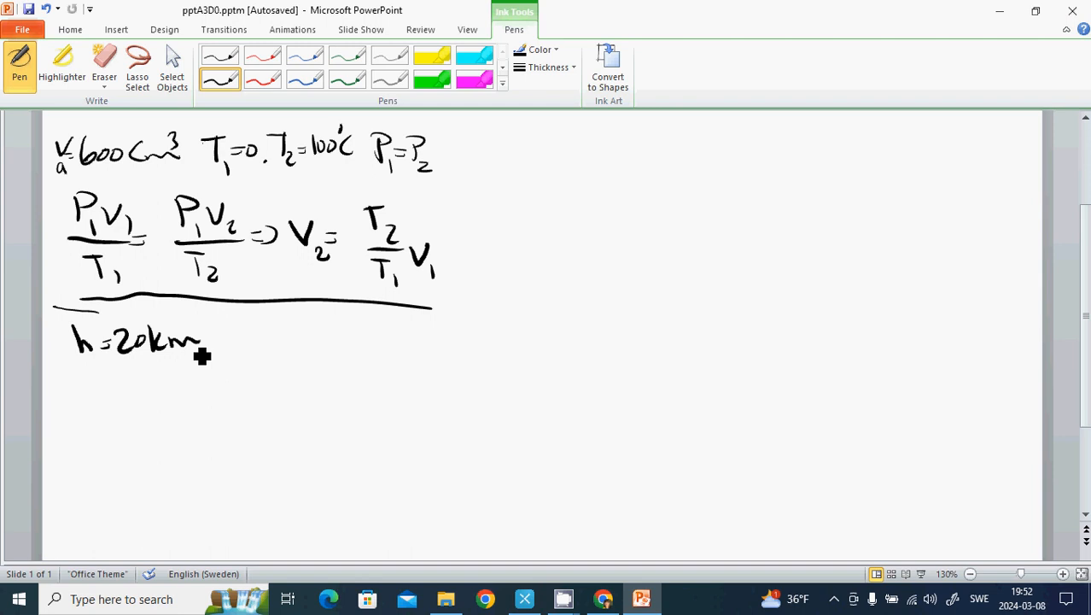
pyautogui.moveTo(236, 339)
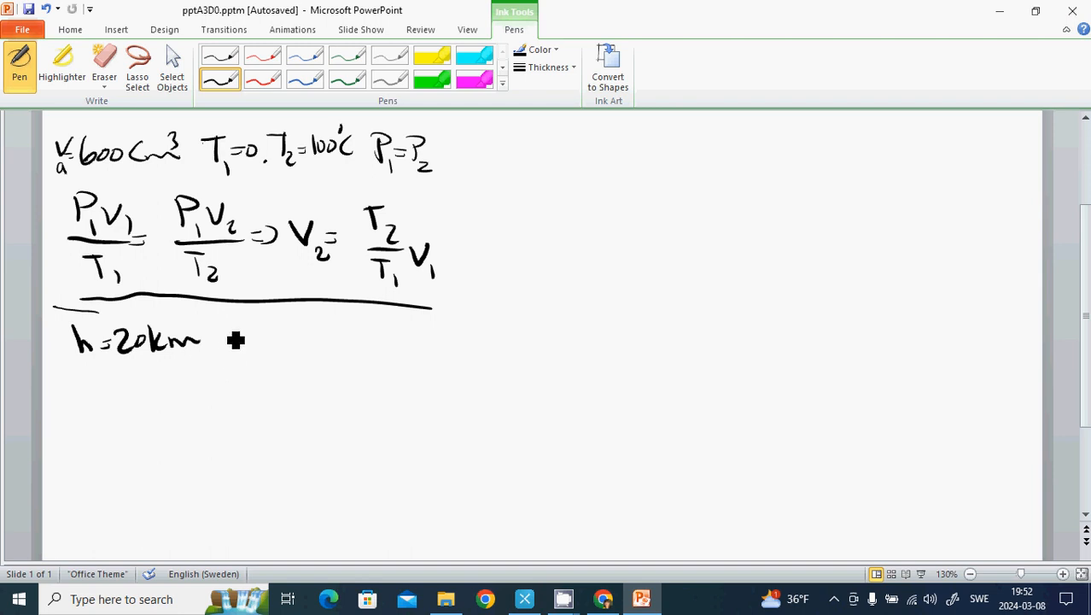
pyautogui.moveTo(231, 329); pyautogui.dragTo(252, 341)
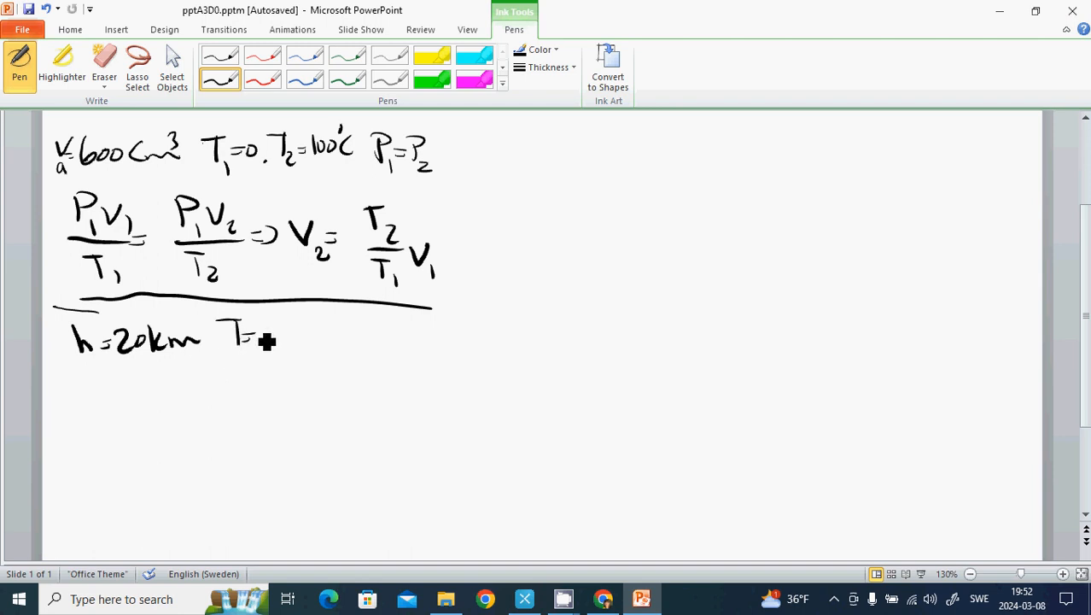
pyautogui.moveTo(260, 337); pyautogui.dragTo(307, 350)
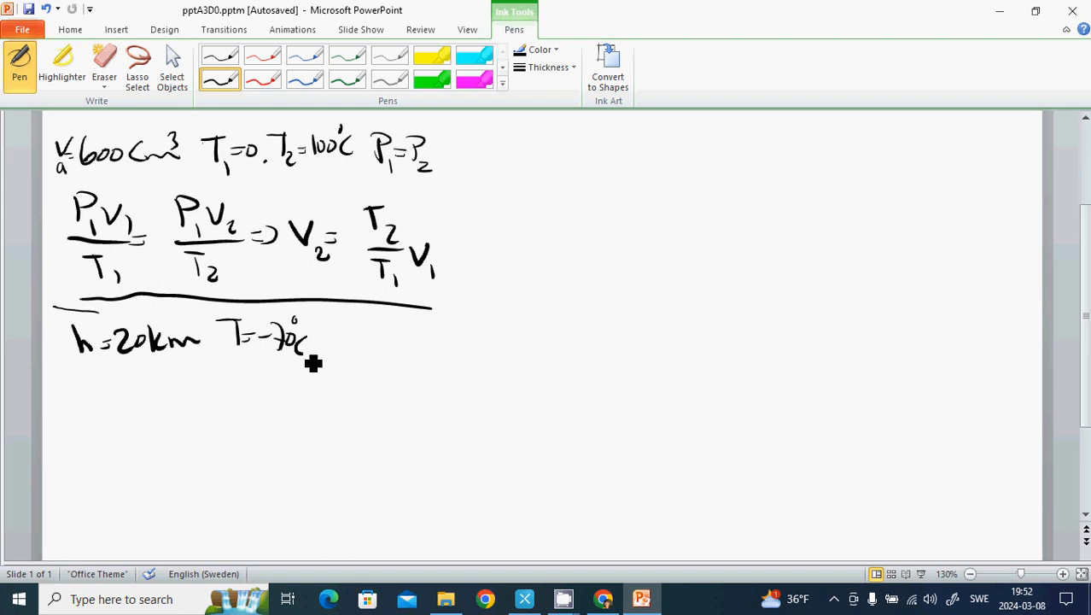
pyautogui.moveTo(246, 381)
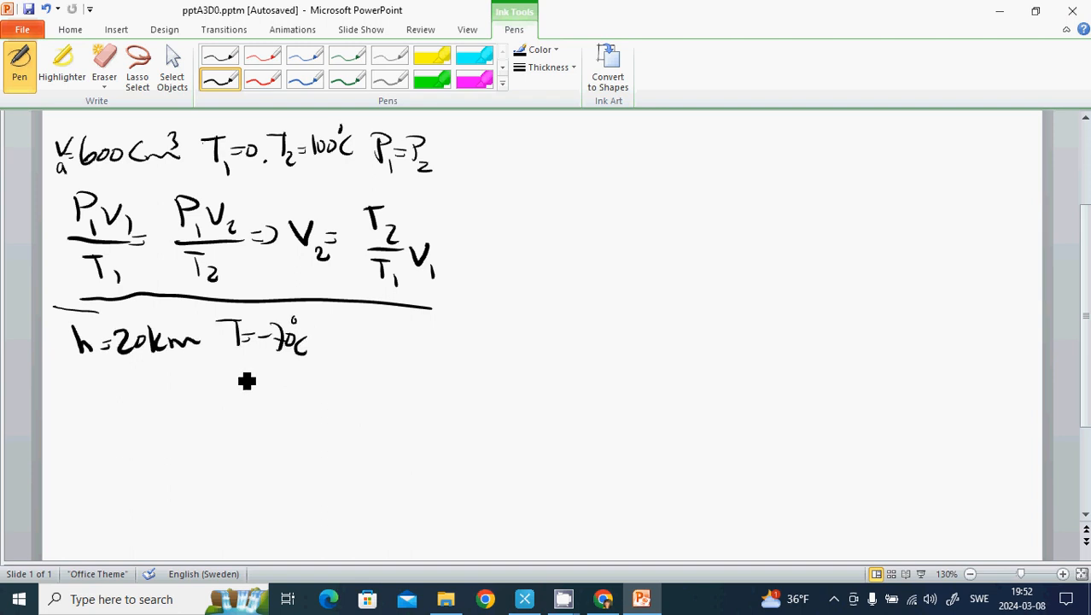
pyautogui.moveTo(248, 383)
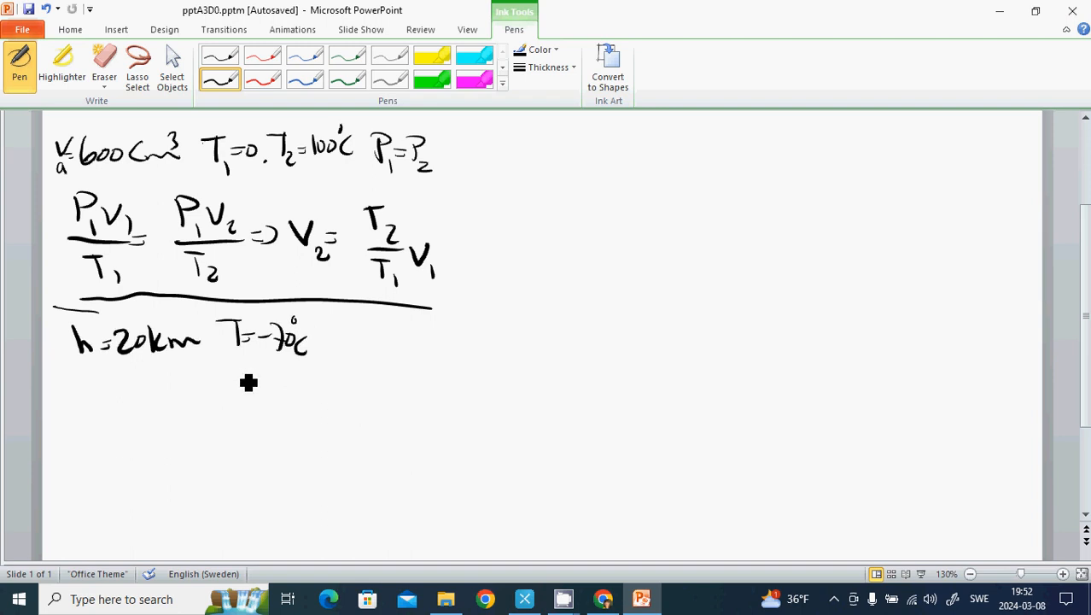
pyautogui.moveTo(246, 372)
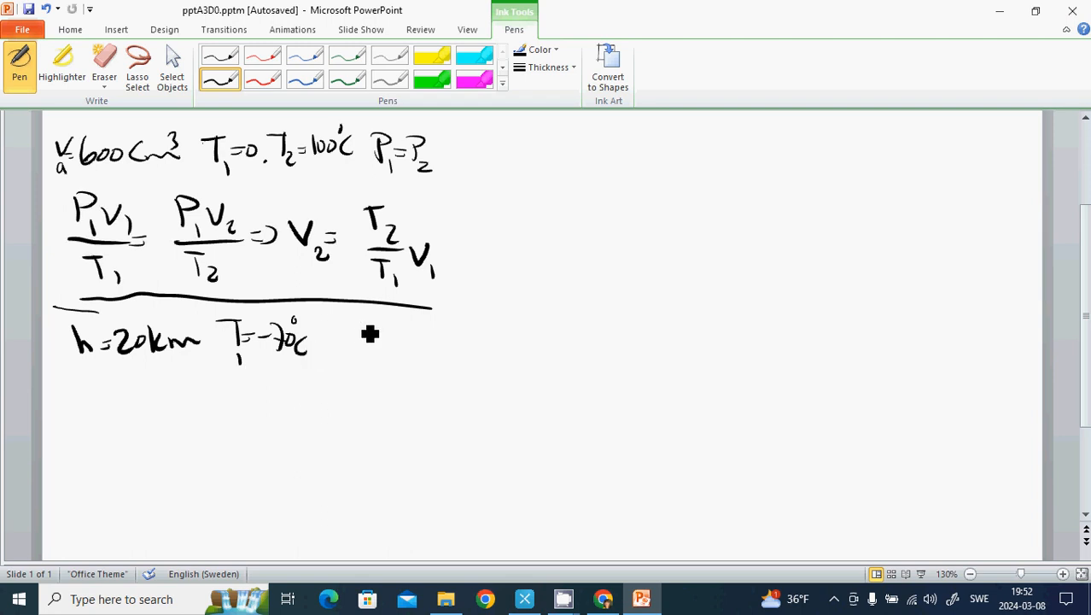
pyautogui.moveTo(341, 332)
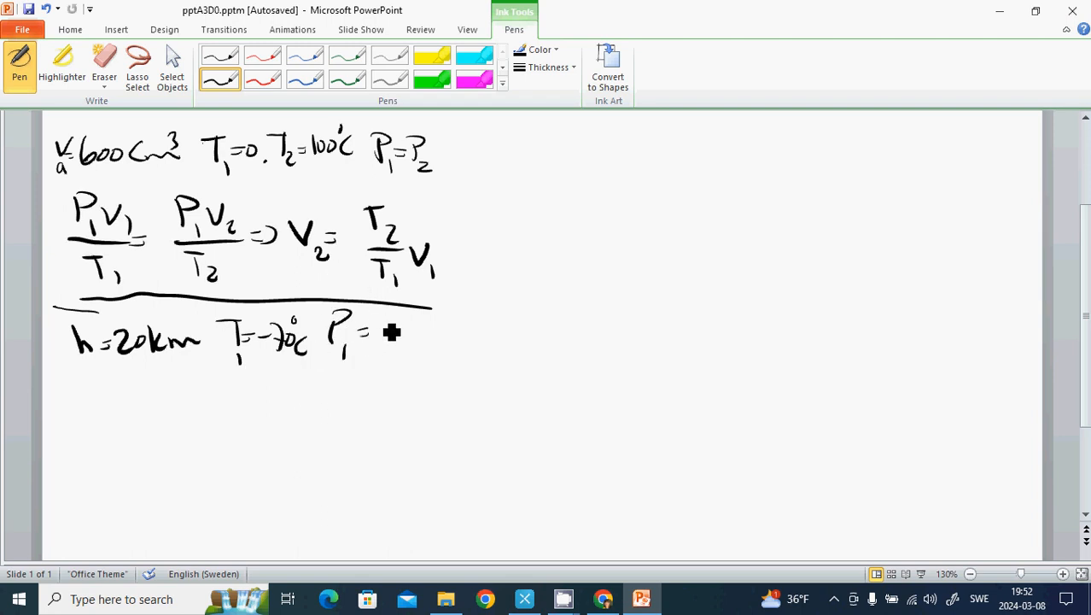
pyautogui.moveTo(376, 333); pyautogui.dragTo(410, 338)
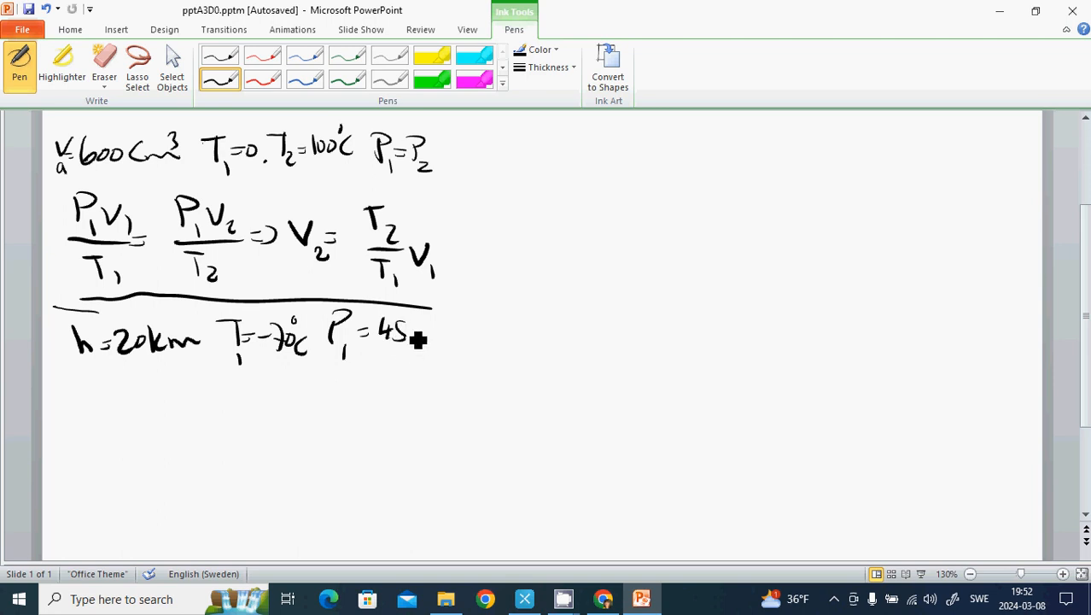
pyautogui.moveTo(418, 337); pyautogui.dragTo(466, 337)
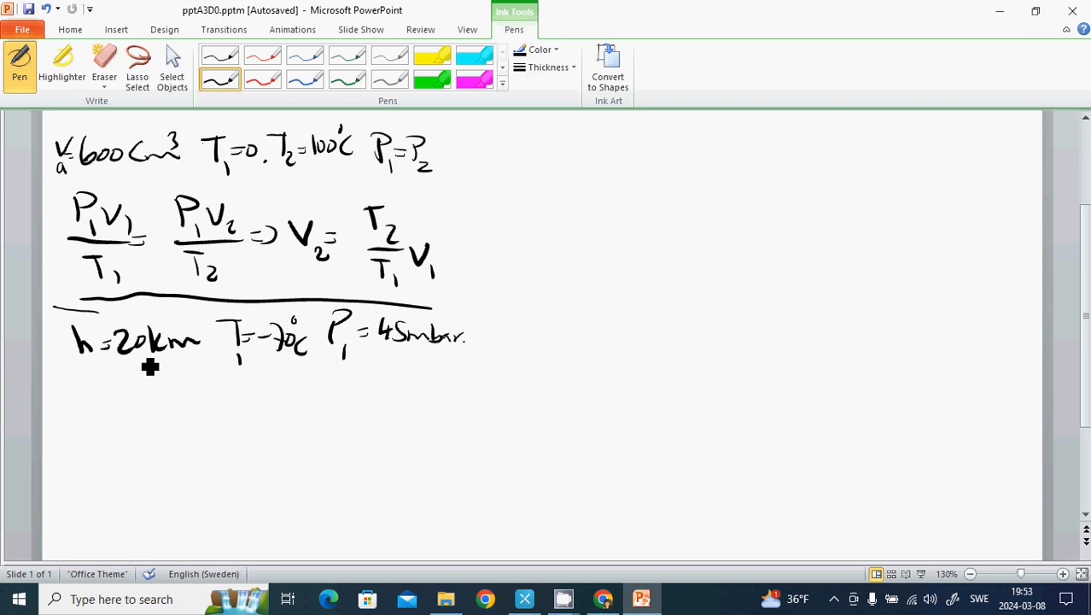
pyautogui.moveTo(92, 404)
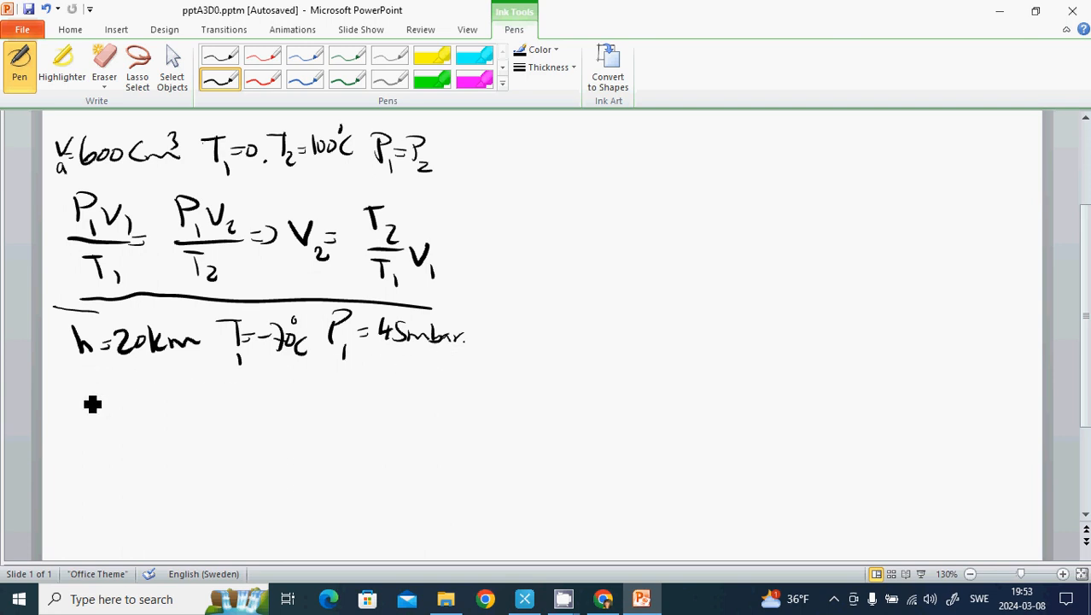
# - Handwrite ρ = ? and ρ0 = 1,29 kg/m³ below the altitude data
pyautogui.moveTo(94, 376); pyautogui.dragTo(85, 401)
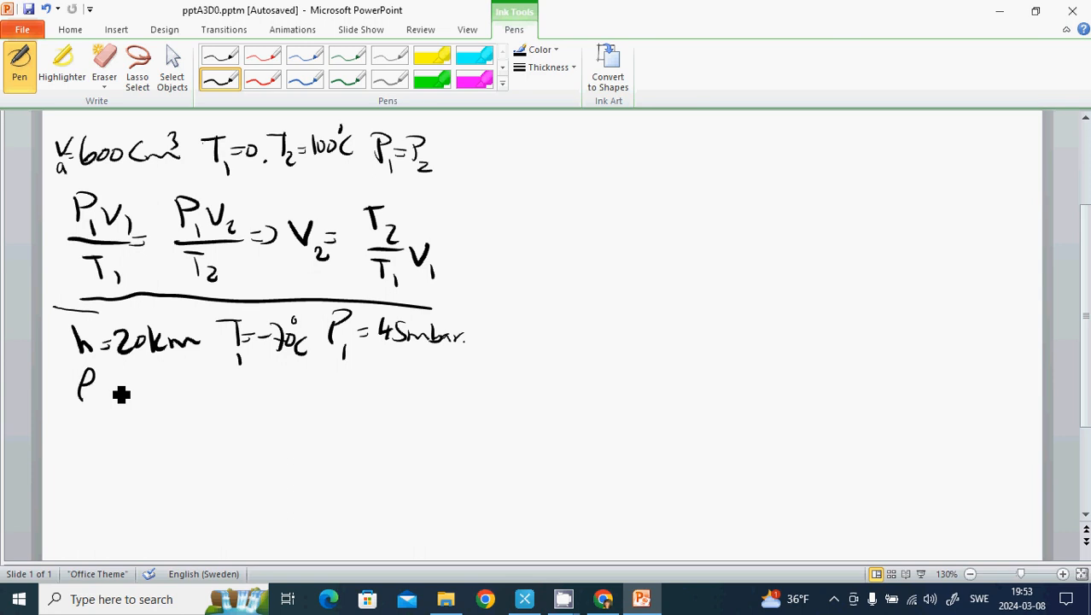
pyautogui.moveTo(107, 383); pyautogui.dragTo(128, 388)
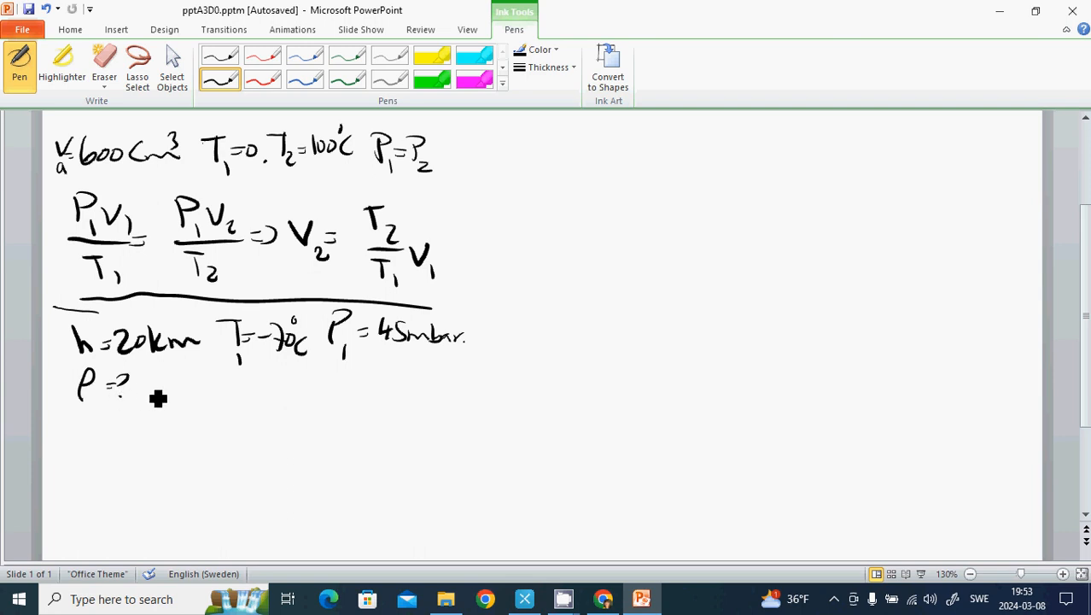
pyautogui.moveTo(159, 393)
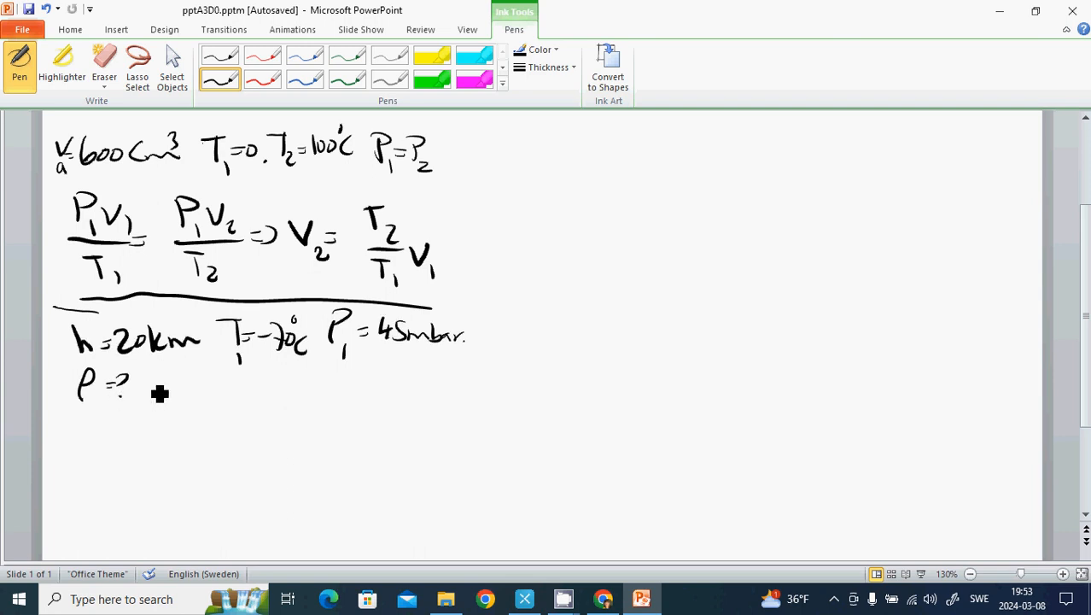
pyautogui.moveTo(162, 393)
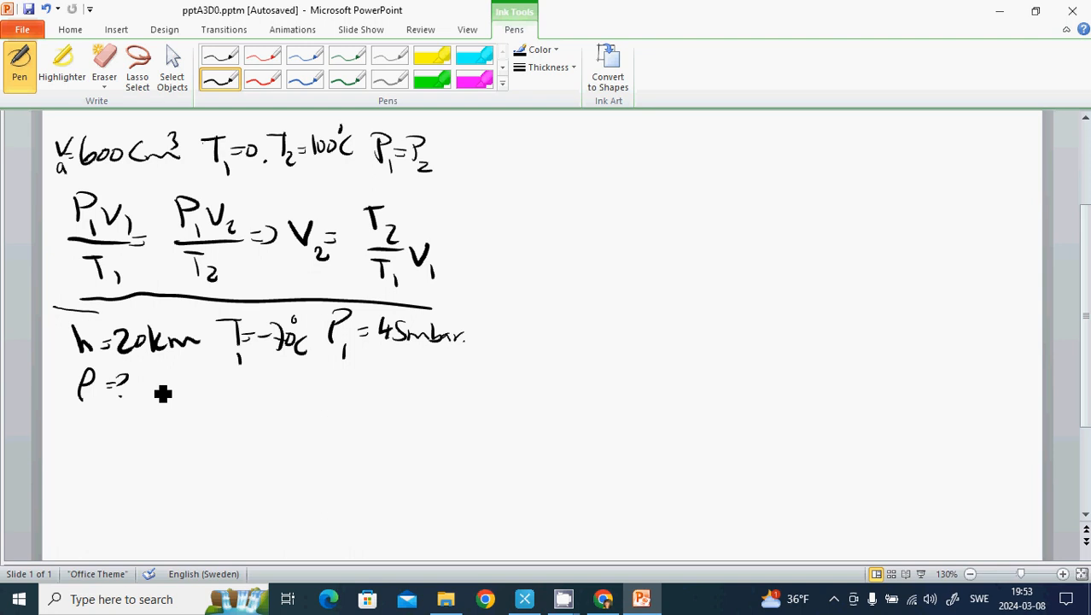
pyautogui.moveTo(173, 410)
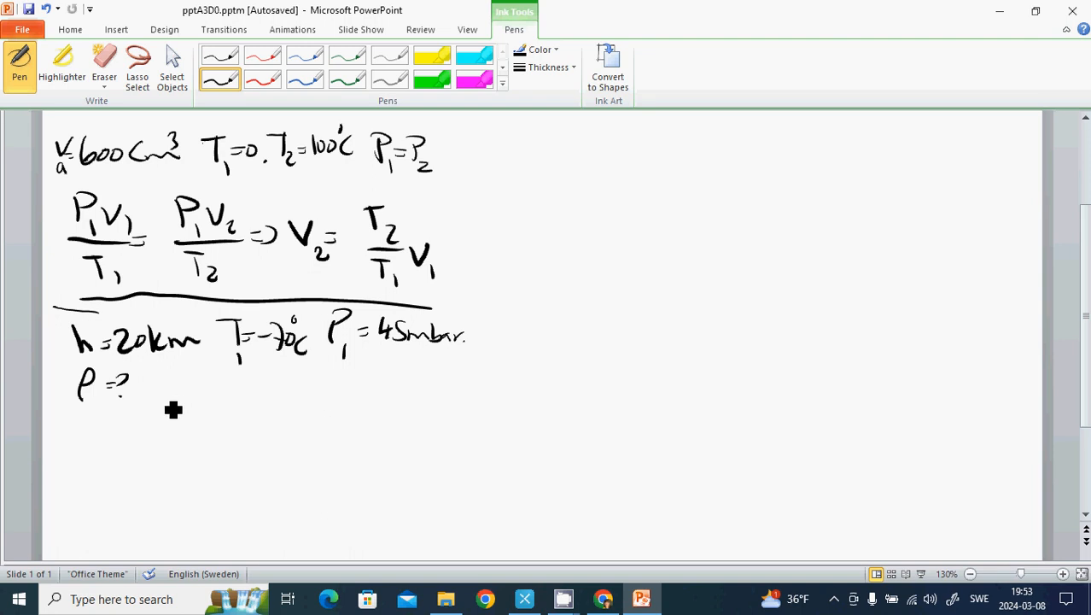
pyautogui.moveTo(172, 418)
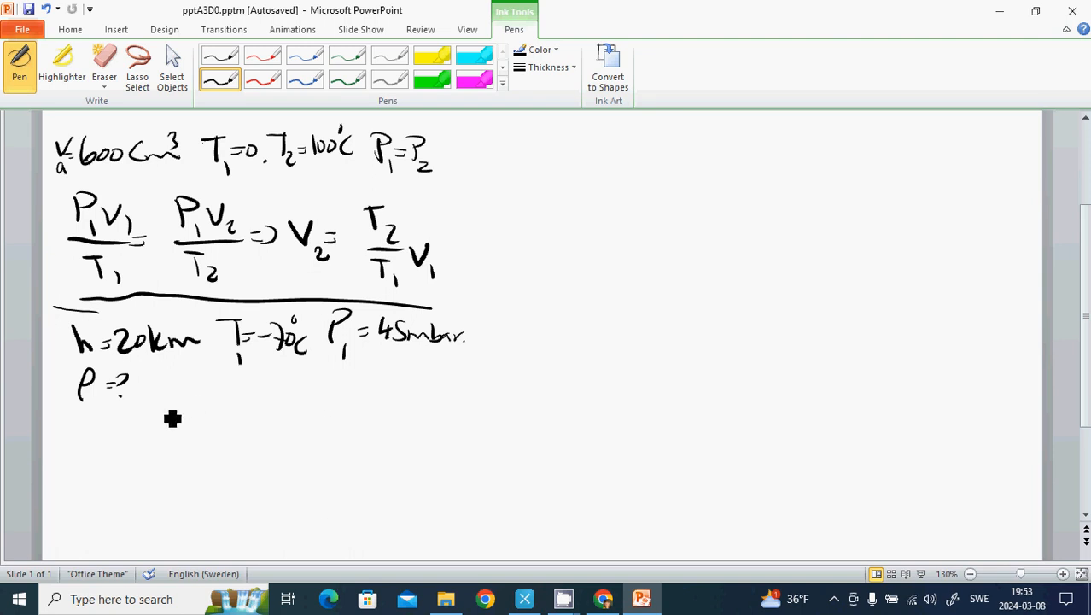
pyautogui.moveTo(169, 417)
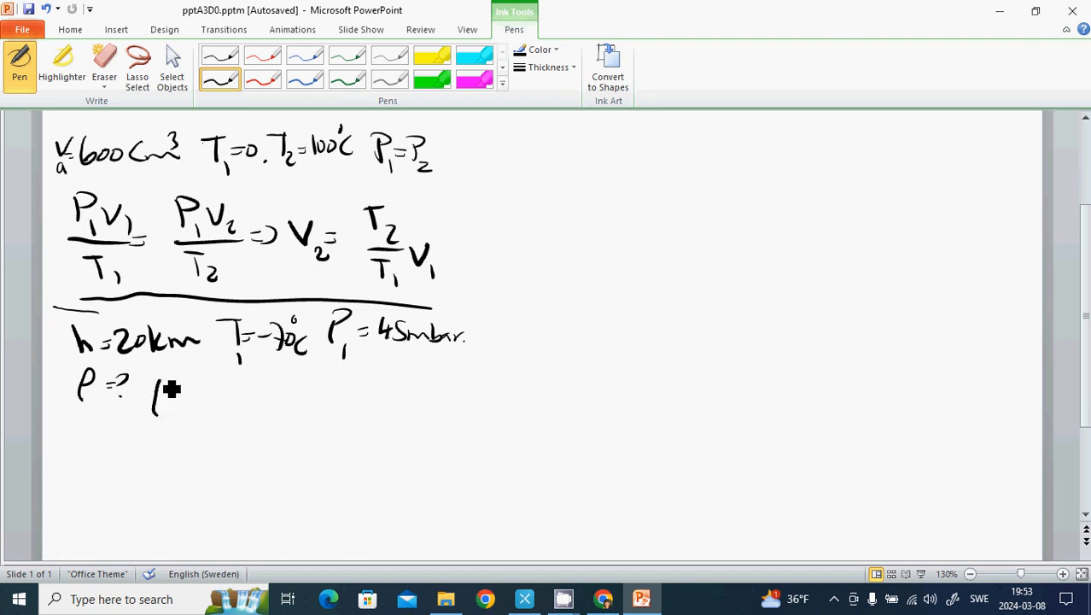
pyautogui.moveTo(153, 380); pyautogui.dragTo(175, 414)
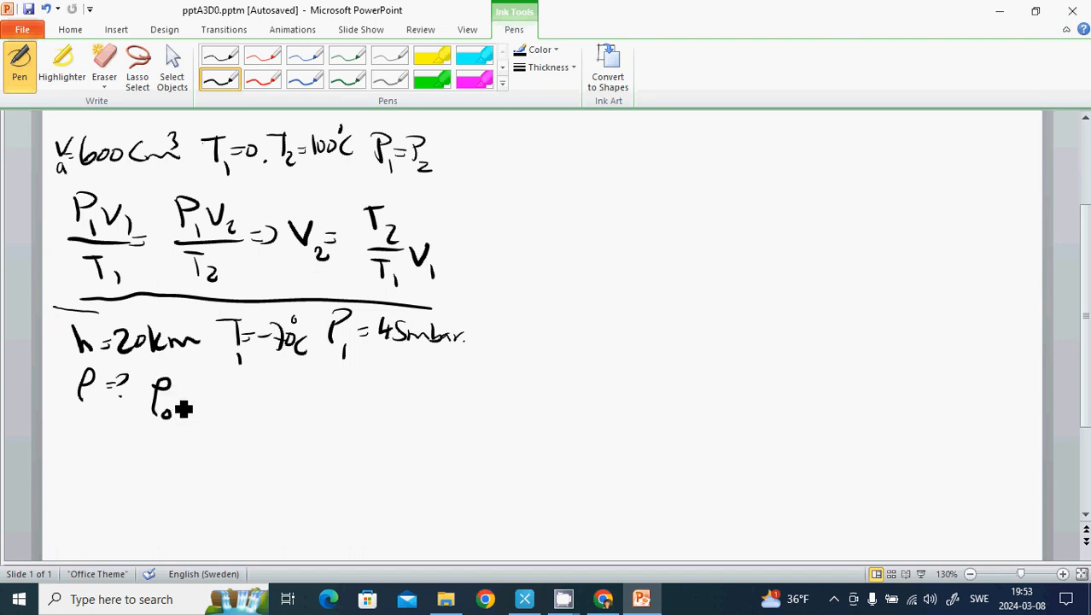
pyautogui.moveTo(180, 396); pyautogui.dragTo(201, 401)
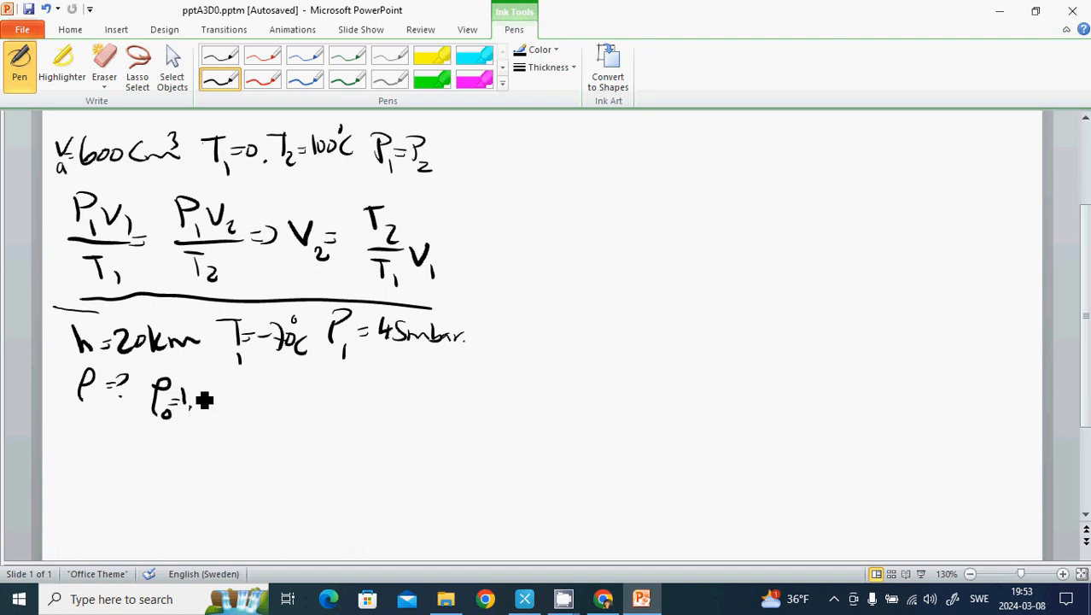
pyautogui.moveTo(192, 397); pyautogui.dragTo(244, 401)
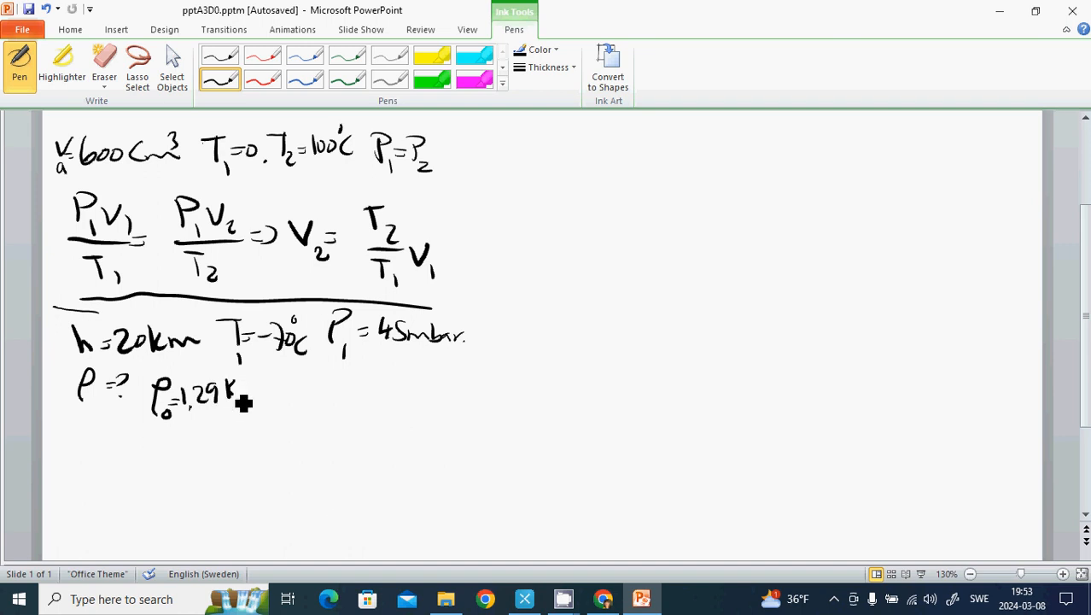
pyautogui.moveTo(247, 393); pyautogui.dragTo(307, 393)
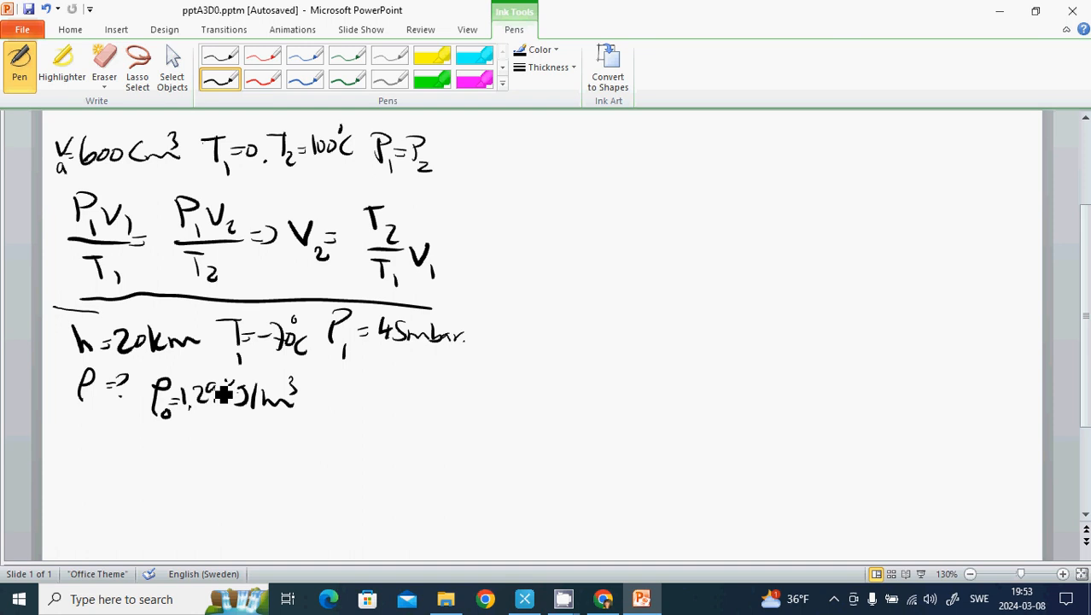
# - Handwrite P0 = 1013 mbar beside the density values
pyautogui.moveTo(324, 384); pyautogui.dragTo(337, 410)
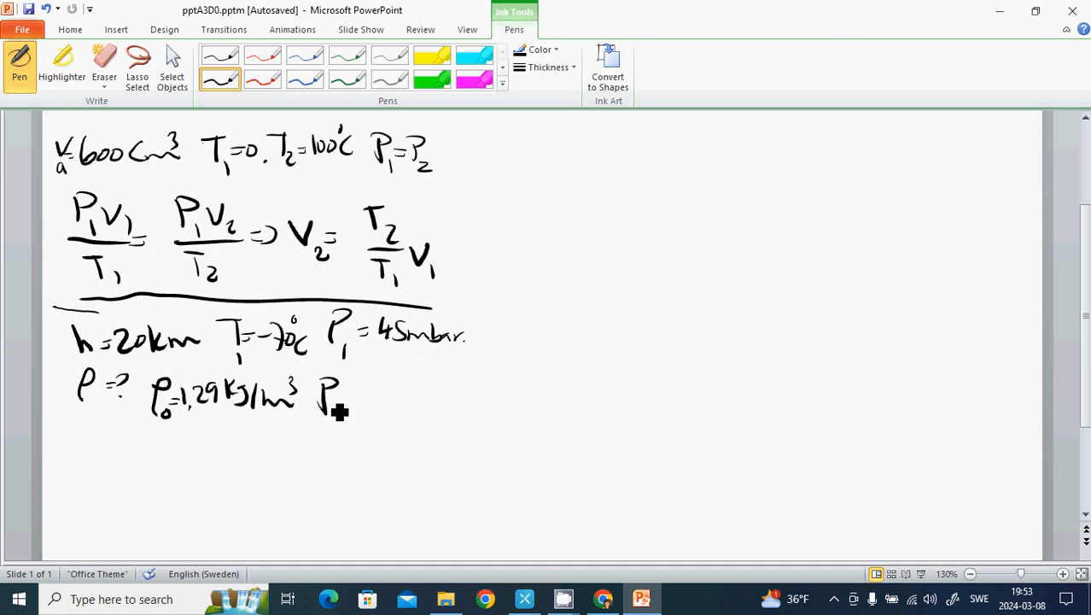
pyautogui.moveTo(349, 401); pyautogui.dragTo(371, 403)
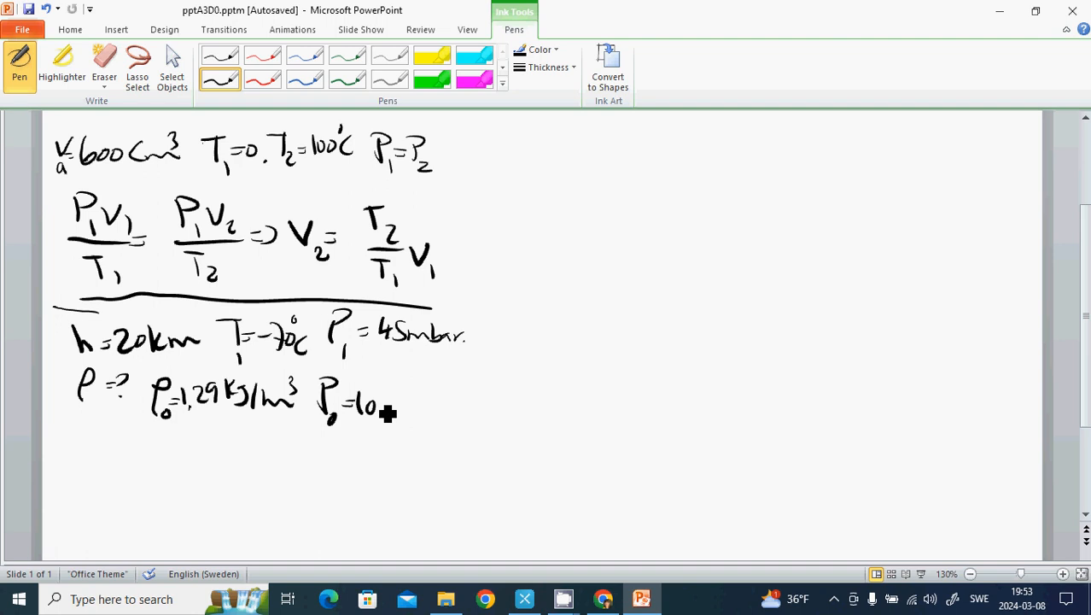
pyautogui.moveTo(389, 410); pyautogui.dragTo(435, 410)
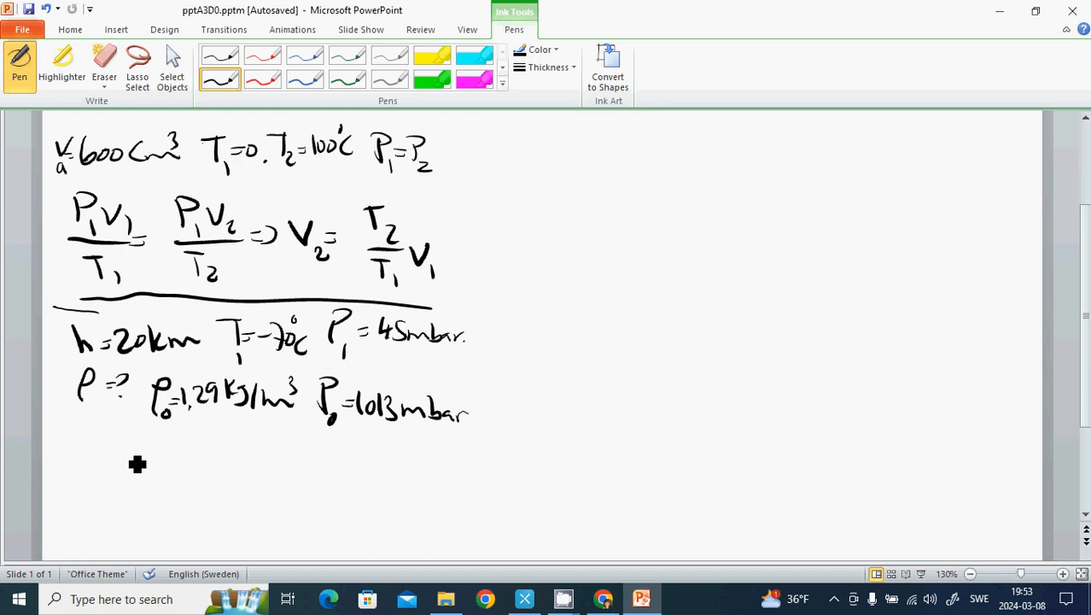
# - Handwrite P0/(ρ0T0) = P1/(ρ1T1), then begin 'V = ρ' to its right
pyautogui.moveTo(128, 444); pyautogui.dragTo(192, 490)
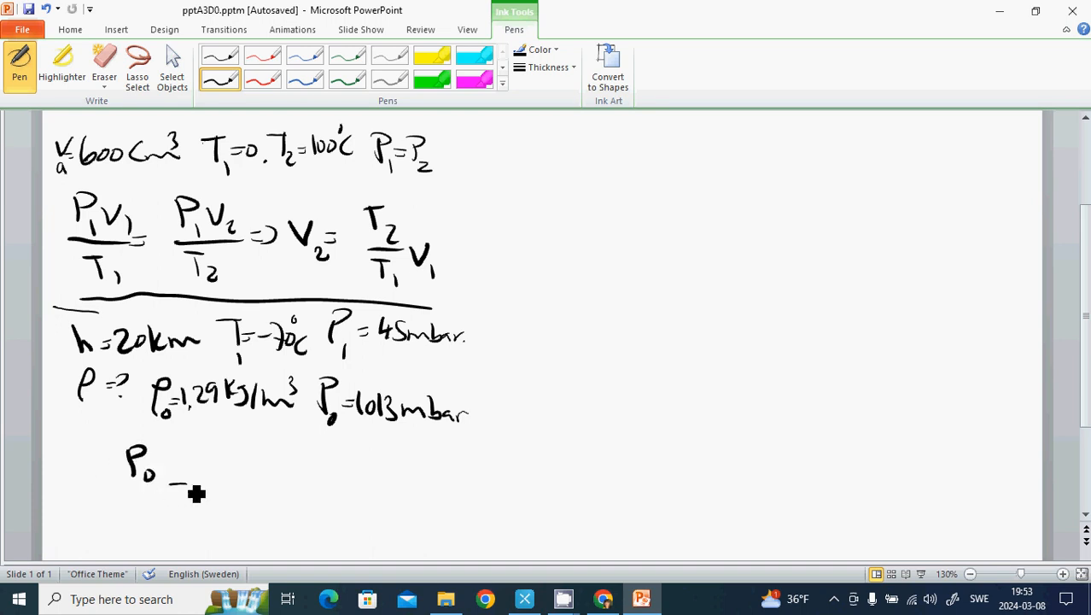
pyautogui.moveTo(95, 484); pyautogui.dragTo(186, 484)
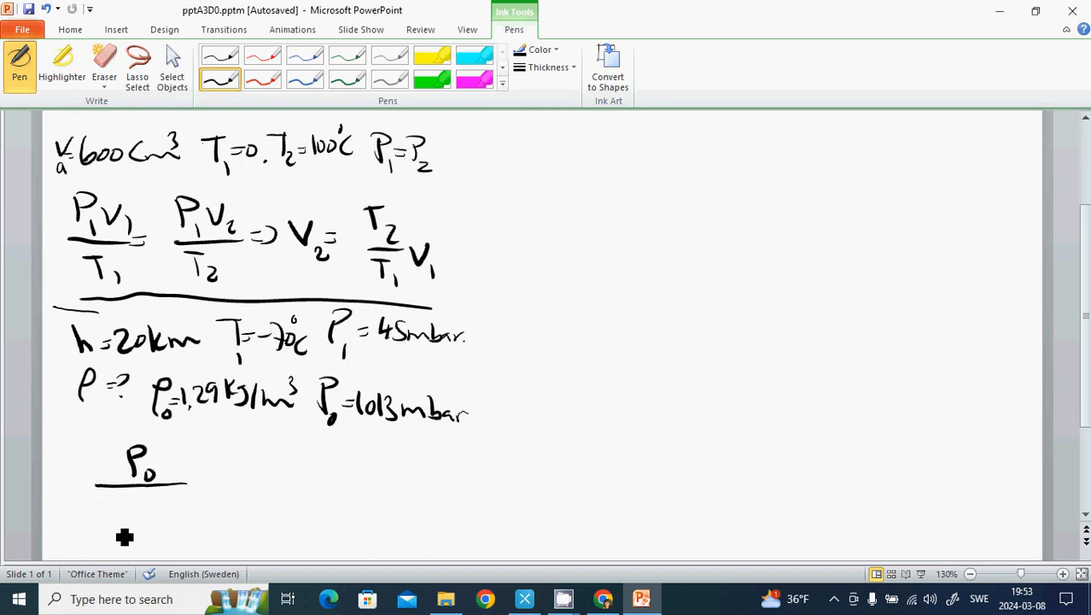
pyautogui.moveTo(94, 504); pyautogui.dragTo(115, 529)
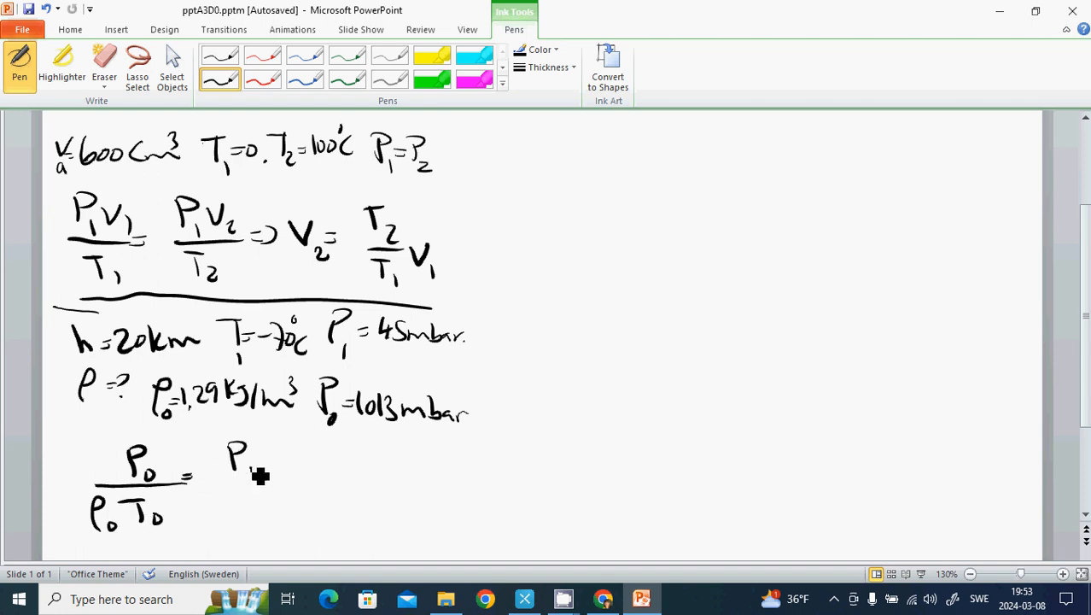
pyautogui.moveTo(247, 461); pyautogui.dragTo(210, 512)
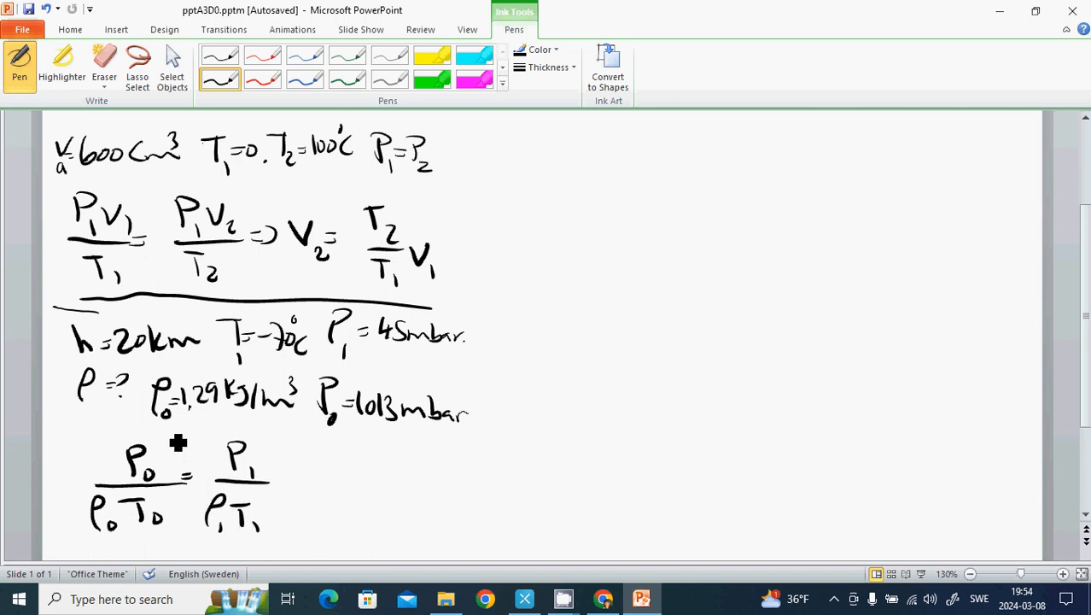
pyautogui.moveTo(482, 359)
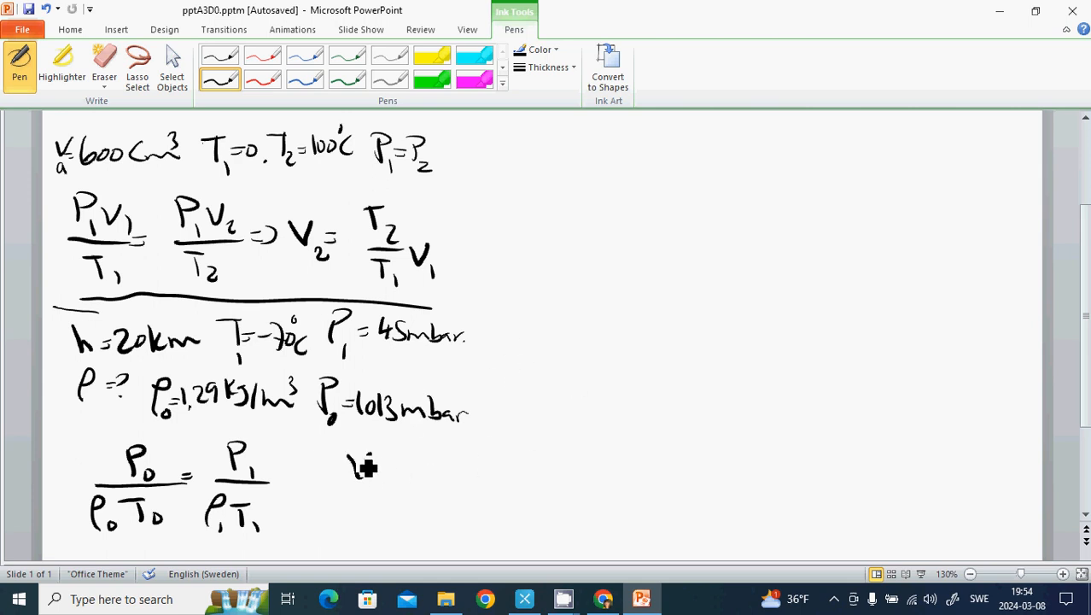
pyautogui.moveTo(350, 474); pyautogui.dragTo(419, 478)
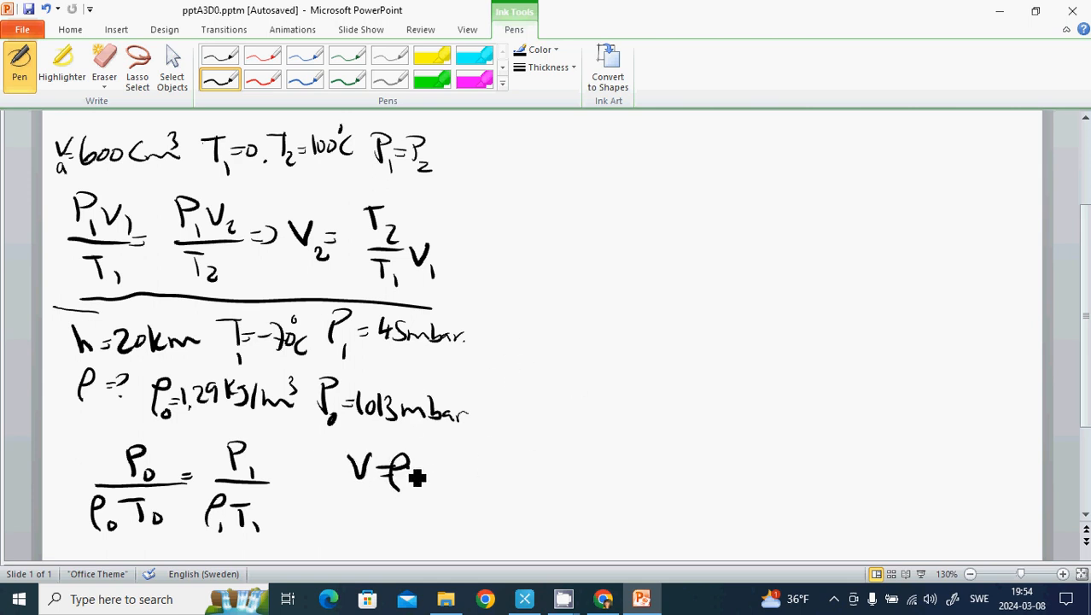
pyautogui.moveTo(418, 473); pyautogui.dragTo(435, 474)
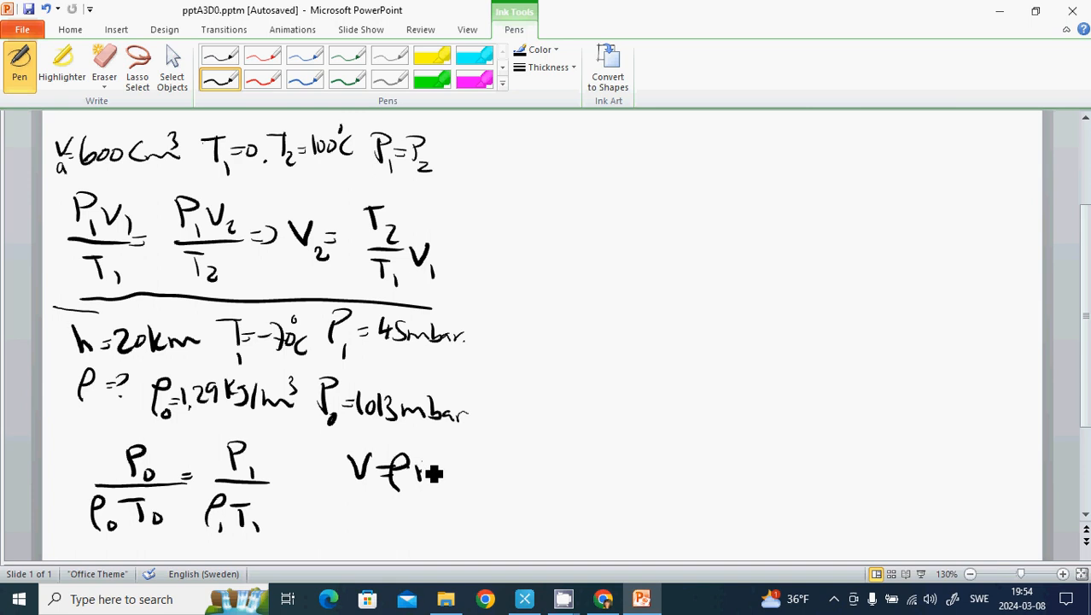
# - Erase the mistaken ρ ink and handwrite V = m/ρ instead
pyautogui.click(426, 469)
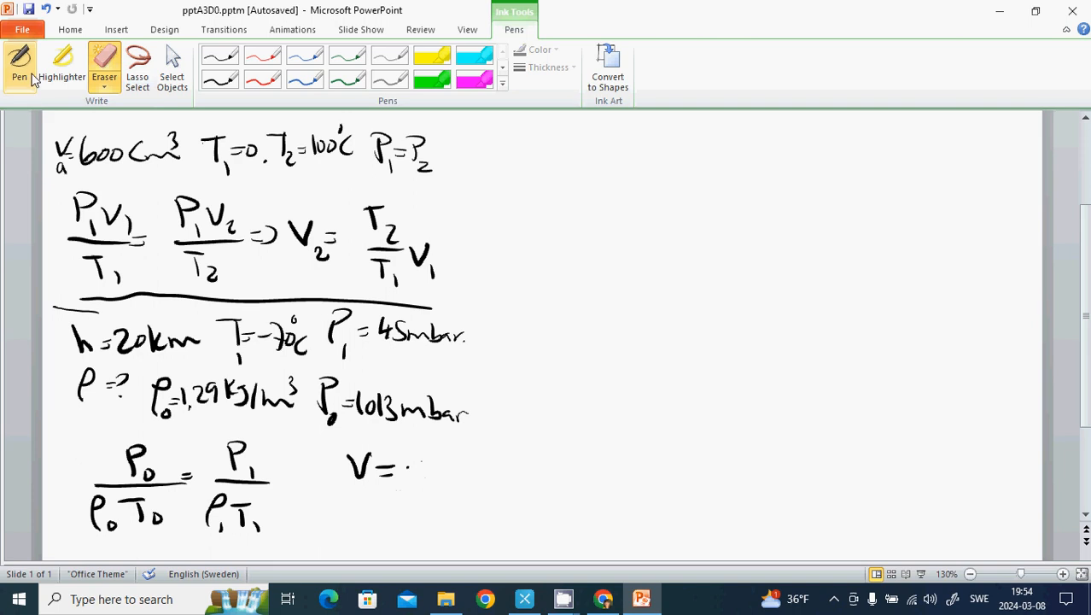
pyautogui.click(16, 59)
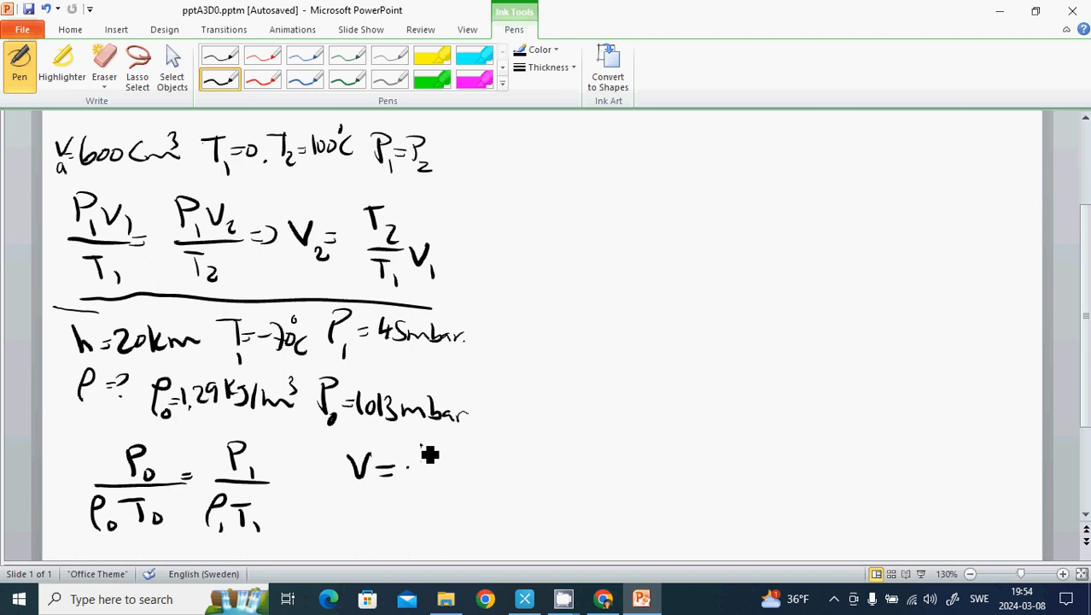
pyautogui.moveTo(426, 448); pyautogui.dragTo(435, 504)
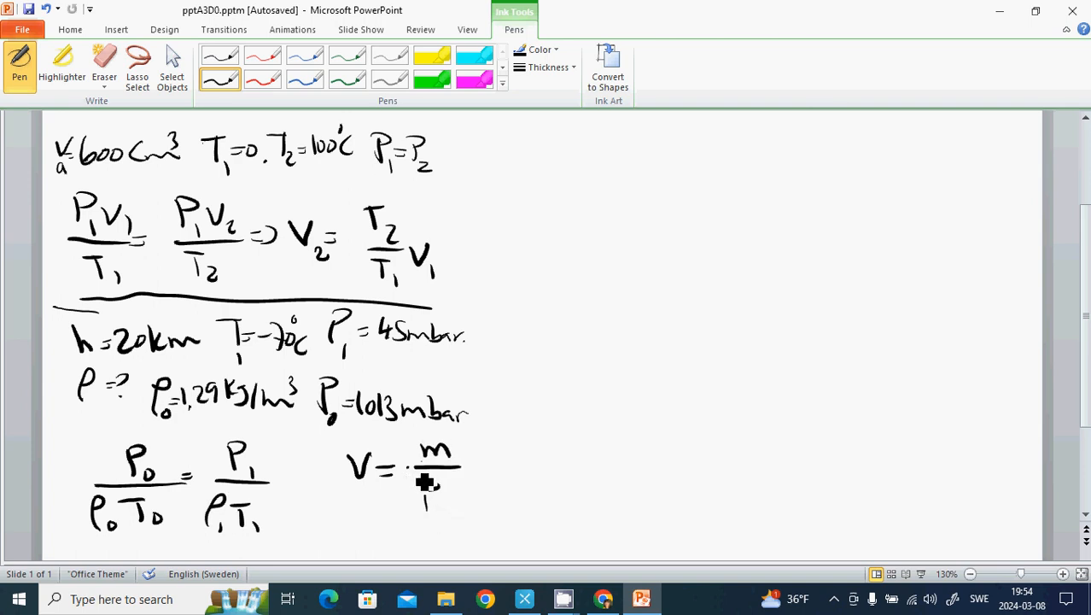
pyautogui.moveTo(423, 491); pyautogui.dragTo(448, 503)
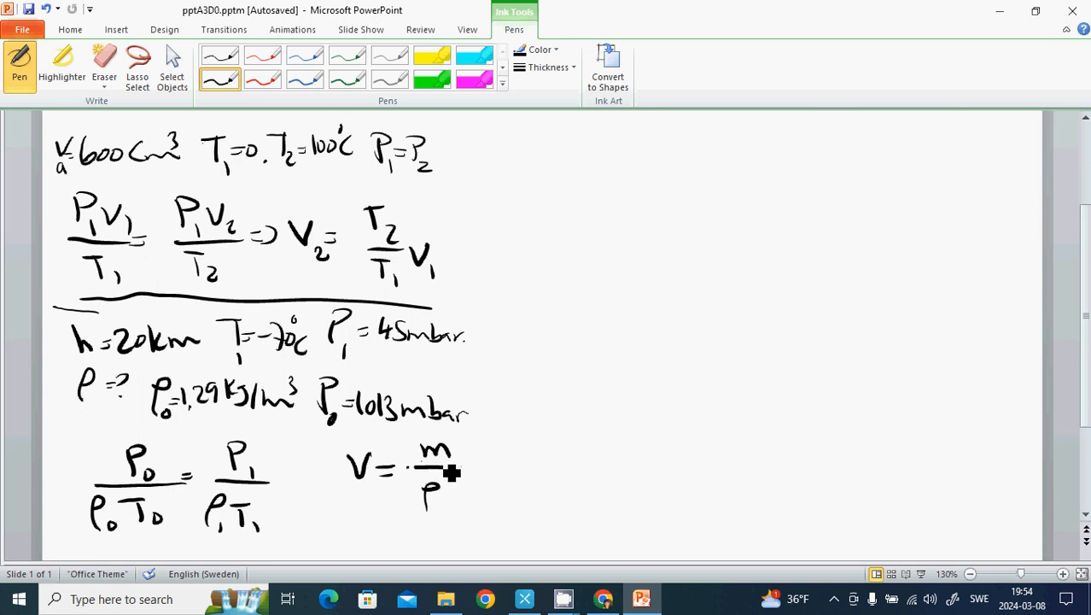
pyautogui.moveTo(345, 455)
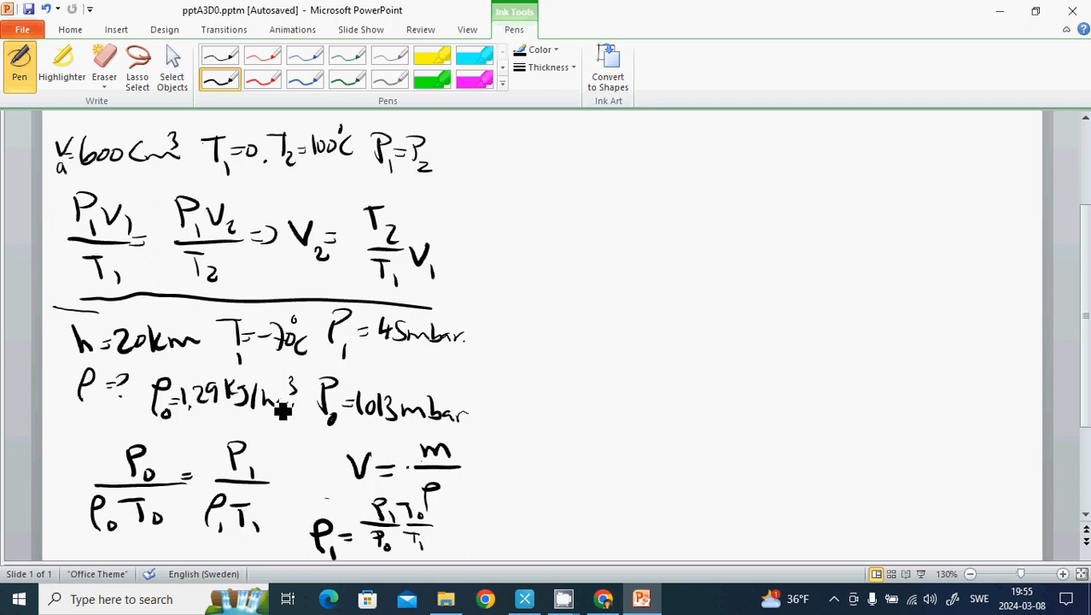
pyautogui.moveTo(91, 425)
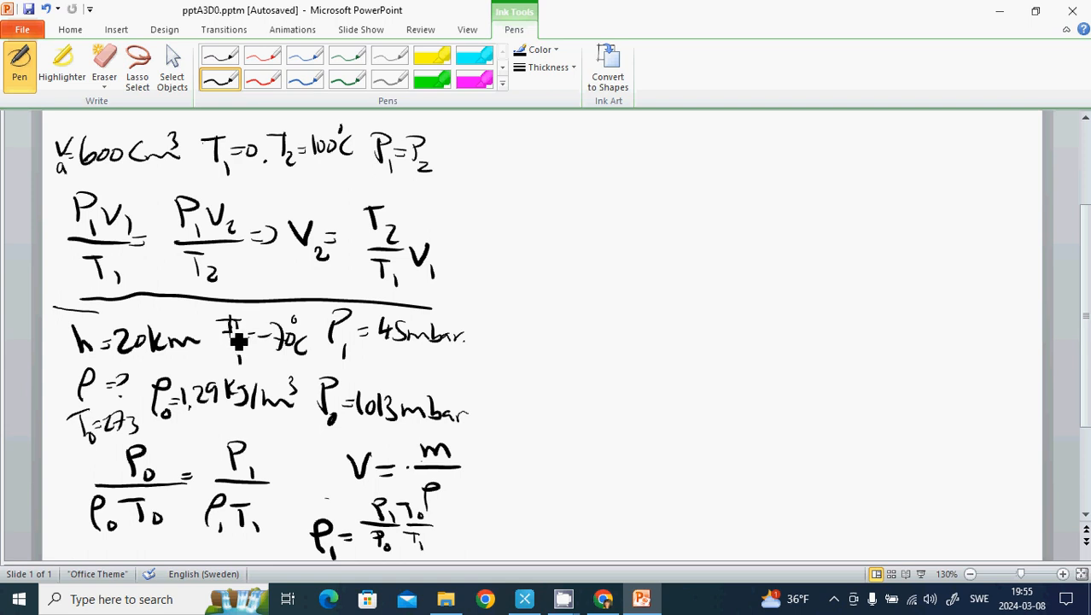
pyautogui.moveTo(378, 357)
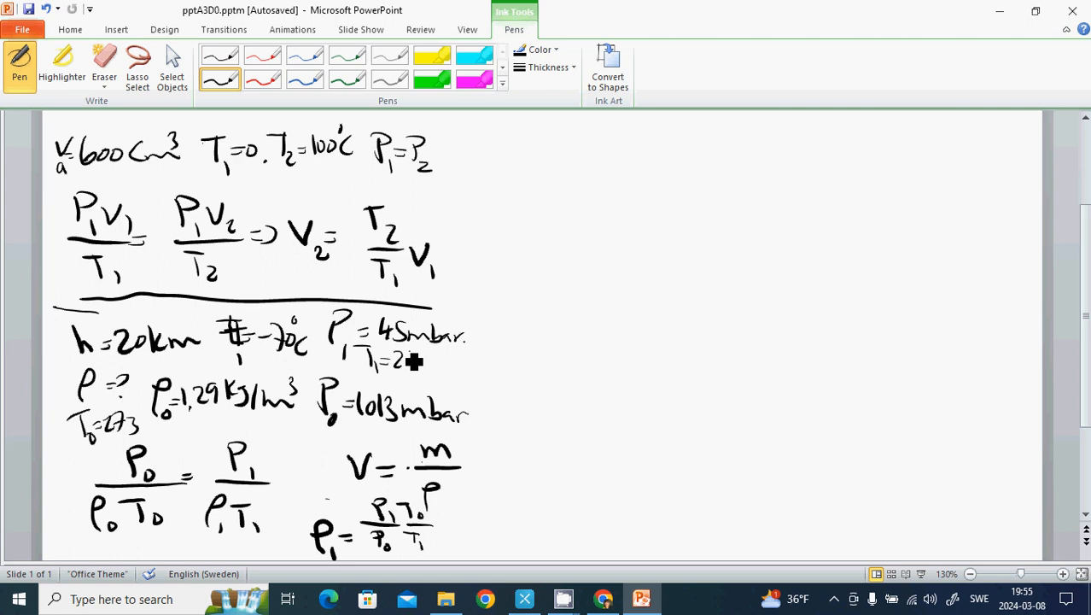
# - Handwrite T1 = 273 − 70 = 203 K under P1
pyautogui.moveTo(401, 360); pyautogui.dragTo(478, 376)
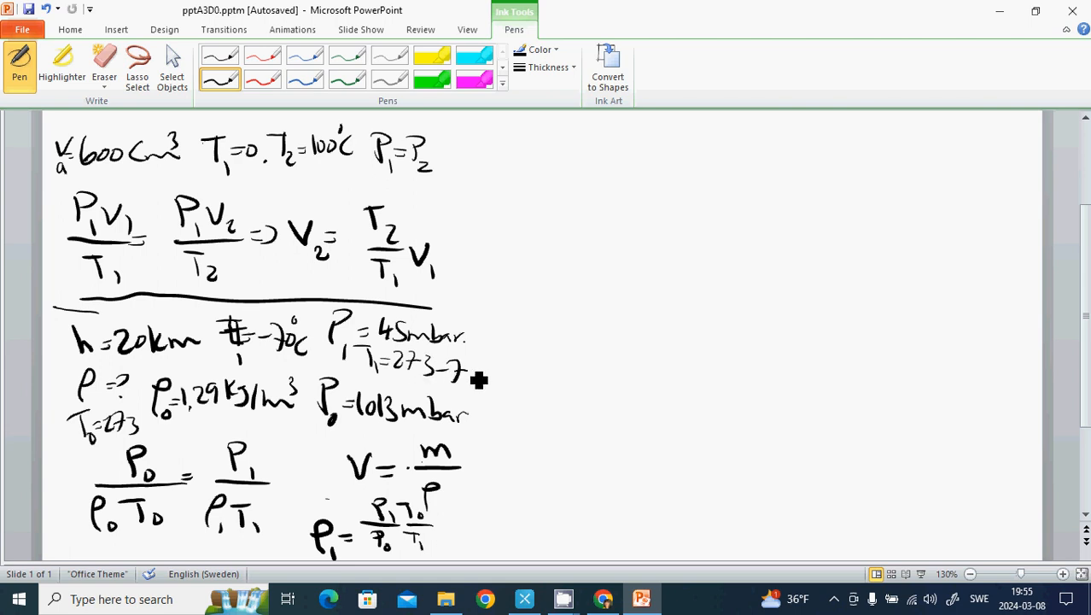
pyautogui.moveTo(469, 376); pyautogui.dragTo(500, 379)
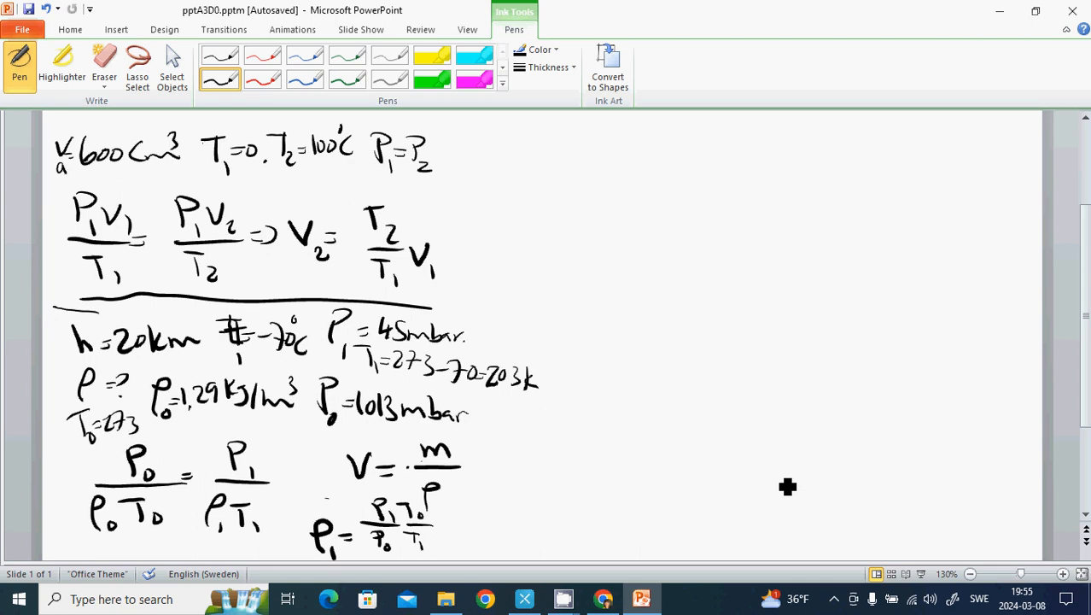
pyautogui.moveTo(746, 473)
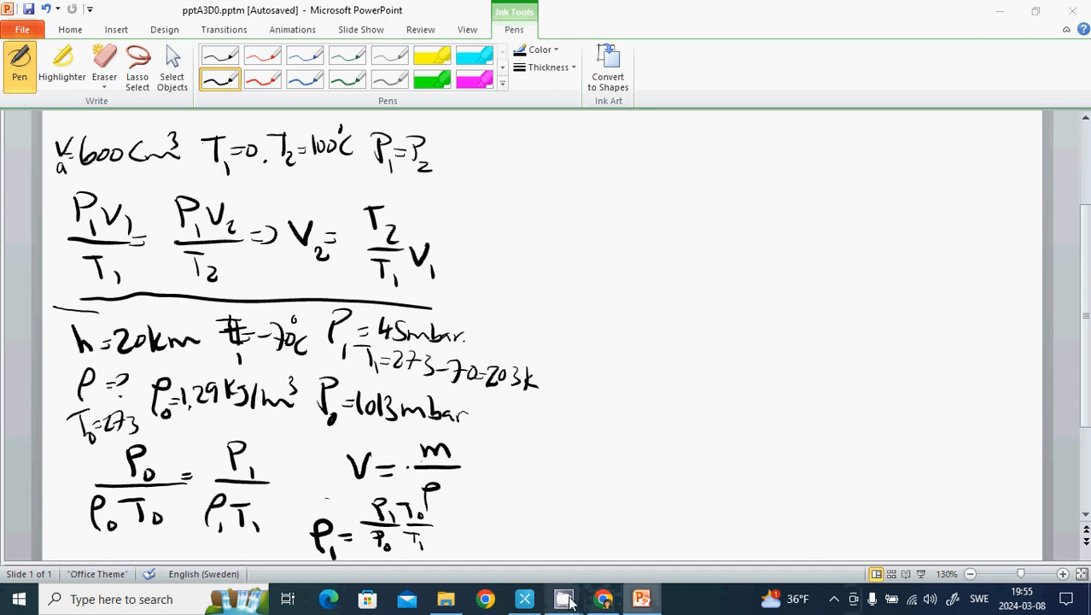
pyautogui.click(564, 596)
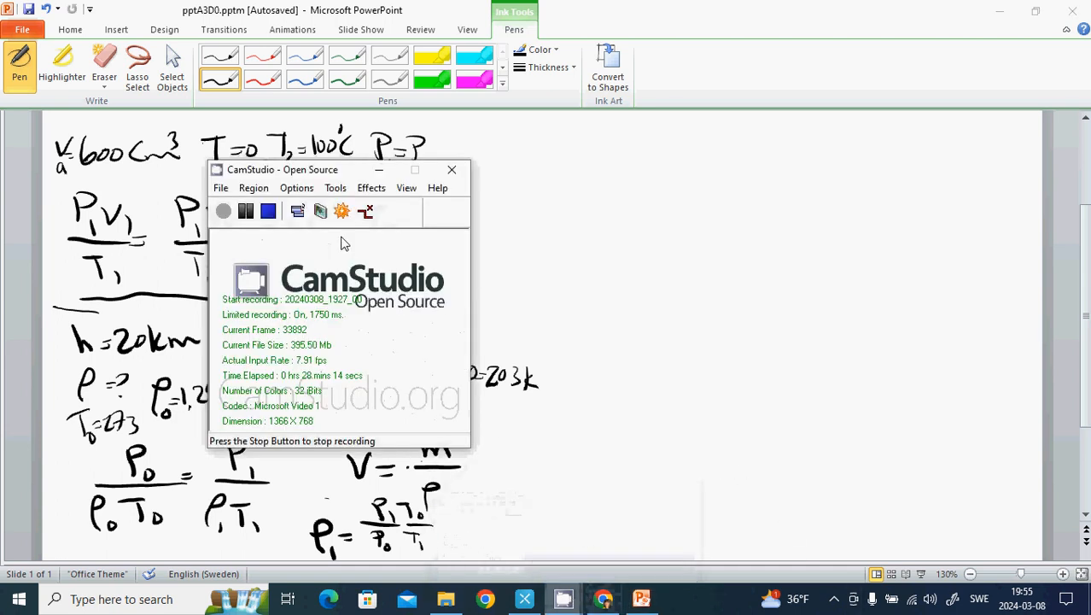